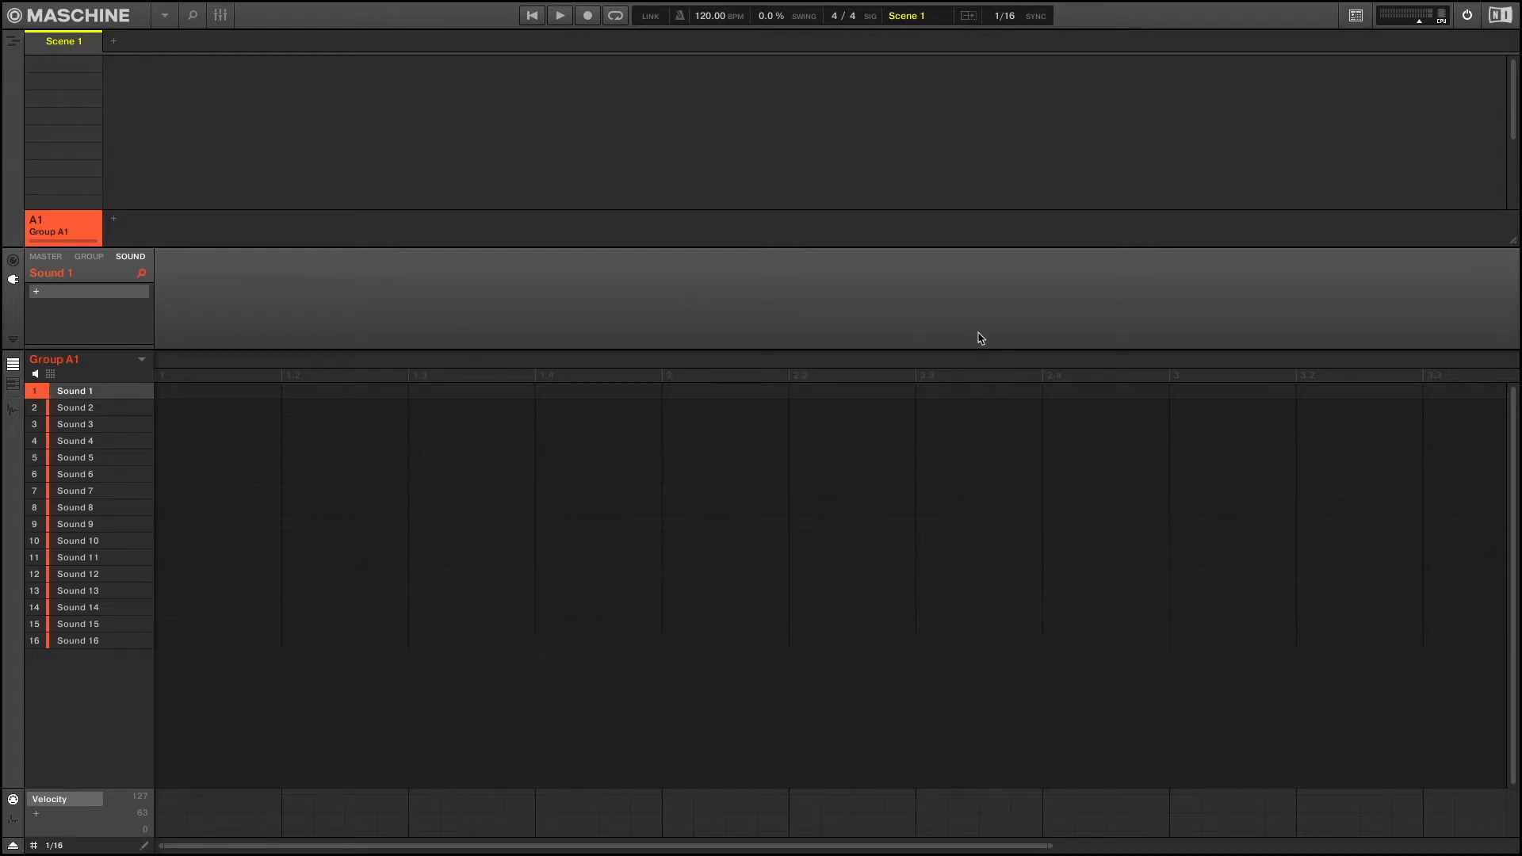
pyautogui.moveTo(260, 190)
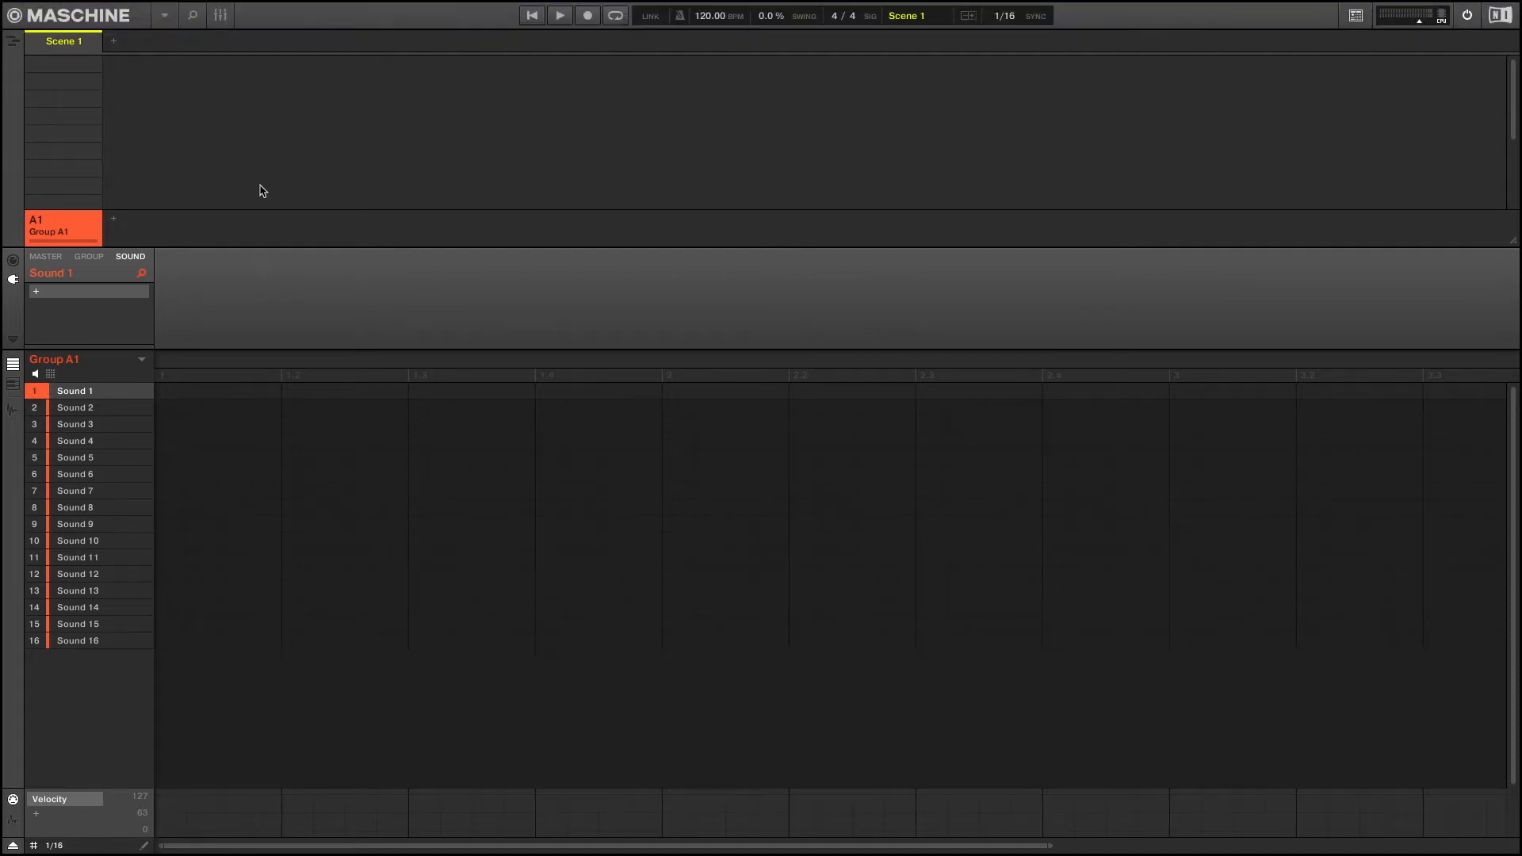
pyautogui.moveTo(251, 120)
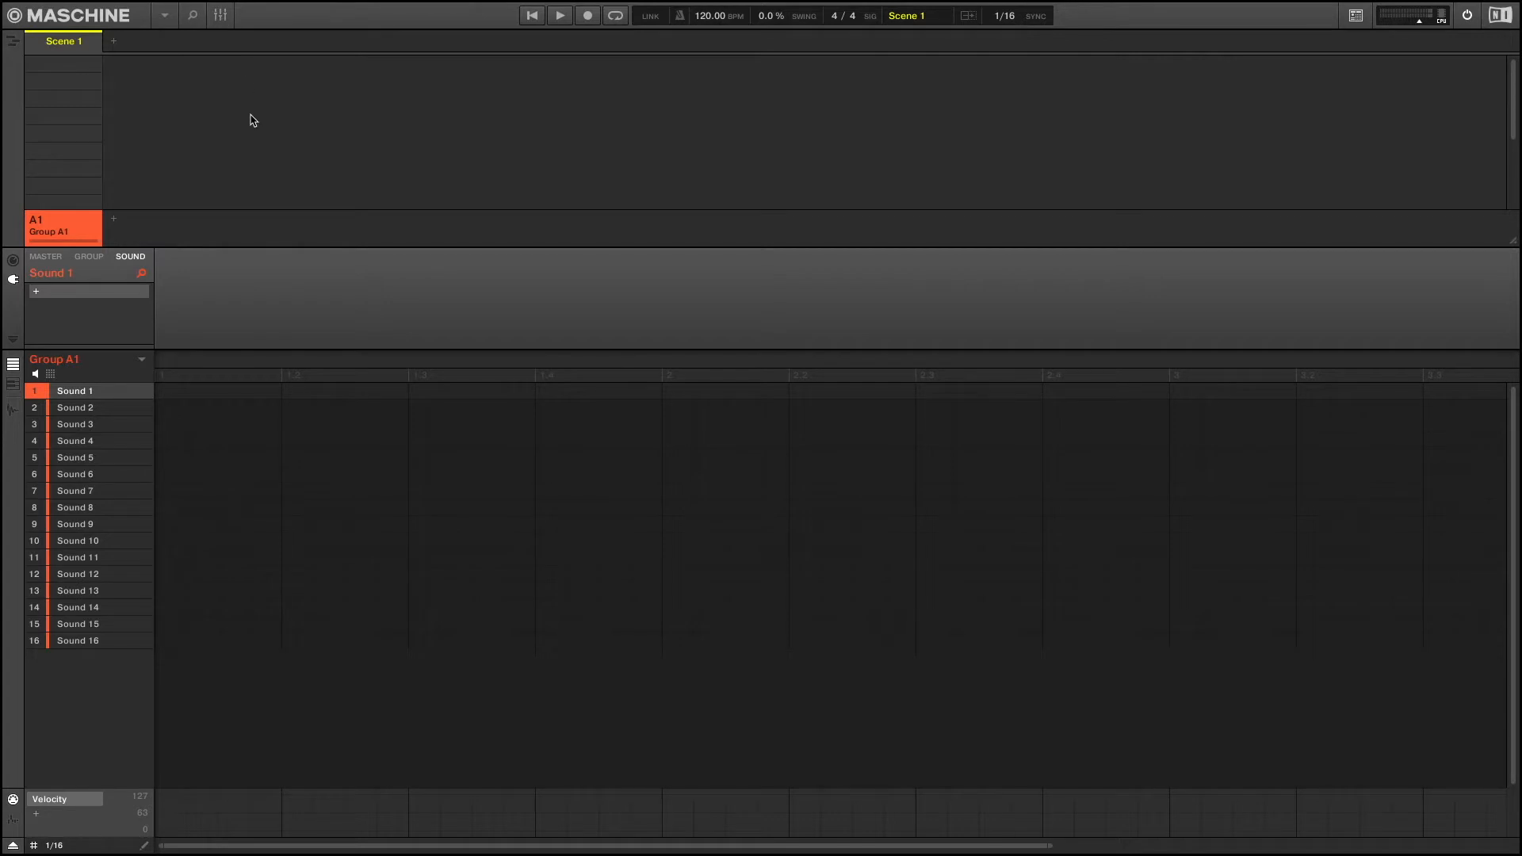
# Load the Dream On Kit into group A1 and set the tempo to 80 BPM
pyautogui.click(192, 16)
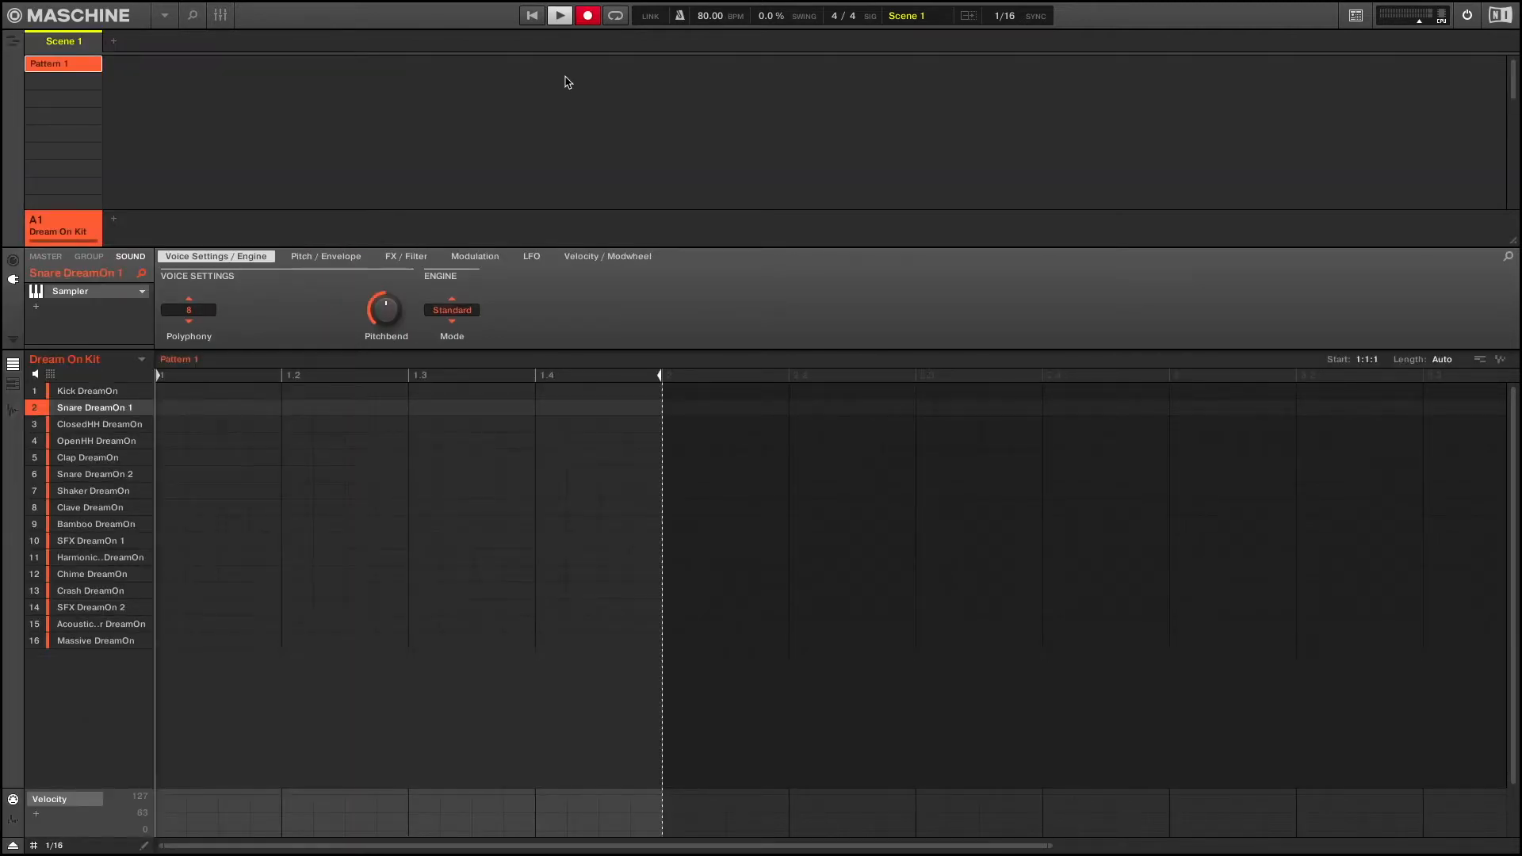
# Record a four-bar kick, snare and hi-hat groove, then an Acoustic DreamOn melody
pyautogui.click(86, 390)
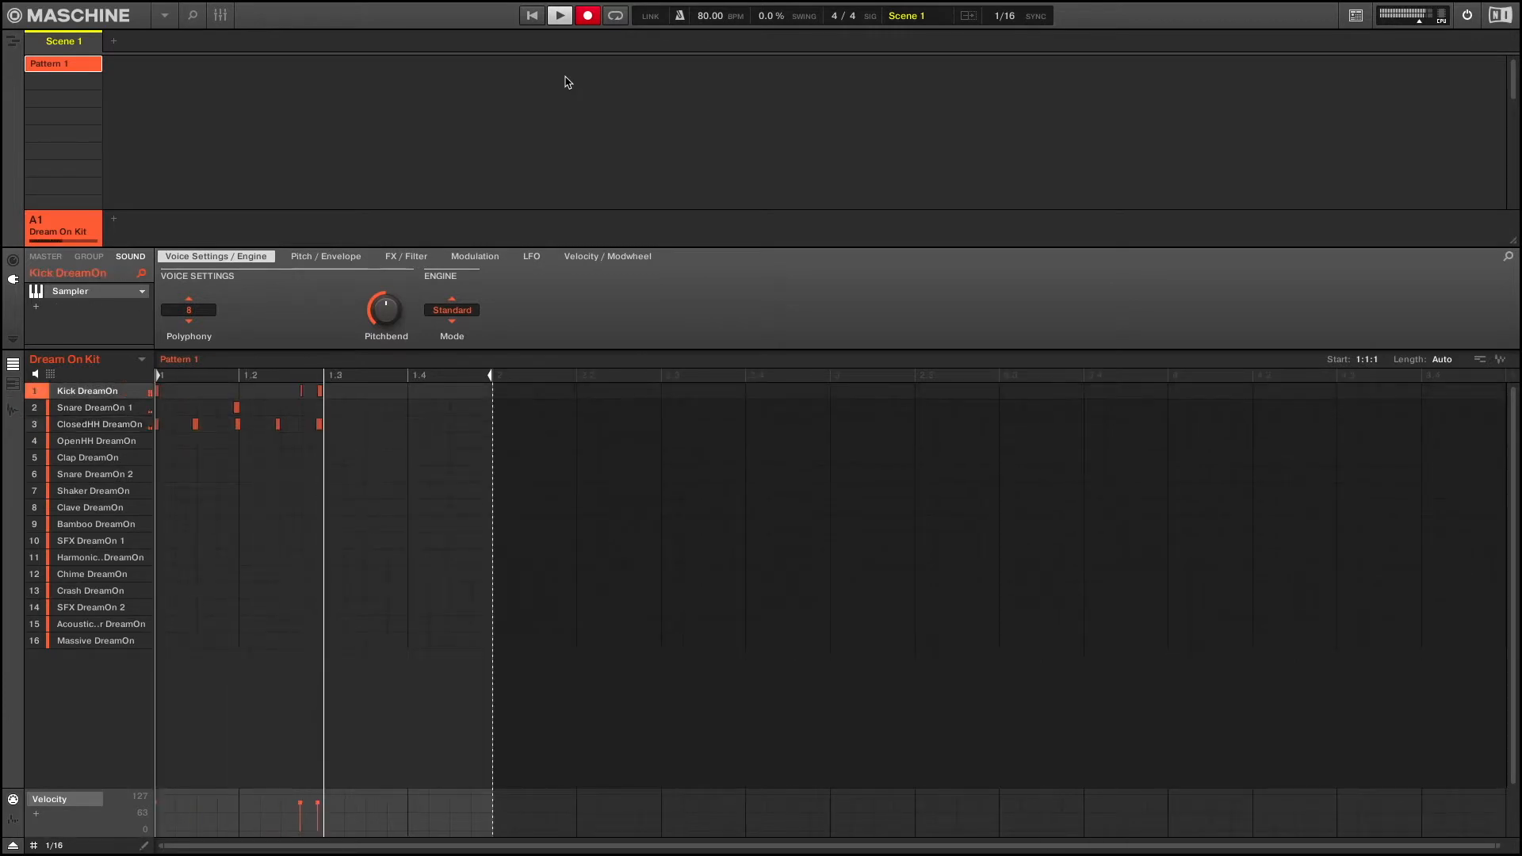
pyautogui.click(99, 424)
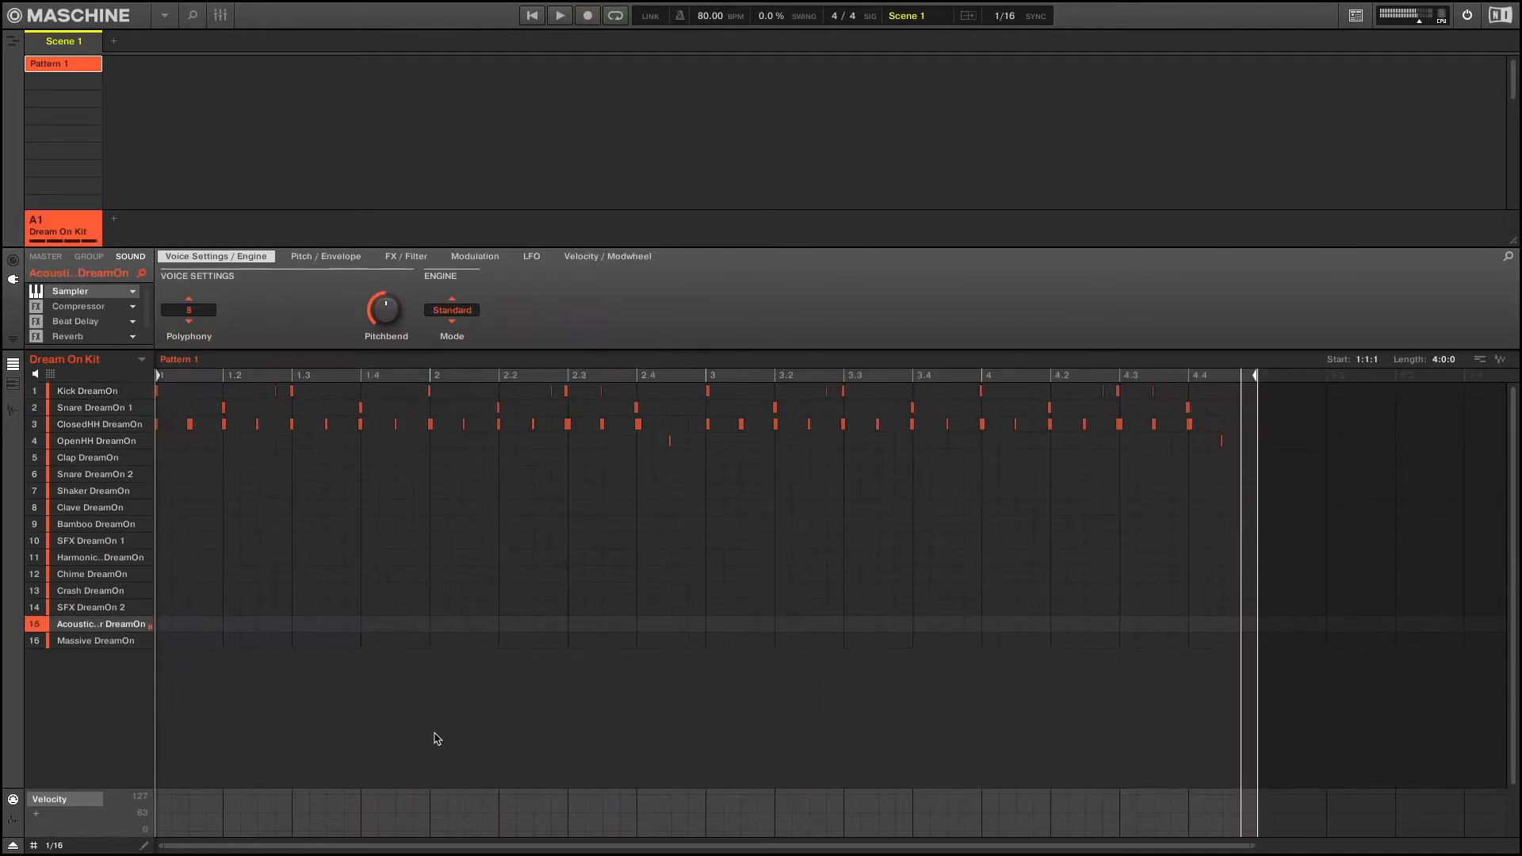
pyautogui.click(587, 15)
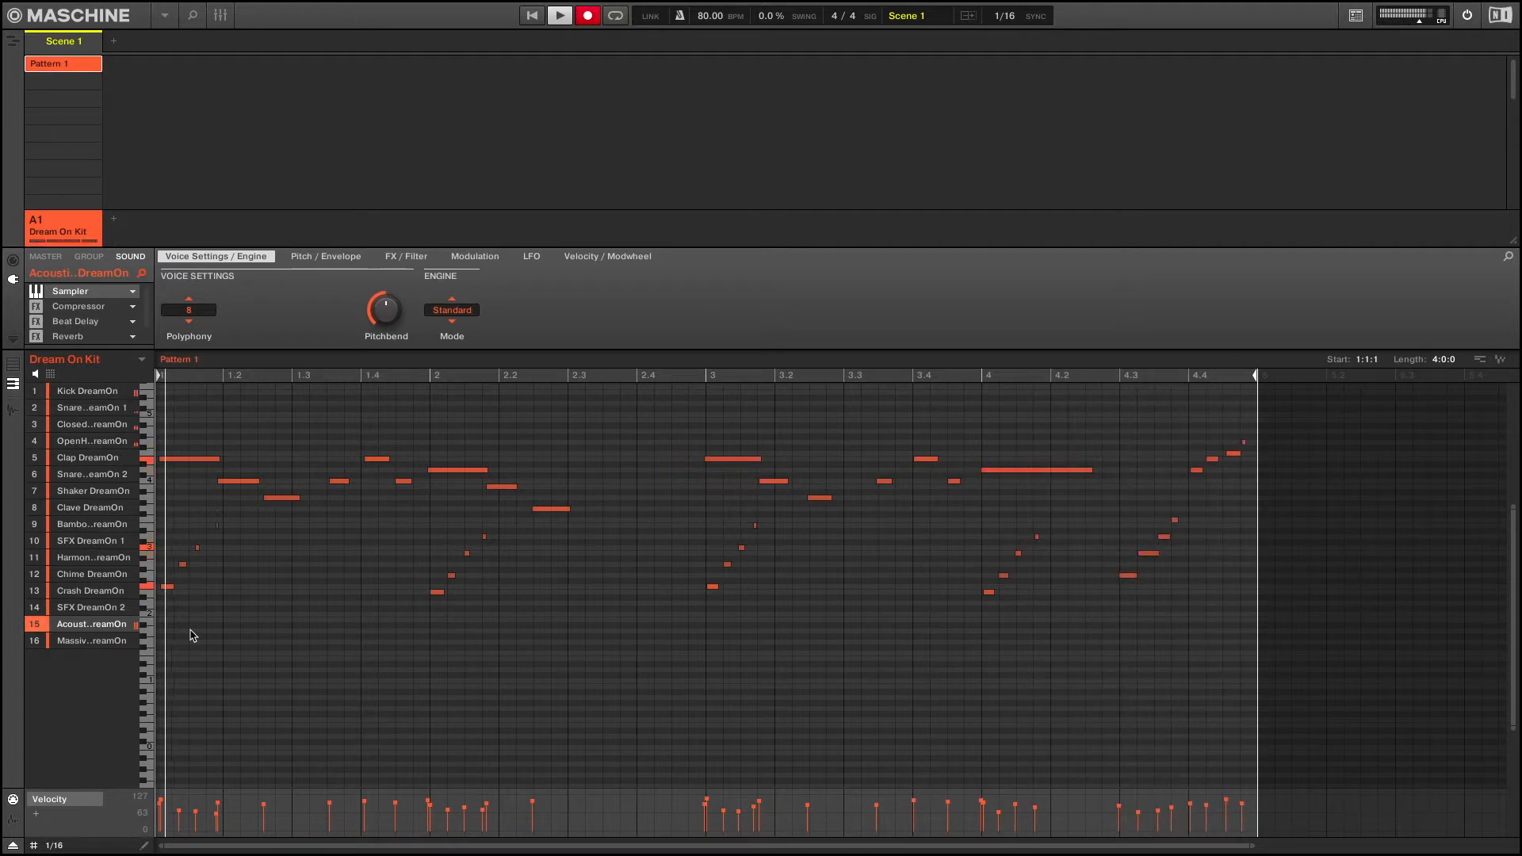
# Record Shaker, Clave and Bamboo notes into Pattern 1 from the sound grid
pyautogui.click(586, 14)
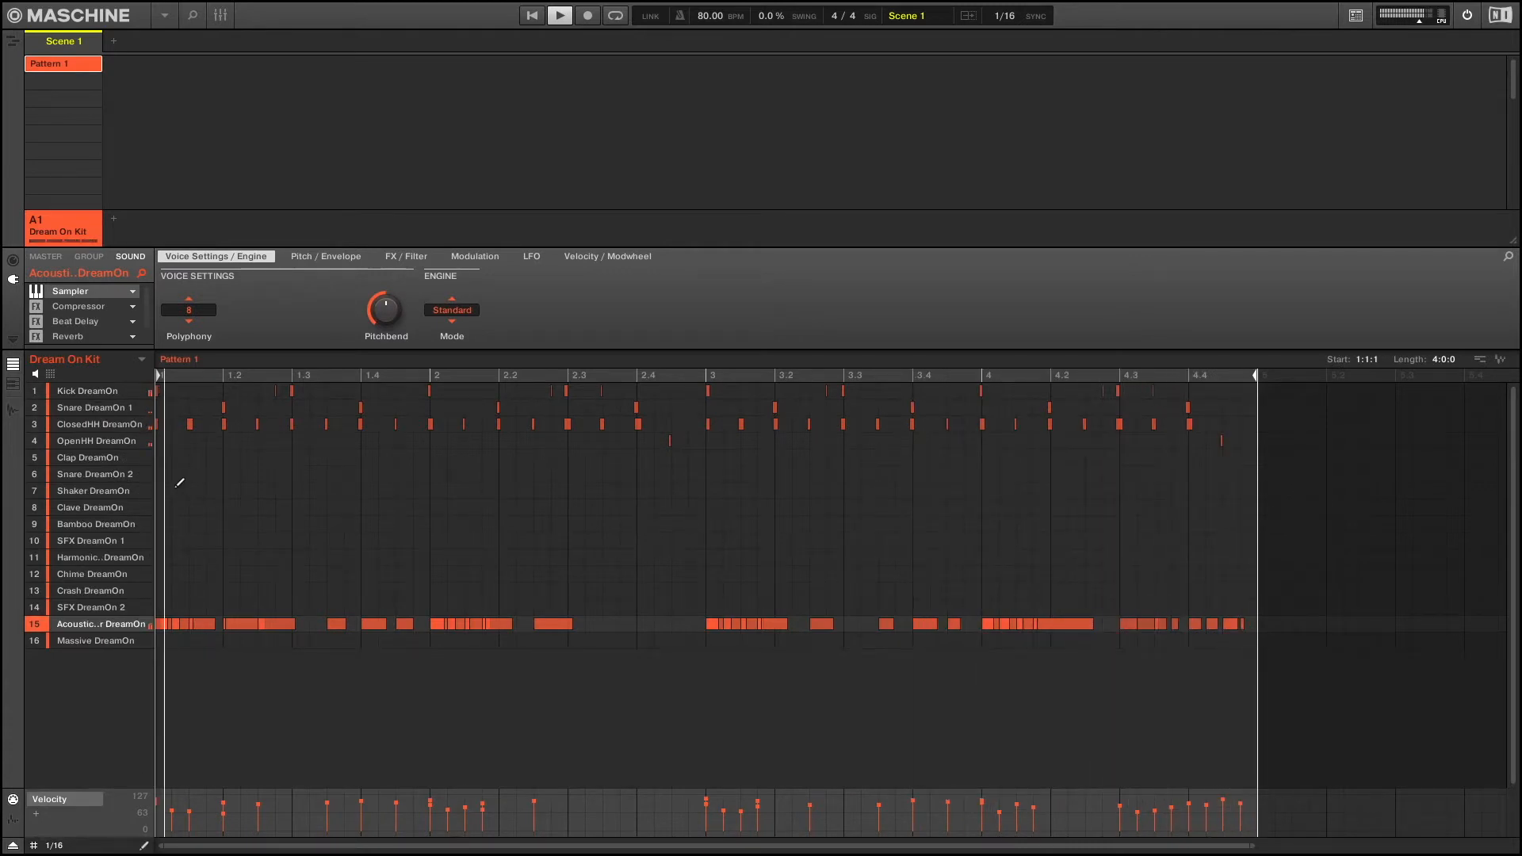
pyautogui.click(92, 489)
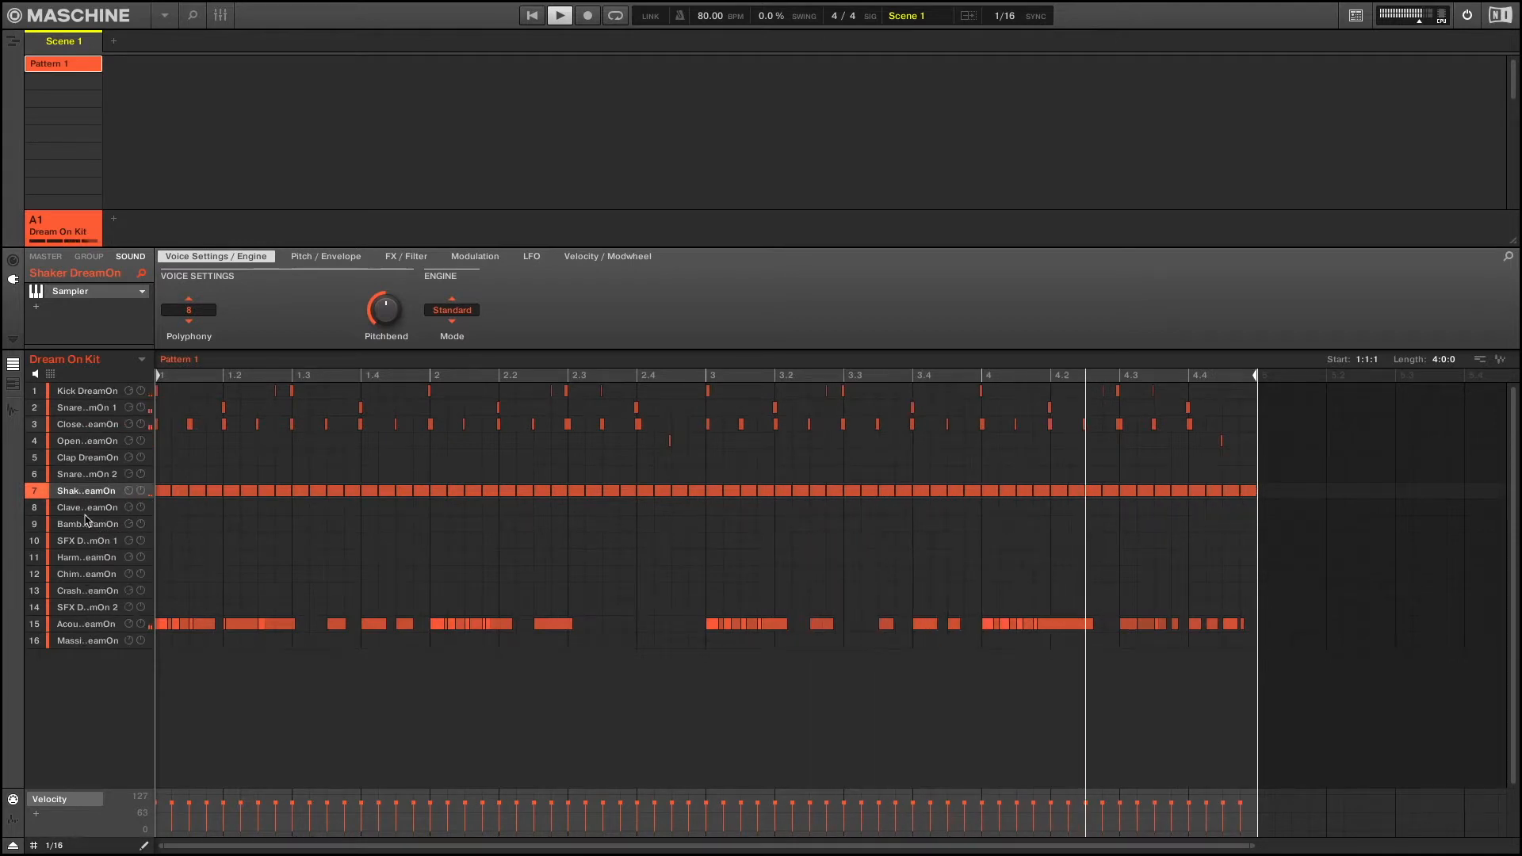
pyautogui.click(87, 506)
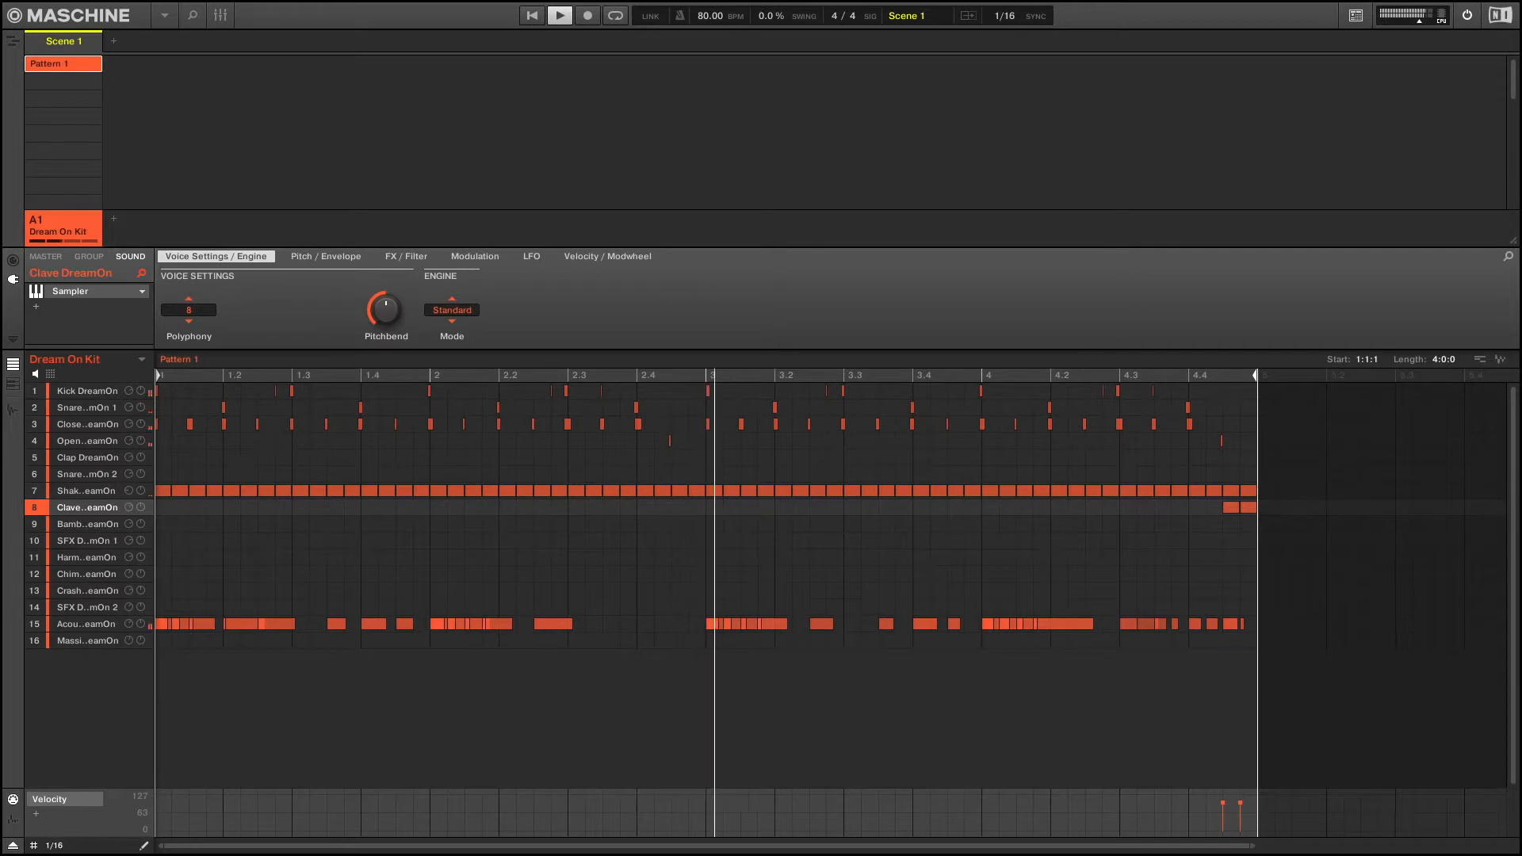
pyautogui.click(87, 524)
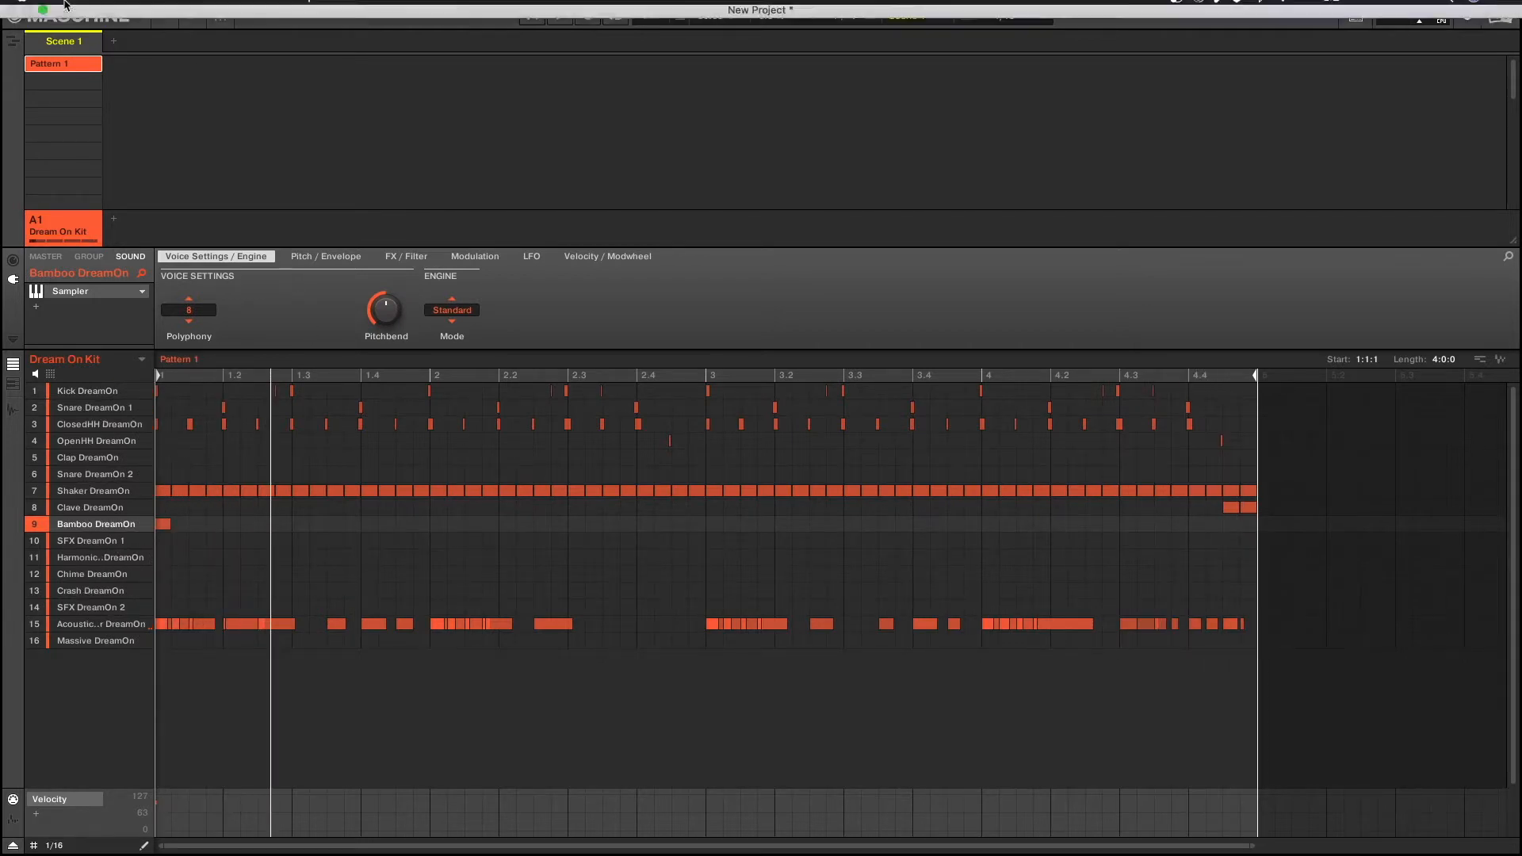
# Save As '3 ways to use maschine and logic'
pyautogui.click(126, 9)
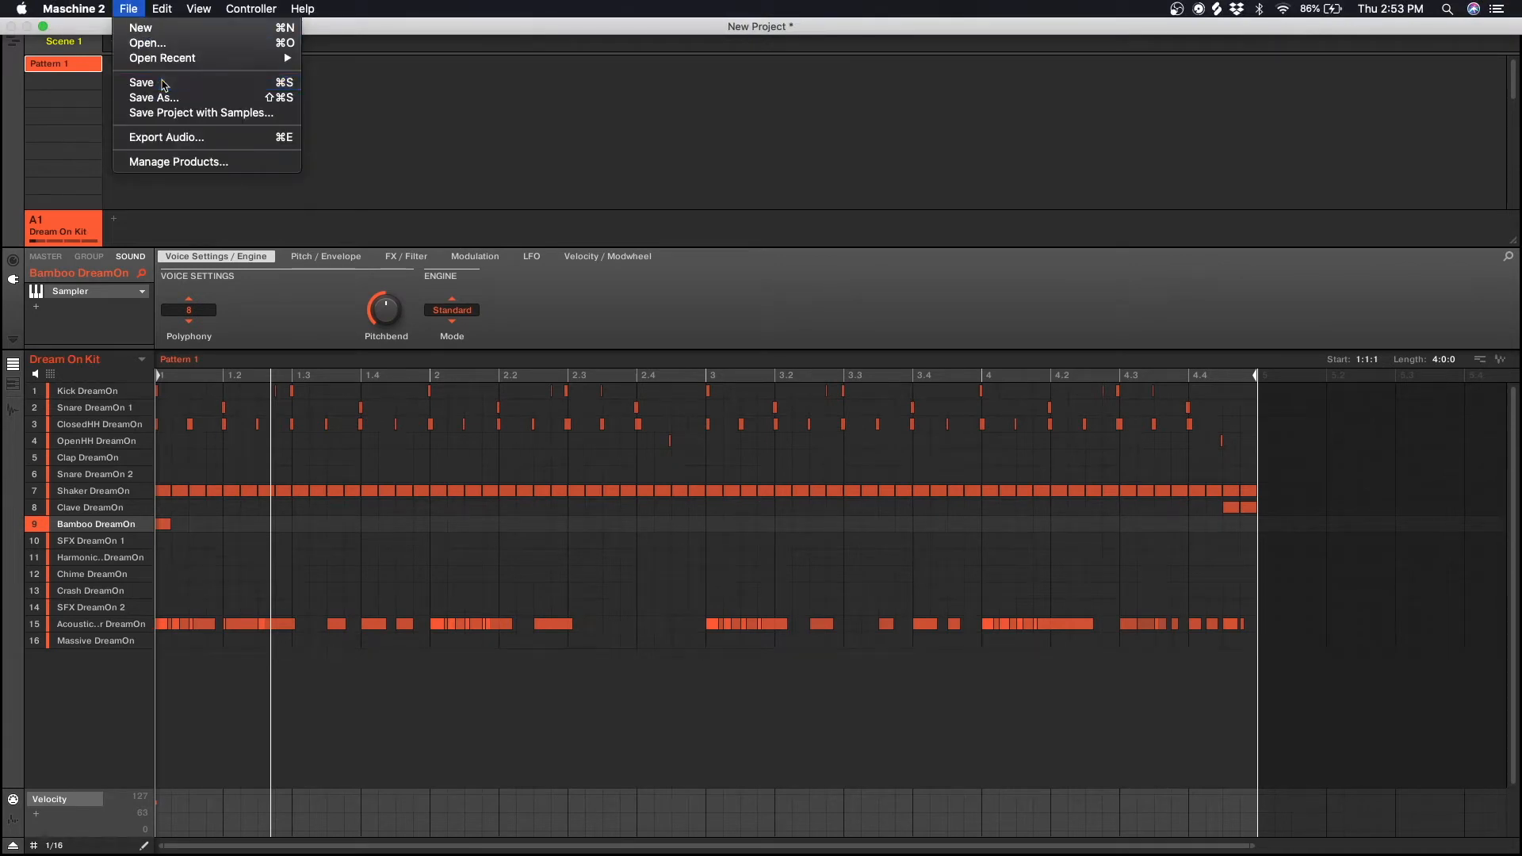
pyautogui.click(153, 97)
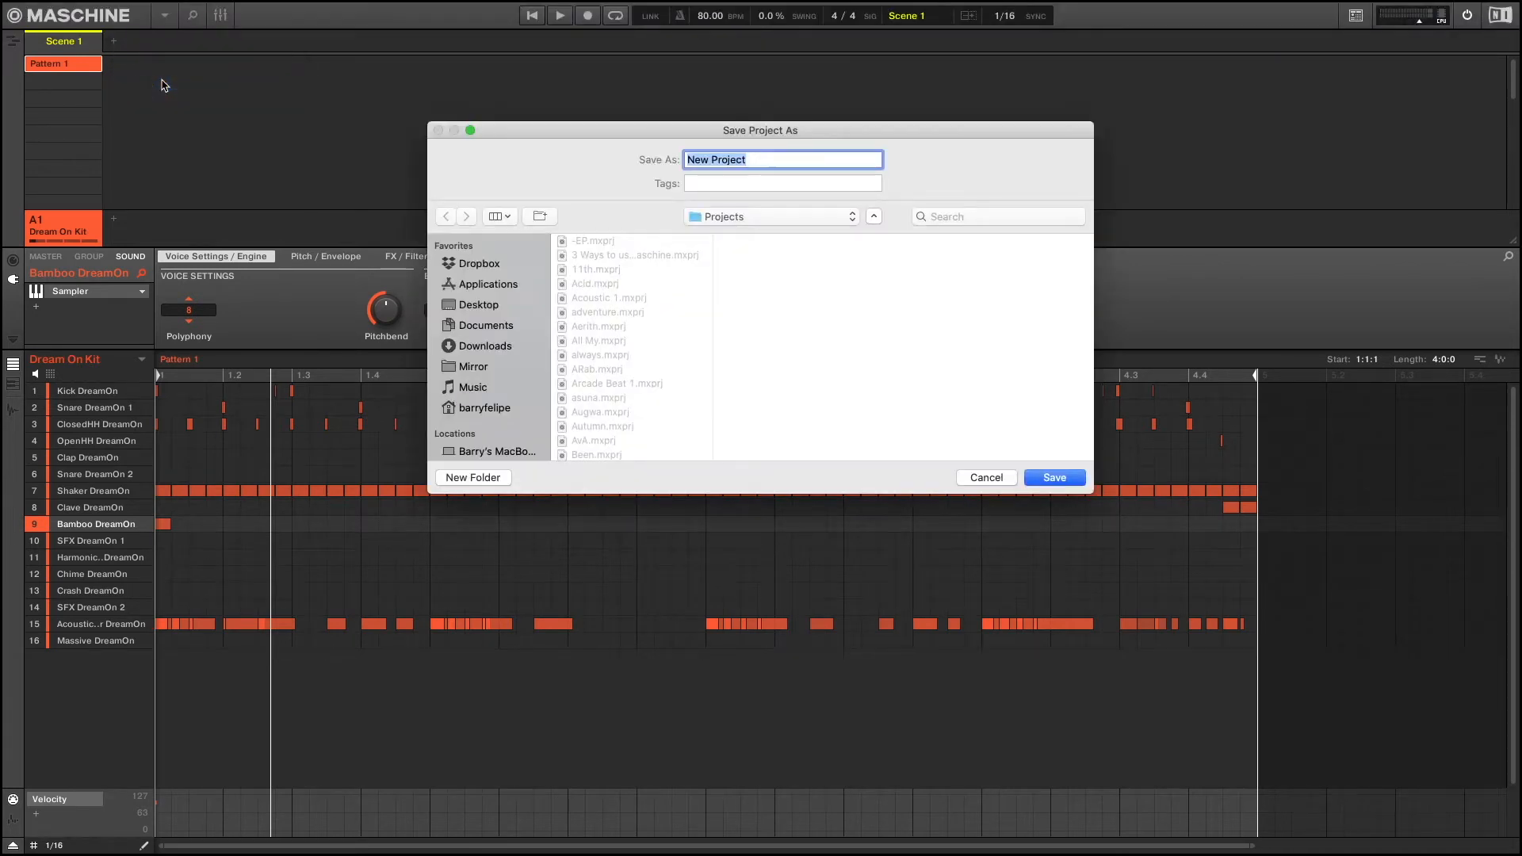
pyautogui.write('3 ways to')
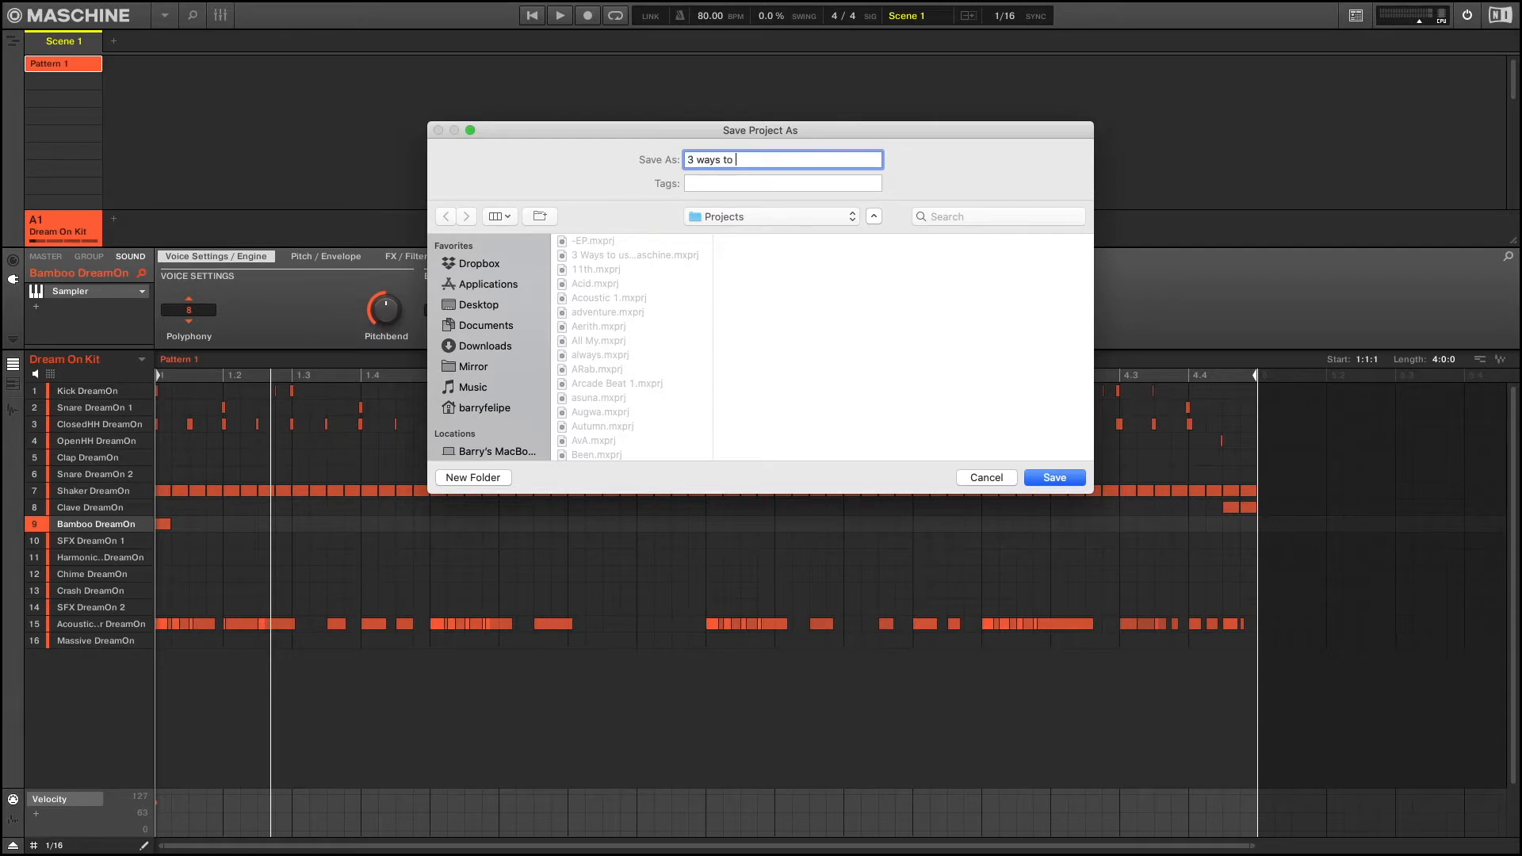
pyautogui.write('use maschine')
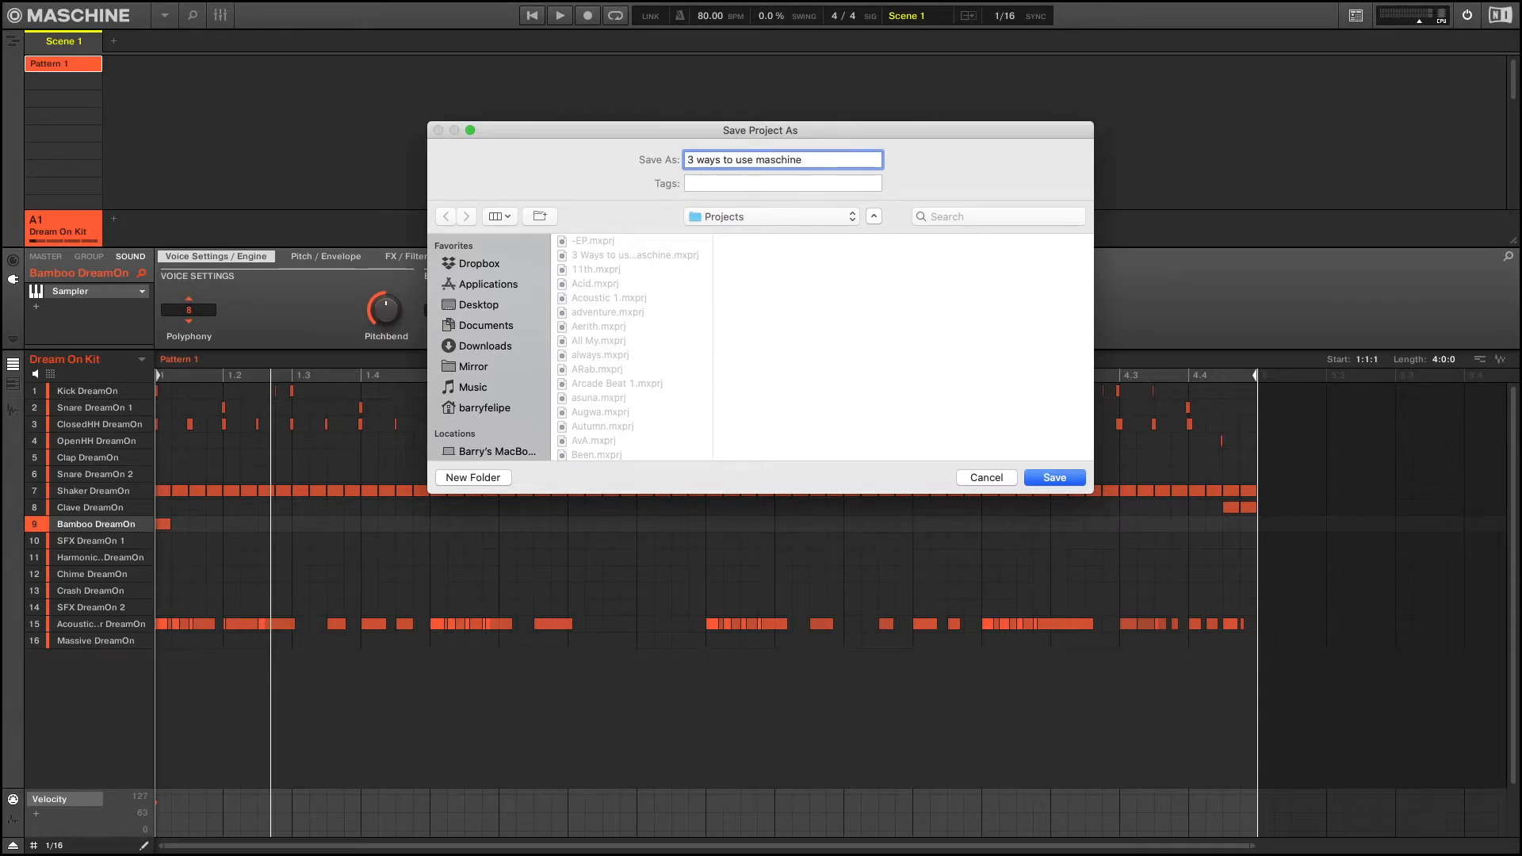
pyautogui.write('and logic')
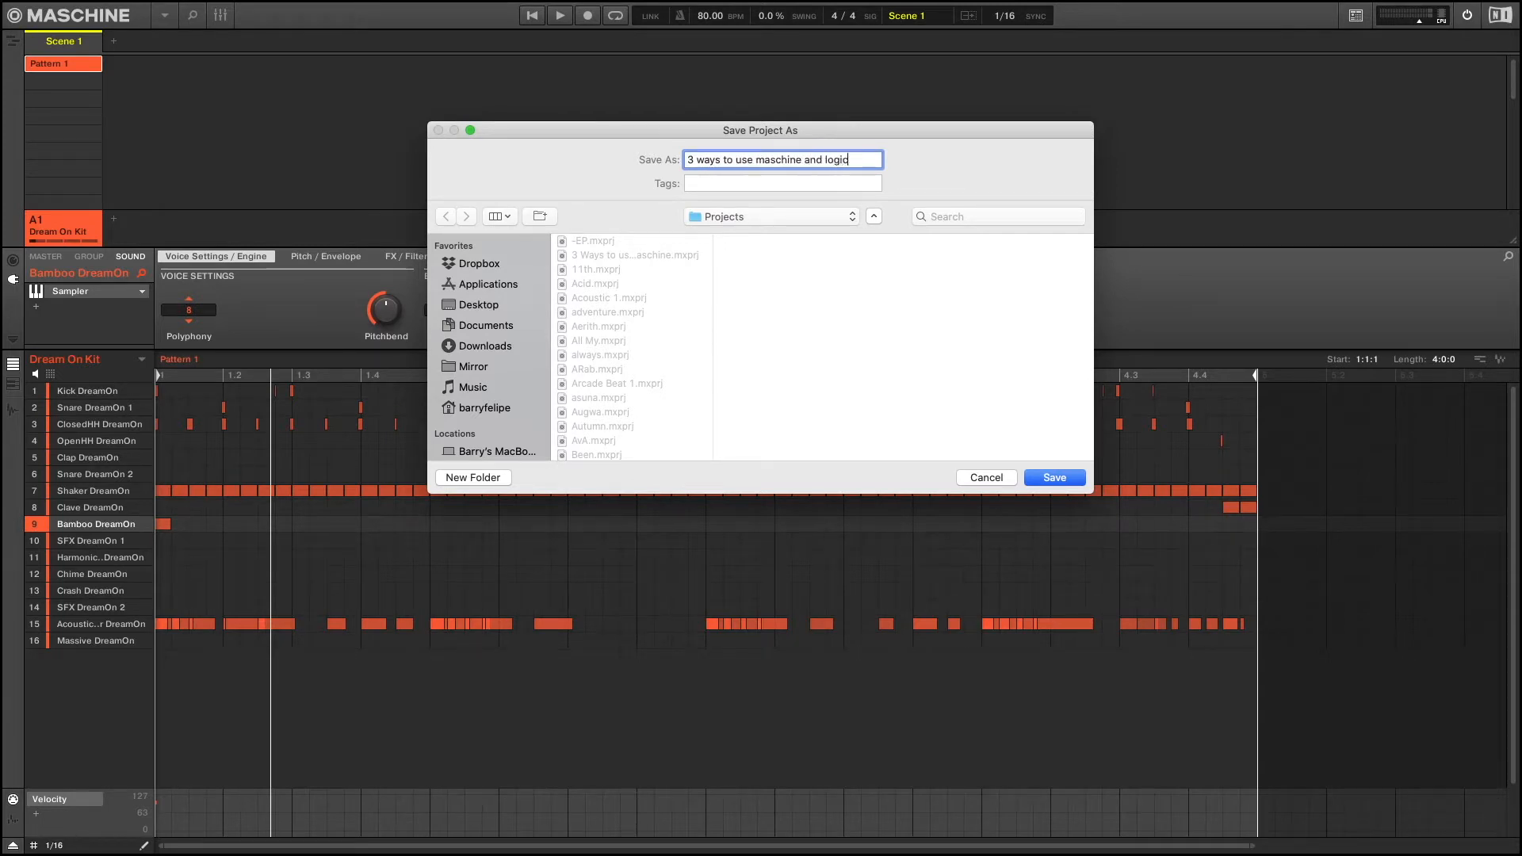
pyautogui.click(1053, 476)
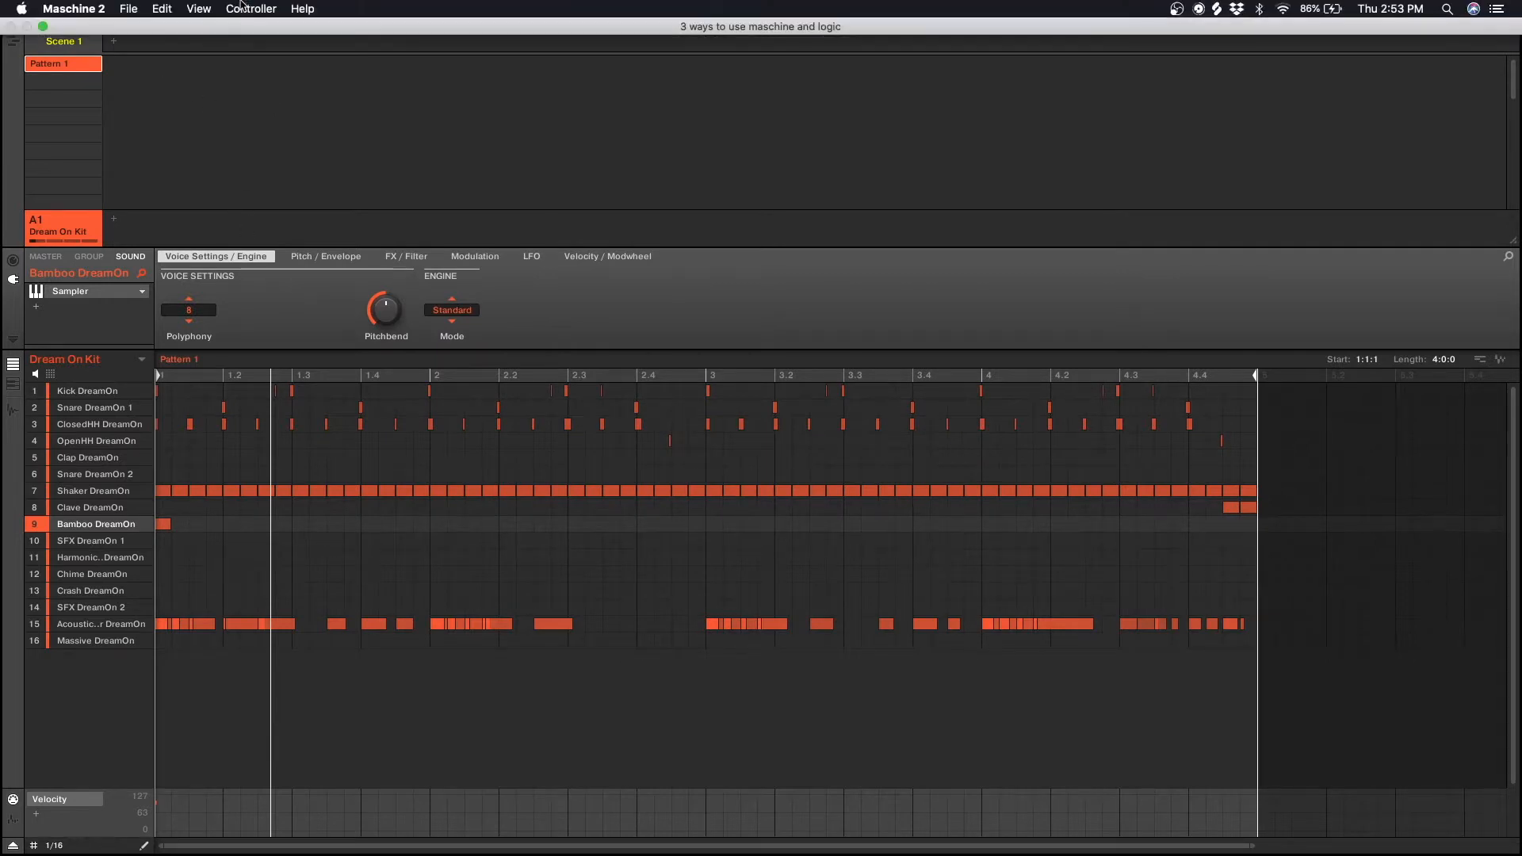
# Export the master mix as audio with Source set to Master
pyautogui.click(126, 9)
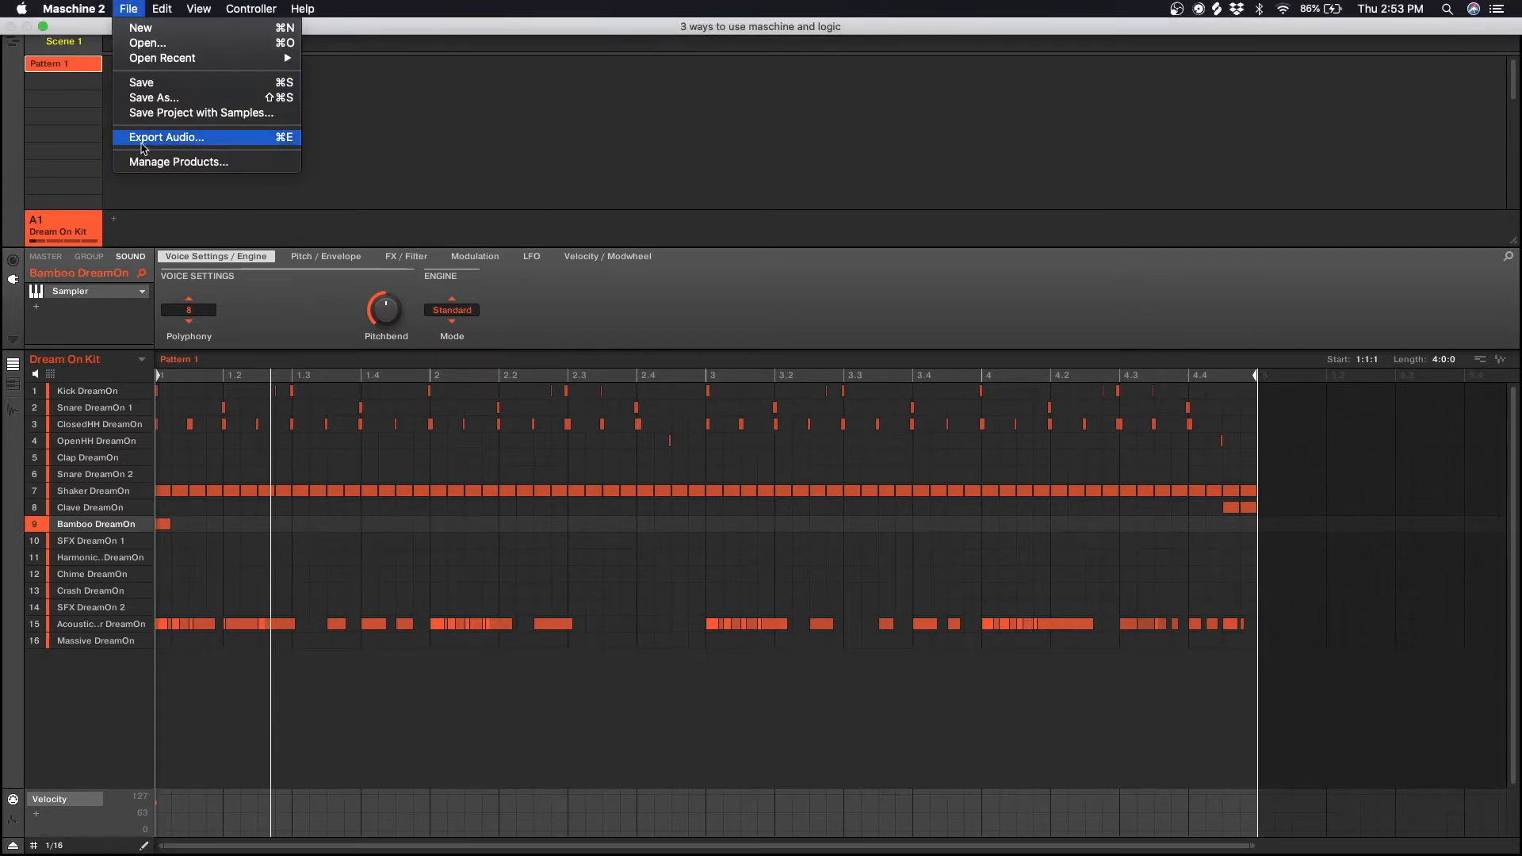
pyautogui.click(165, 137)
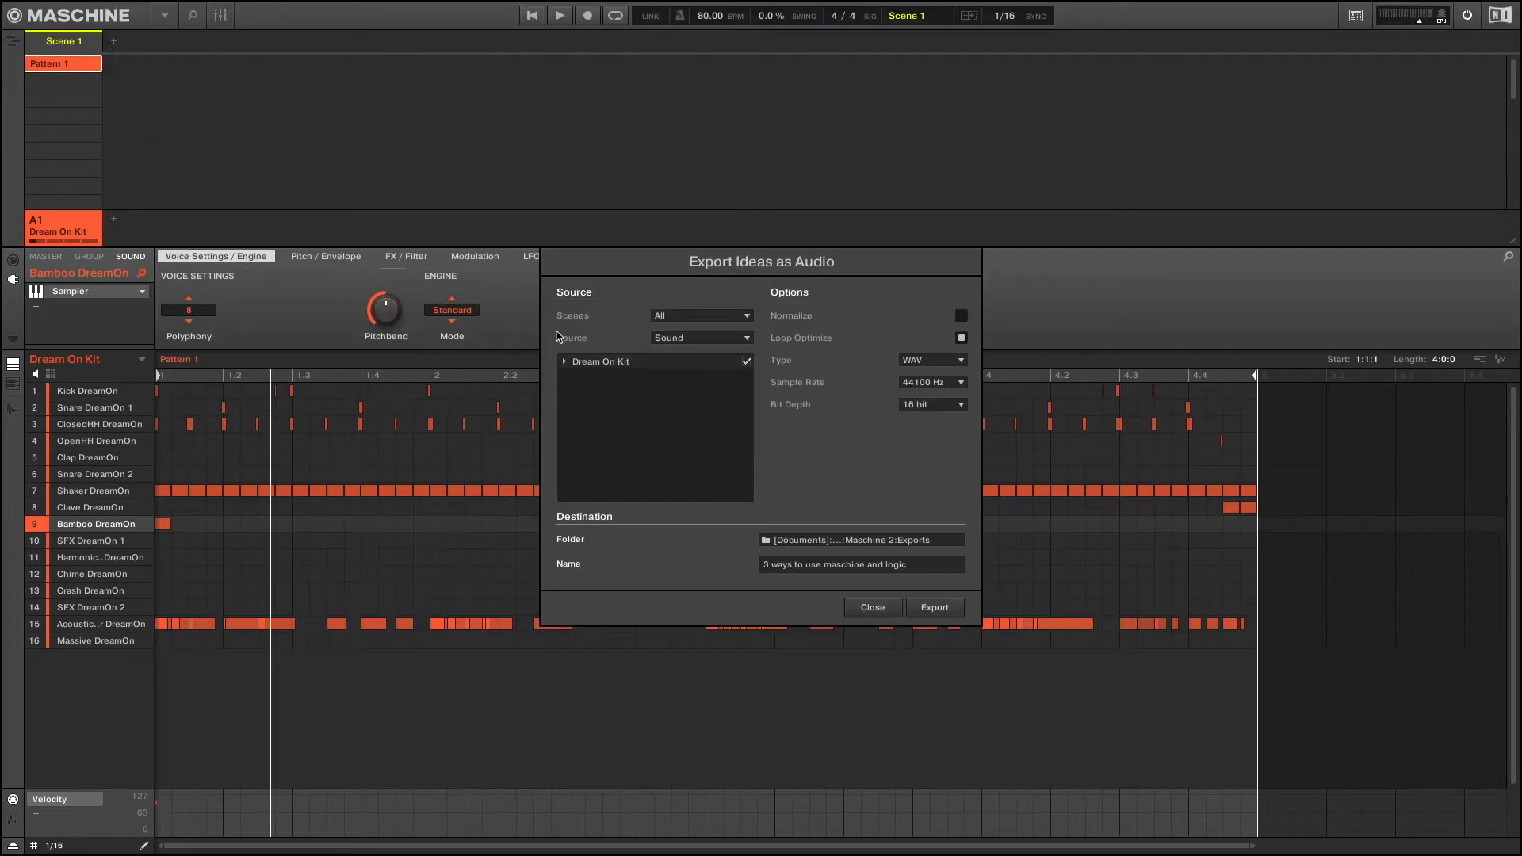
pyautogui.click(701, 338)
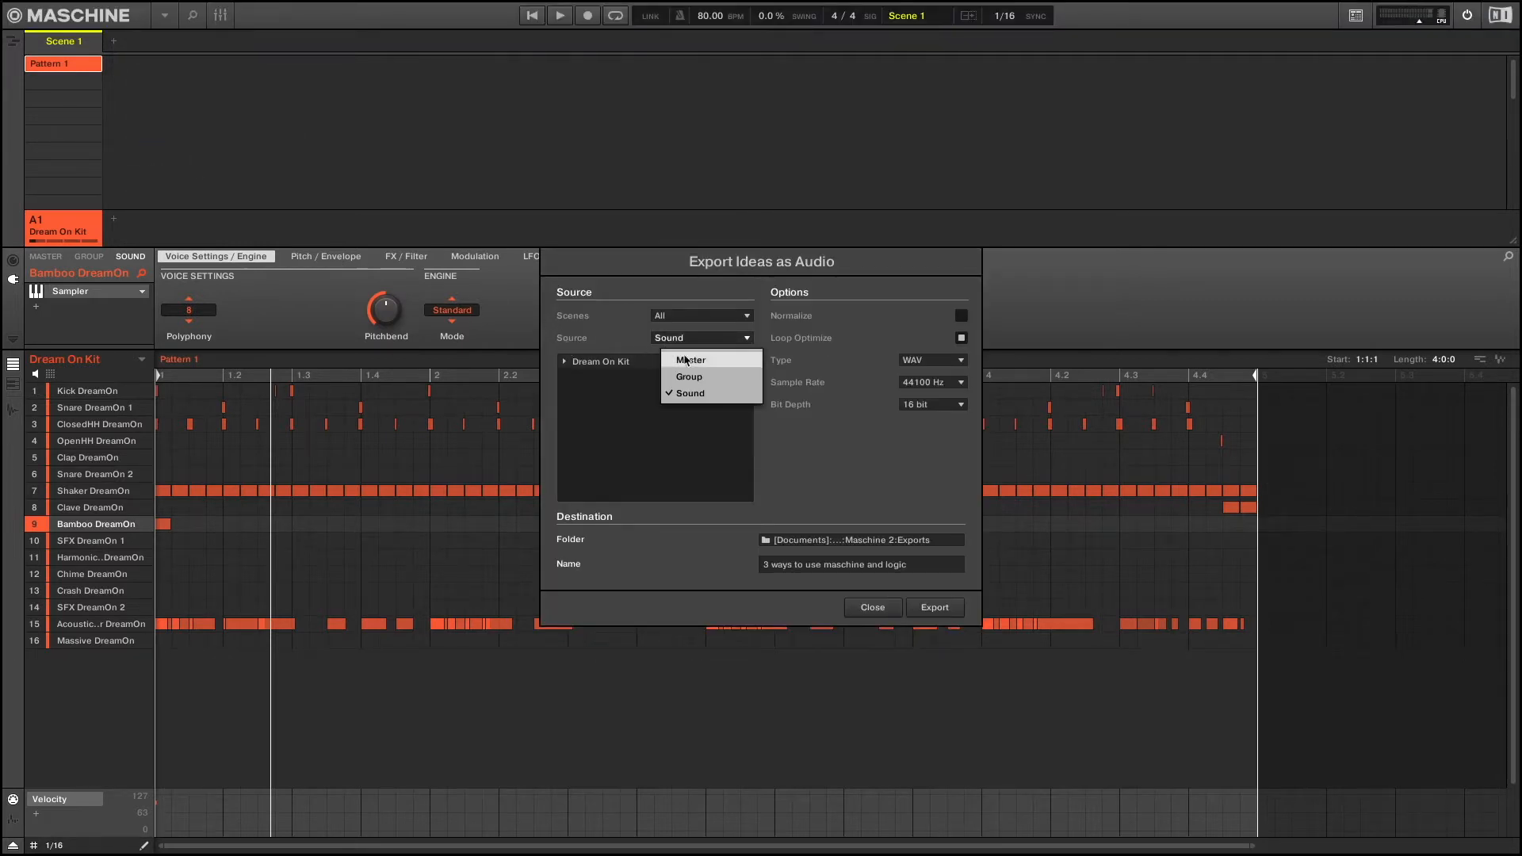
pyautogui.click(690, 359)
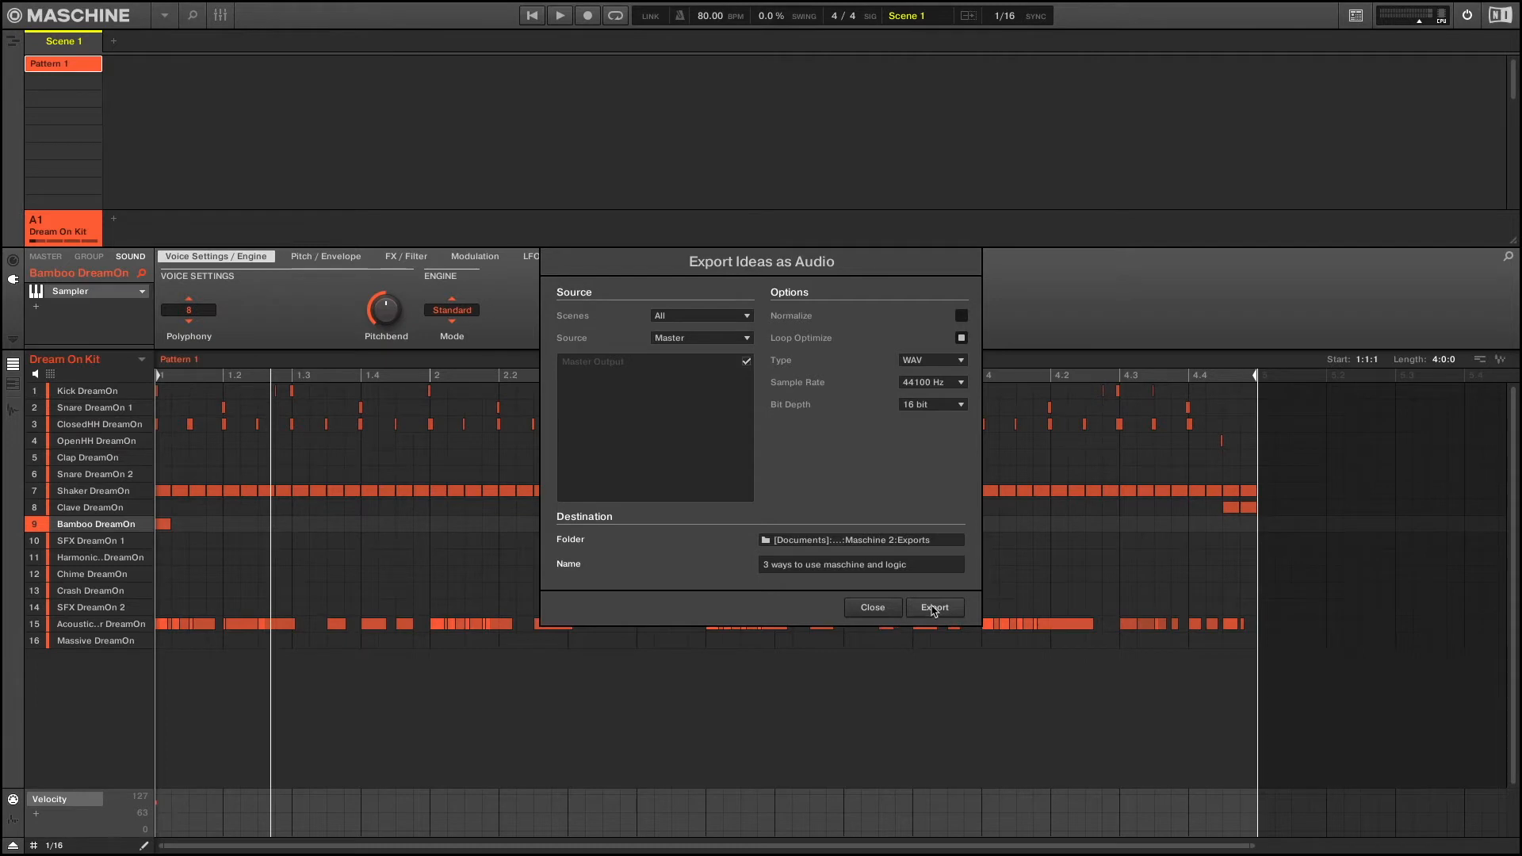
pyautogui.click(934, 606)
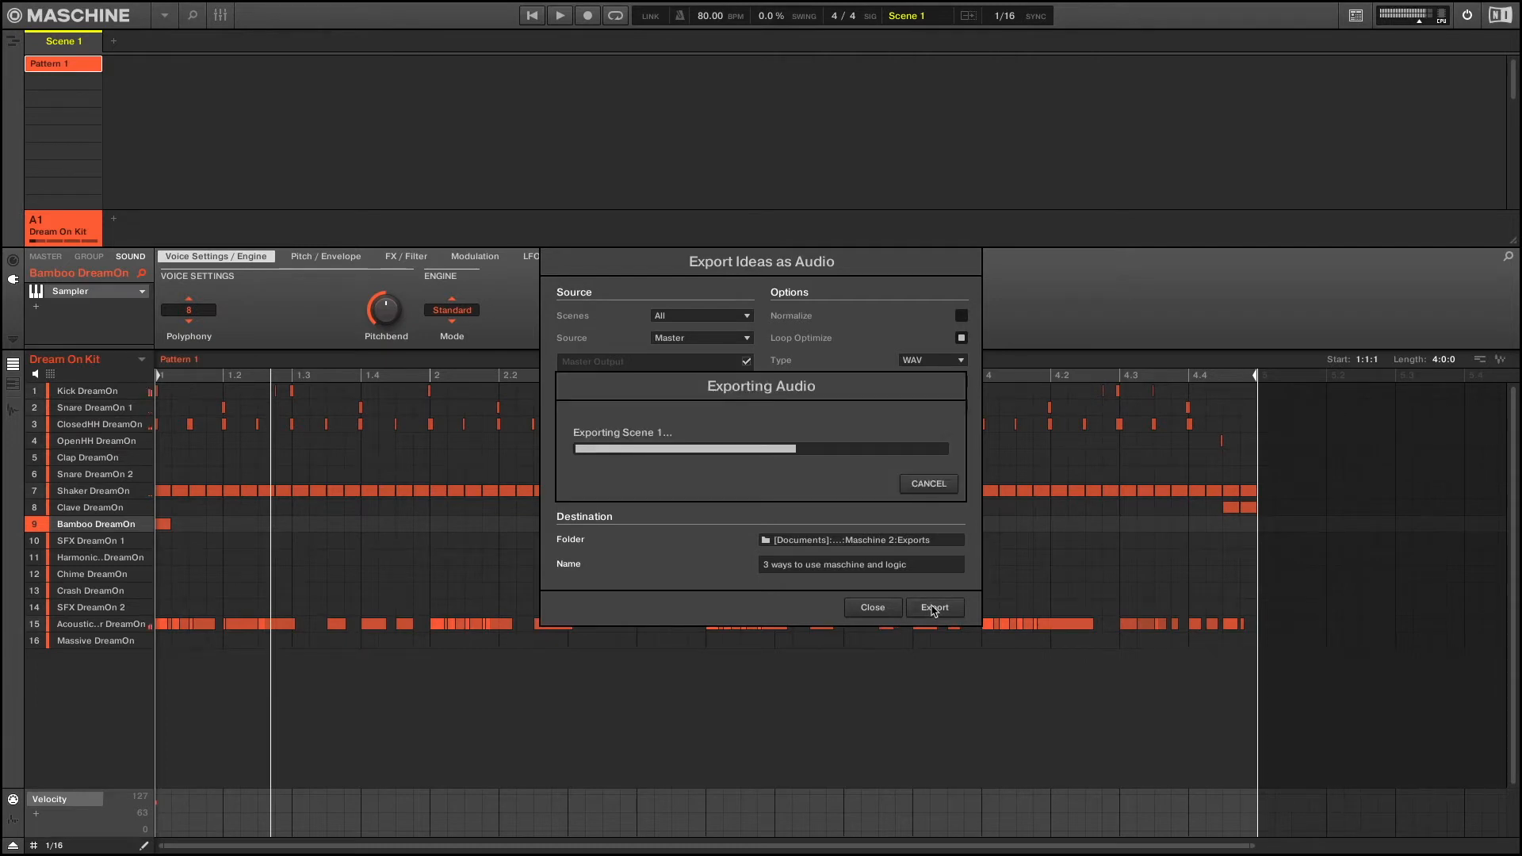
pyautogui.click(933, 606)
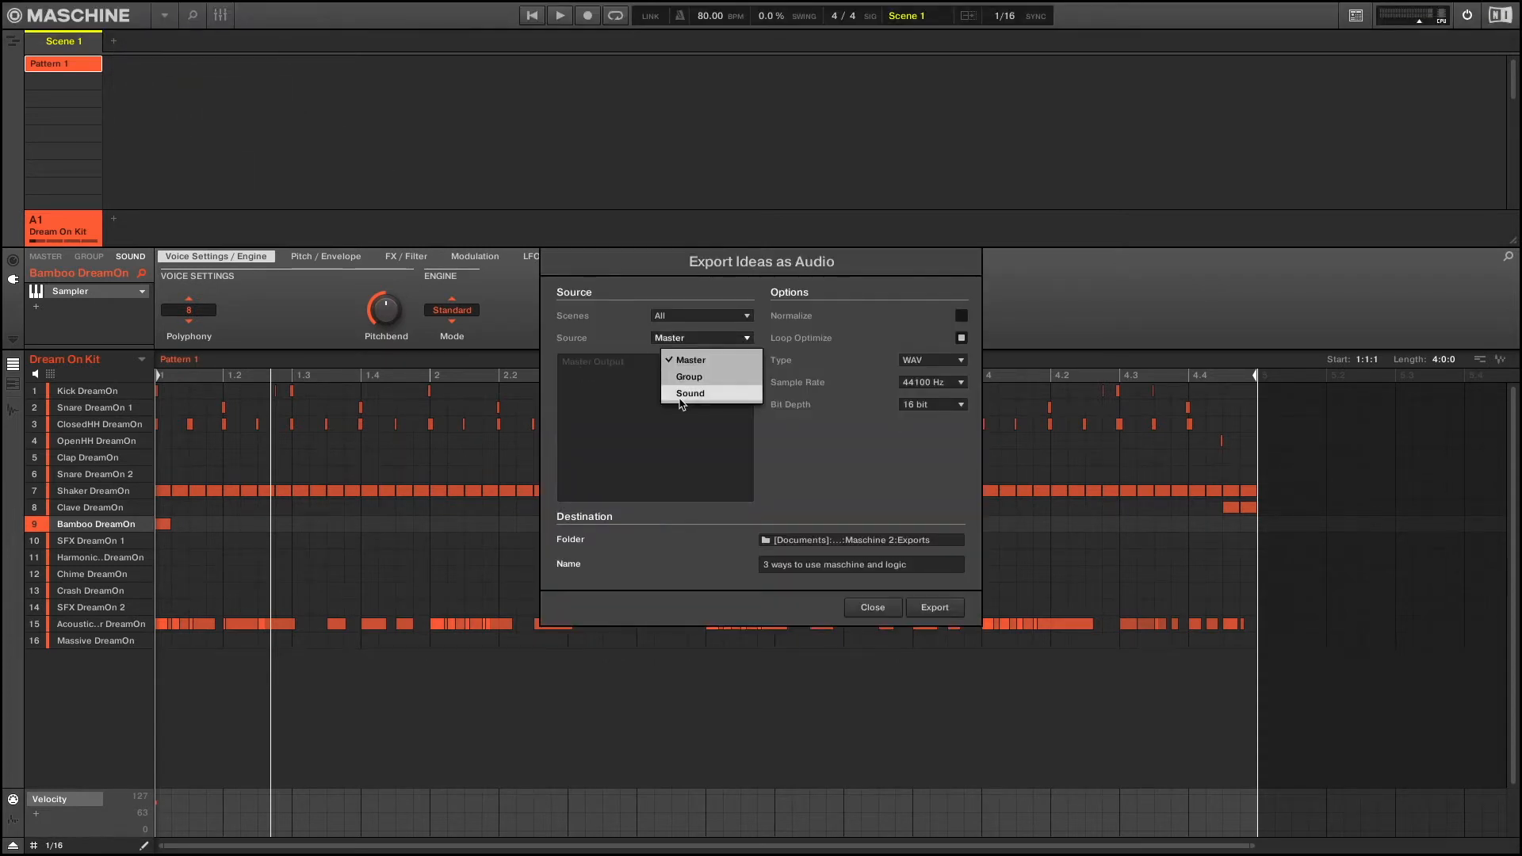
# Export the used Dream On Kit sounds as stems, with unused sounds like Clap and Chime unticked
pyautogui.click(689, 393)
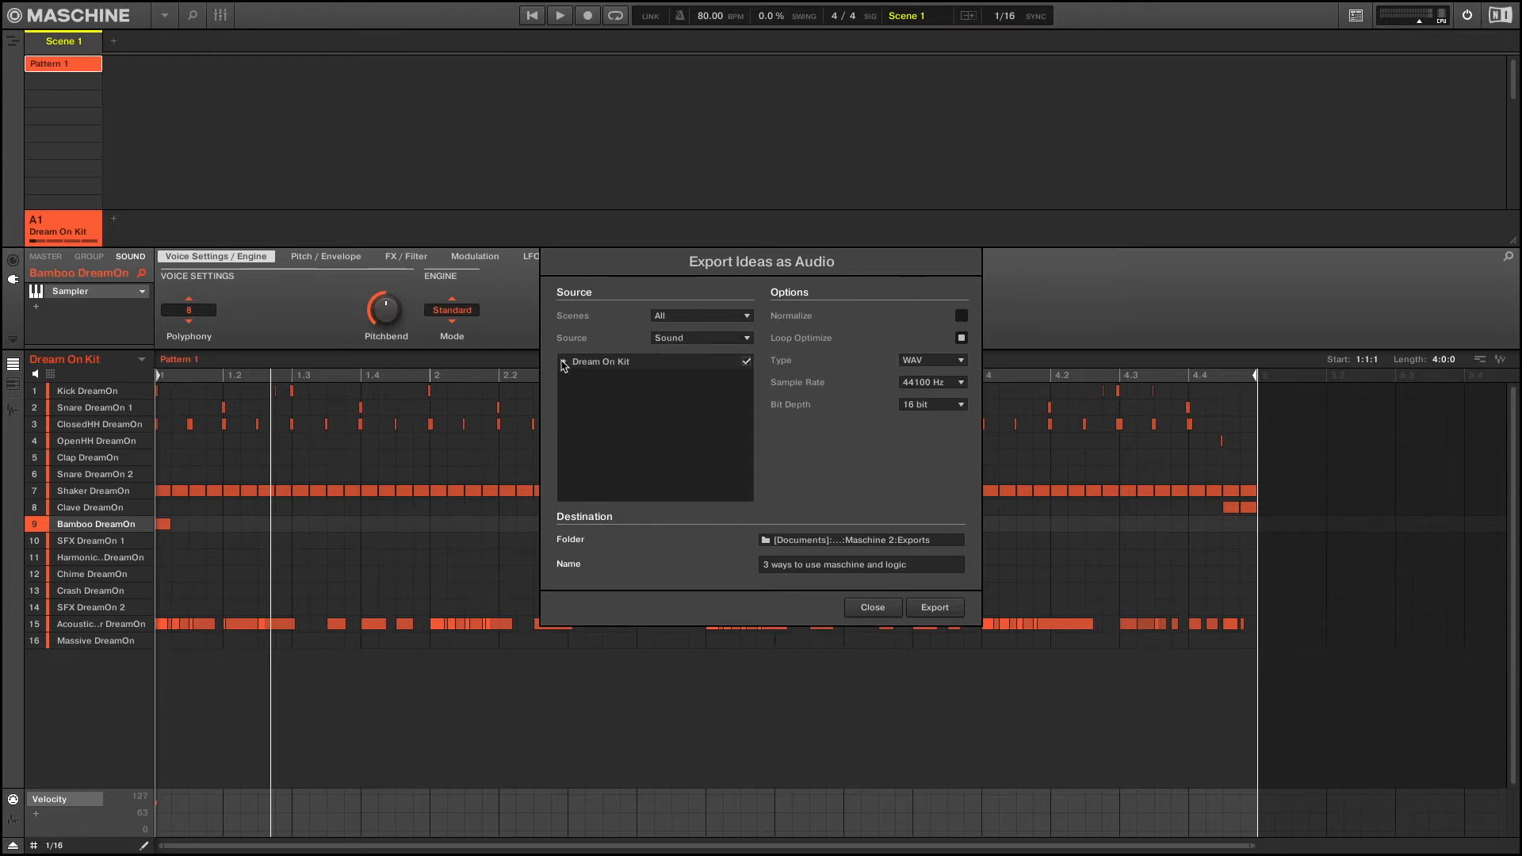
pyautogui.click(563, 361)
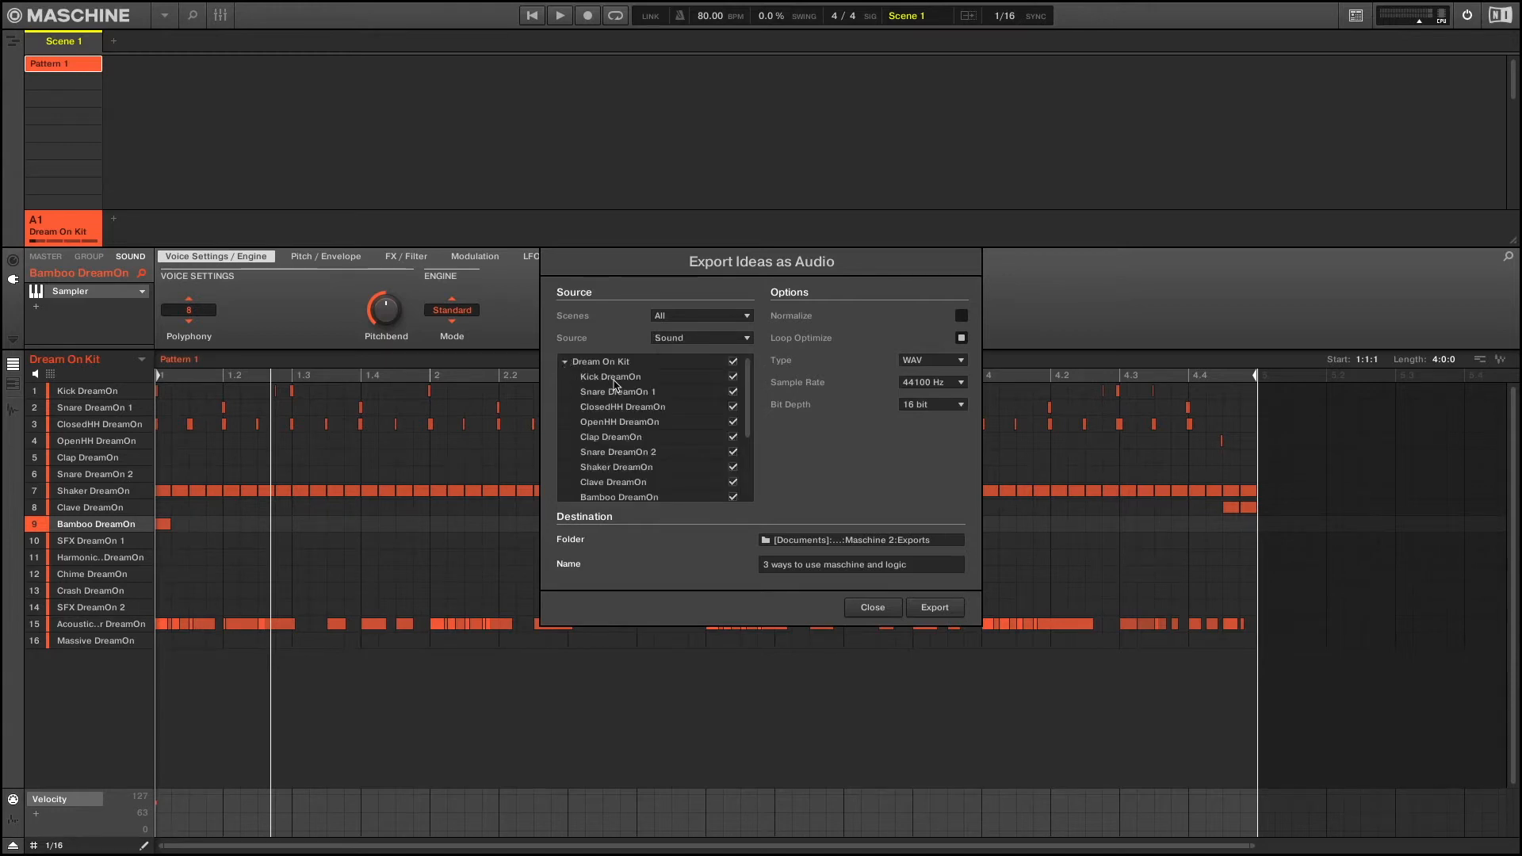
pyautogui.scroll(-3)
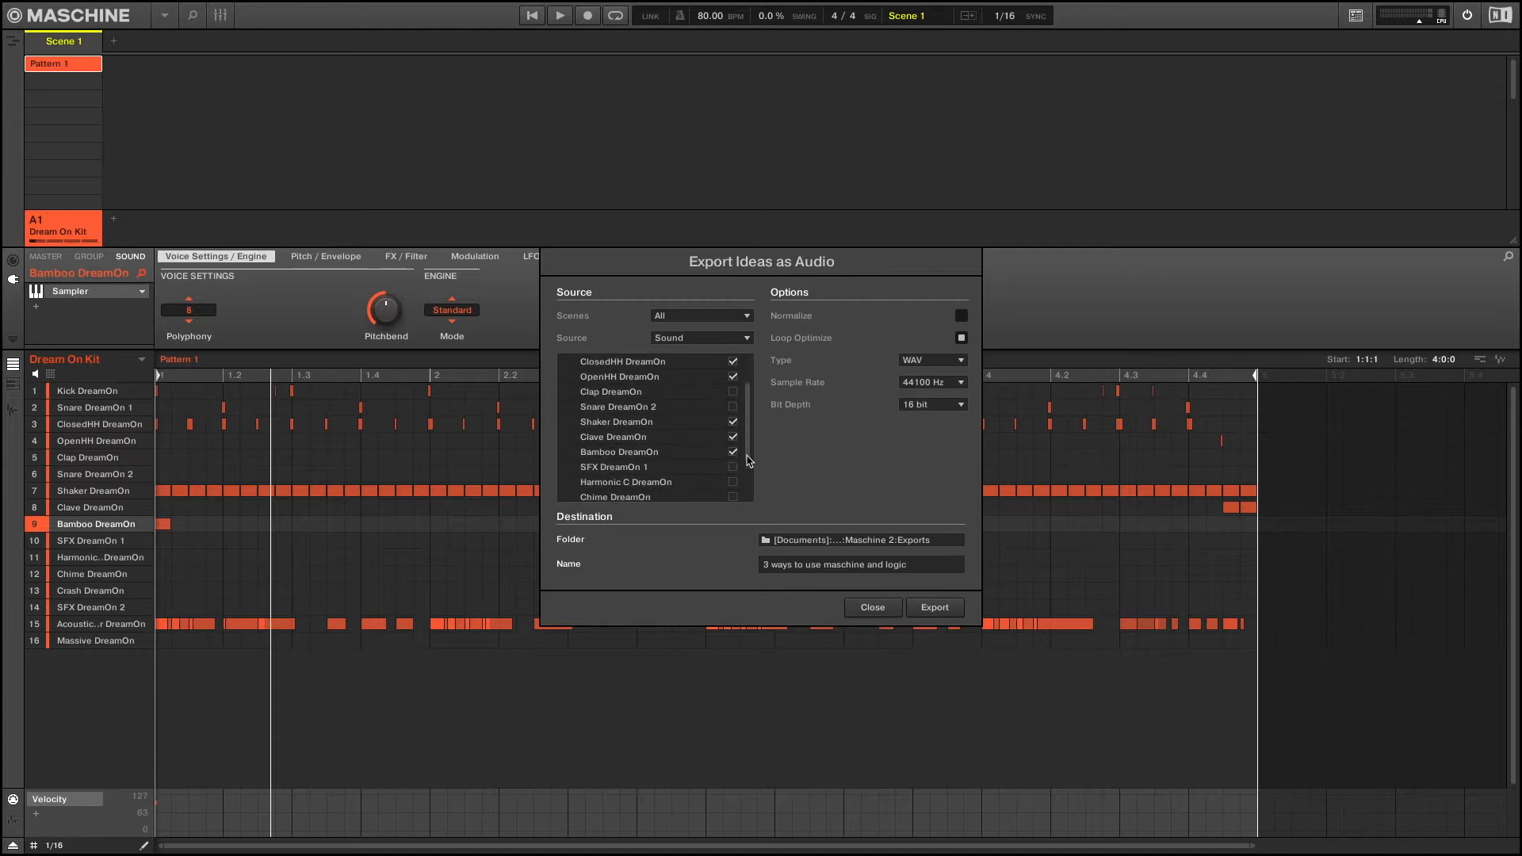
pyautogui.click(934, 607)
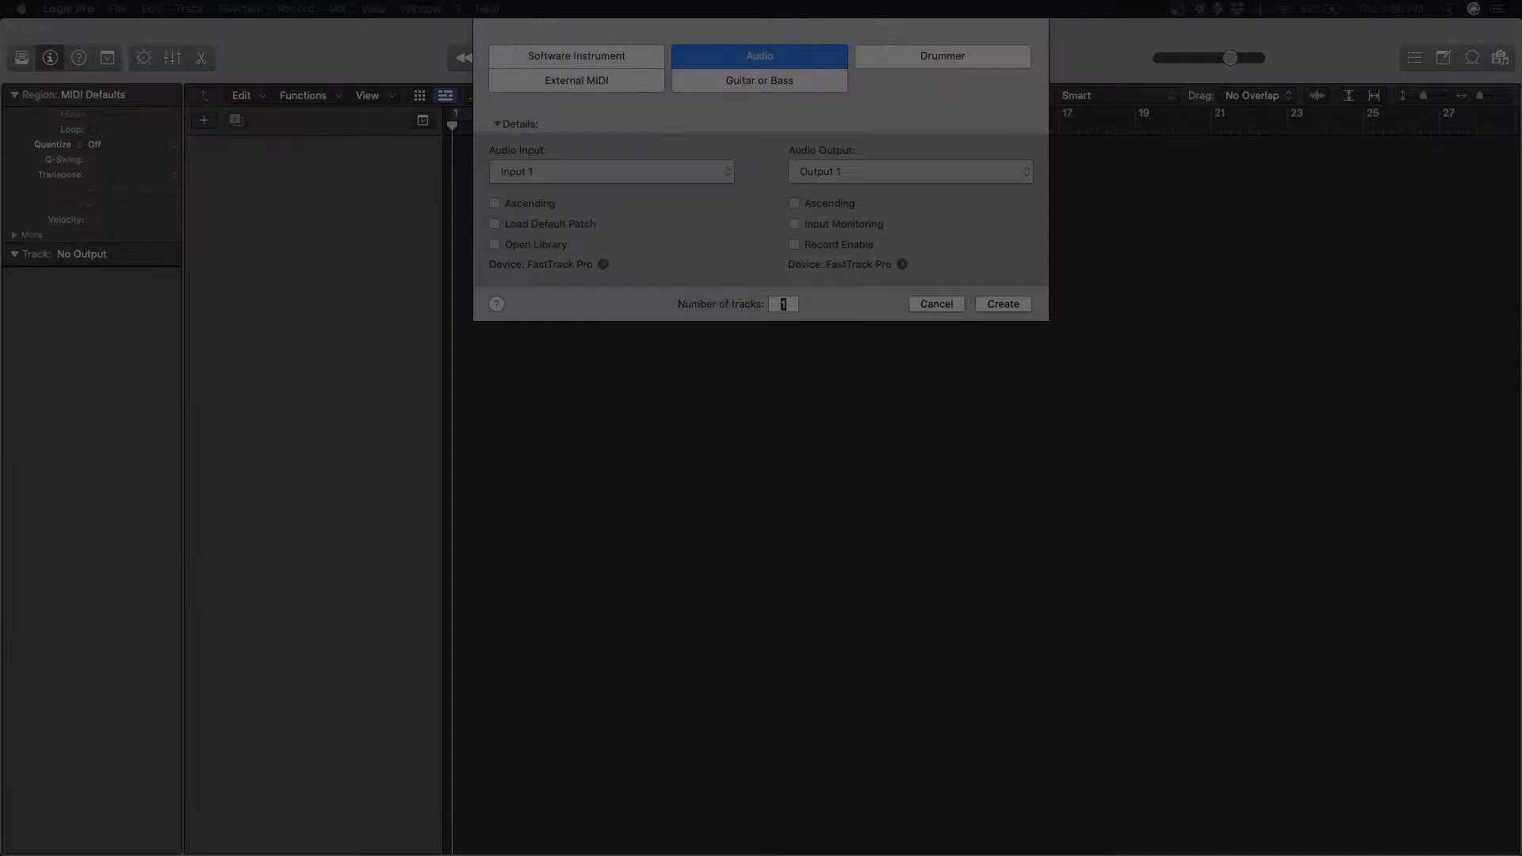
# Import the scene mix and stems from Maschine 2 > Exports, each on a new track
pyautogui.click(1002, 304)
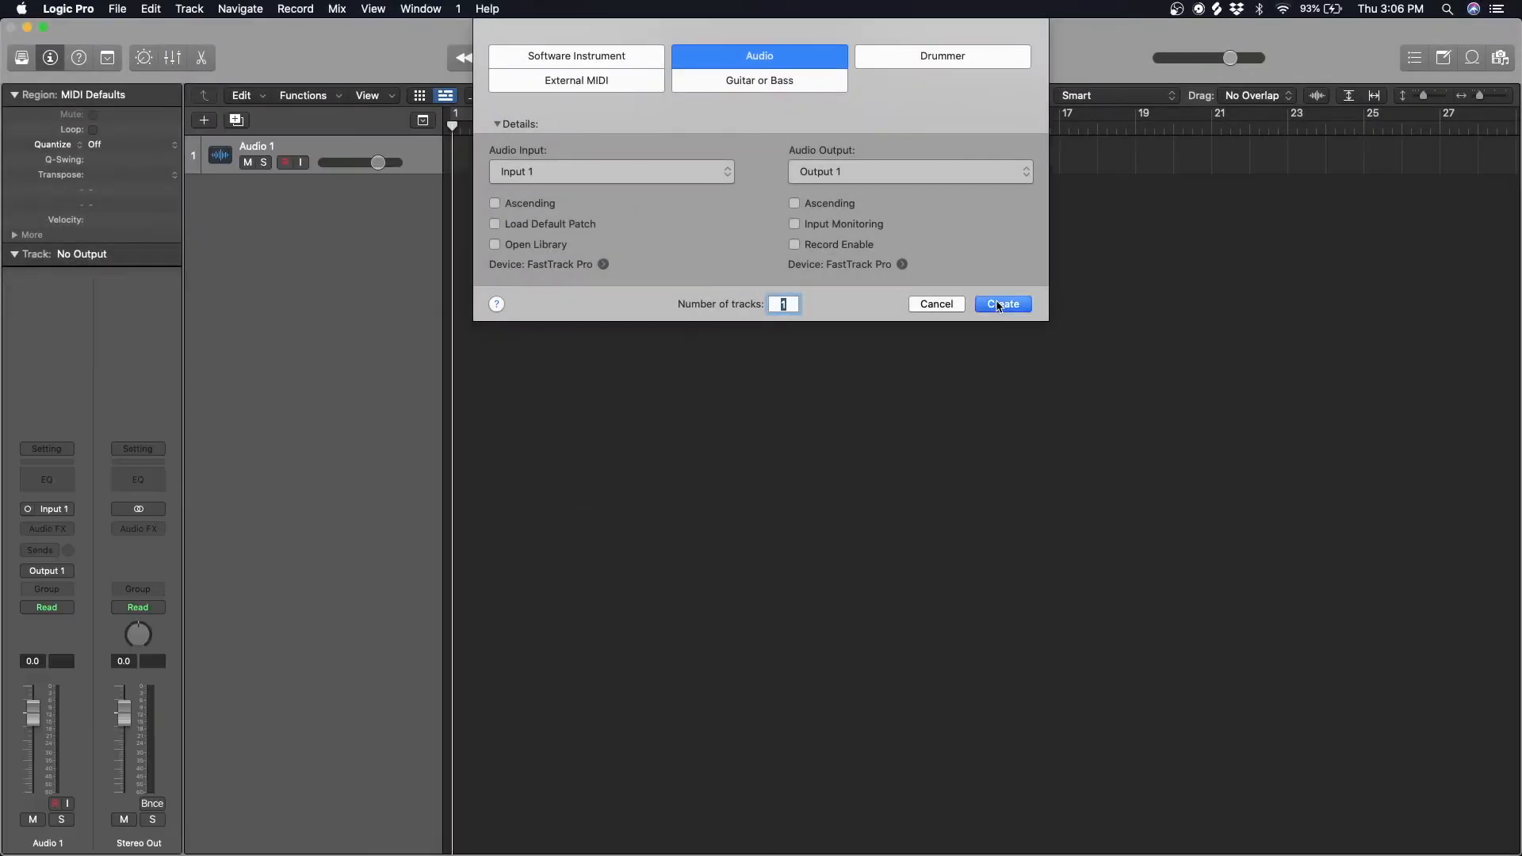
pyautogui.click(1000, 304)
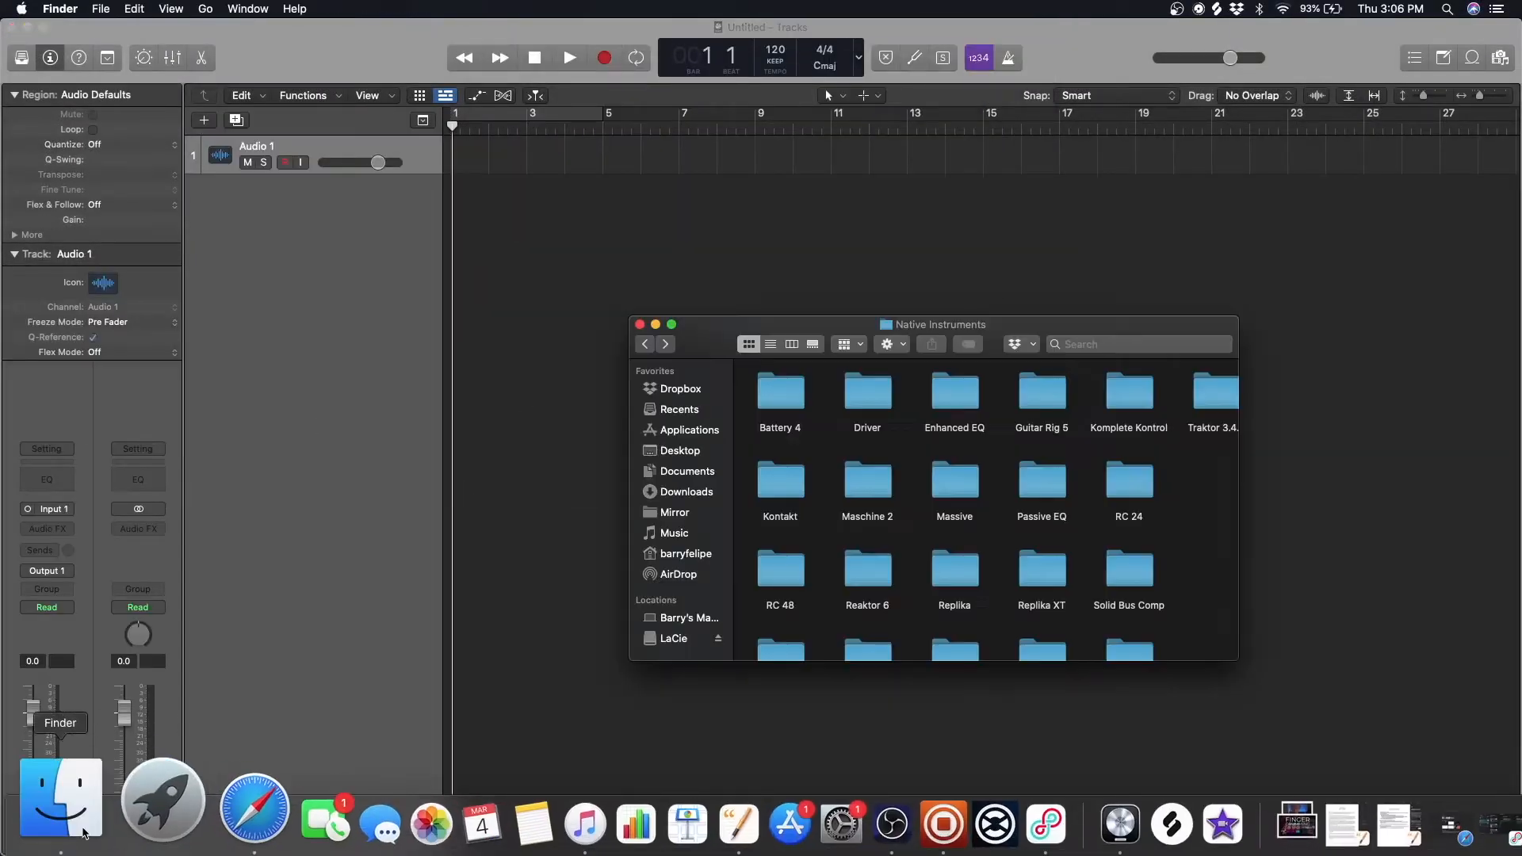
pyautogui.doubleClick(865, 480)
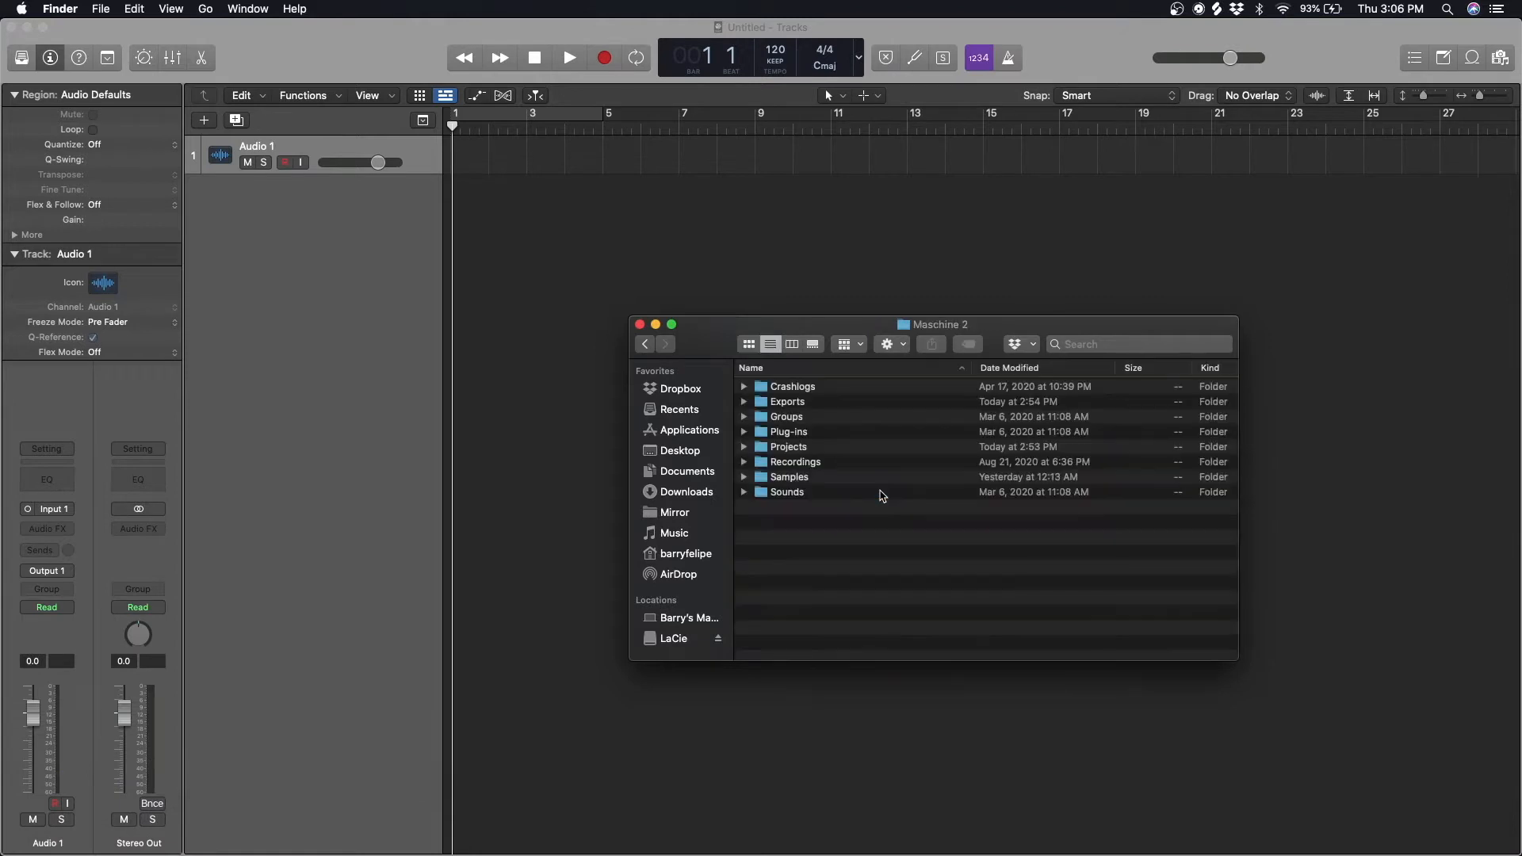
pyautogui.click(743, 401)
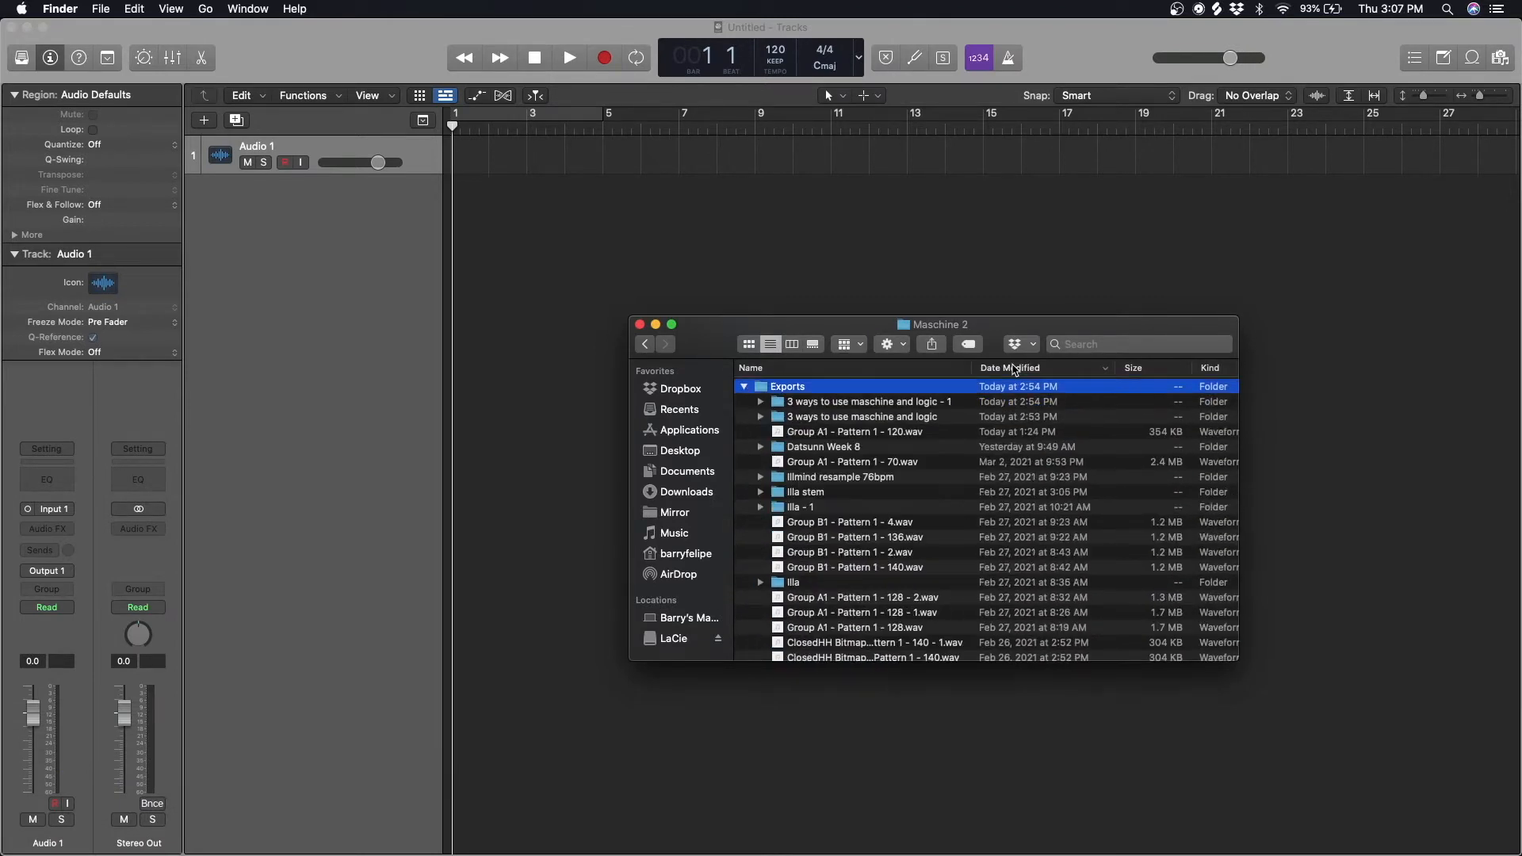
pyautogui.click(761, 420)
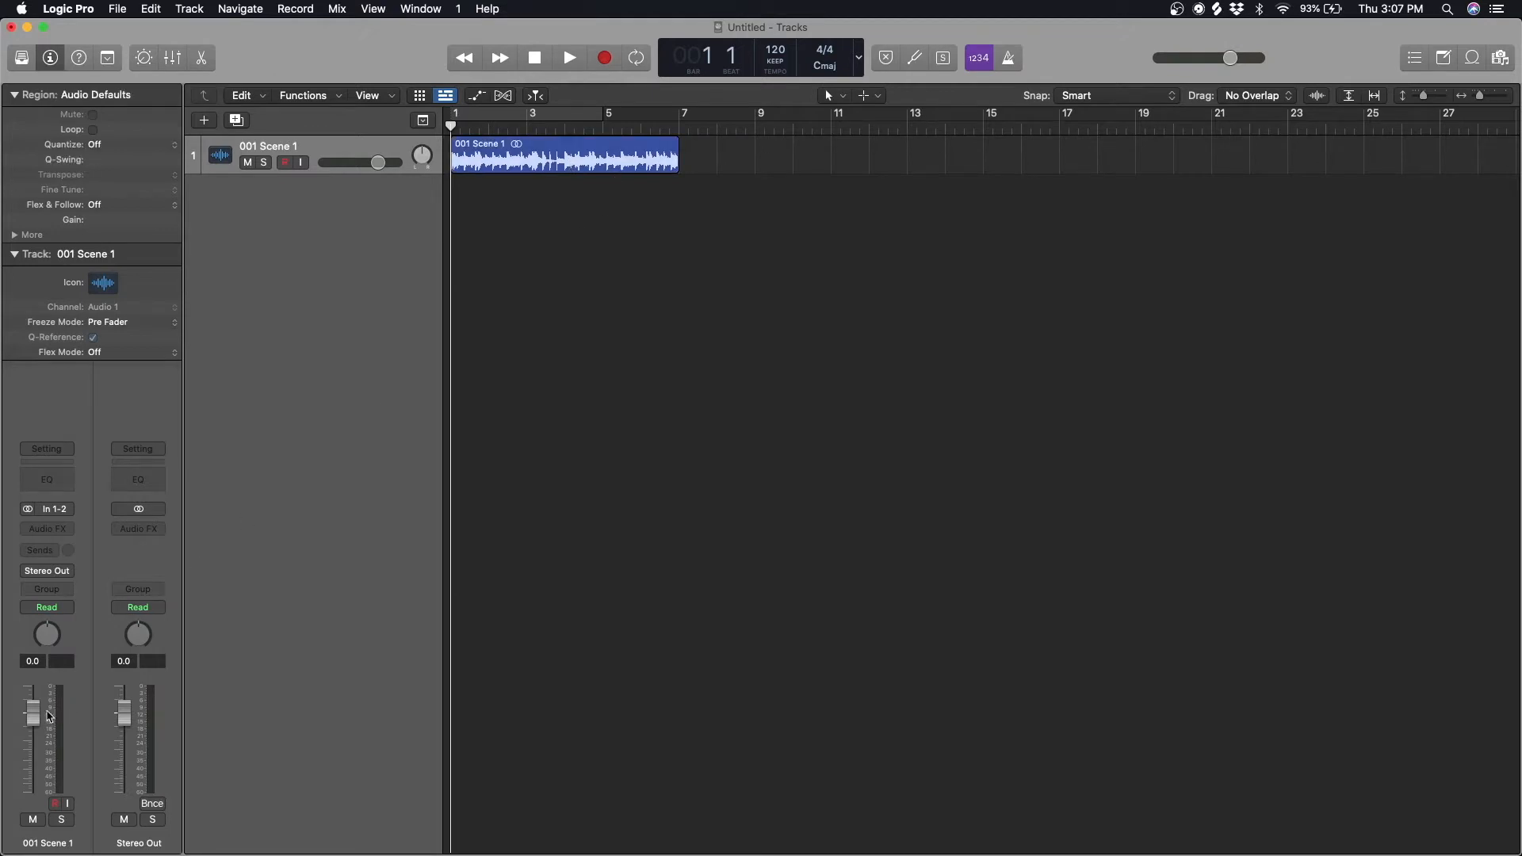
pyautogui.click(568, 57)
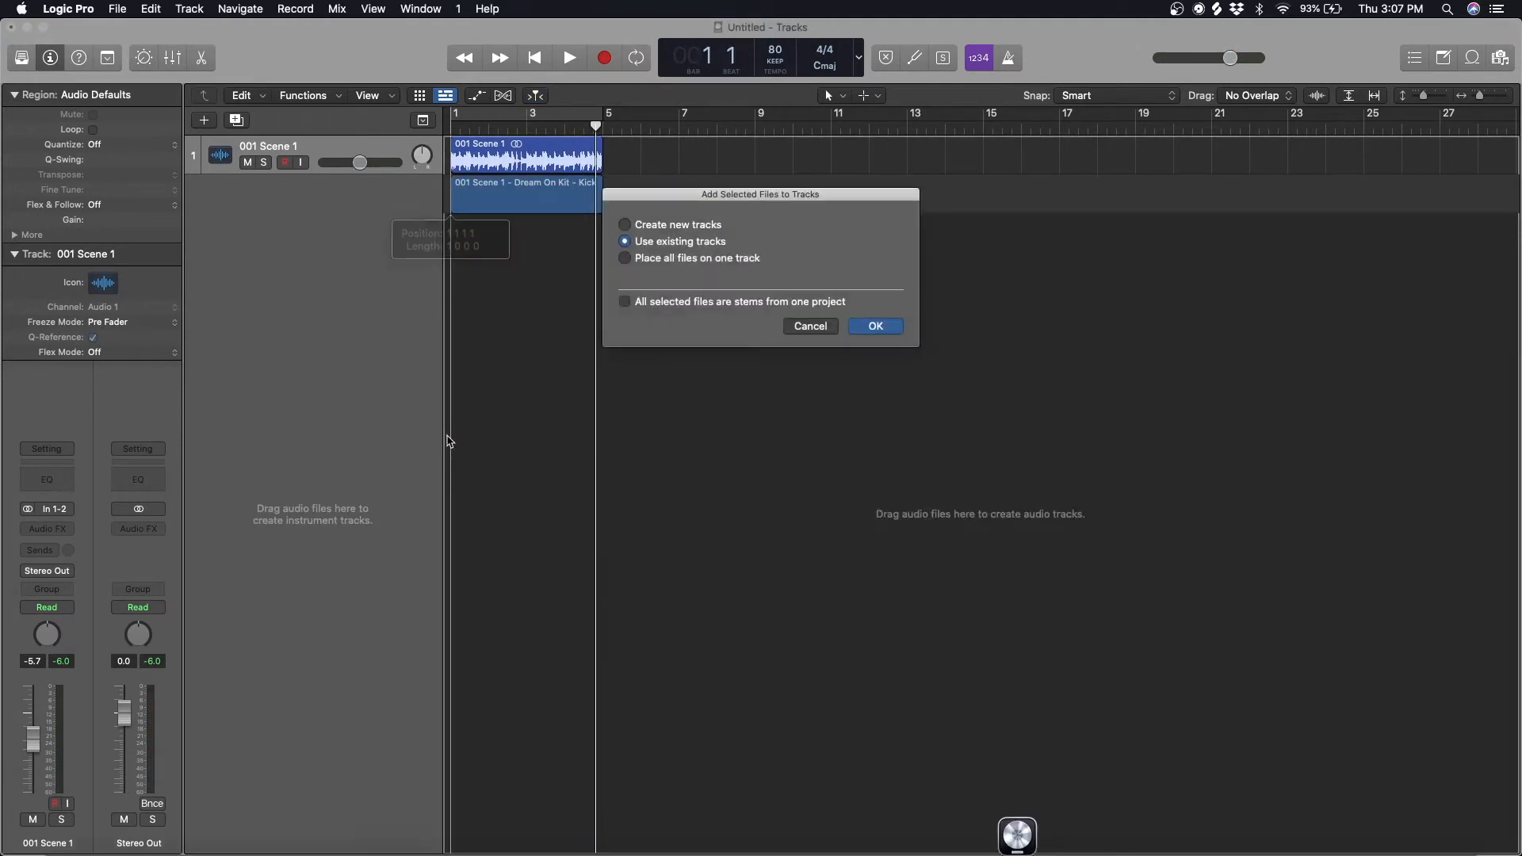
pyautogui.click(625, 225)
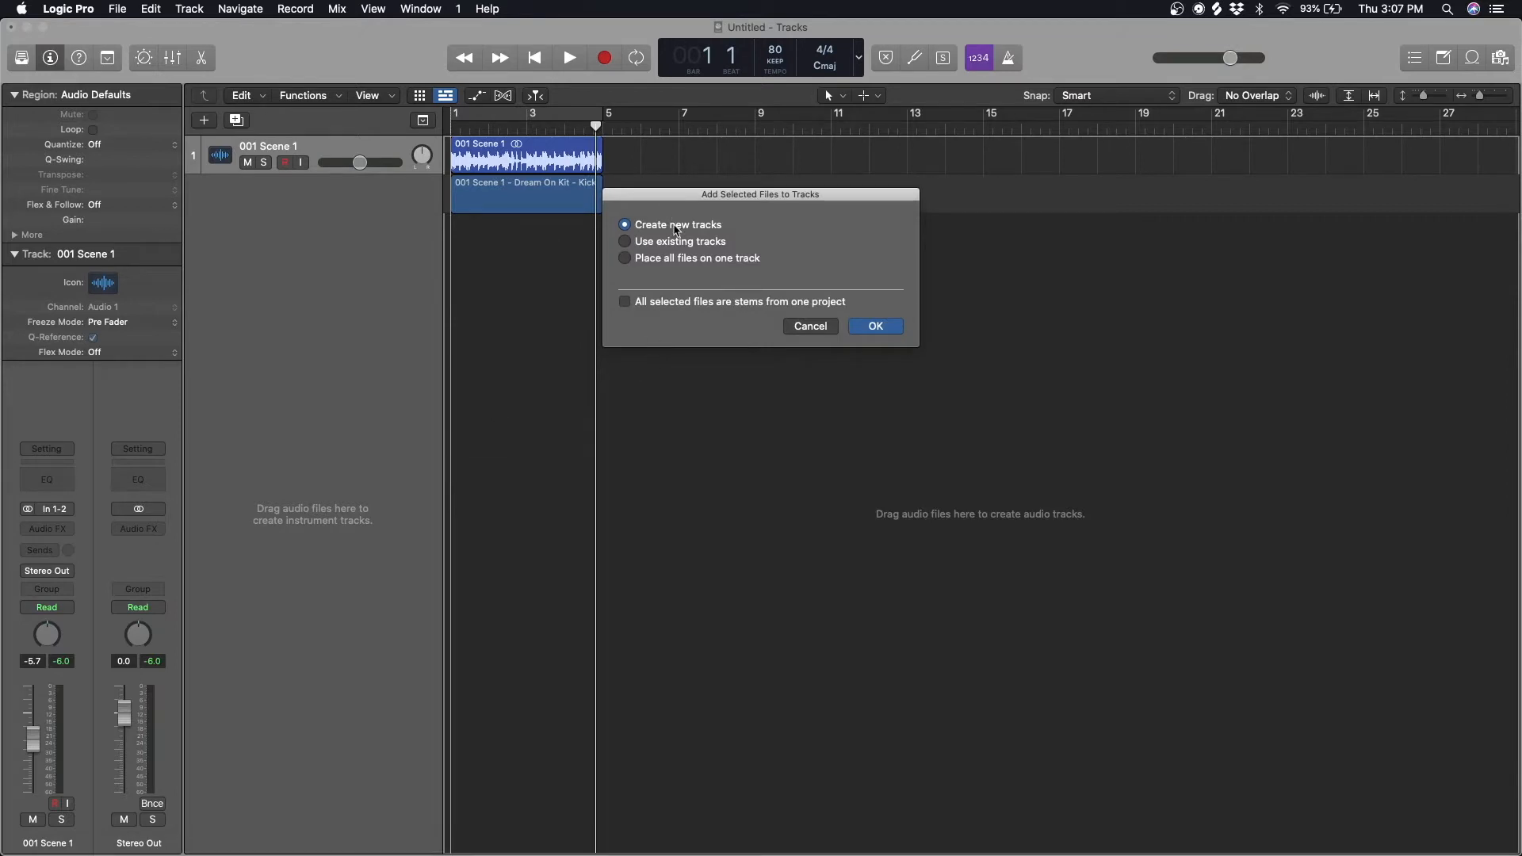
pyautogui.click(872, 325)
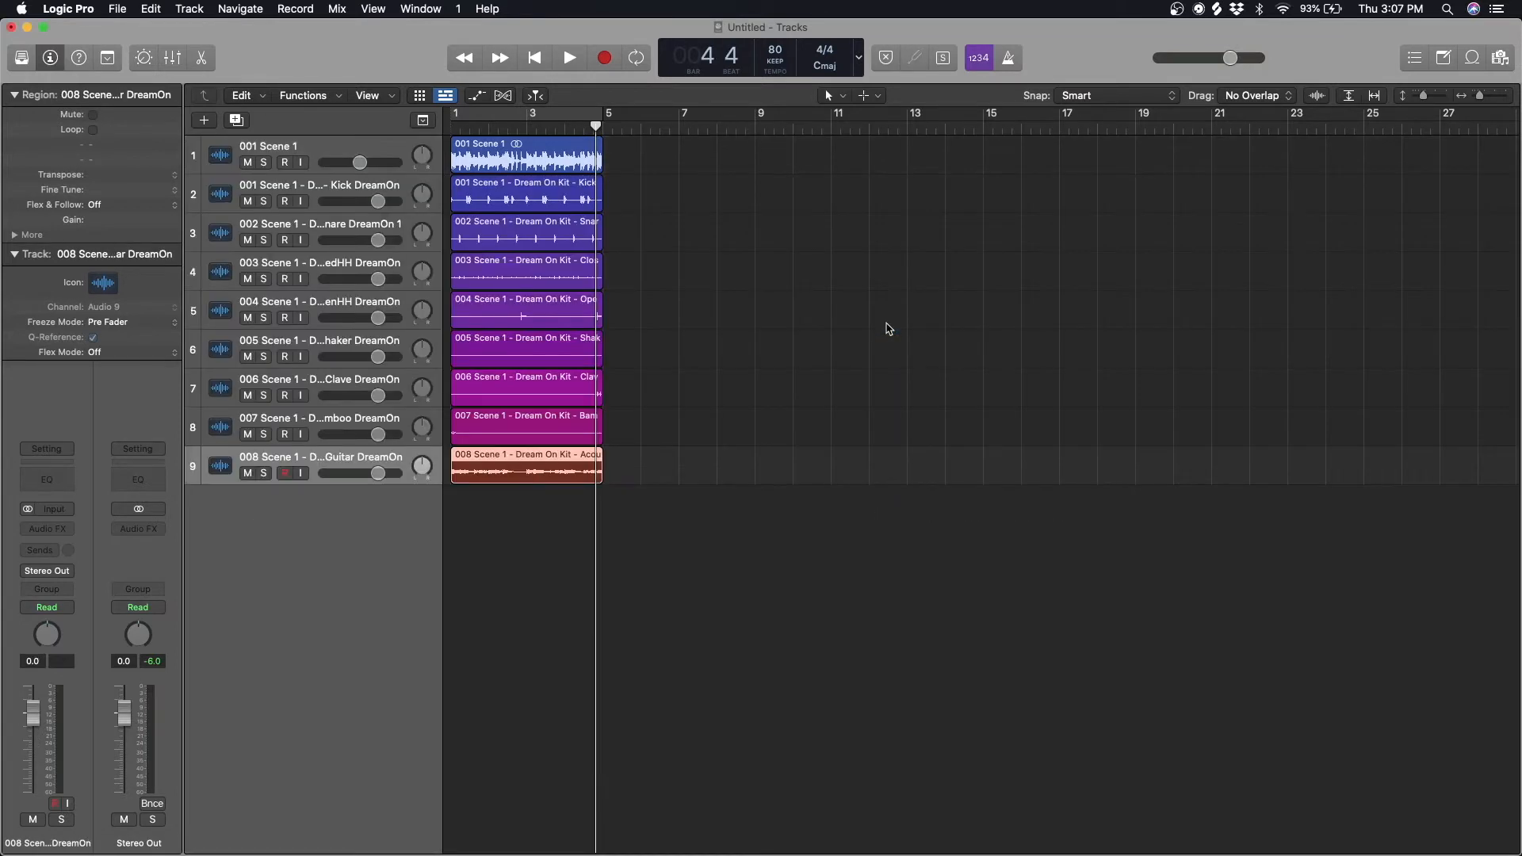
# Play the stems and rename tracks Kick, Snare, HH, HH Open and Guitar
pyautogui.click(569, 57)
pyautogui.write('Kick')
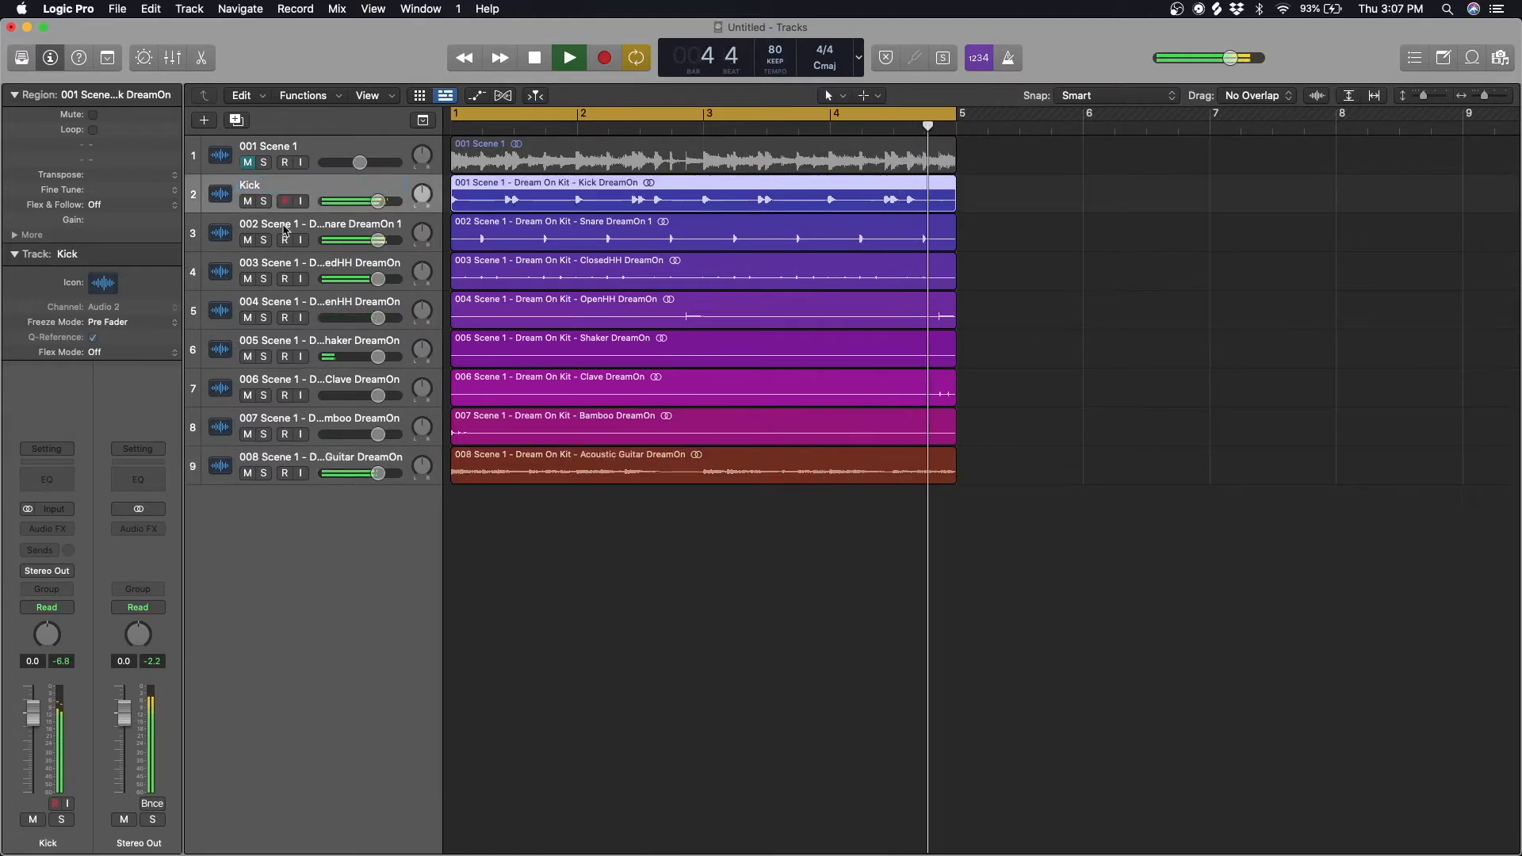
pyautogui.click(679, 231)
pyautogui.write('Guitar')
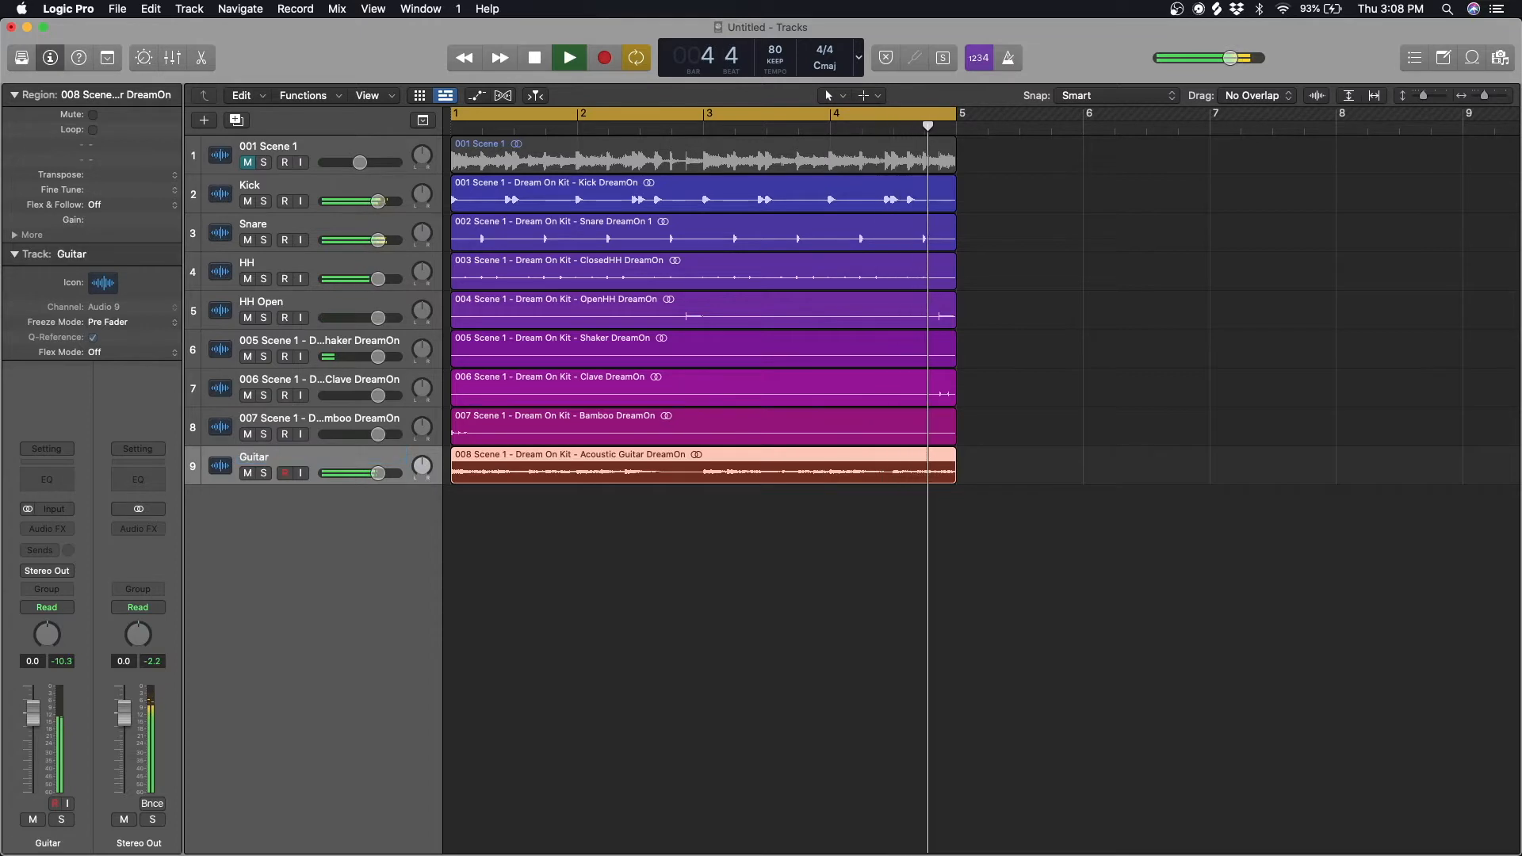
pyautogui.click(46, 475)
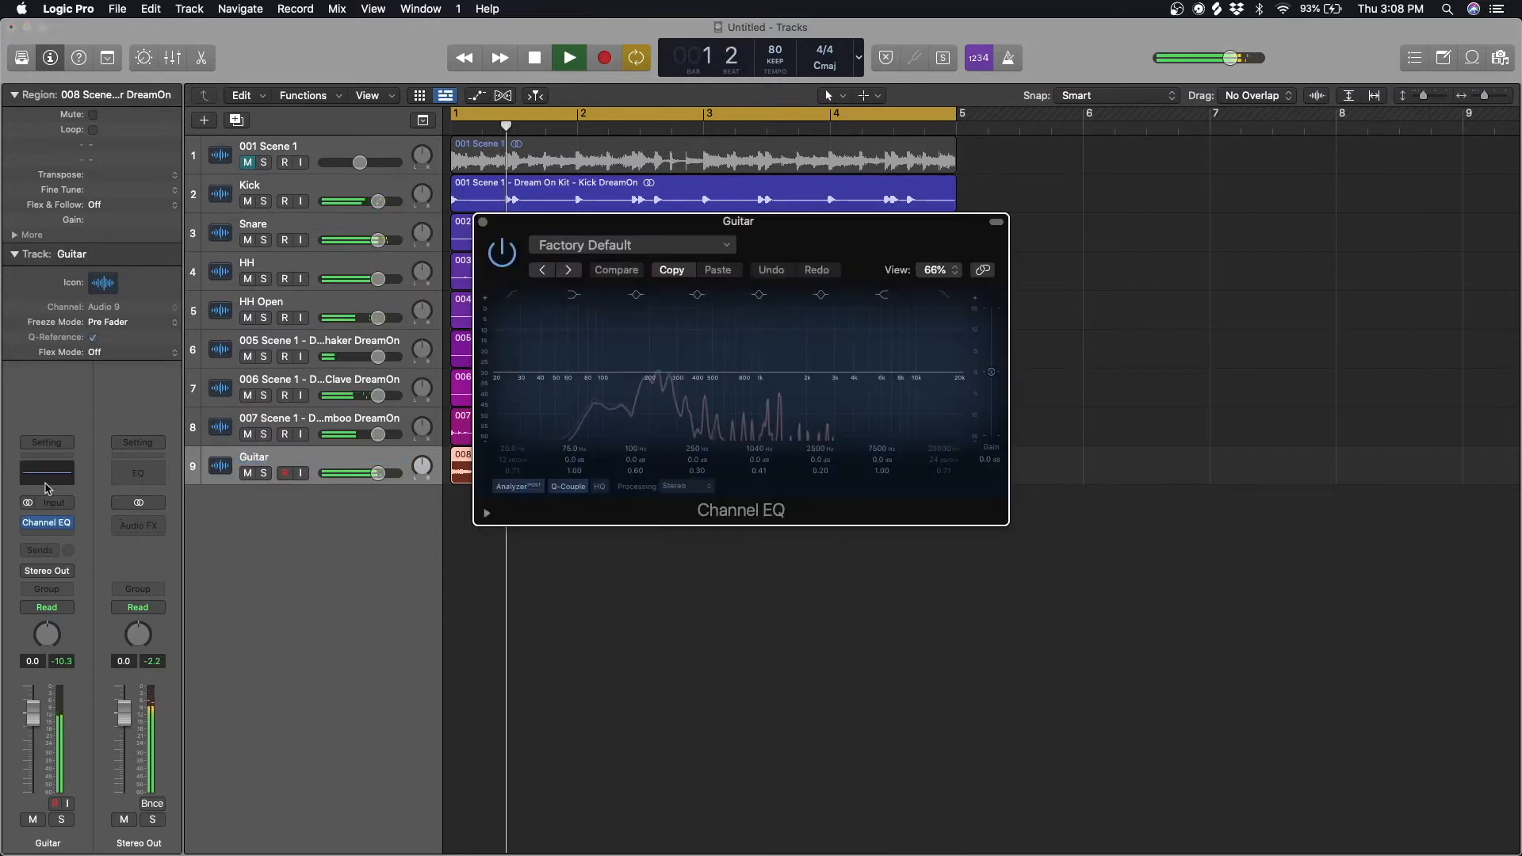
# Give Guitar a Channel EQ low cut and a Delay, then copy all regions to bar 5
pyautogui.click(615, 269)
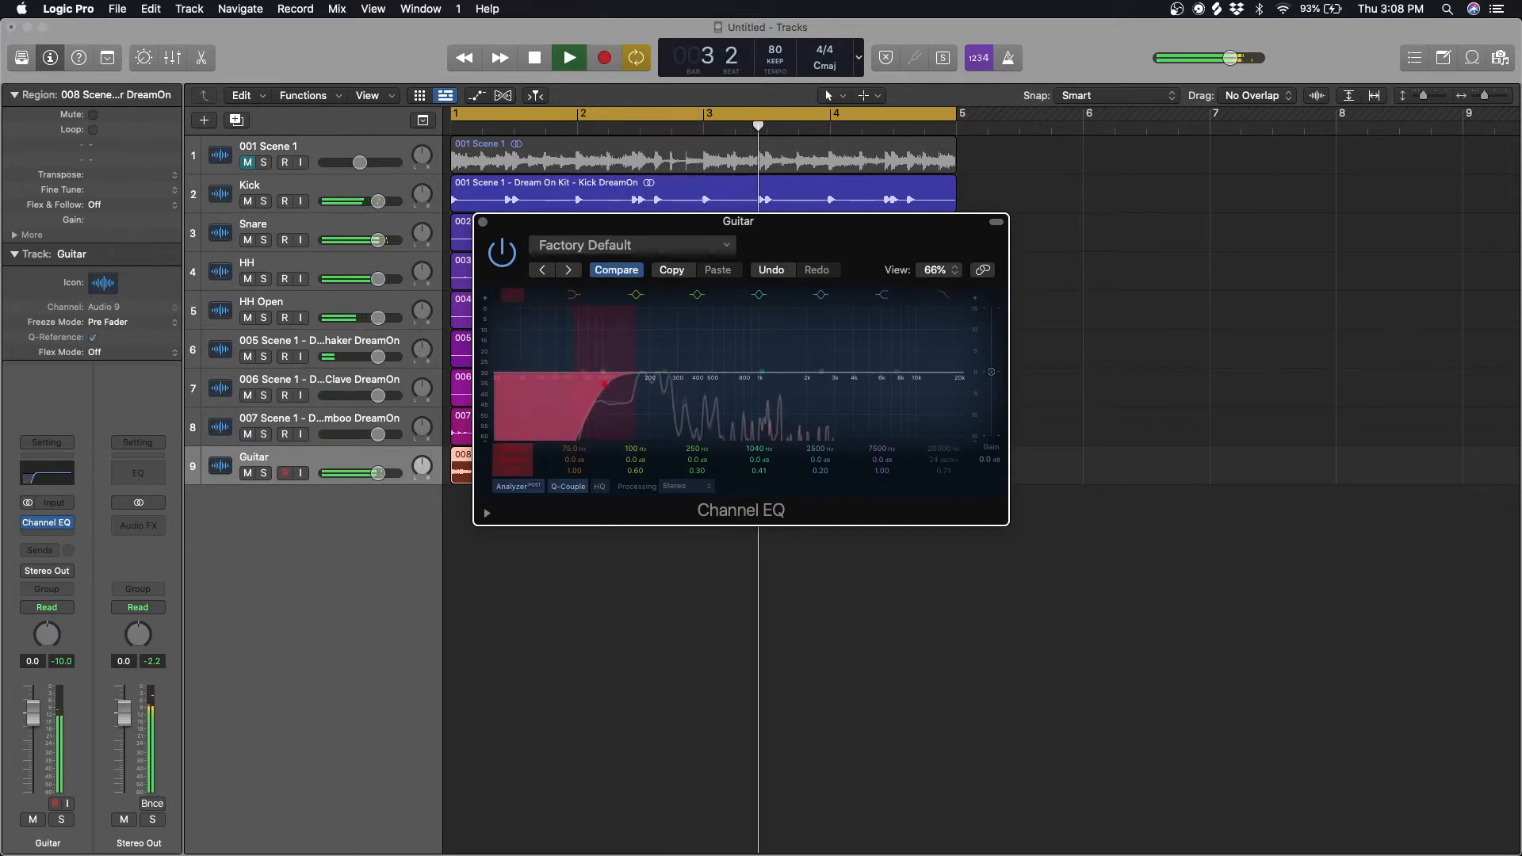
pyautogui.click(45, 523)
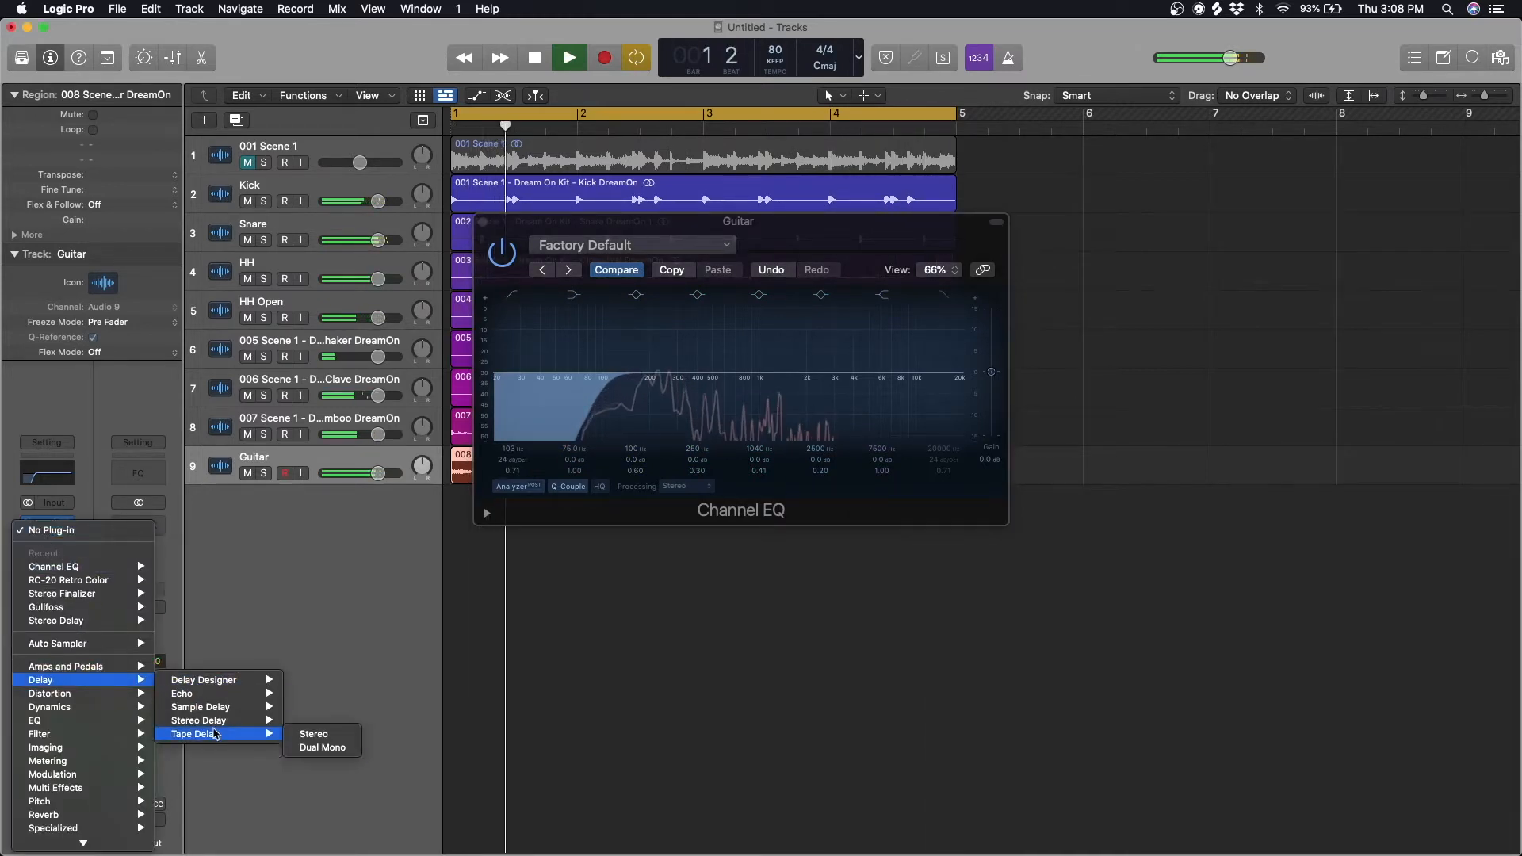
pyautogui.click(312, 734)
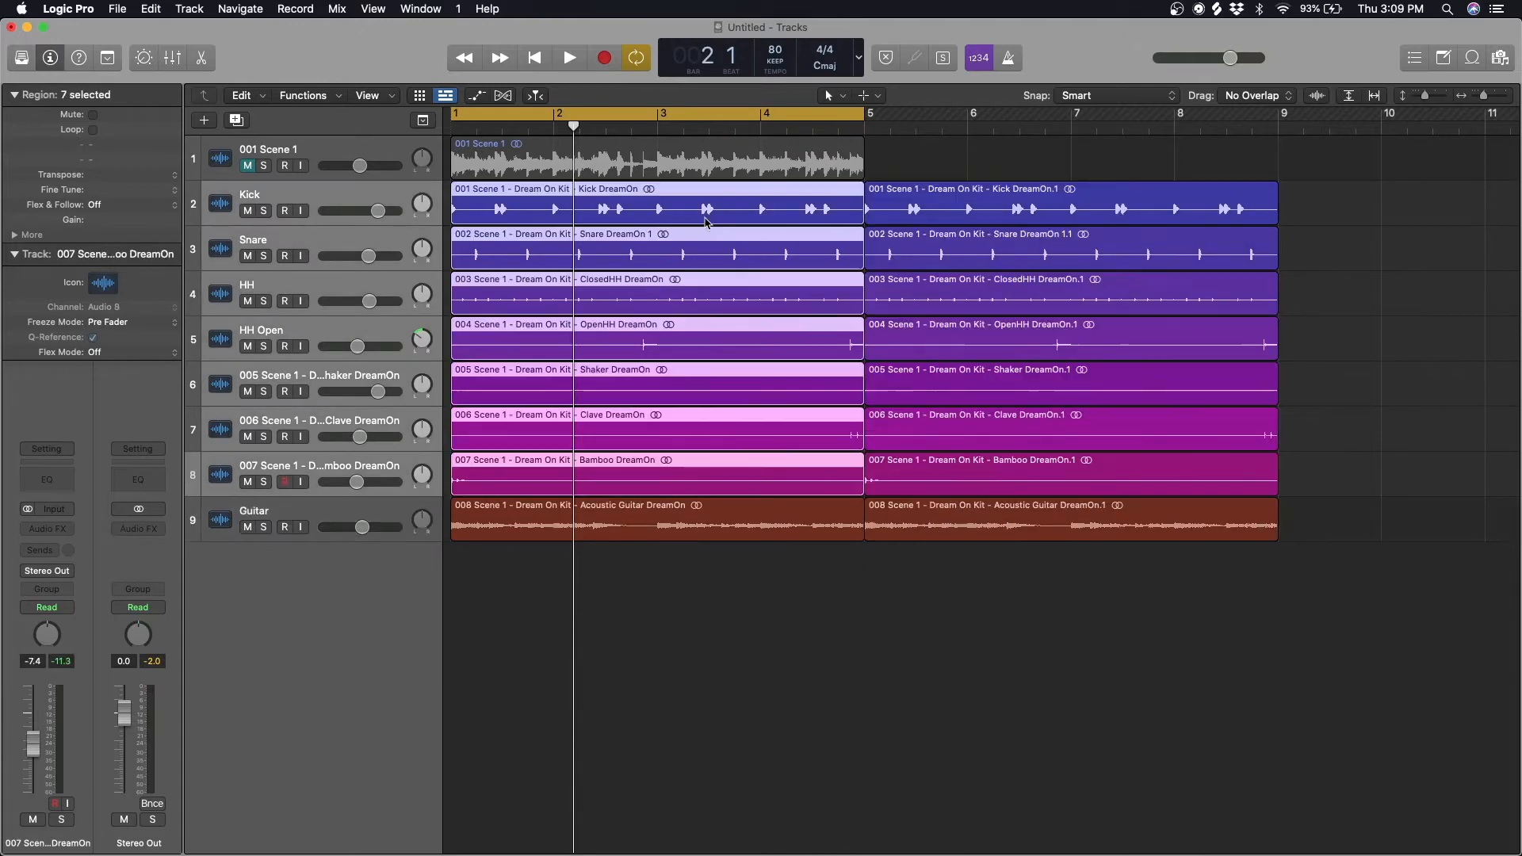
# Start the drum stems at bar 5 after the guitar intro and rename tracks shaker, perc 1, perc 2
pyautogui.click(569, 57)
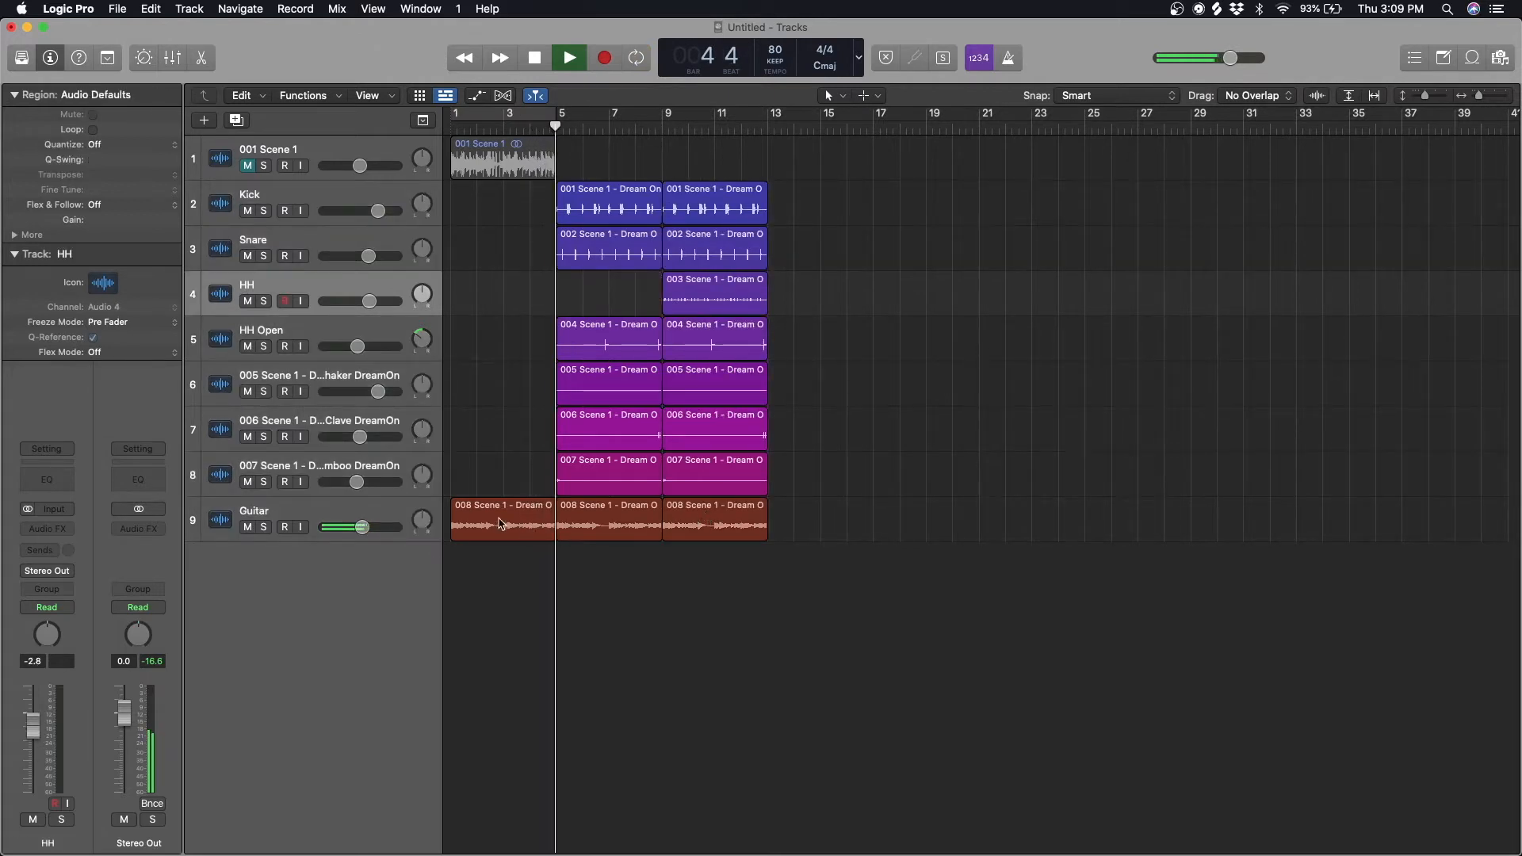
pyautogui.click(502, 519)
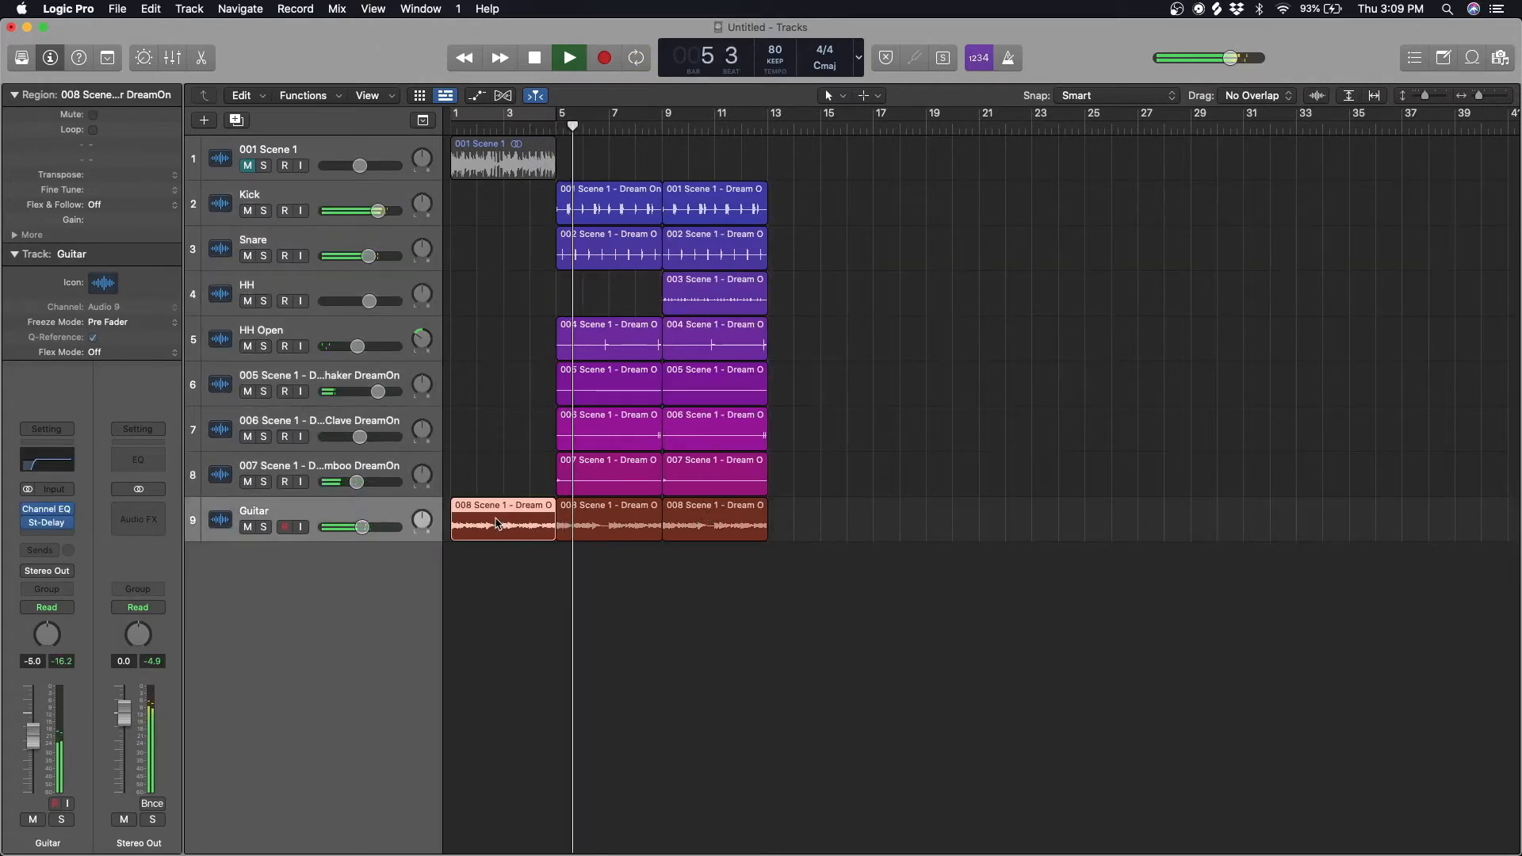
pyautogui.click(713, 204)
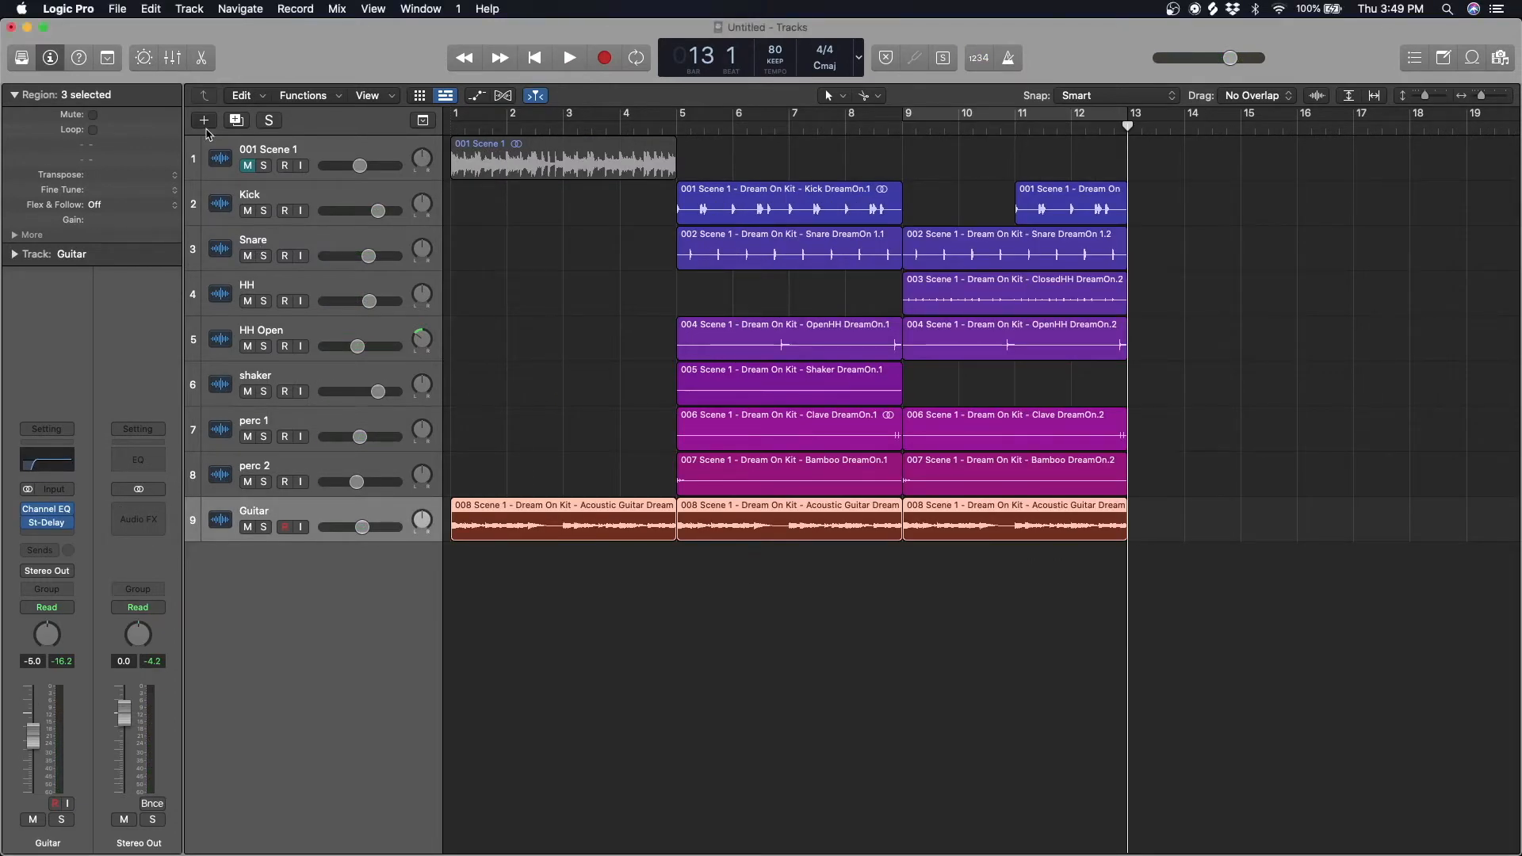
# Add software instrument track Inst 1 and load Maschine 2 (Stereo) into its instrument slot
pyautogui.click(202, 119)
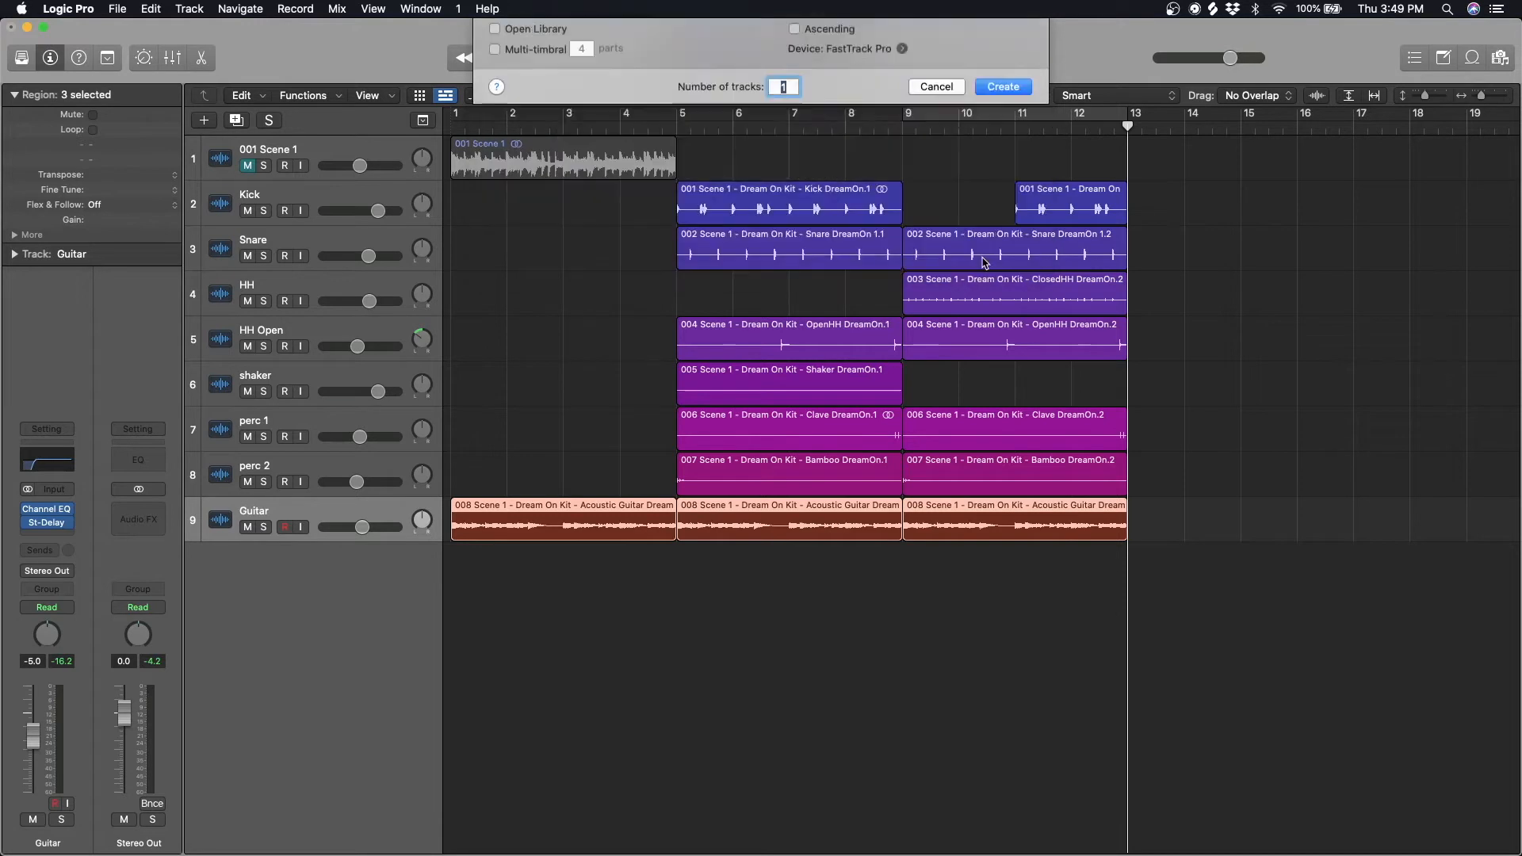
pyautogui.click(1001, 87)
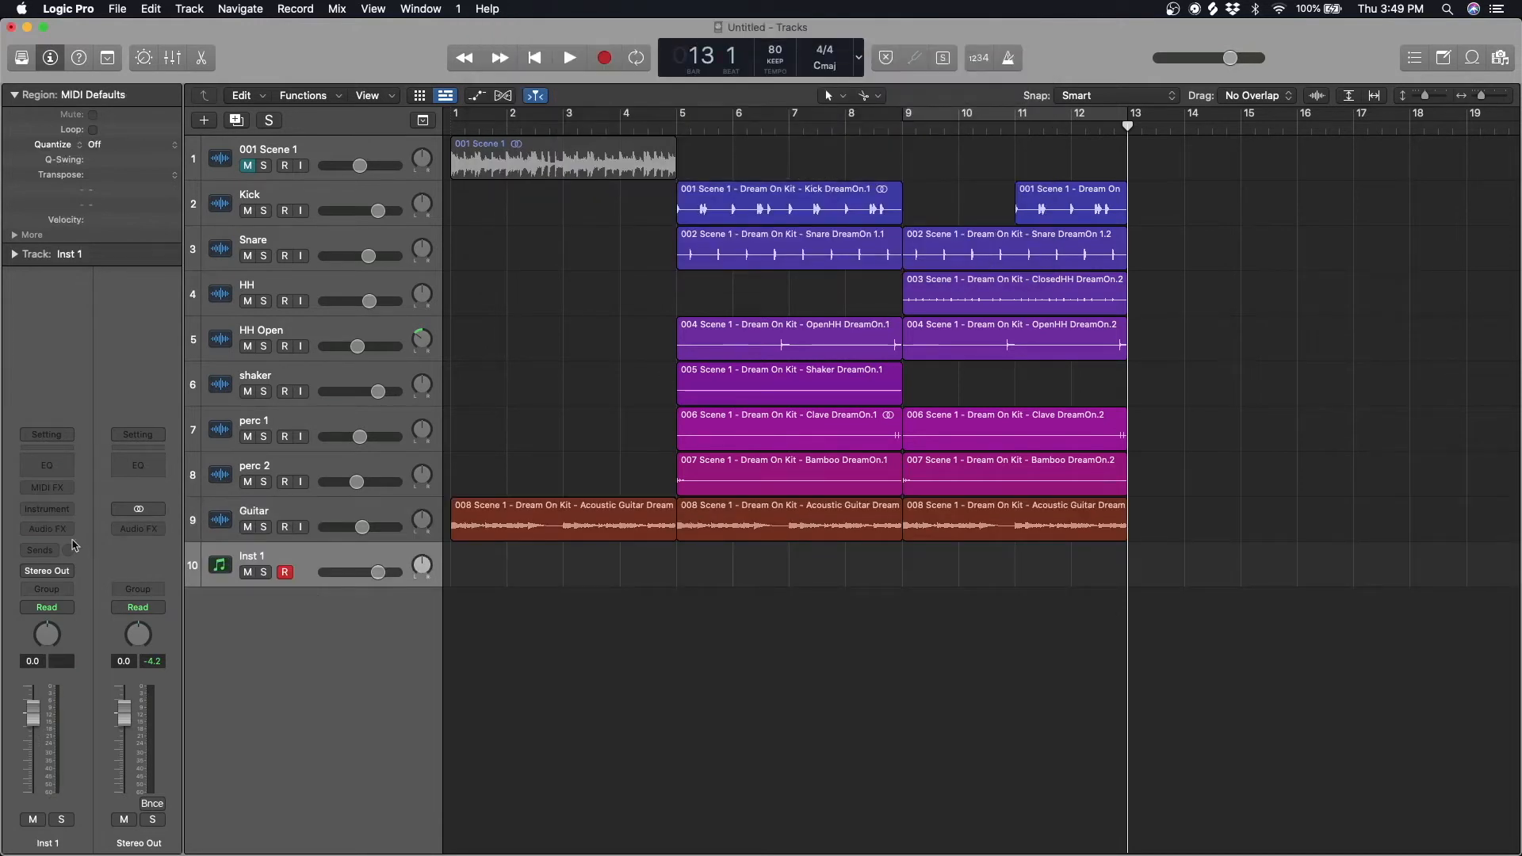
pyautogui.click(46, 508)
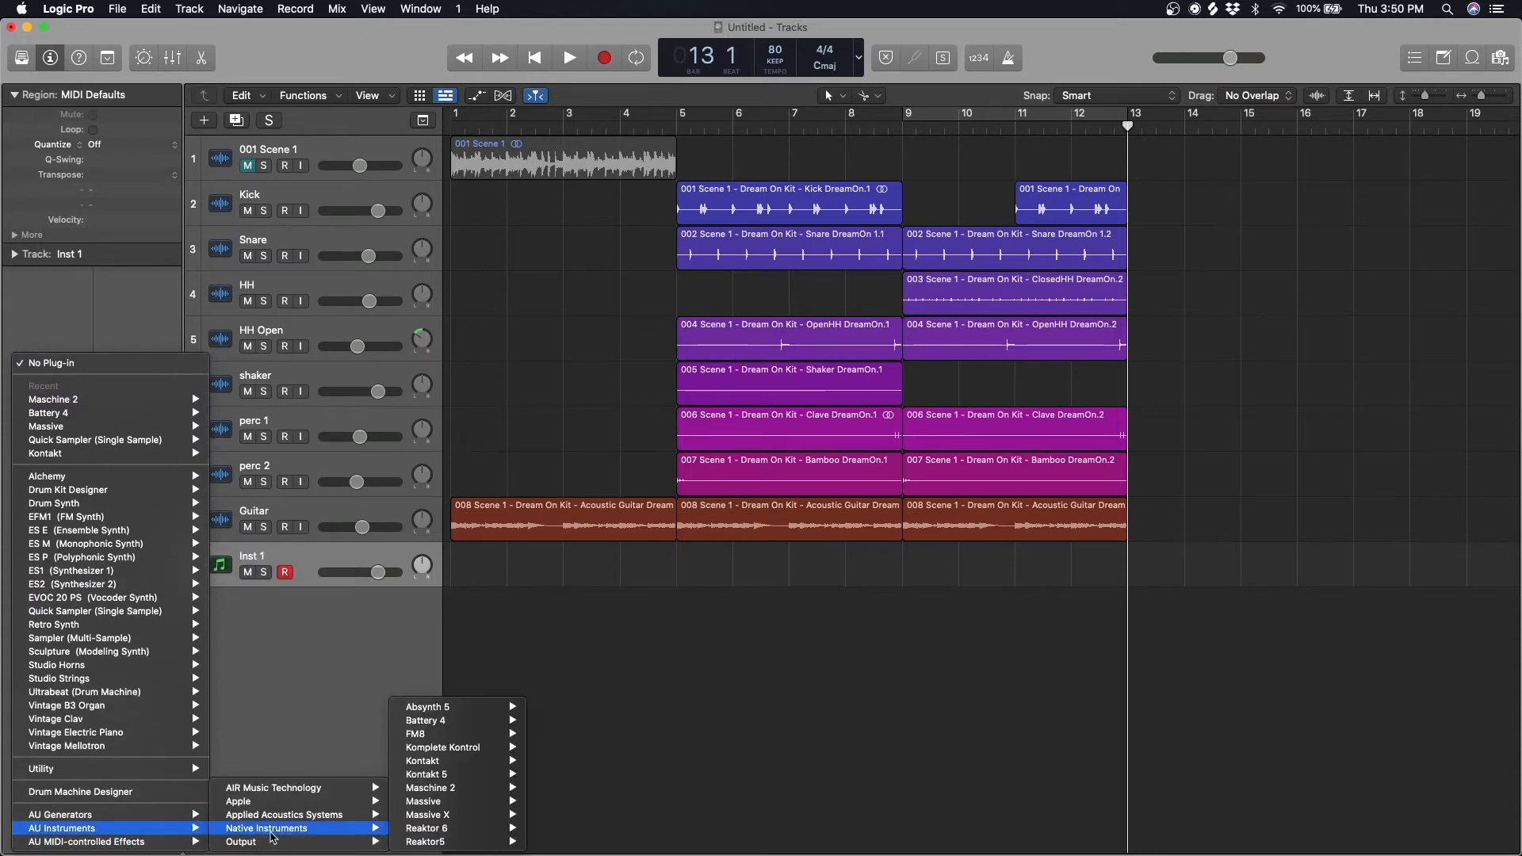
pyautogui.moveTo(430, 787)
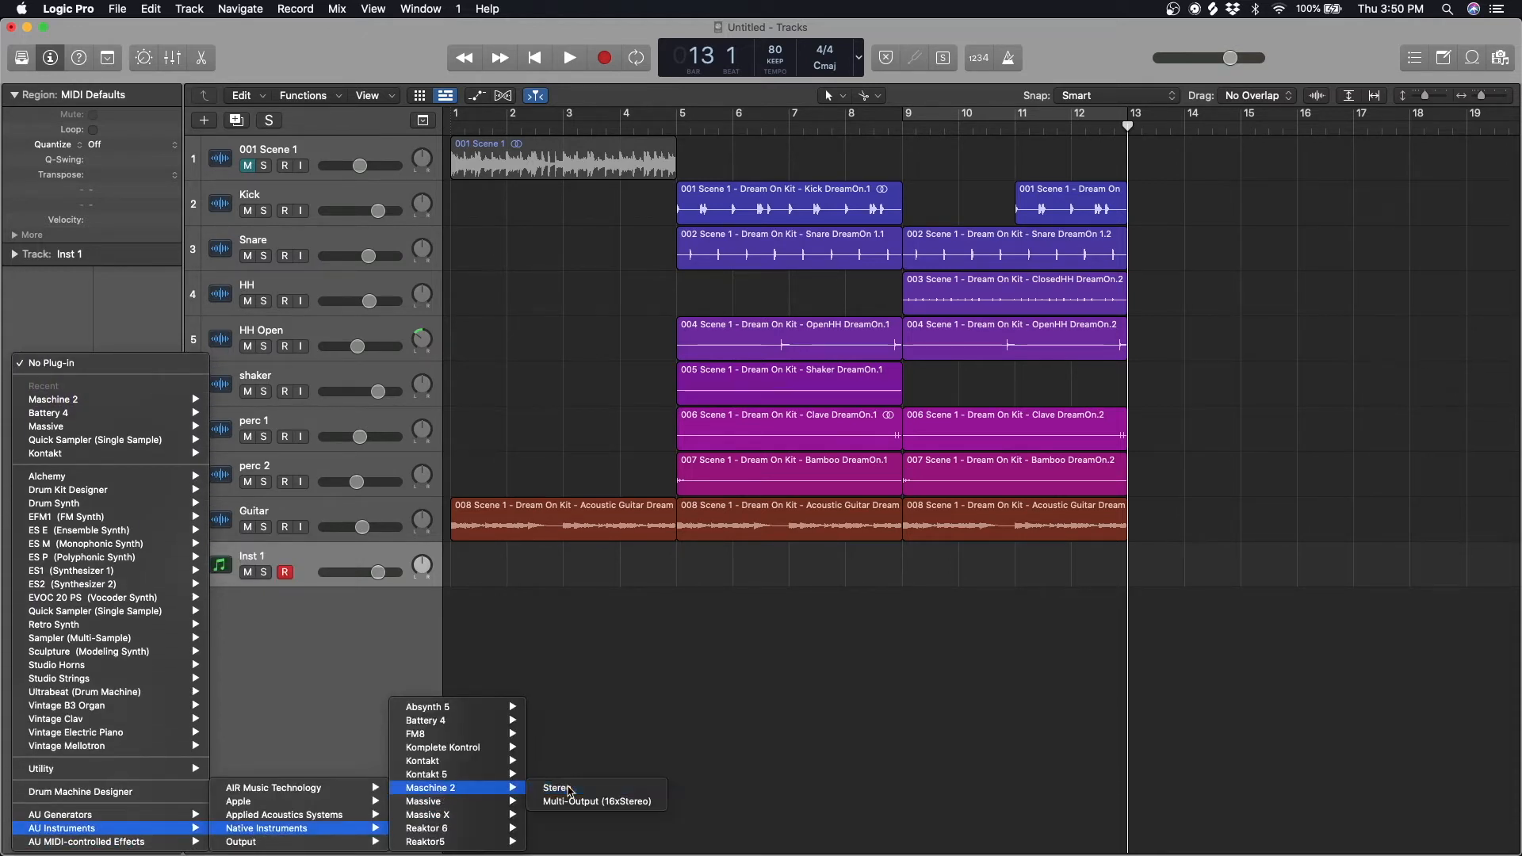
pyautogui.click(555, 787)
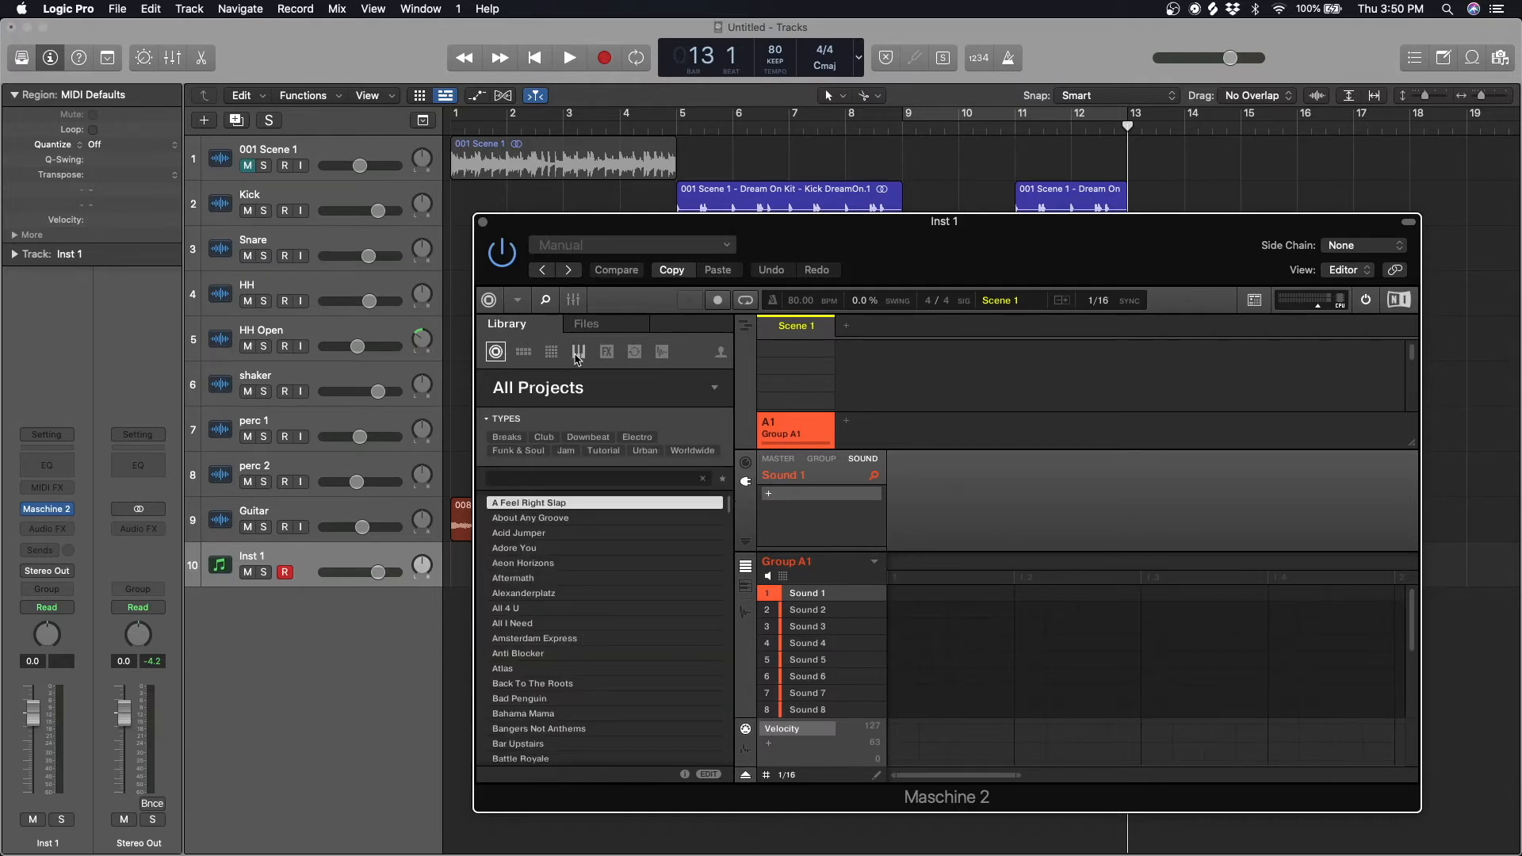
# Open the project from the Library's Projects tab, play and stop it, then add Pattern 2
pyautogui.click(550, 351)
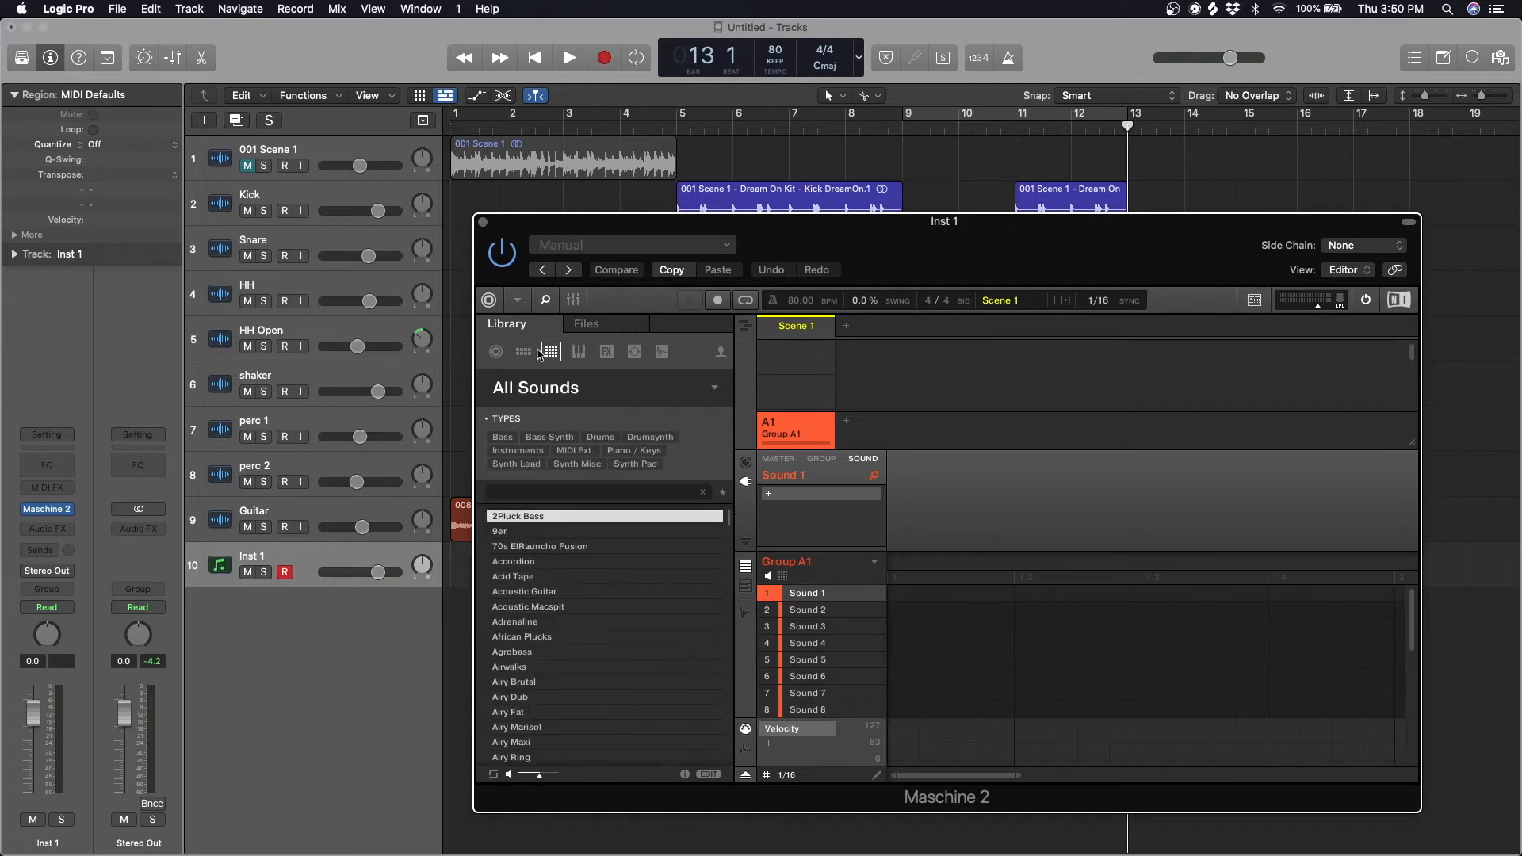
pyautogui.click(495, 351)
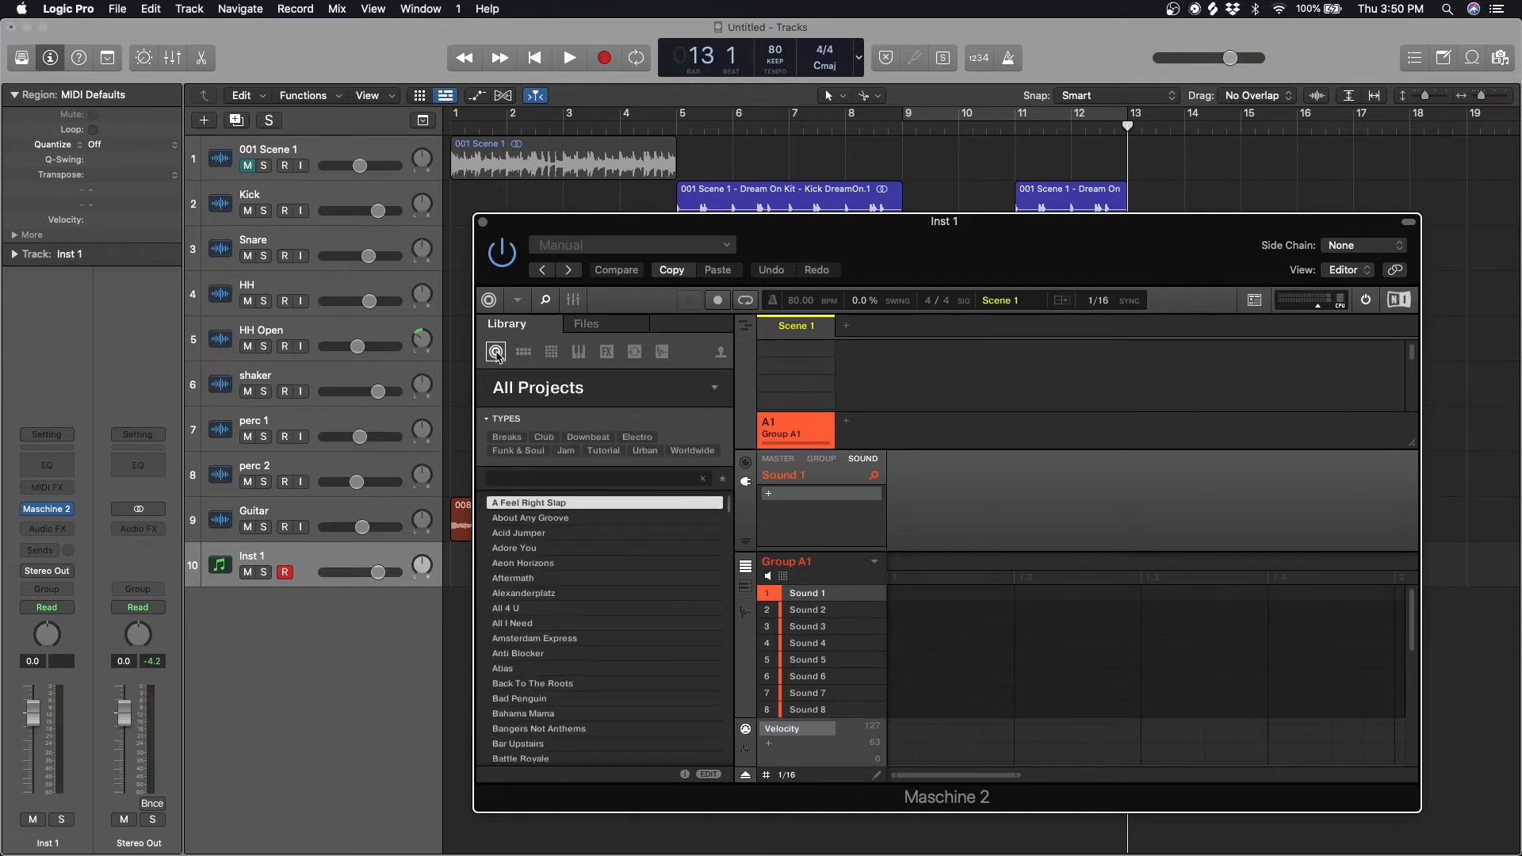
pyautogui.moveTo(722, 359)
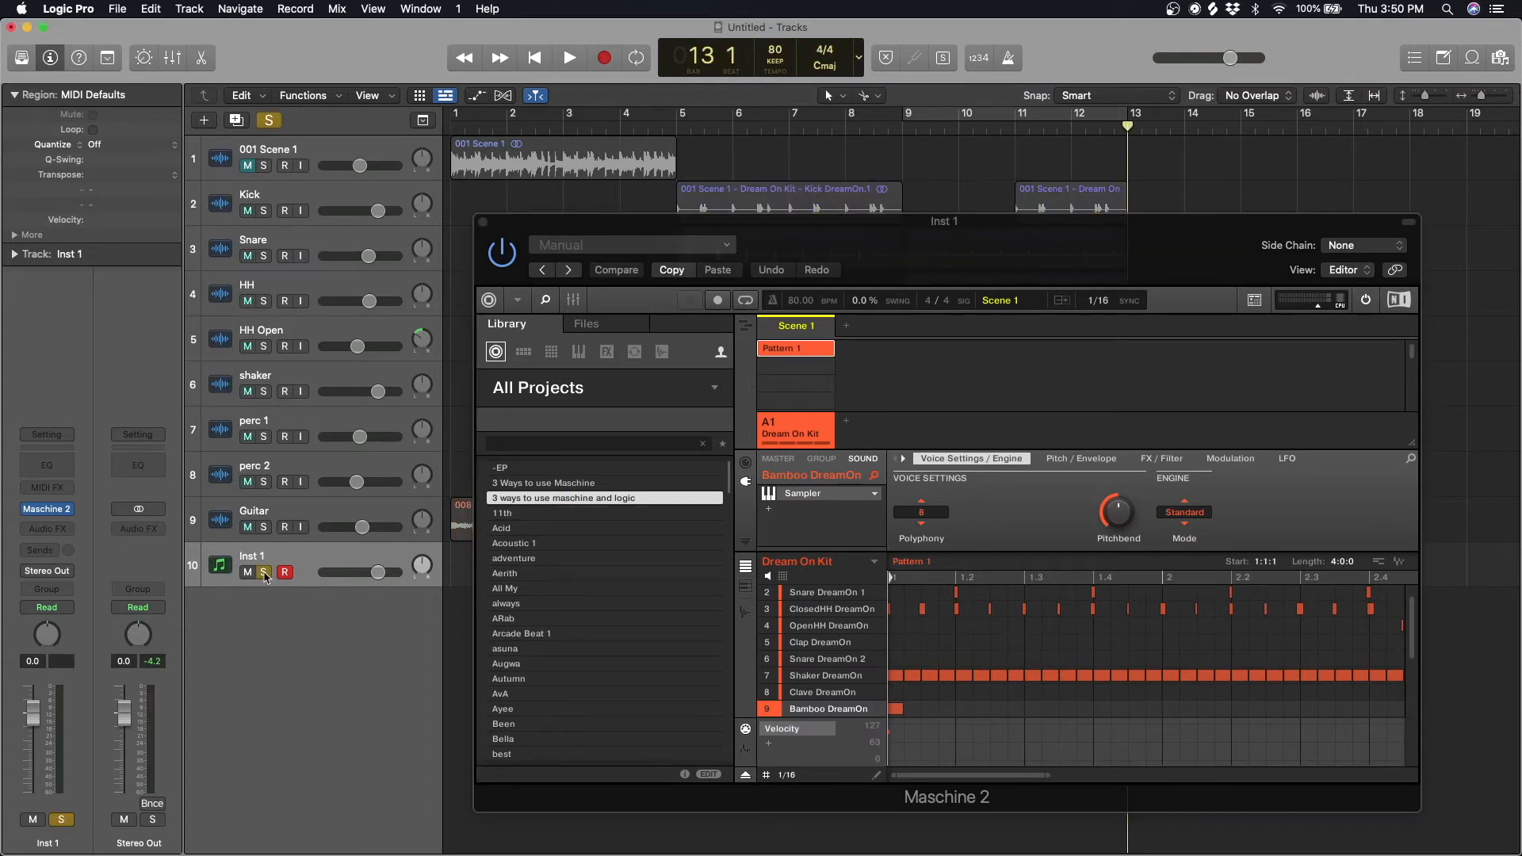
pyautogui.click(569, 57)
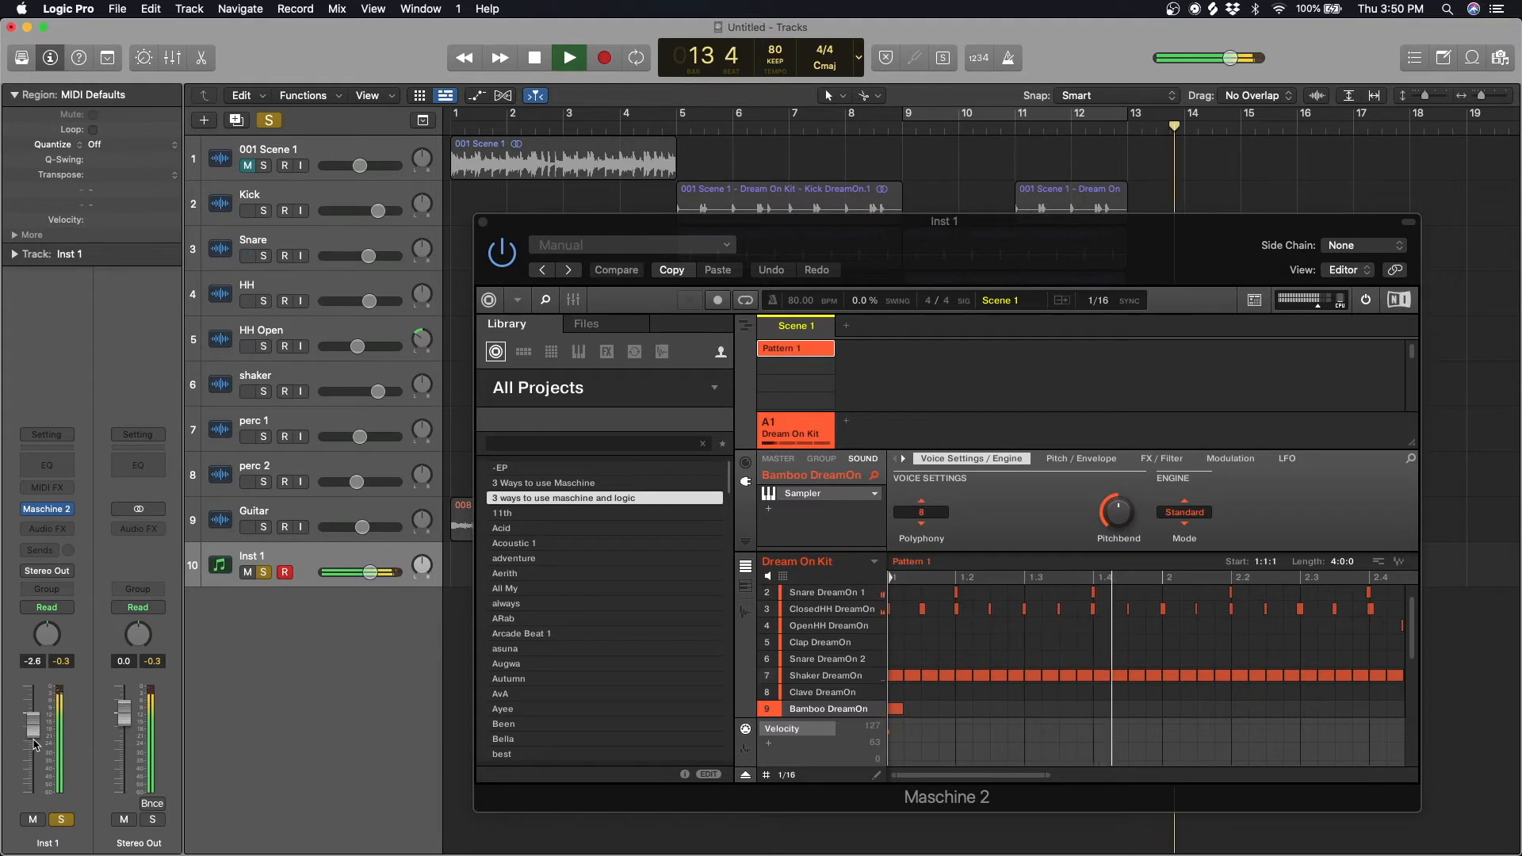
pyautogui.click(567, 57)
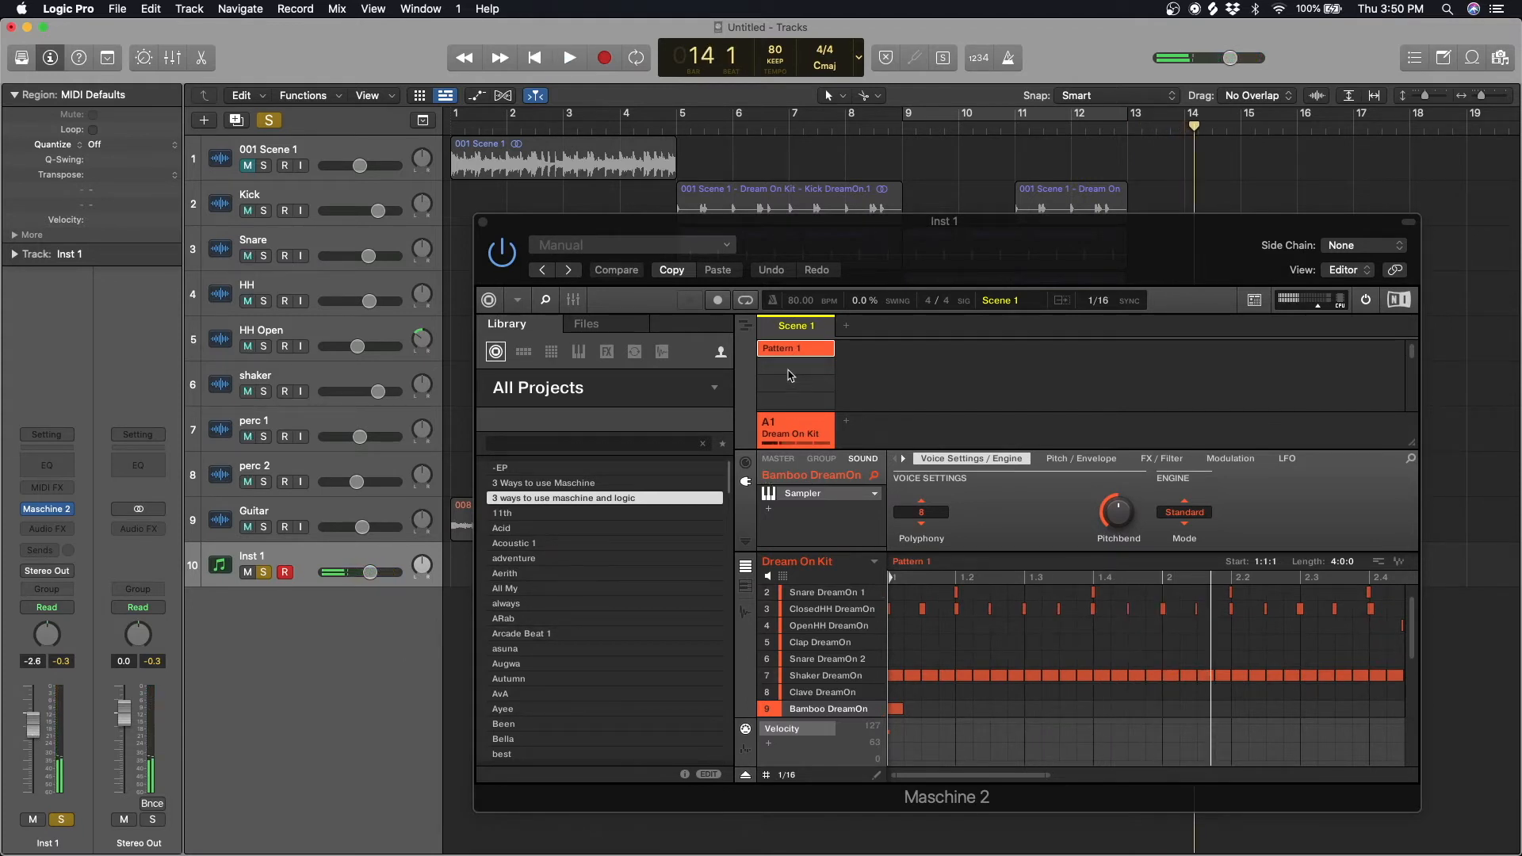
pyautogui.click(795, 365)
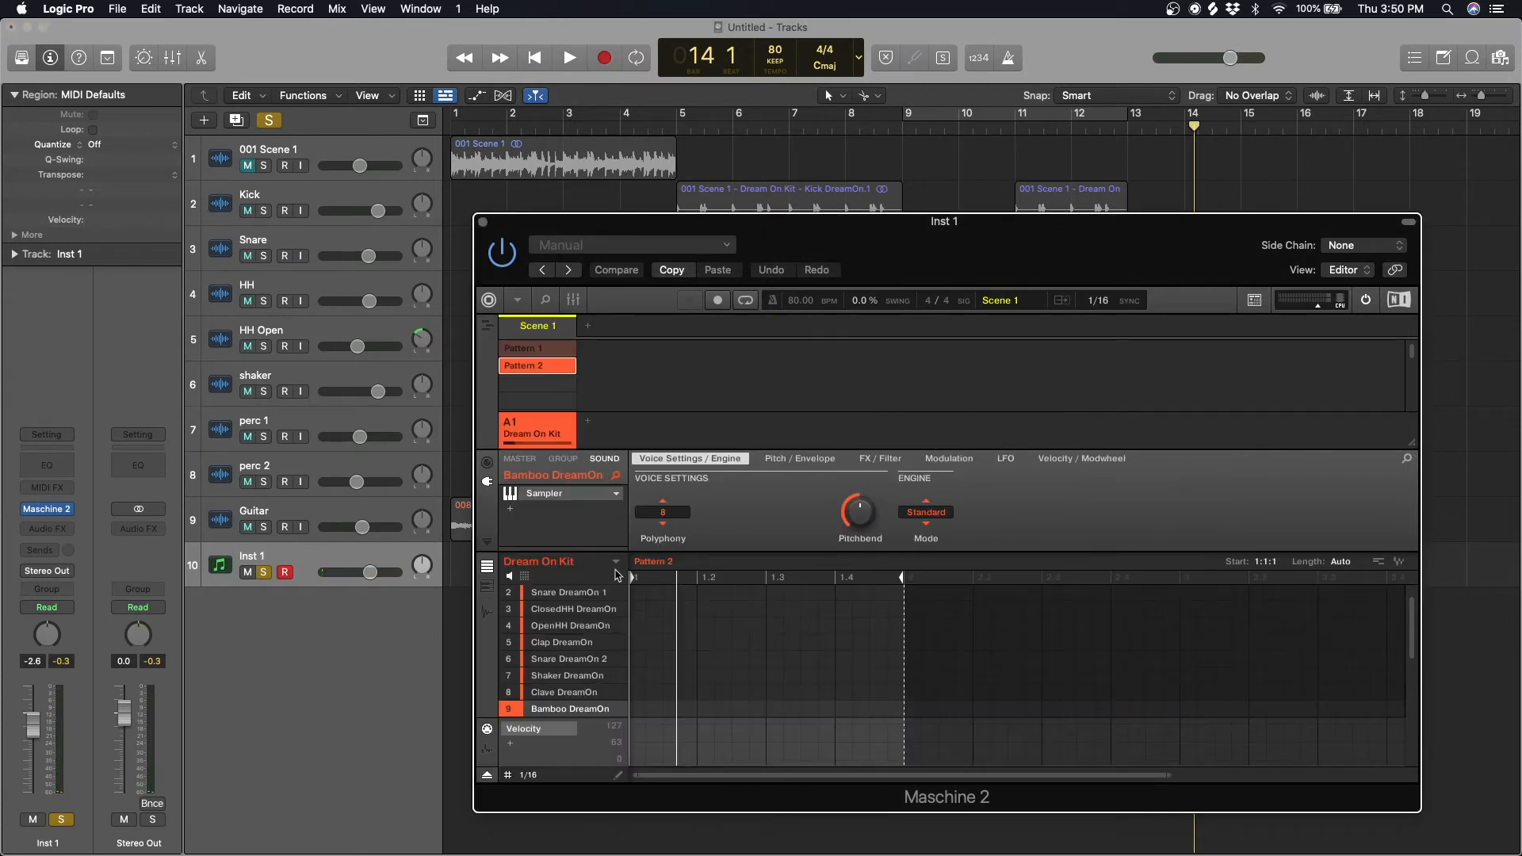
# Pick the Acoustic DreamOn guitar sound and record a four-bar part into Pattern 2
pyautogui.scroll(-3)
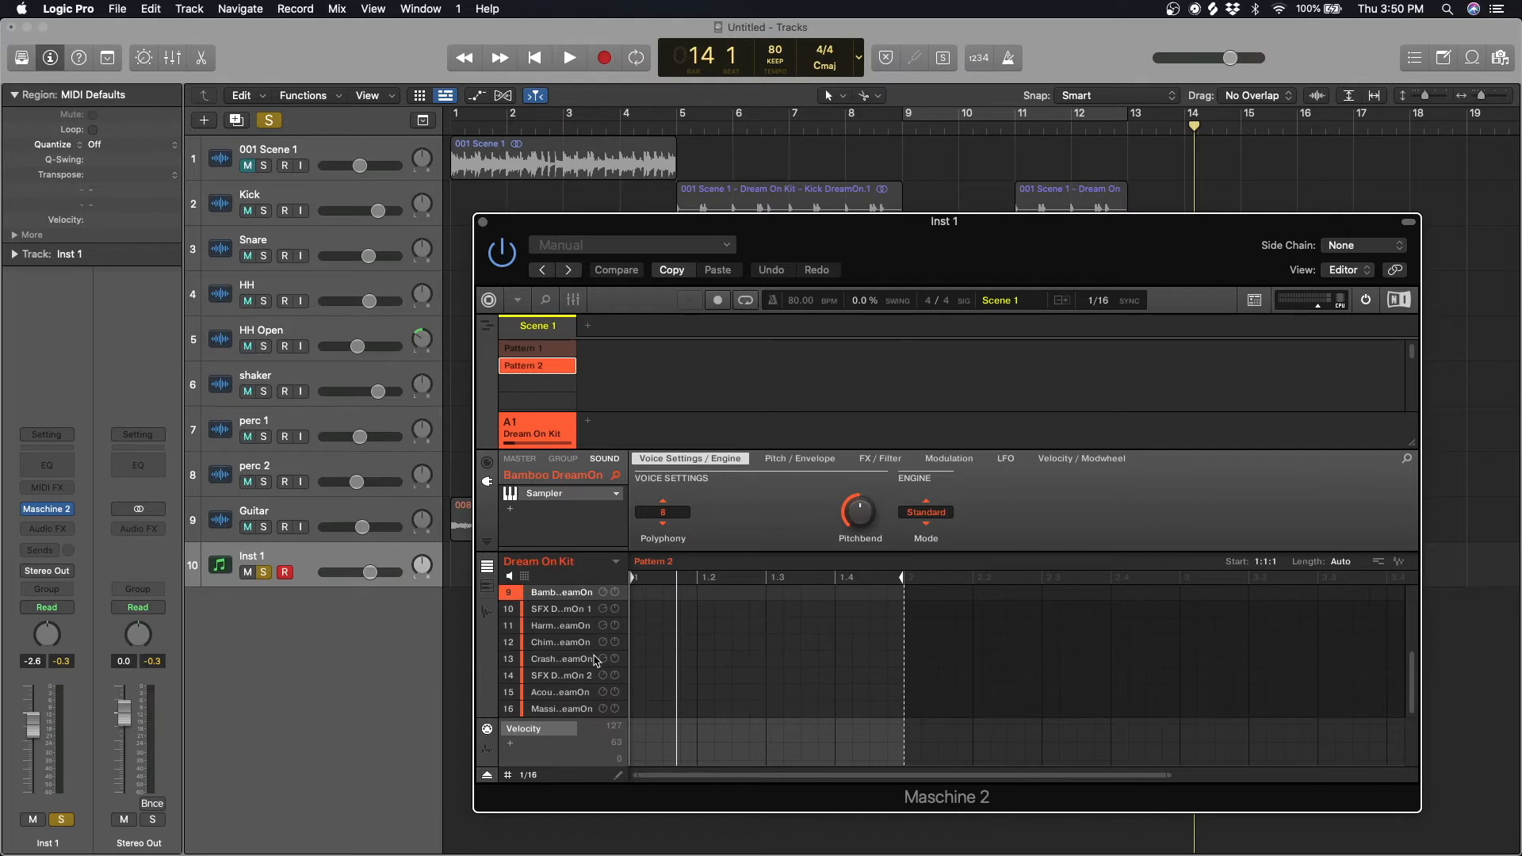
pyautogui.click(561, 692)
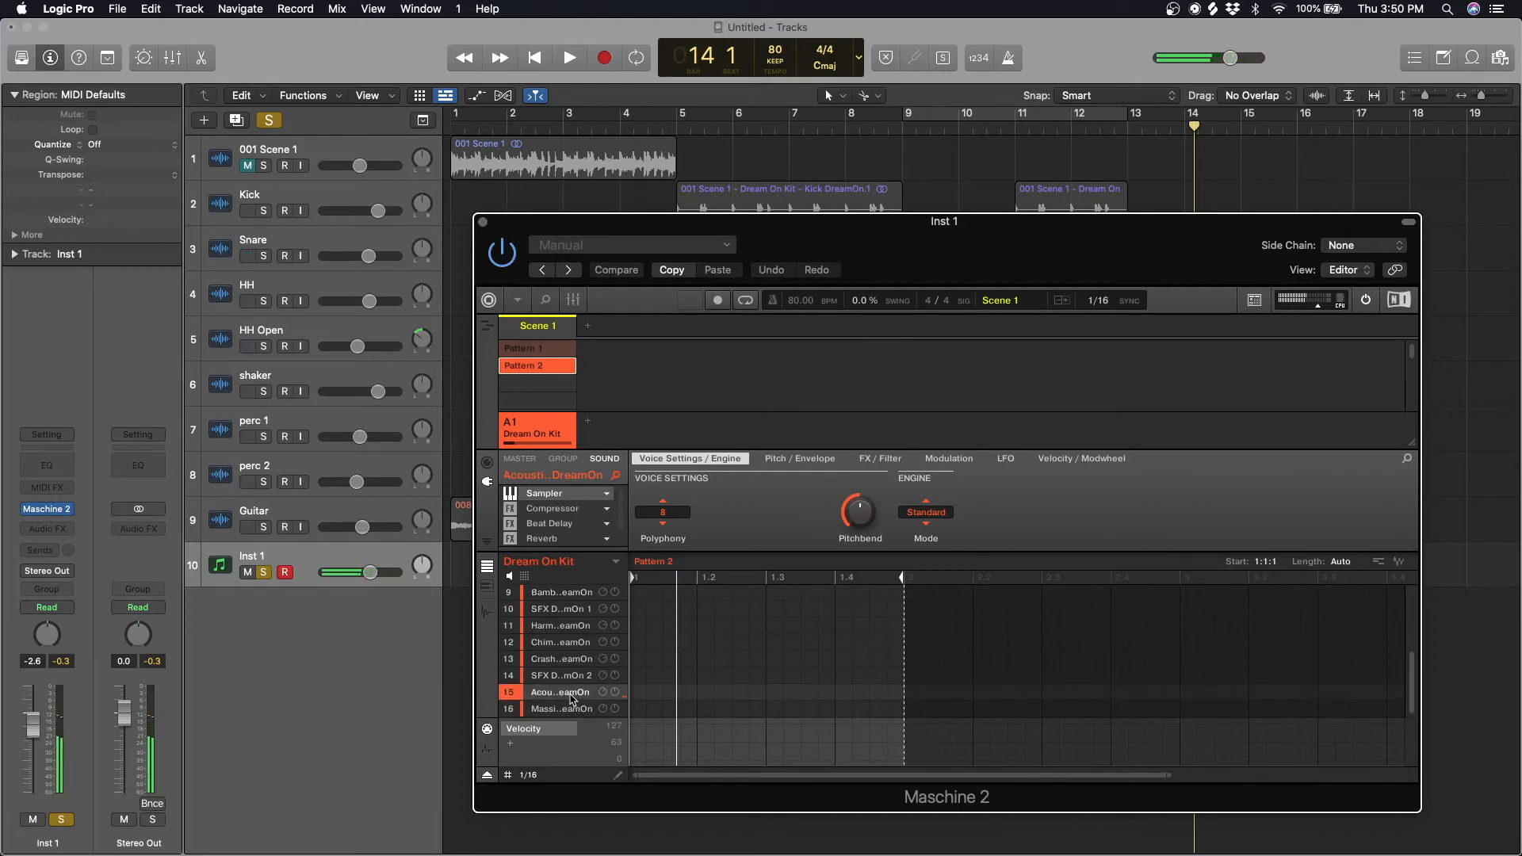
pyautogui.click(717, 300)
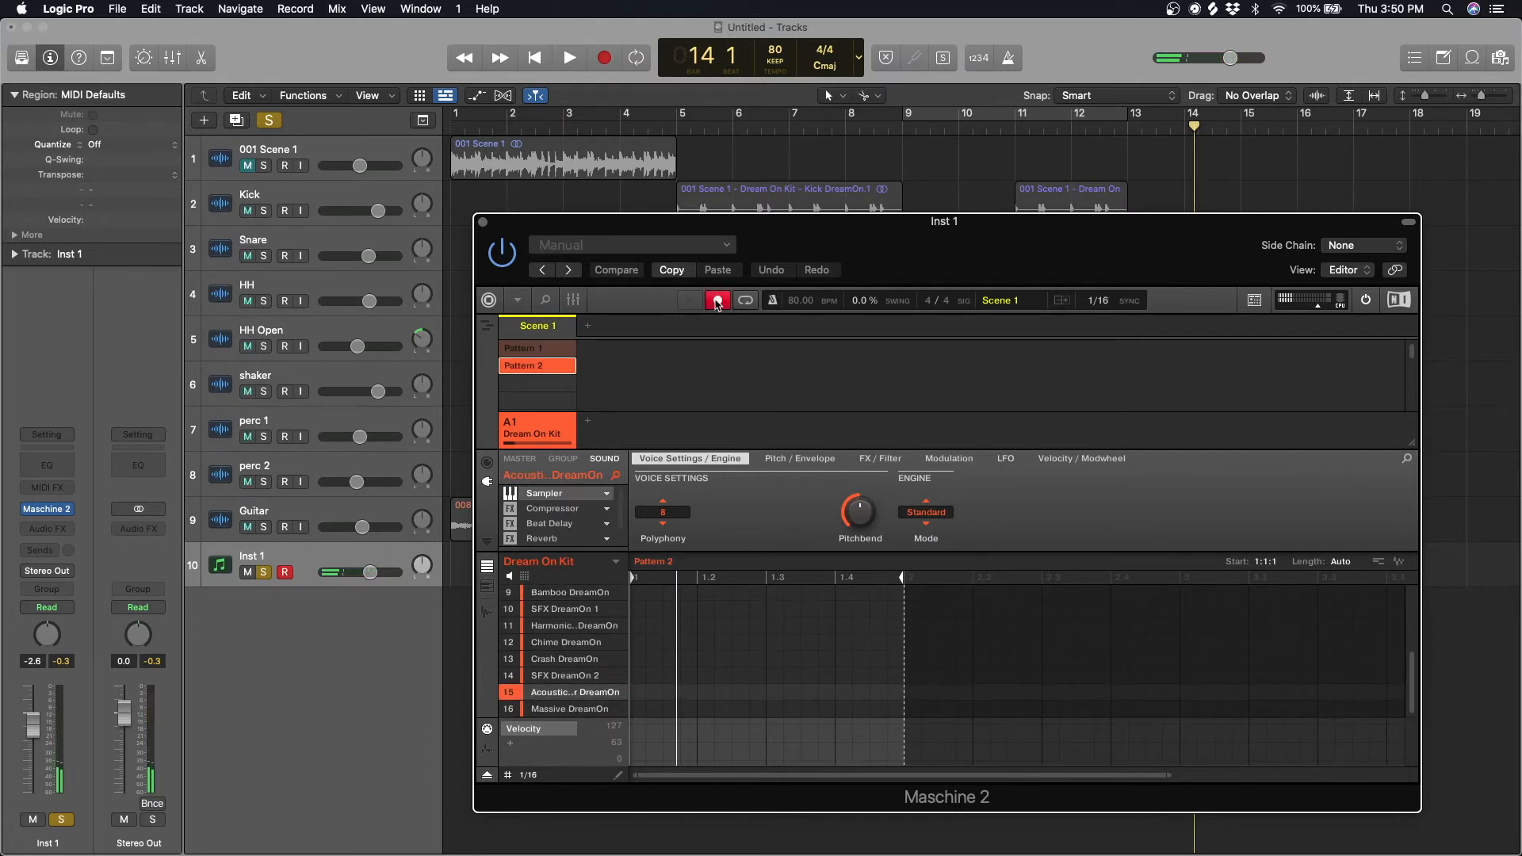
pyautogui.click(569, 57)
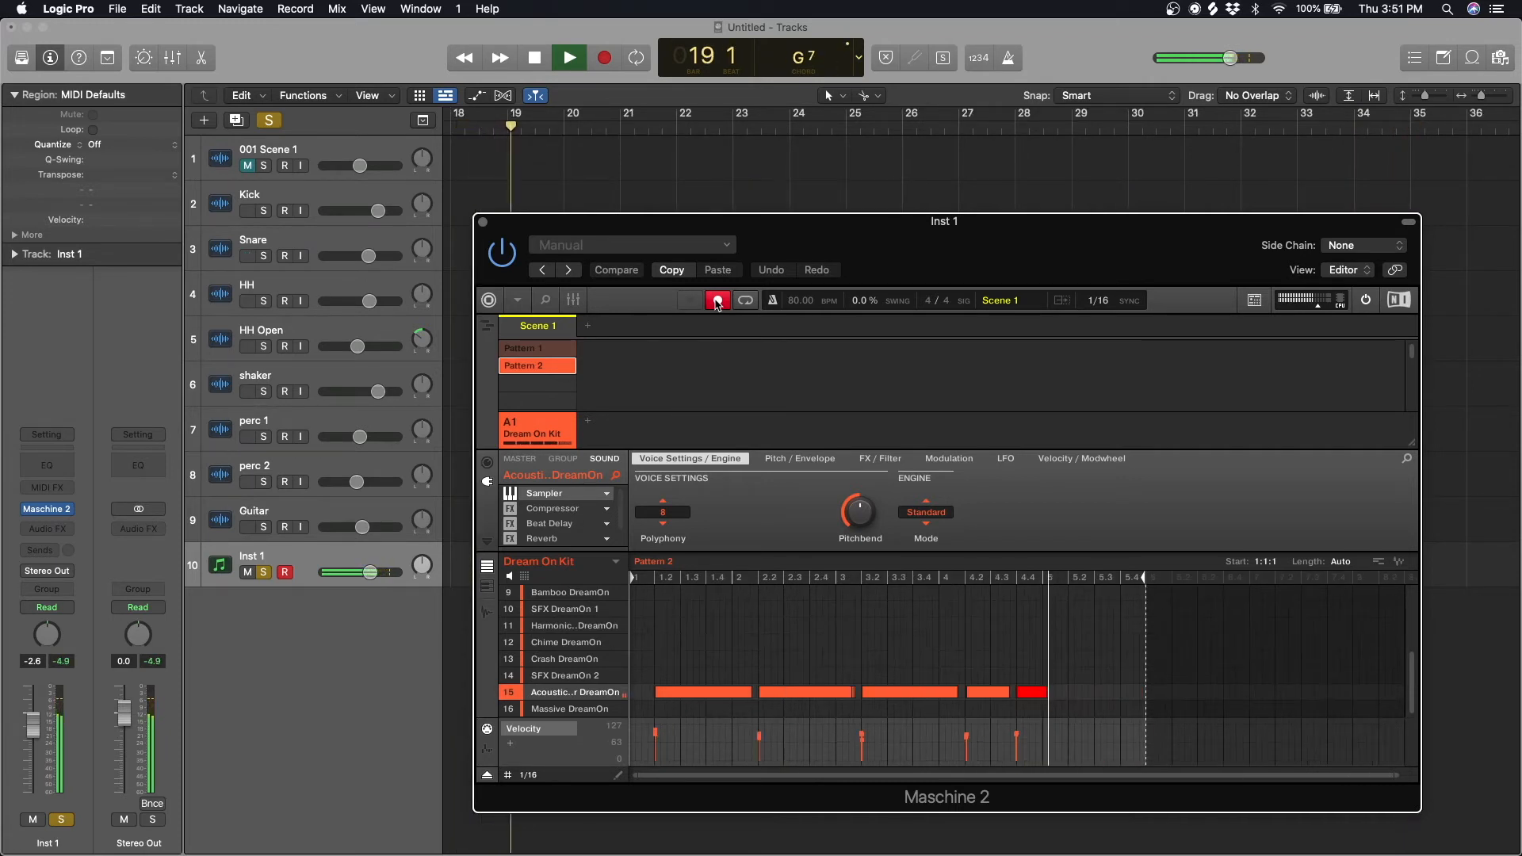
pyautogui.click(567, 57)
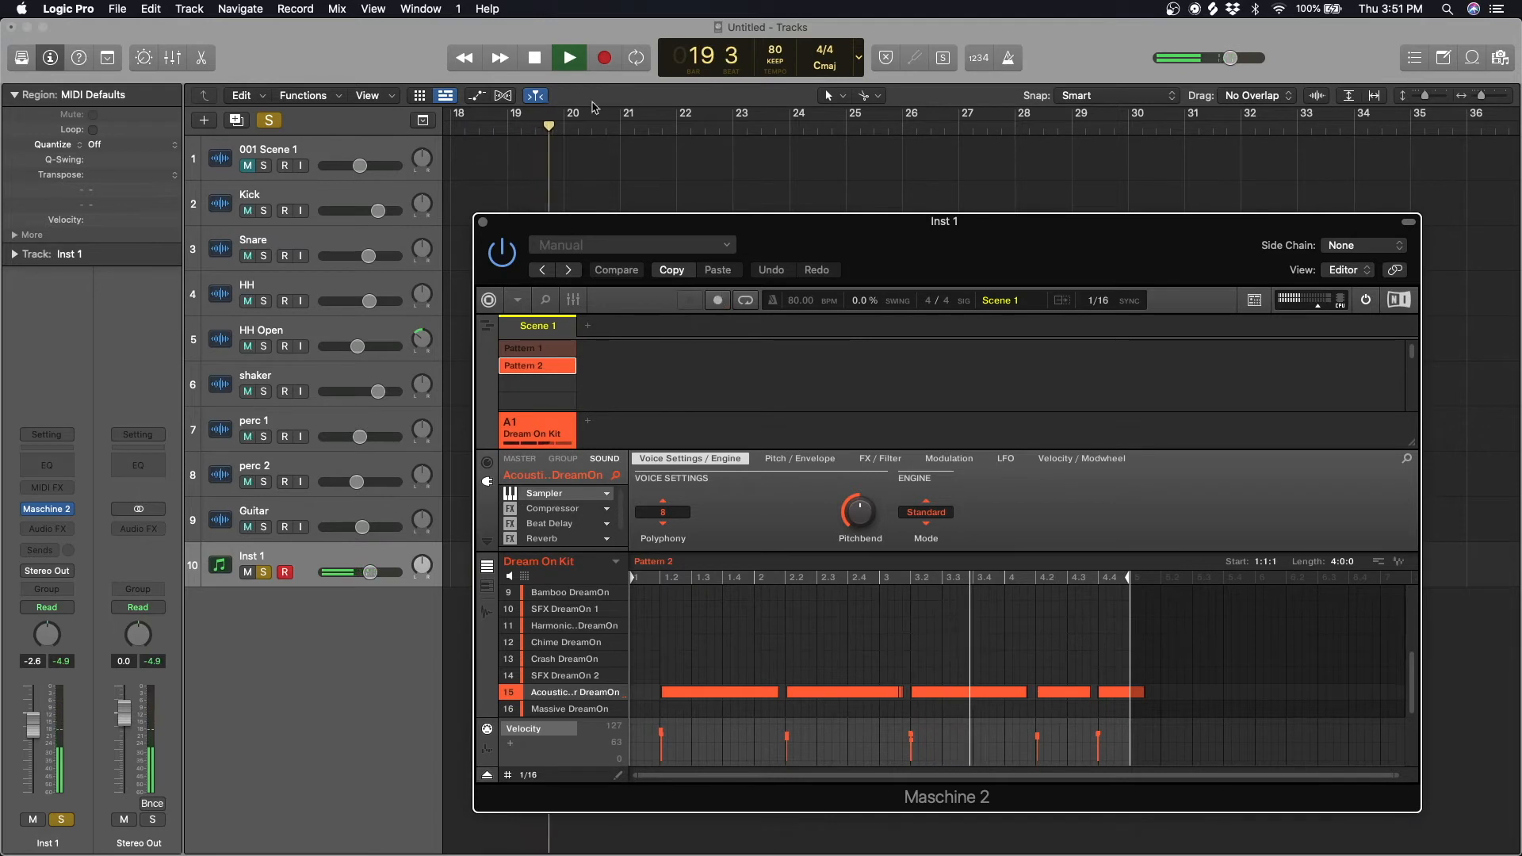
pyautogui.click(567, 641)
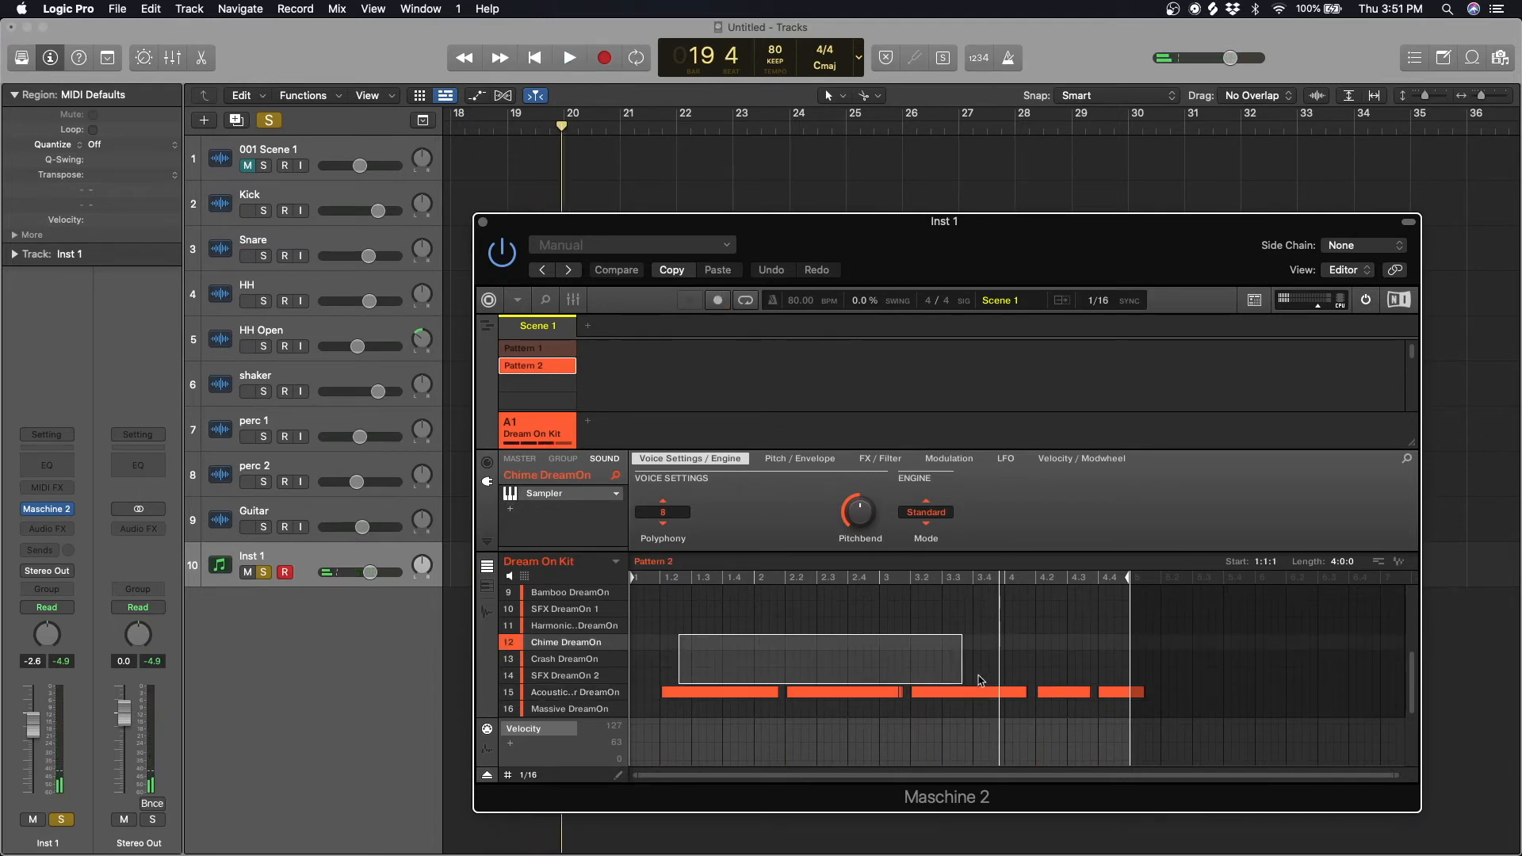
# View Pattern 2 as keyboard chords, play from the start, and place it on Inst 1 at bar 1
pyautogui.click(573, 692)
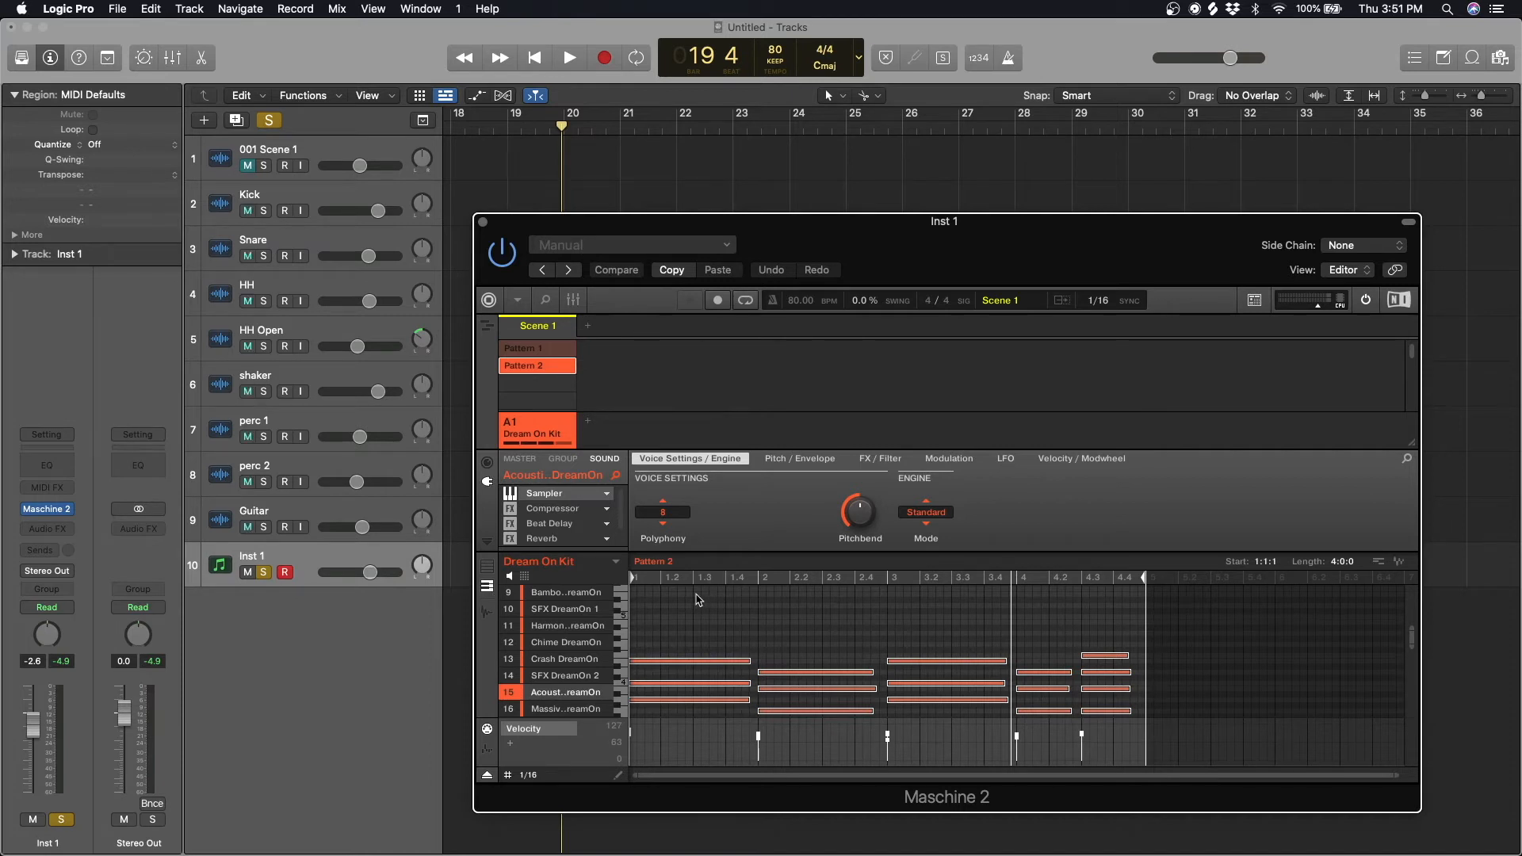
pyautogui.click(533, 57)
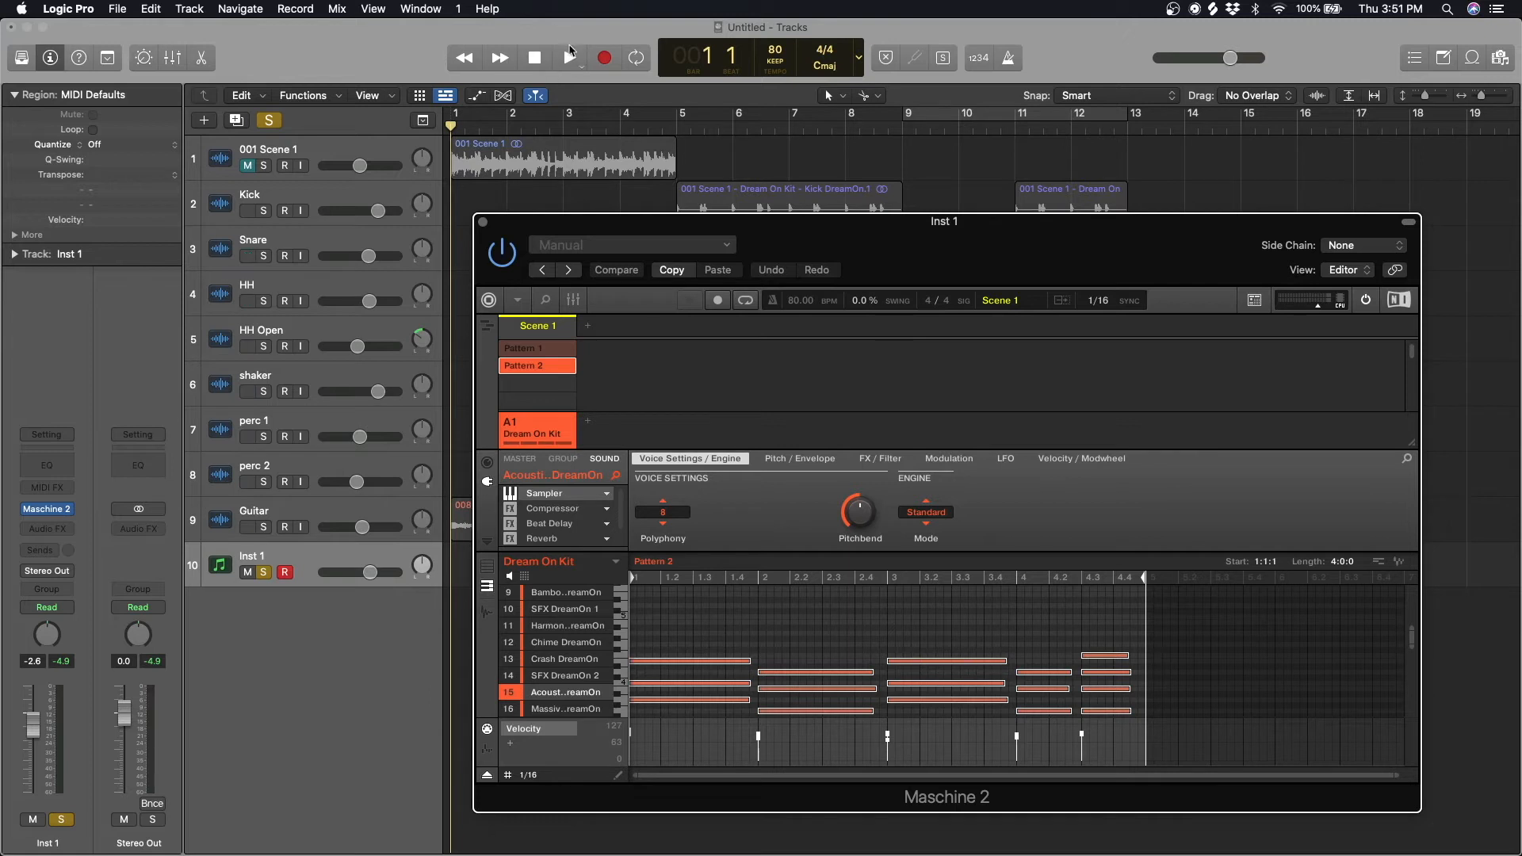
pyautogui.click(569, 57)
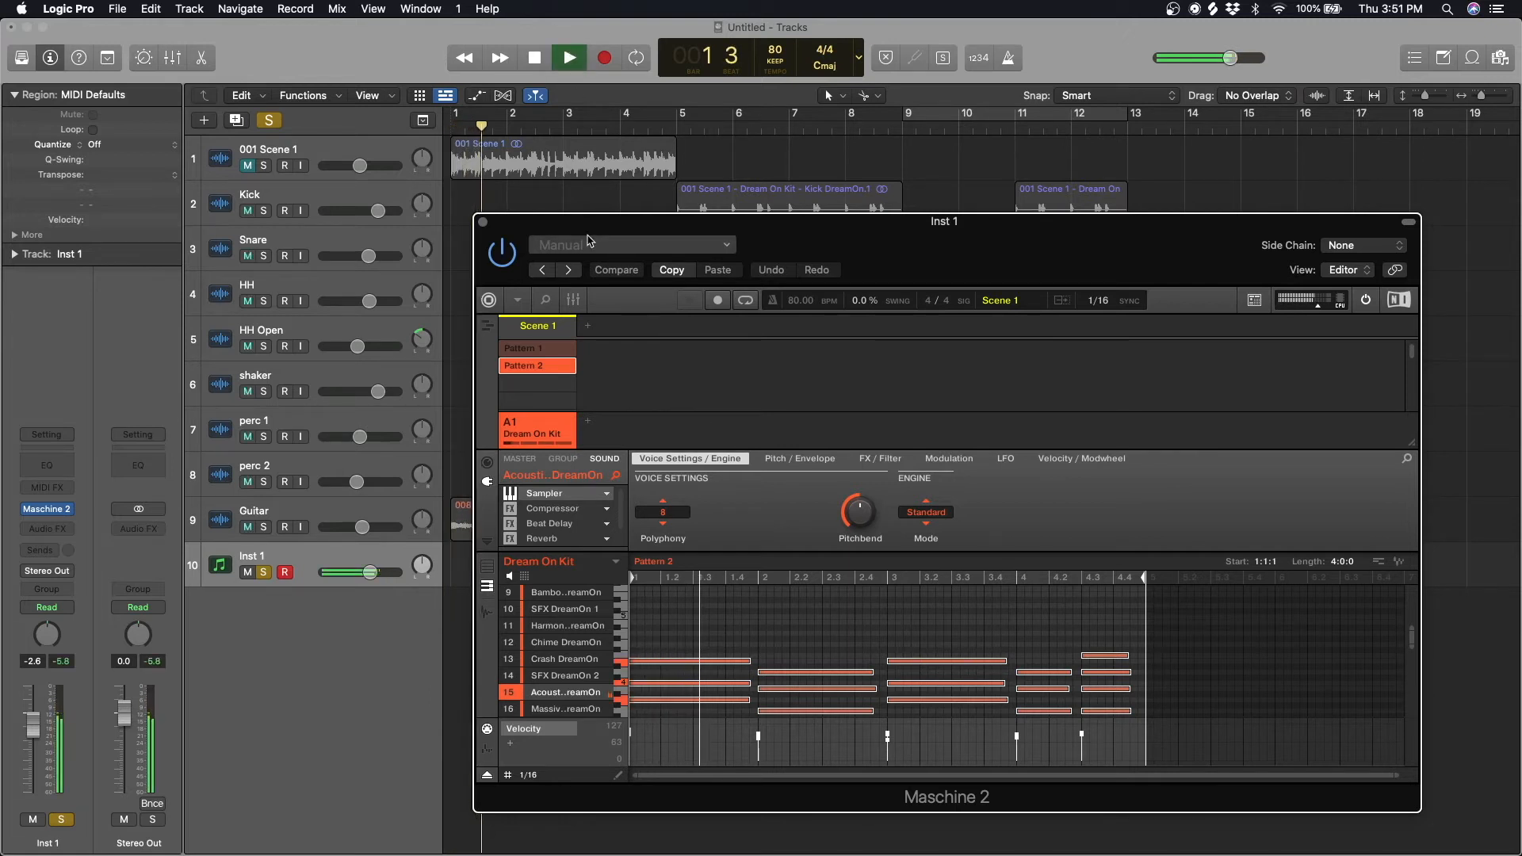
pyautogui.click(567, 57)
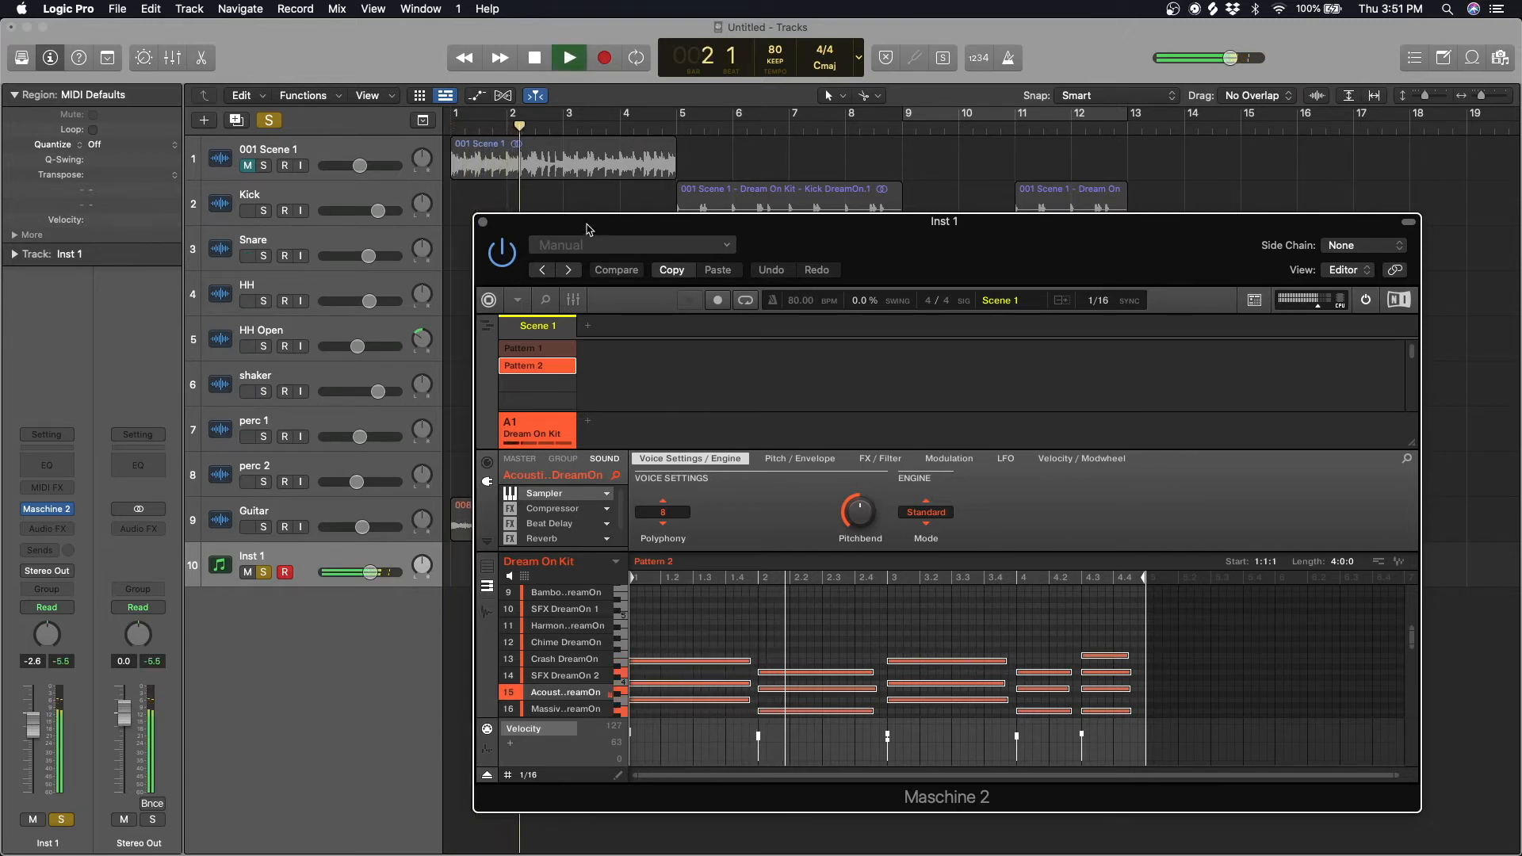
pyautogui.click(568, 57)
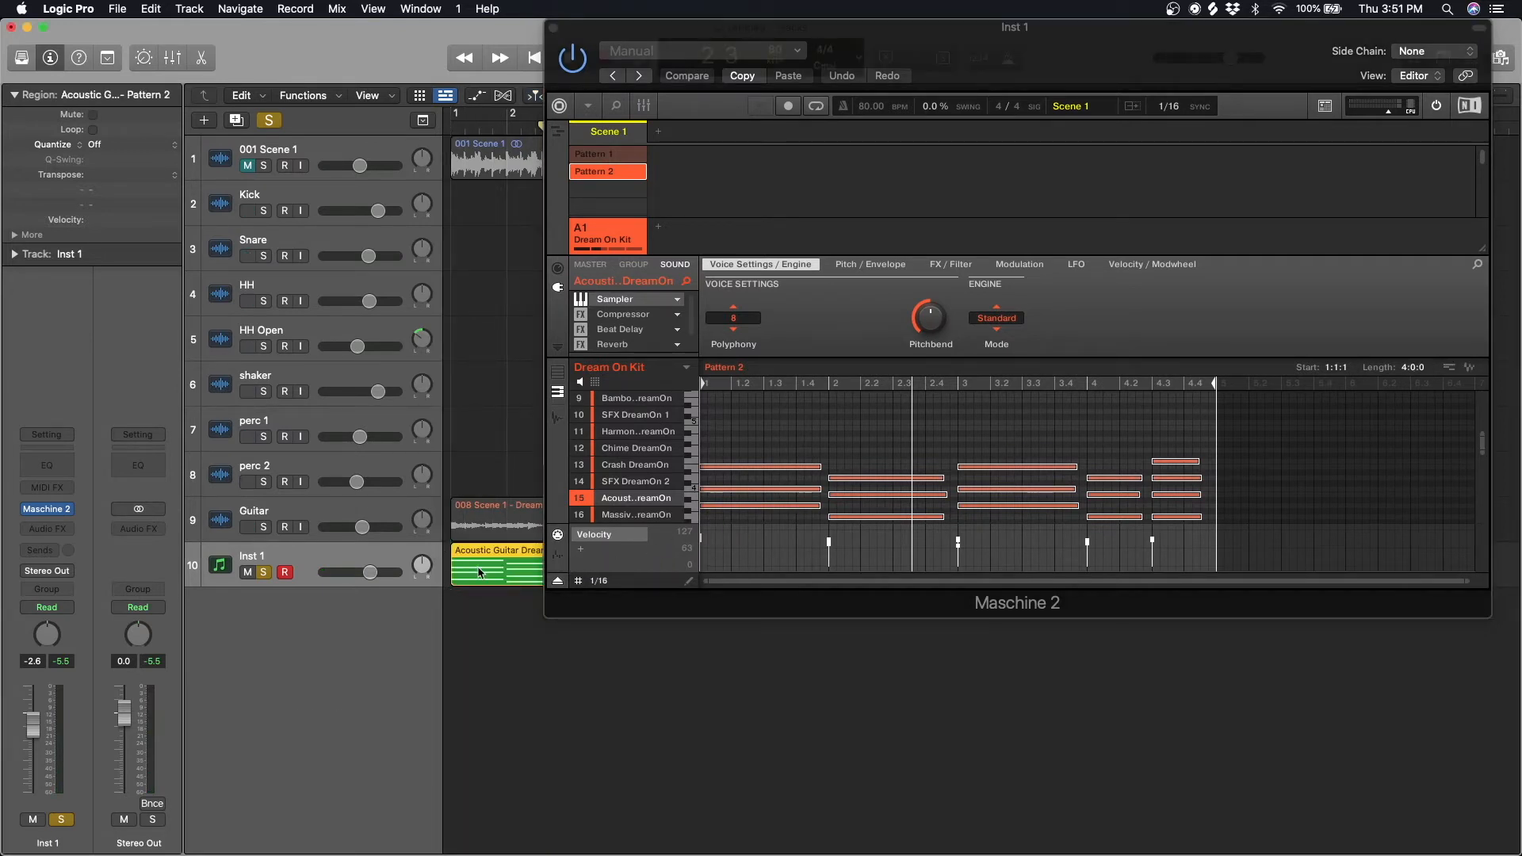
# Open the Pattern 2 region in the Piano Roll and bounce it to audio on the Guitar track at bar 13
pyautogui.doubleClick(497, 568)
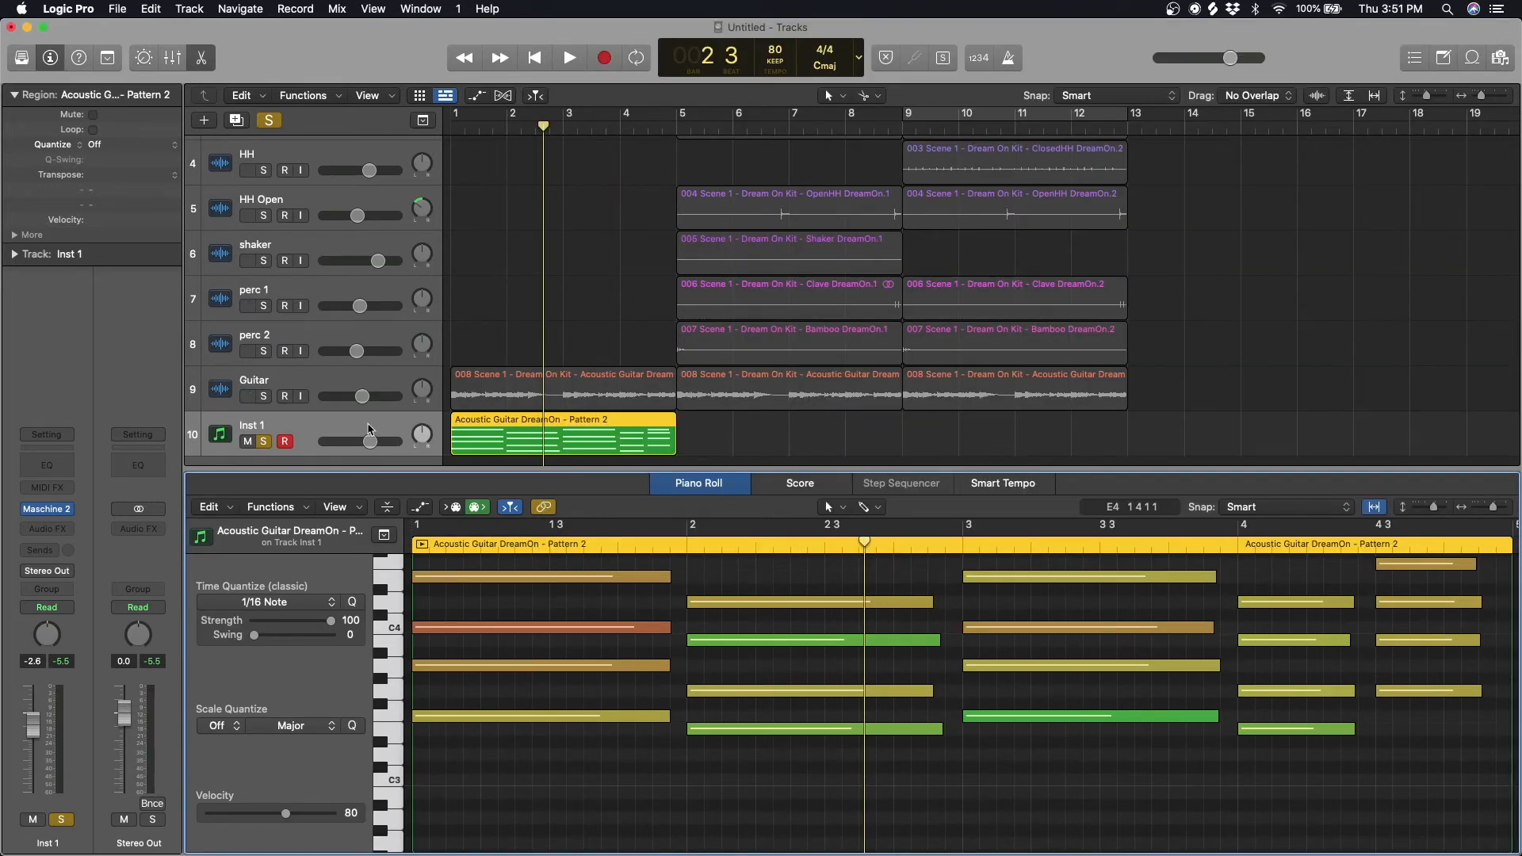
pyautogui.click(568, 57)
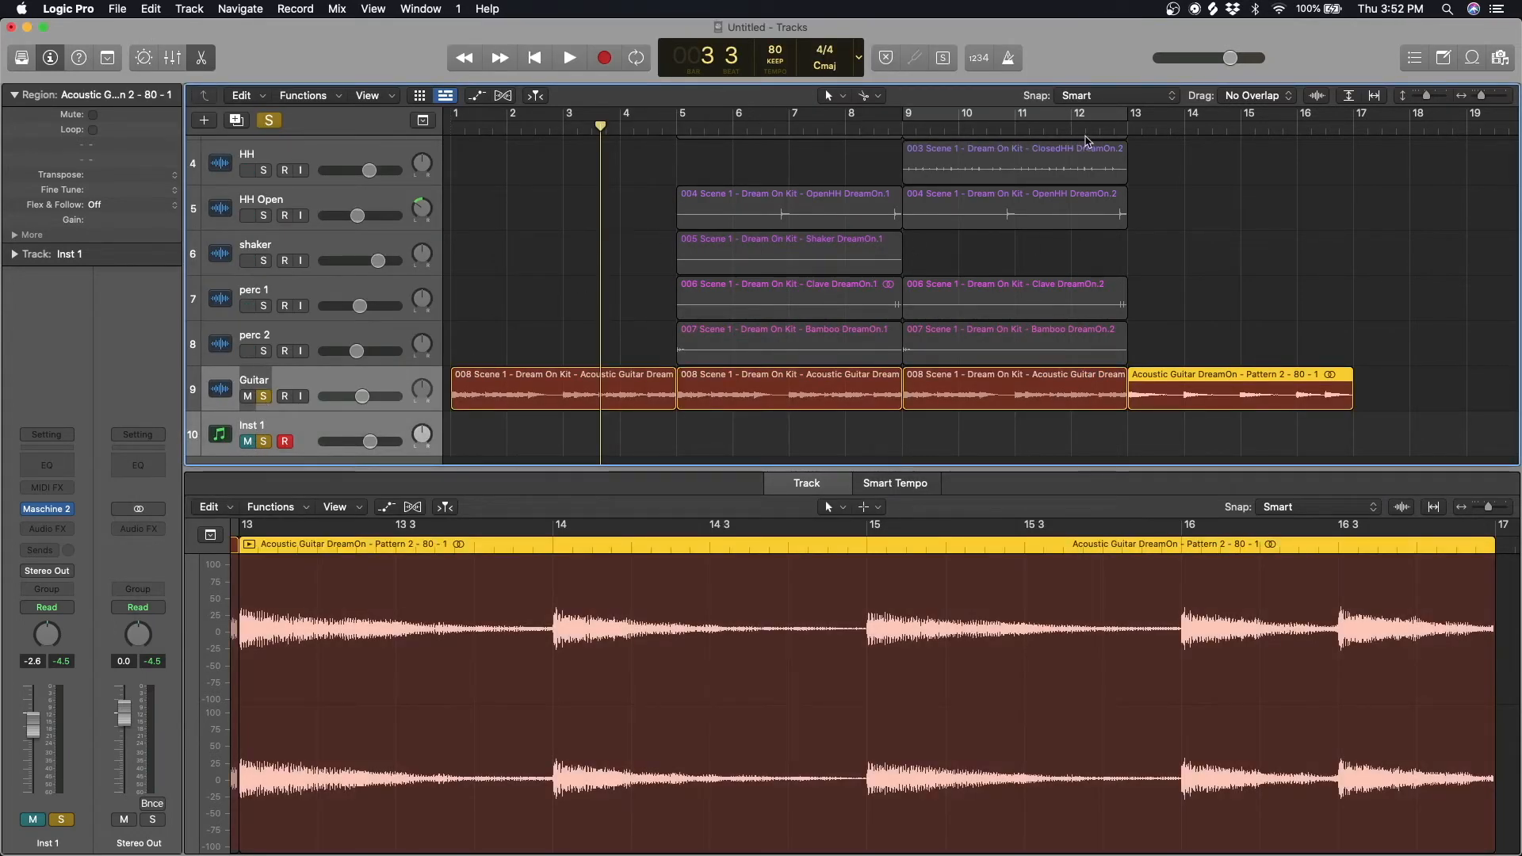
# Play the guitar audio, move it to bar 9, and start a new project with one instrument track
pyautogui.click(569, 57)
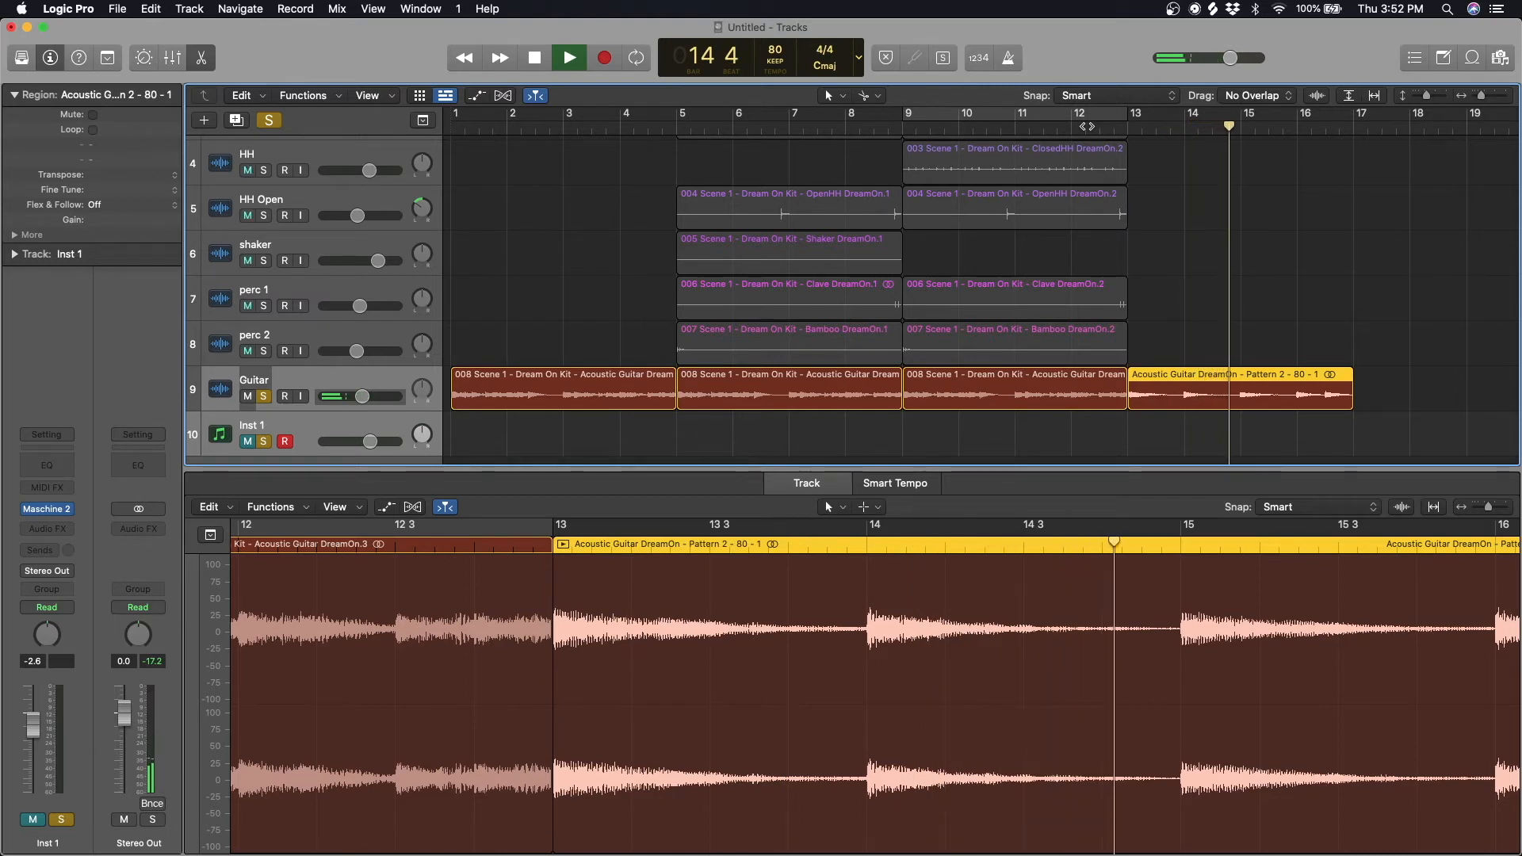
pyautogui.click(533, 57)
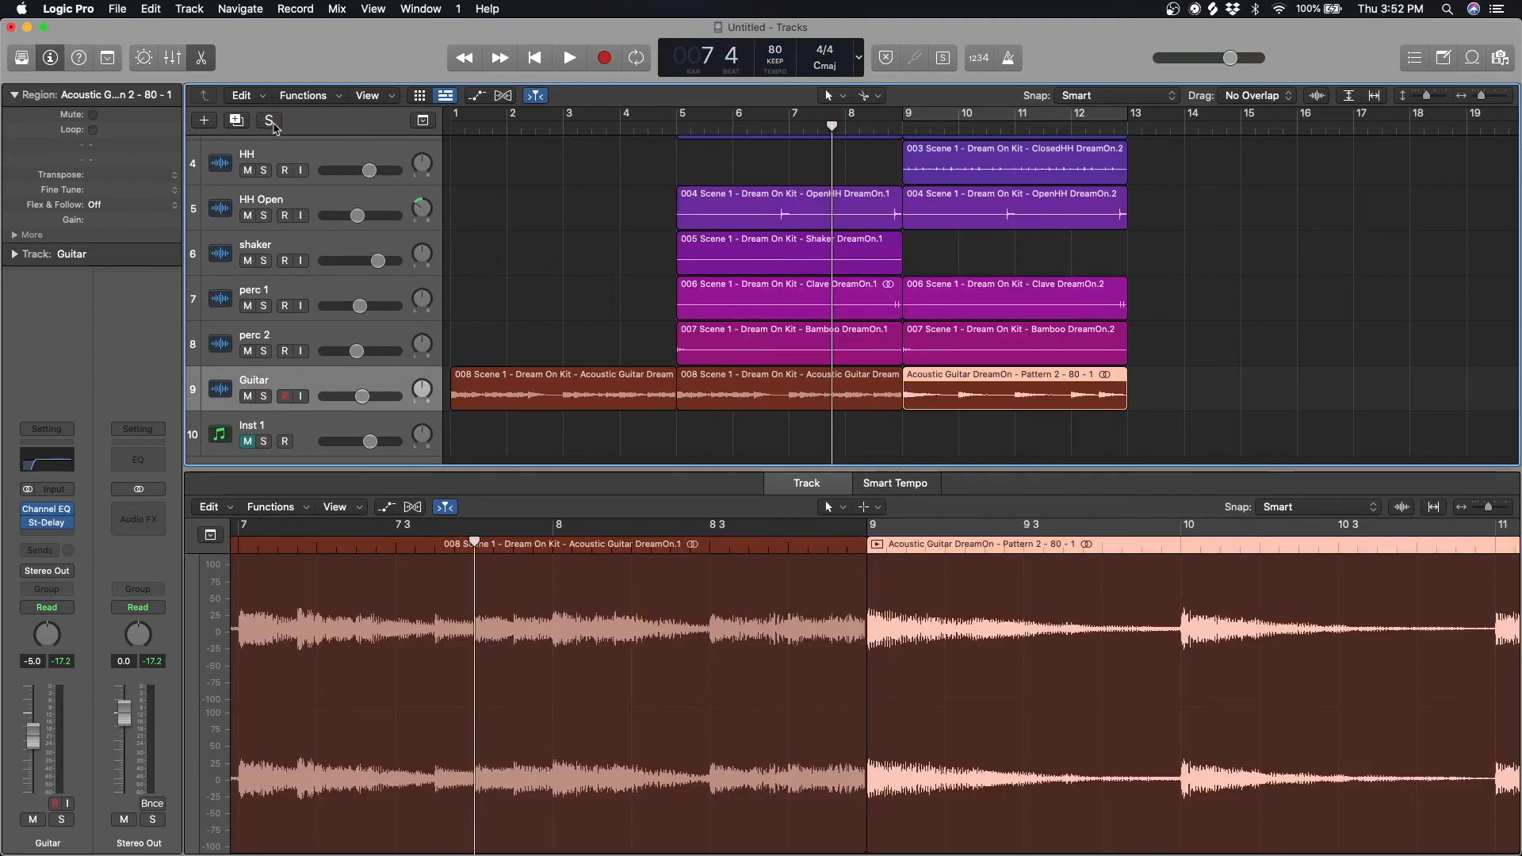
pyautogui.click(569, 57)
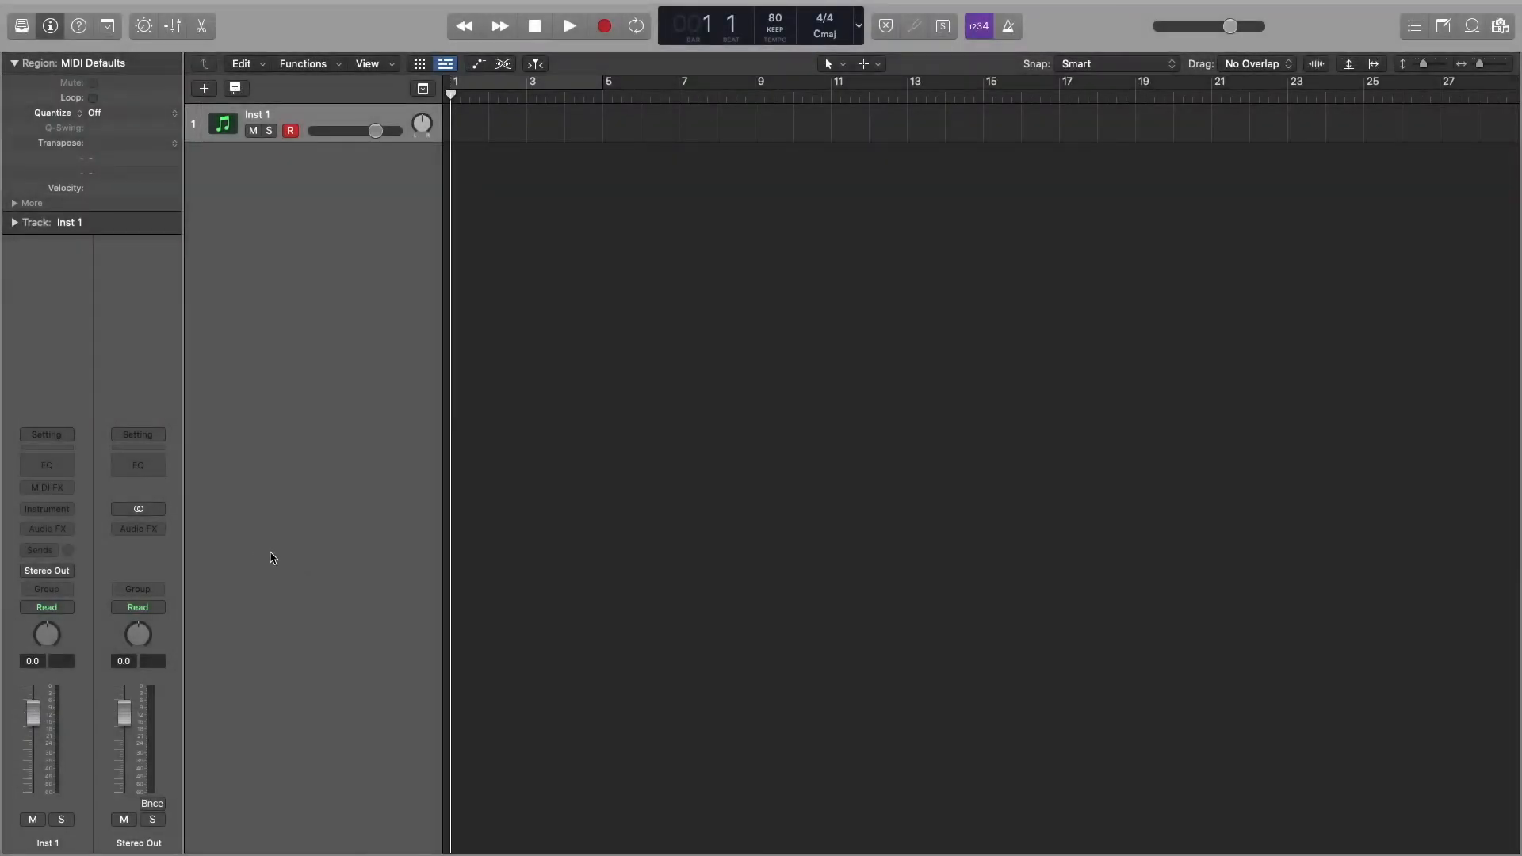
# Load Maschine 2 on Inst 1 as a Multi-Output (16xStereo) instrument
pyautogui.click(46, 507)
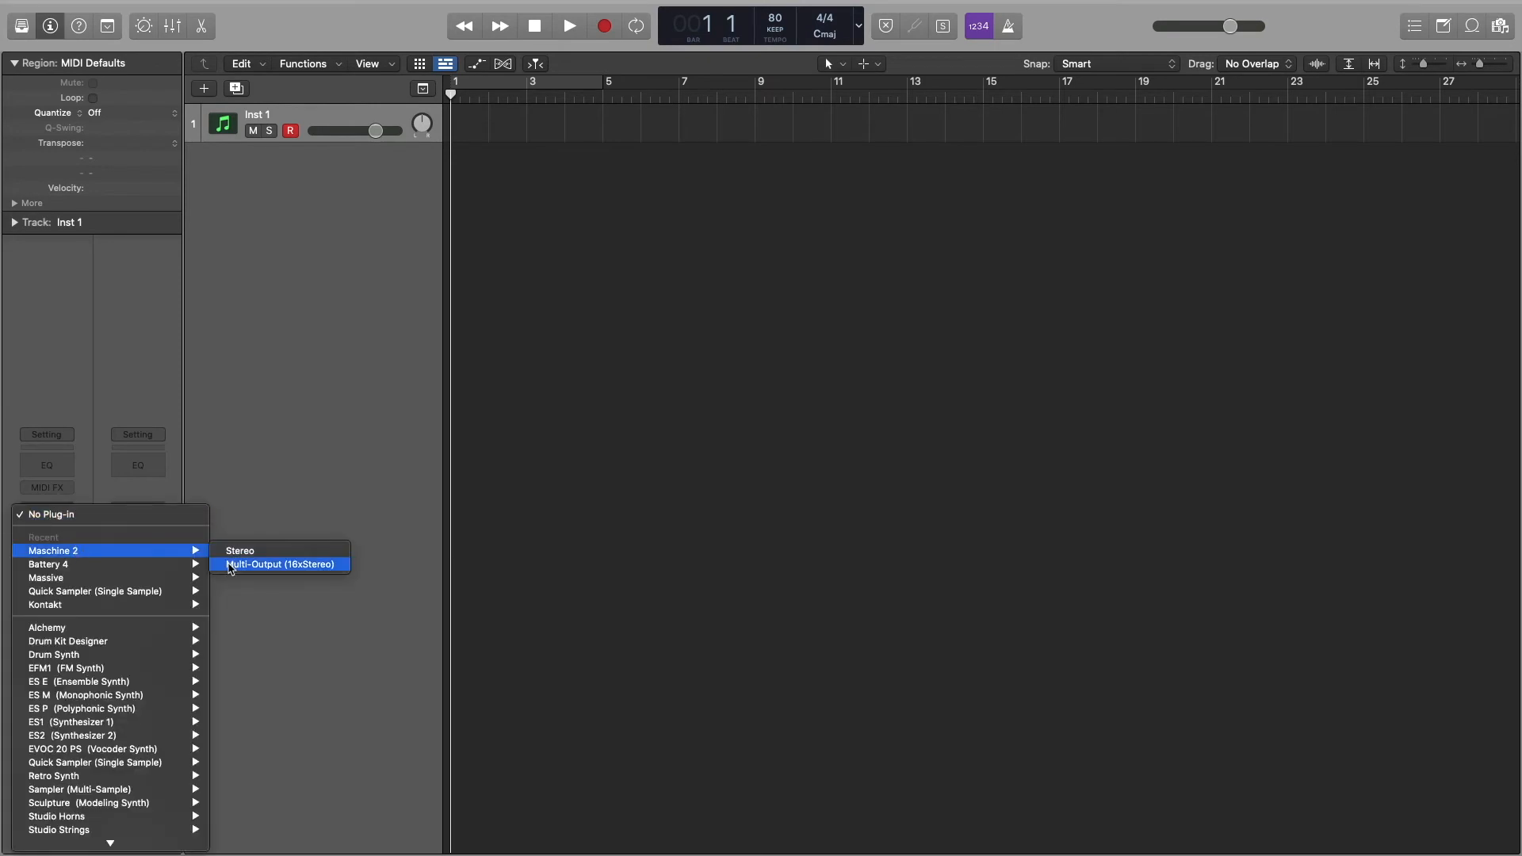
pyautogui.moveTo(288, 563)
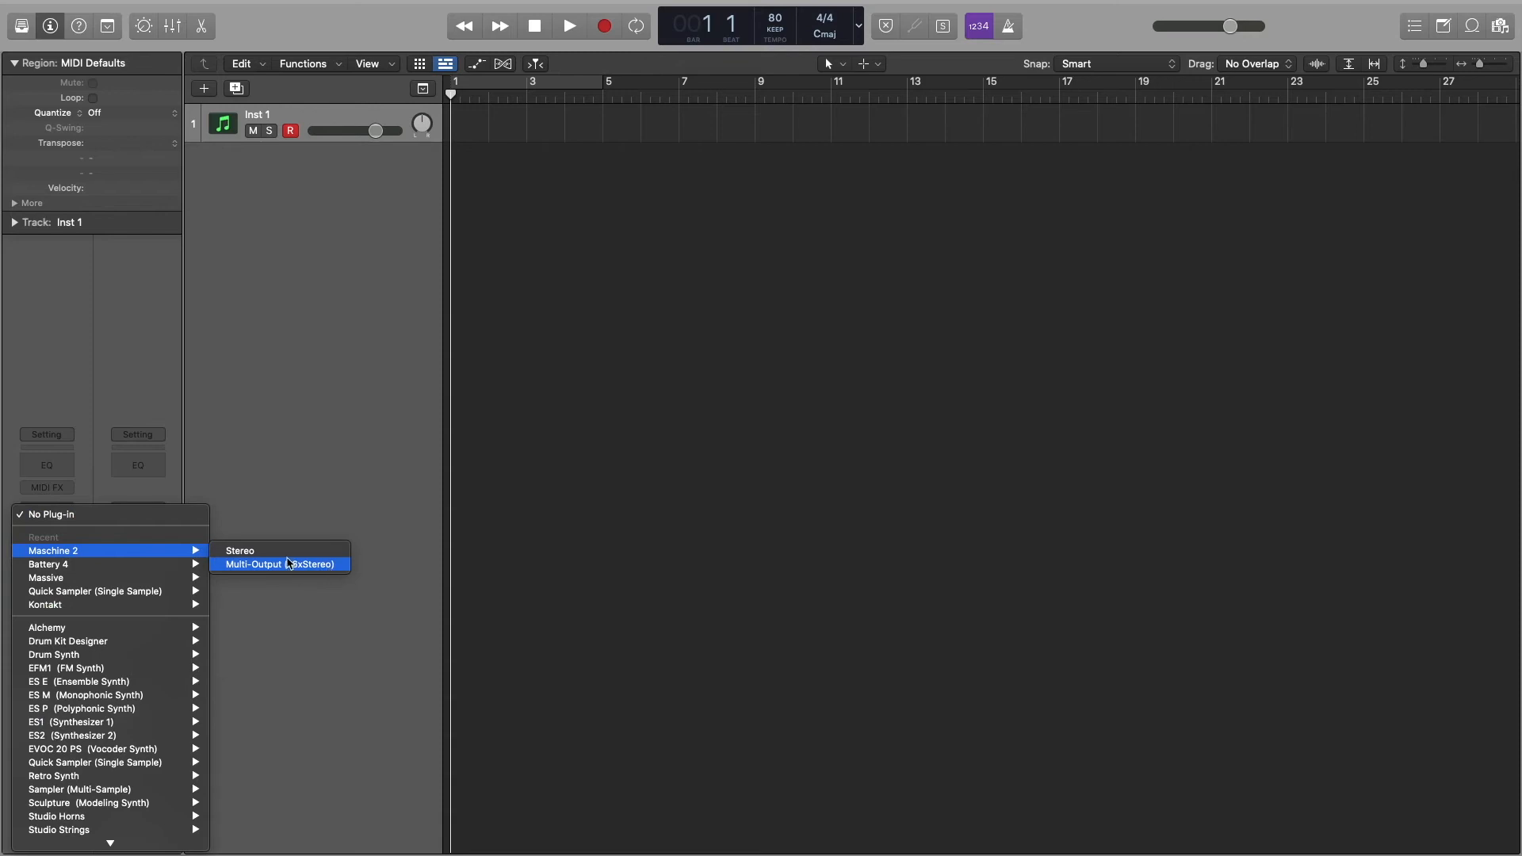
pyautogui.click(278, 563)
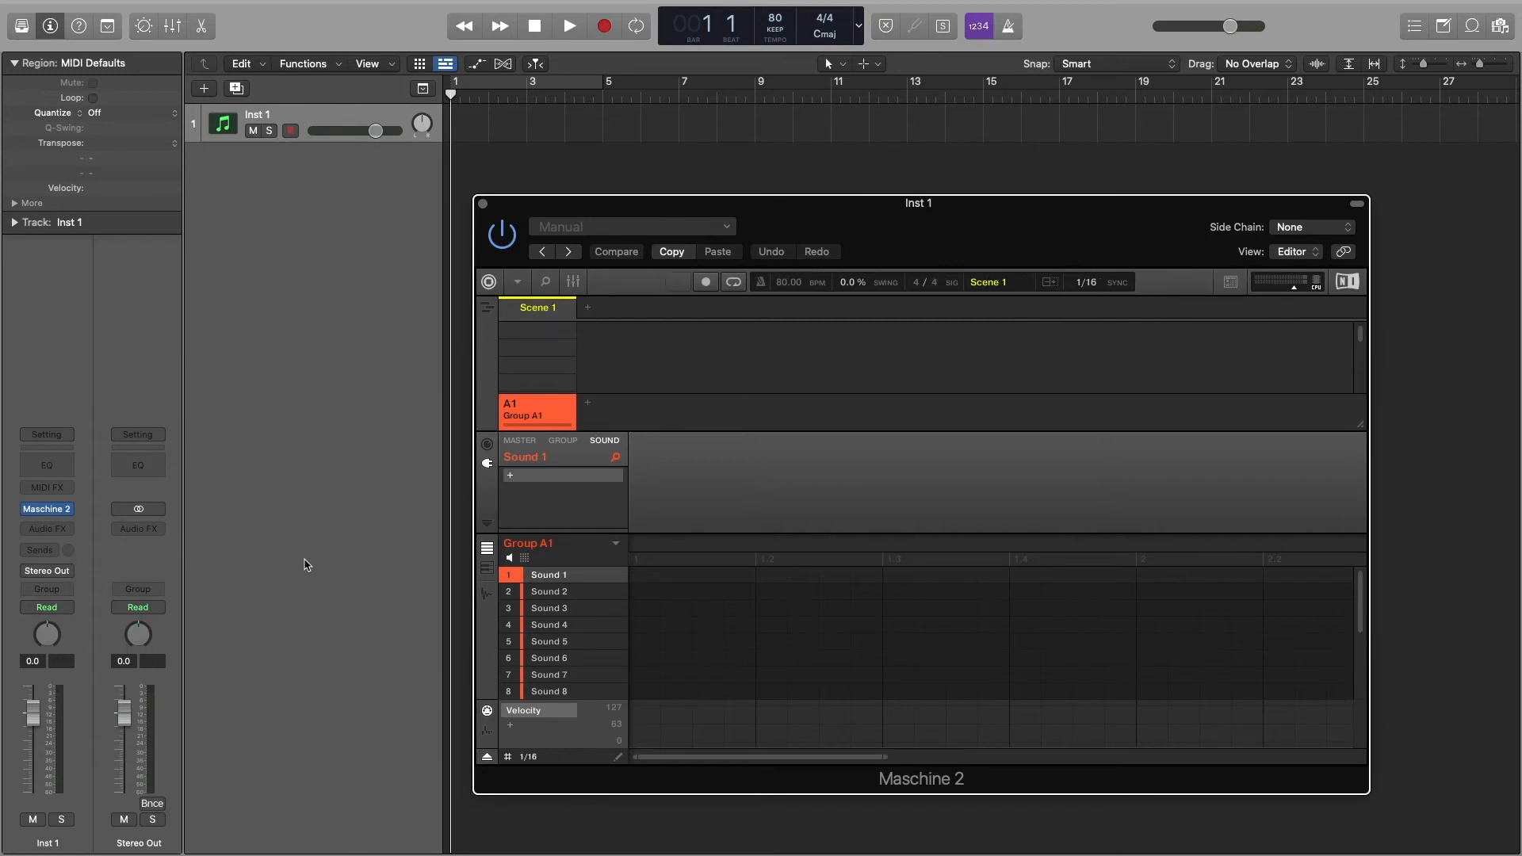
pyautogui.click(289, 130)
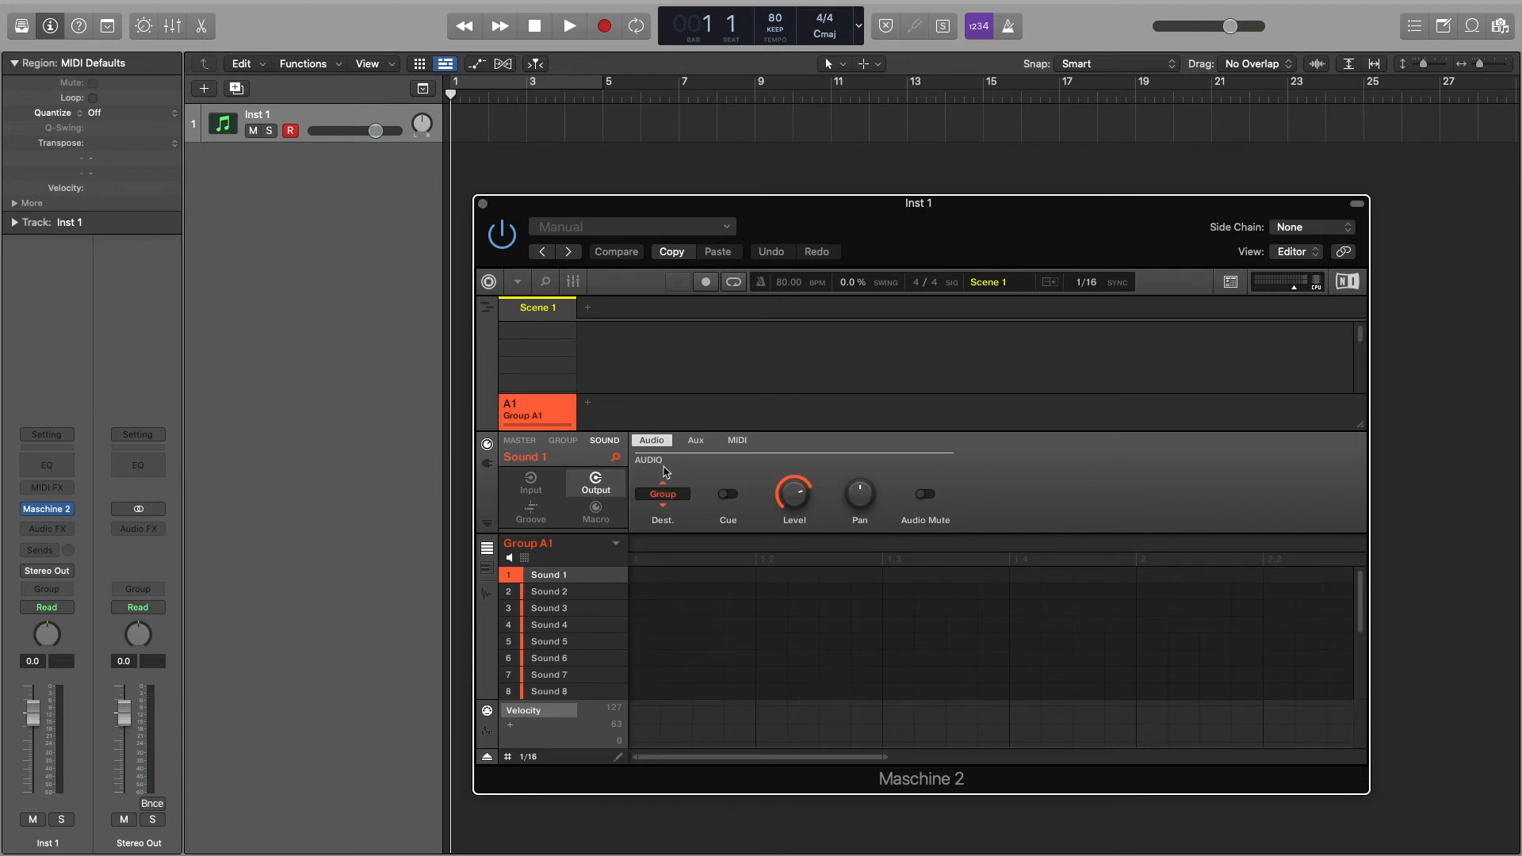
# Route Sounds 1, 2 and 3 to outputs Ext. 1, Ext. 2 and Ext. 3
pyautogui.click(662, 495)
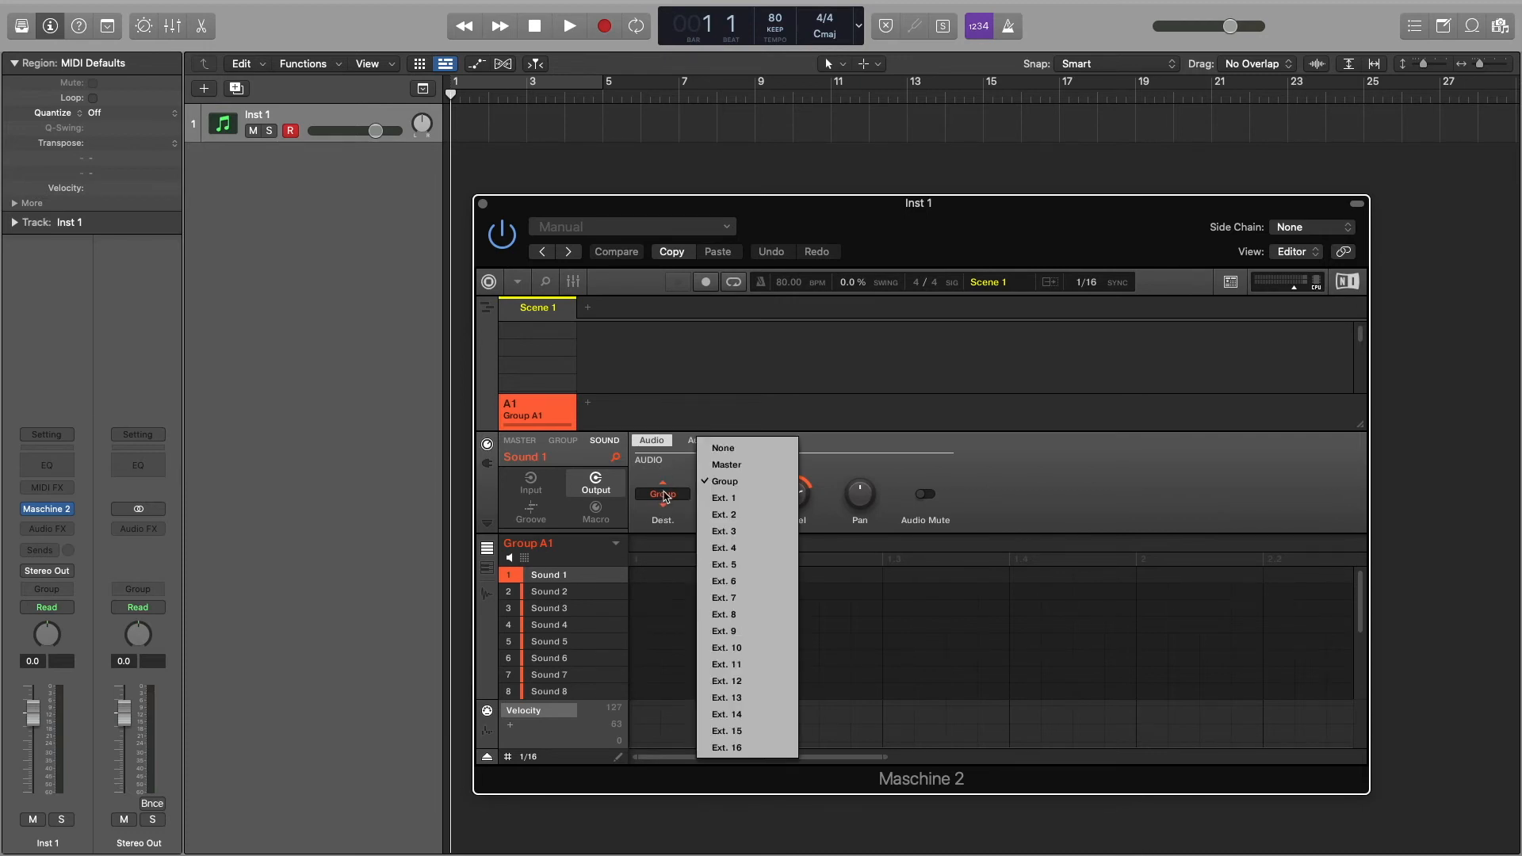
pyautogui.click(723, 498)
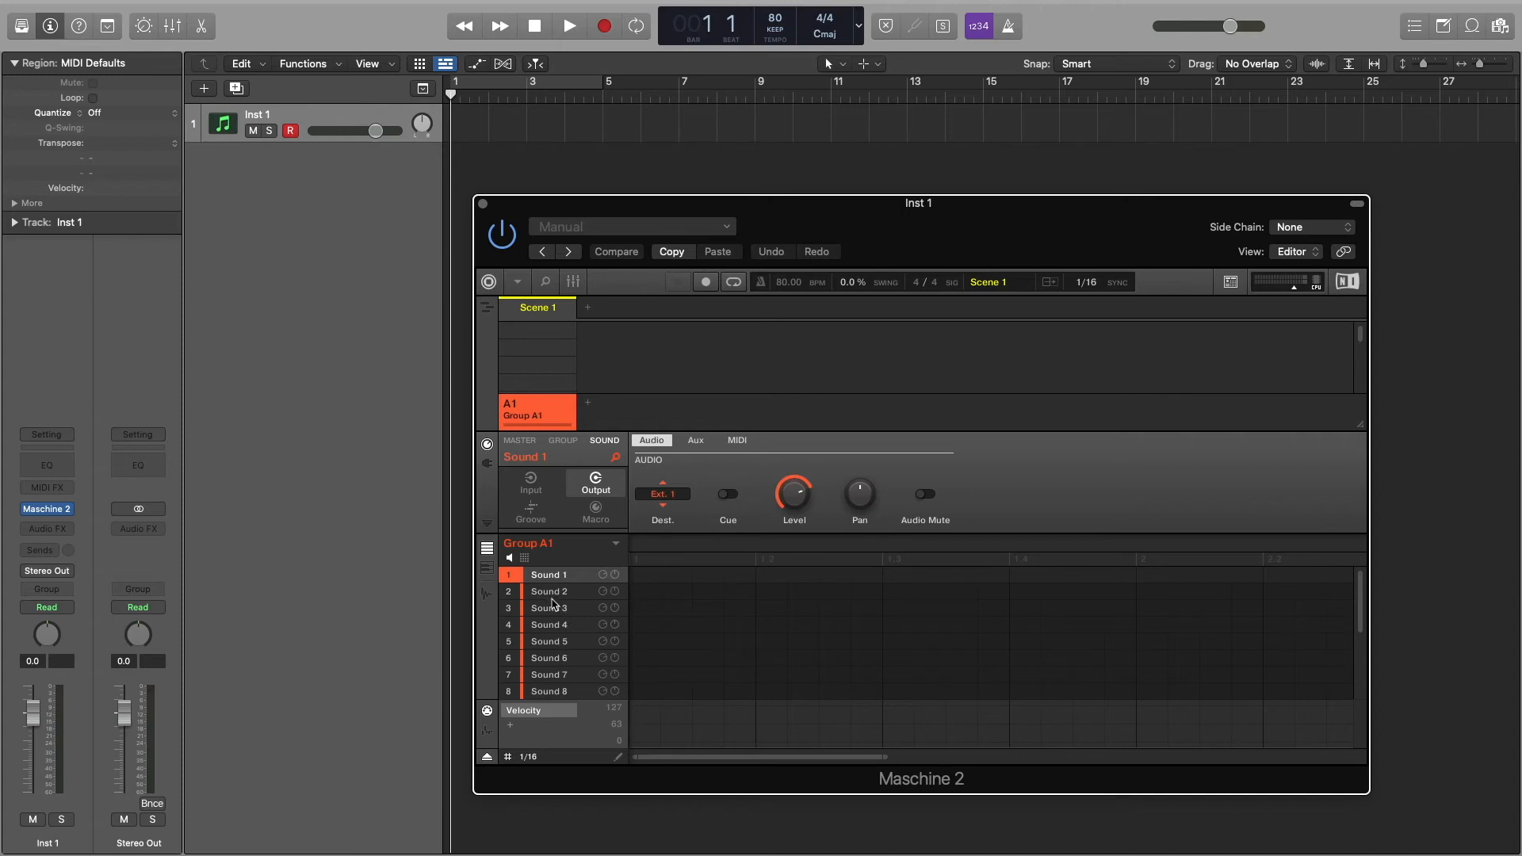
pyautogui.click(661, 497)
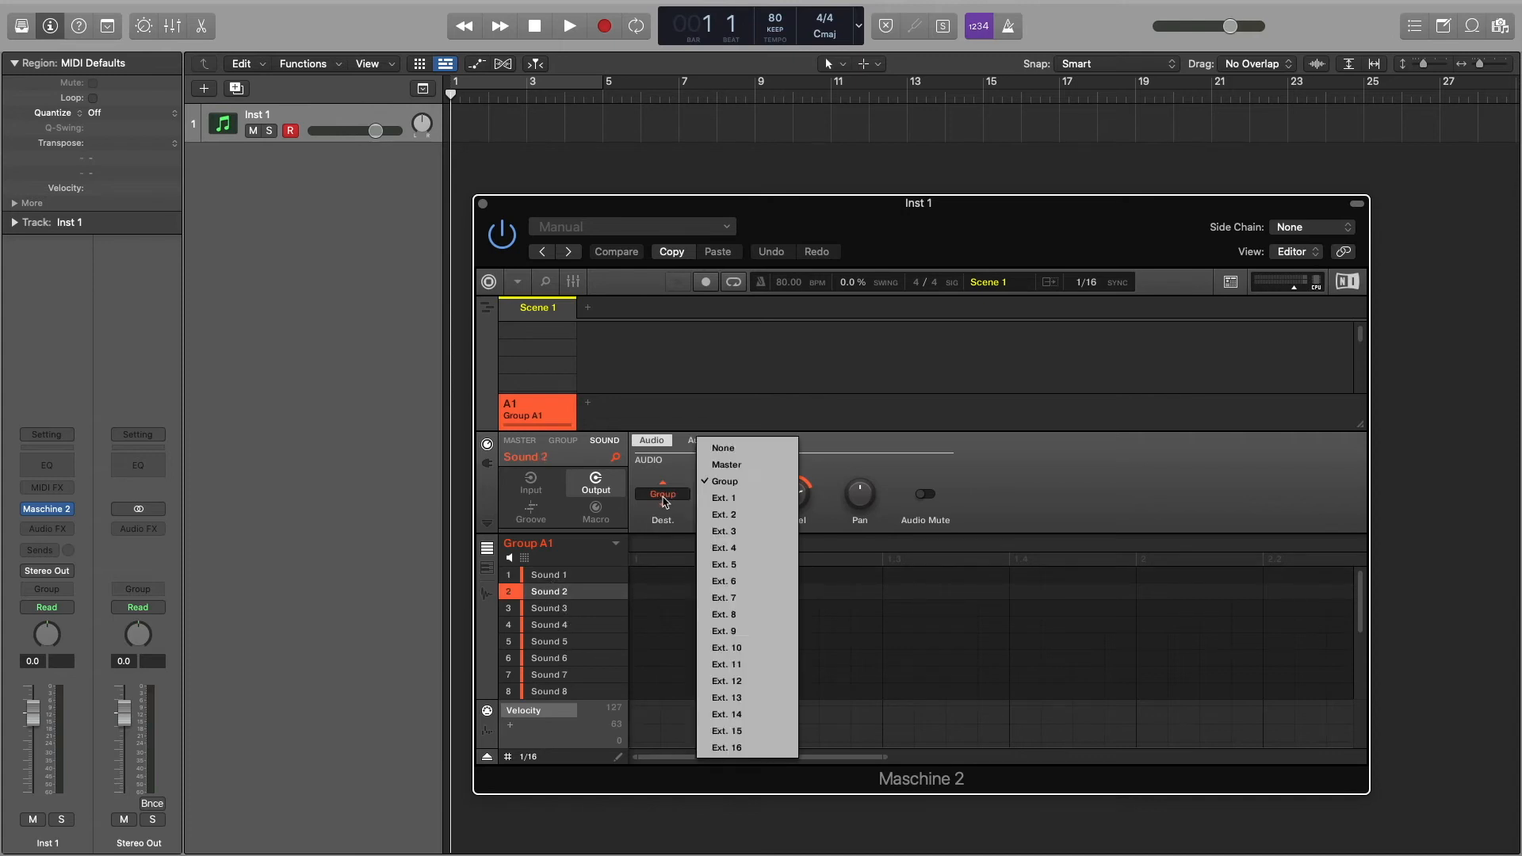
pyautogui.click(723, 514)
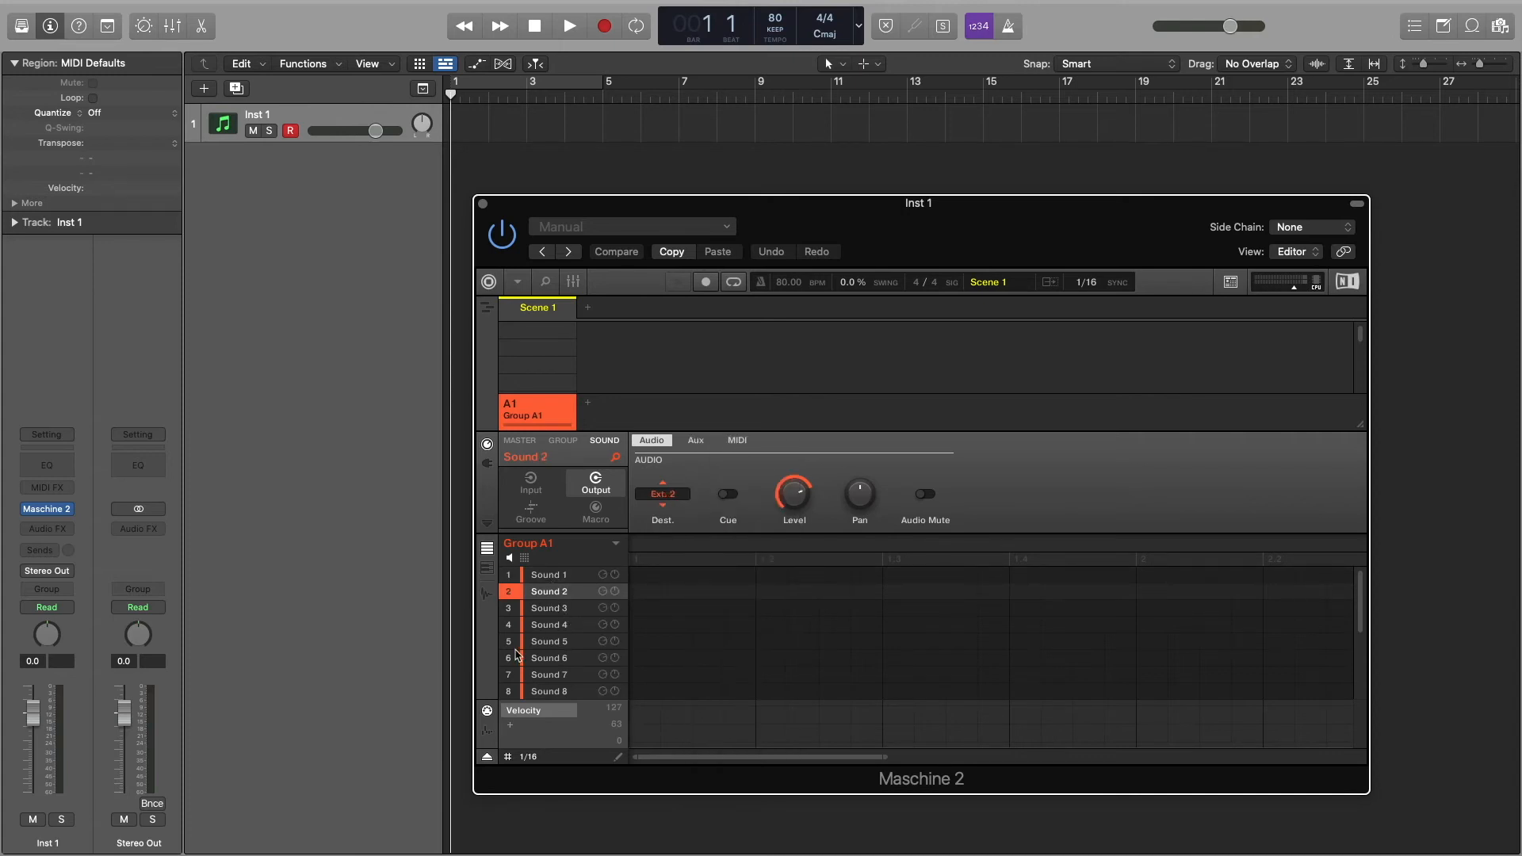
pyautogui.click(662, 494)
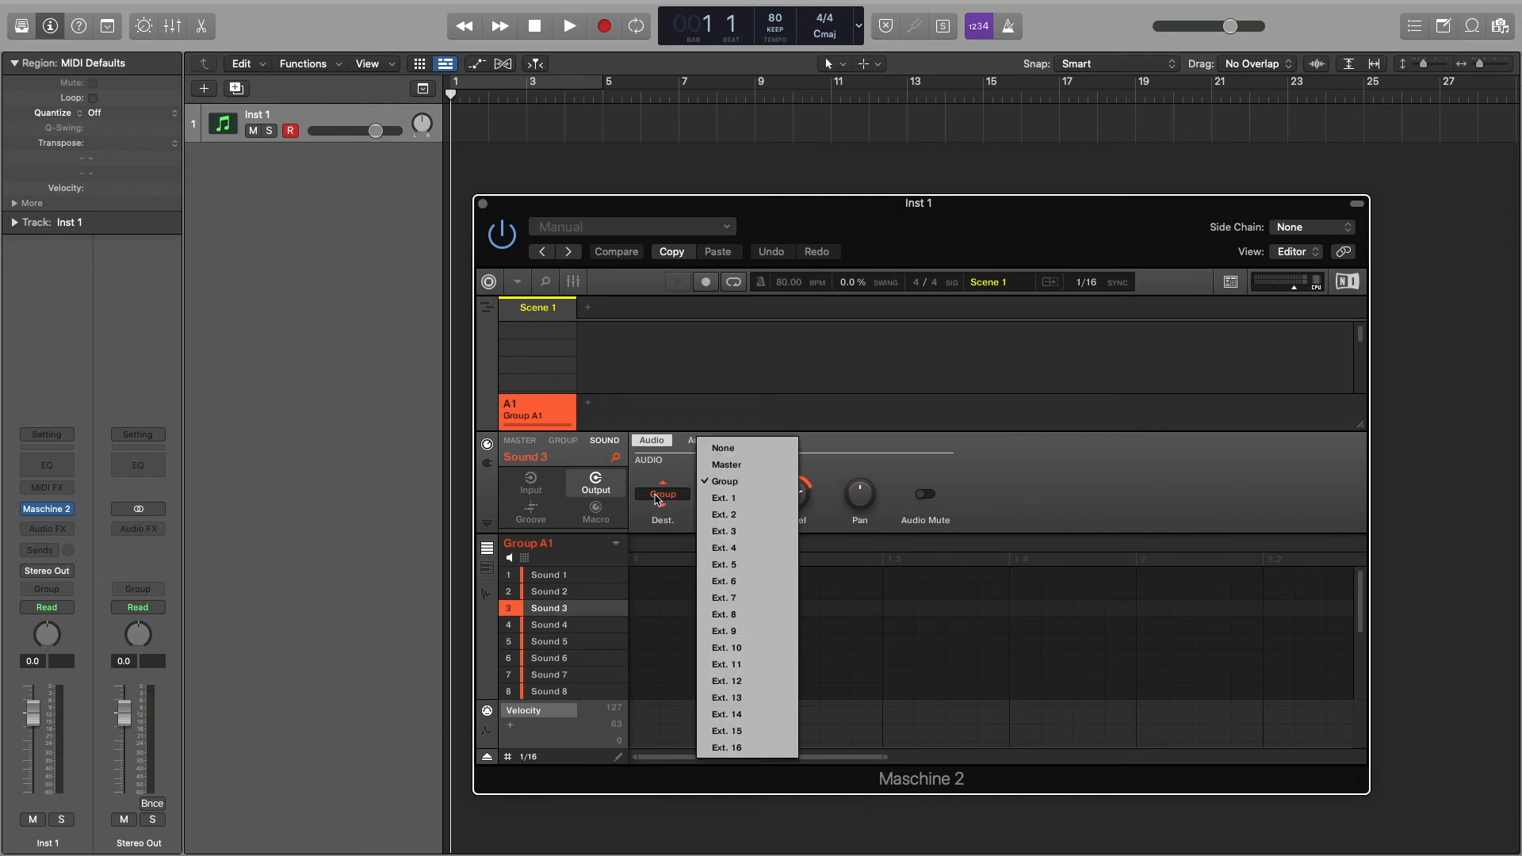
pyautogui.click(722, 531)
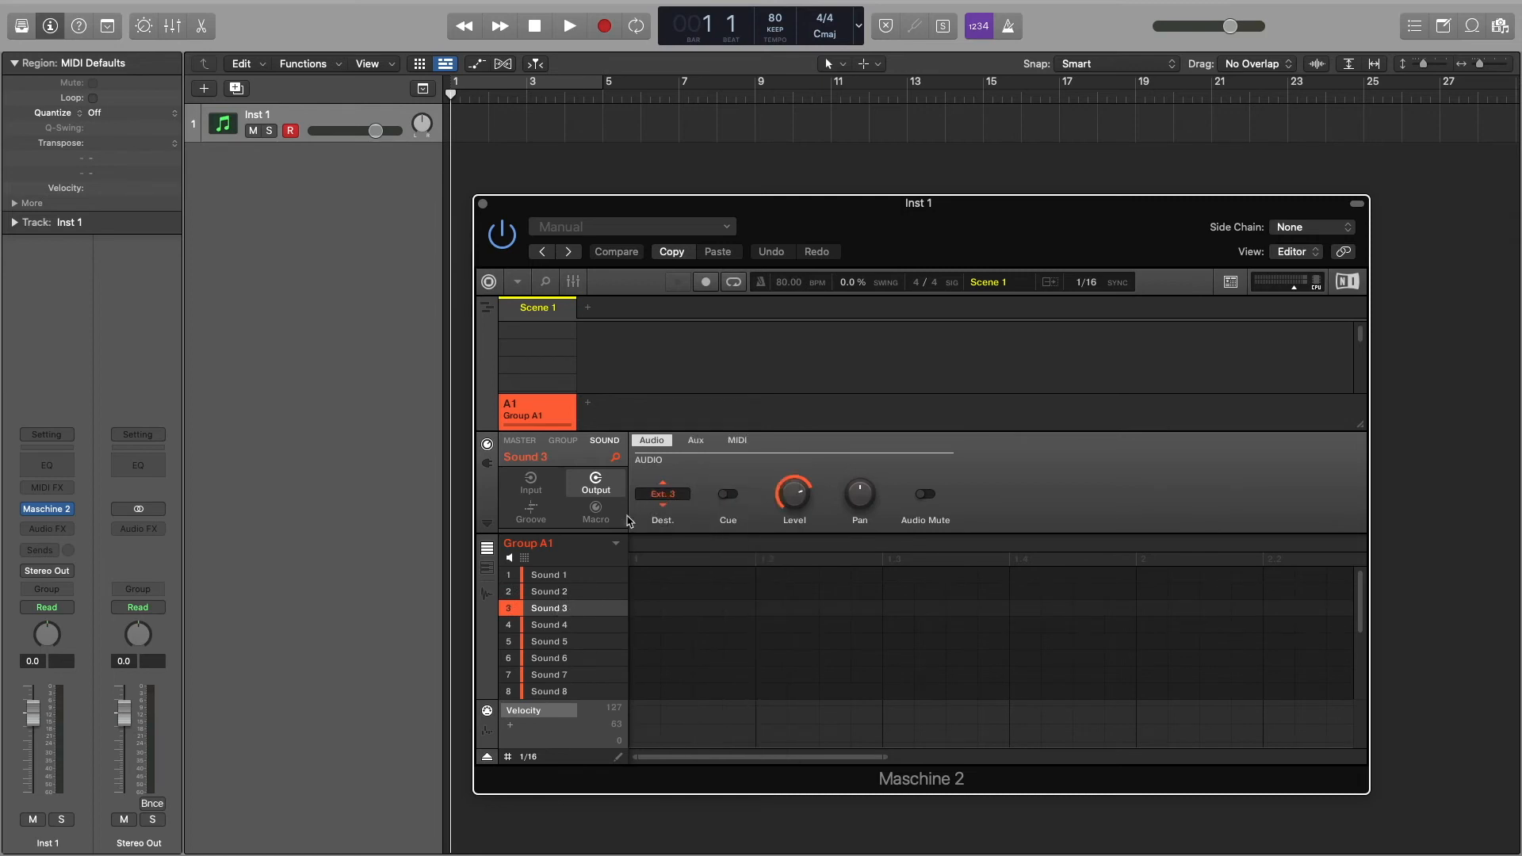
pyautogui.click(530, 483)
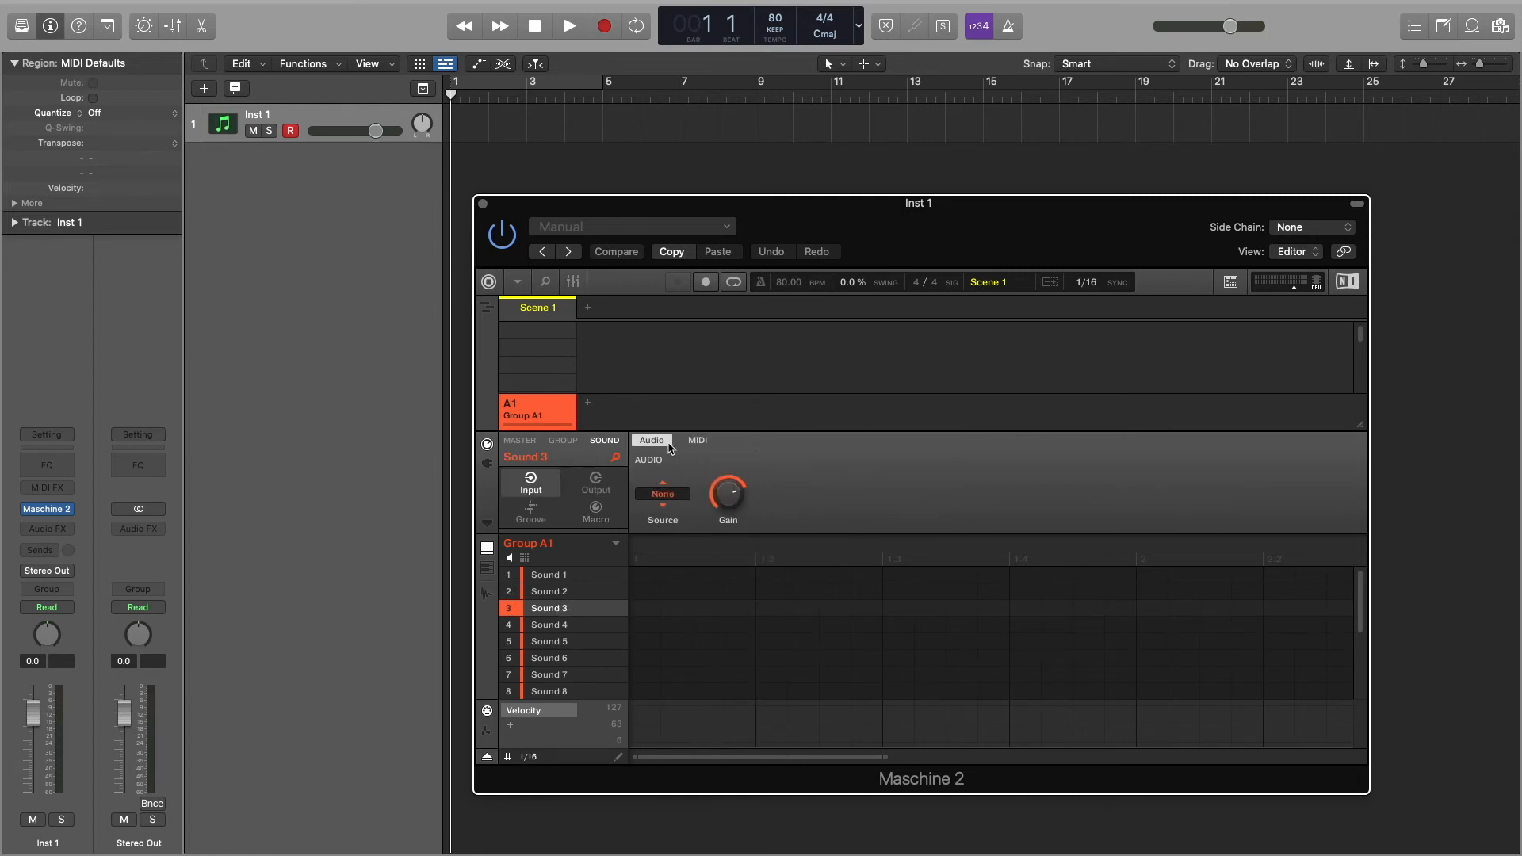
# Set the sounds' MIDI Input Source to Host and give Sound 1 MIDI channel 14
pyautogui.click(697, 439)
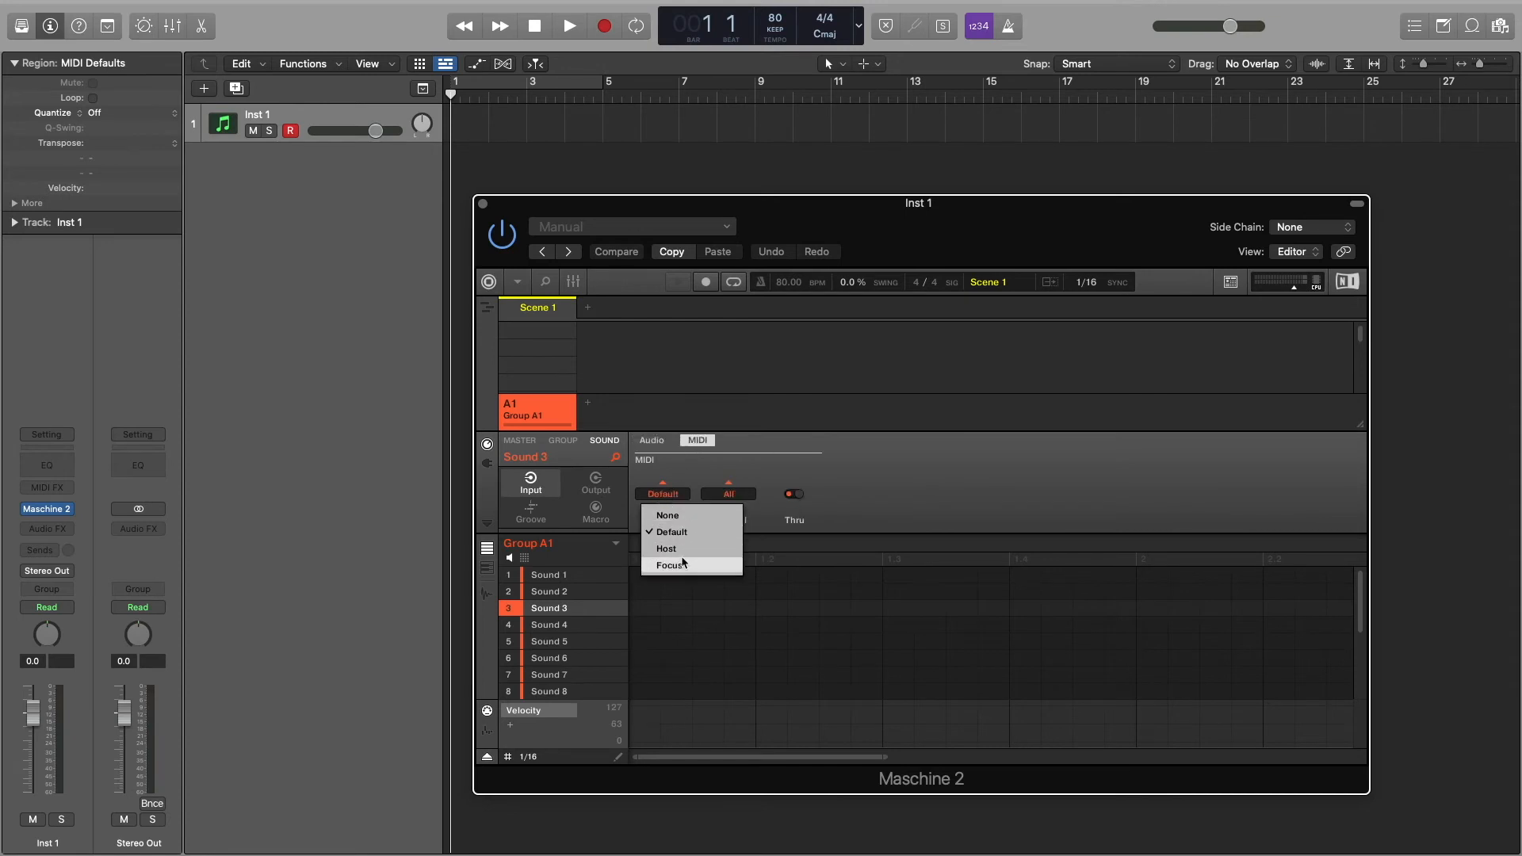
pyautogui.click(665, 548)
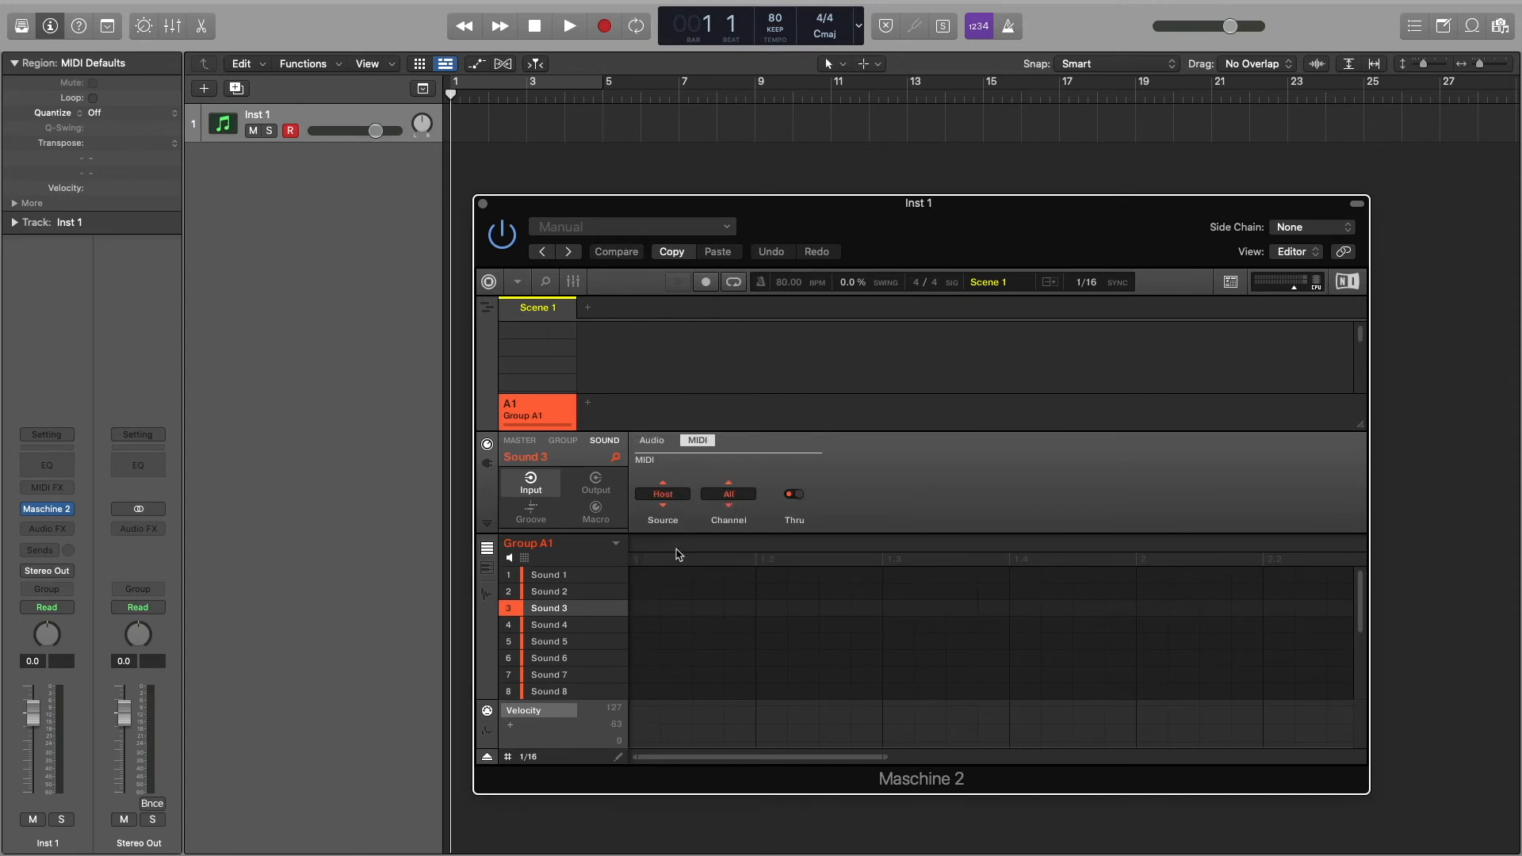
pyautogui.click(728, 493)
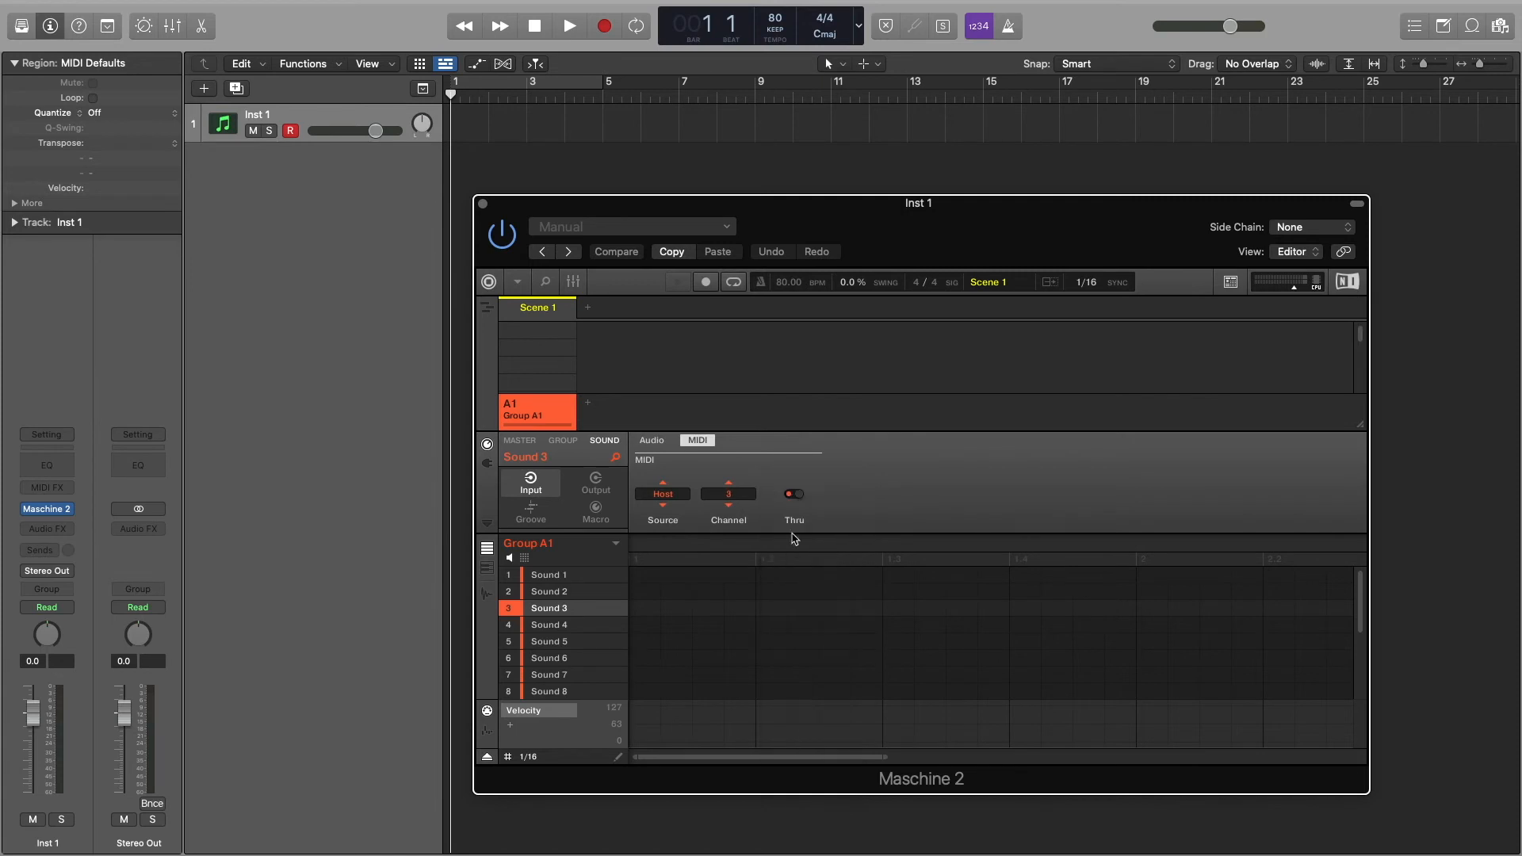
pyautogui.click(662, 494)
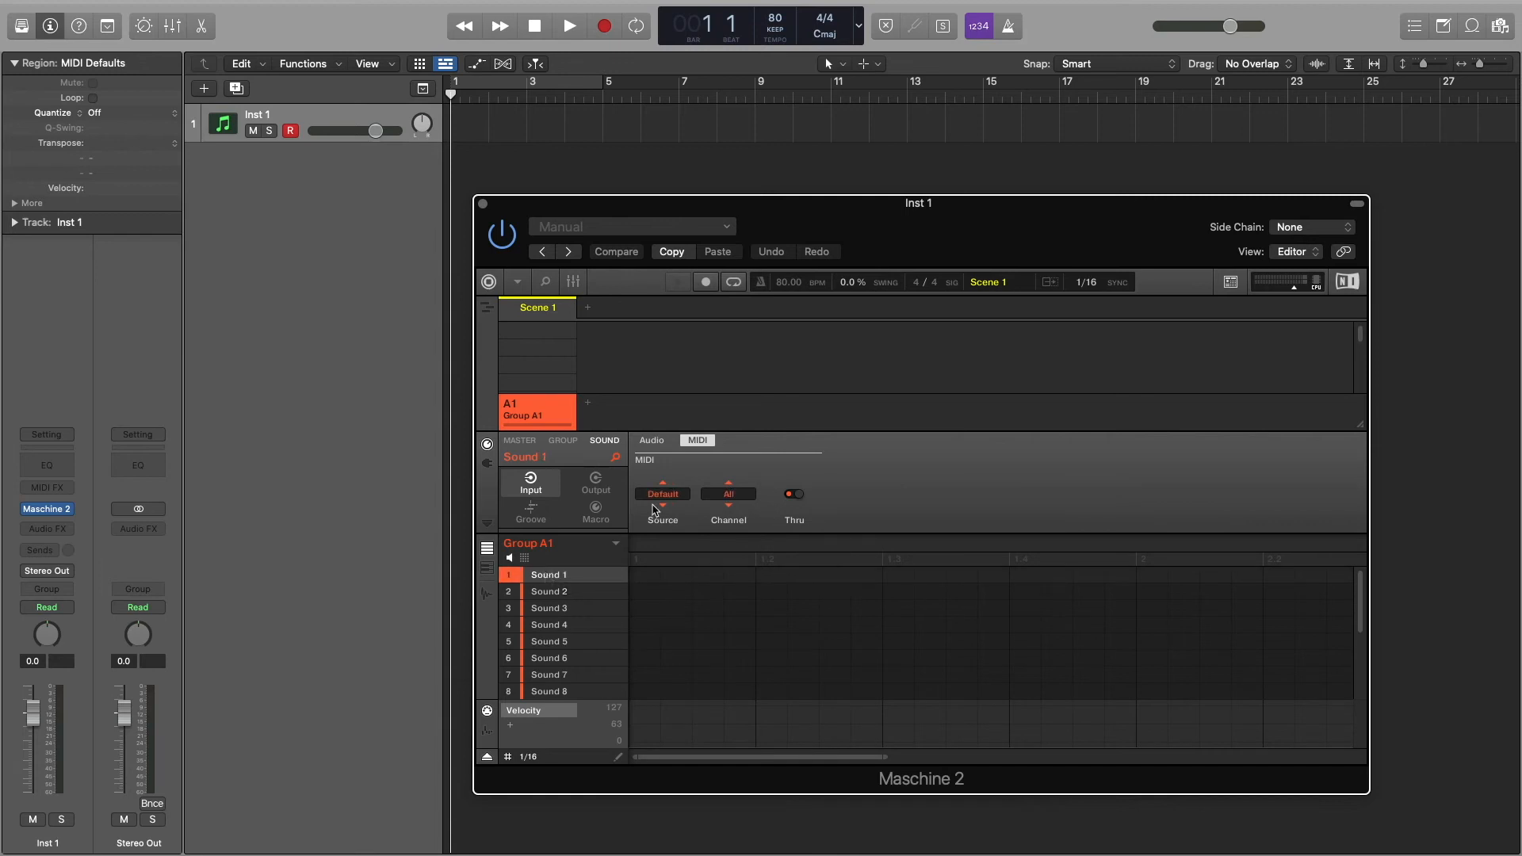
pyautogui.click(662, 494)
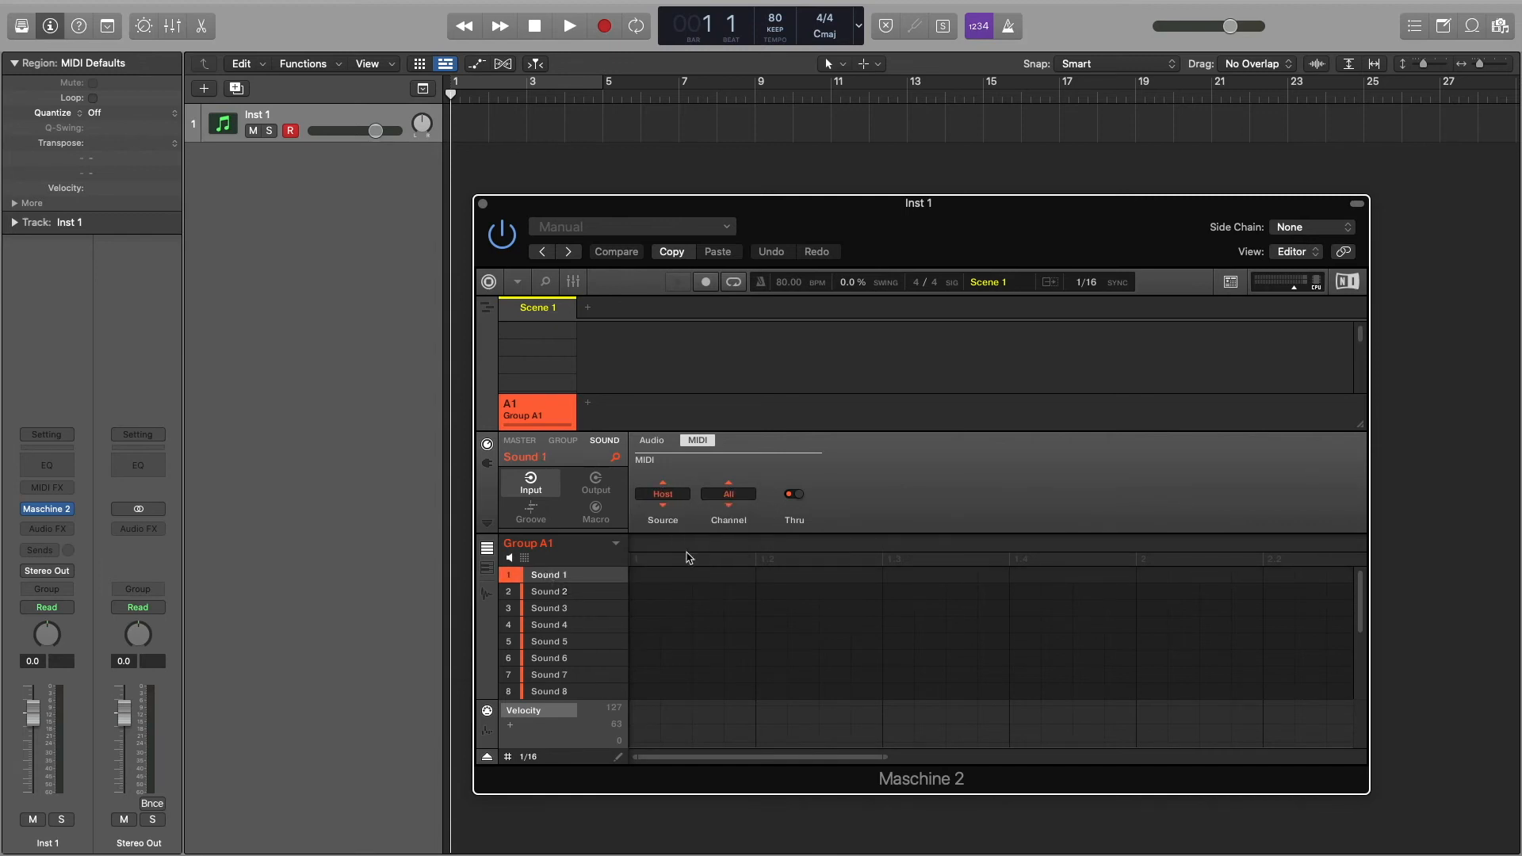
pyautogui.click(727, 497)
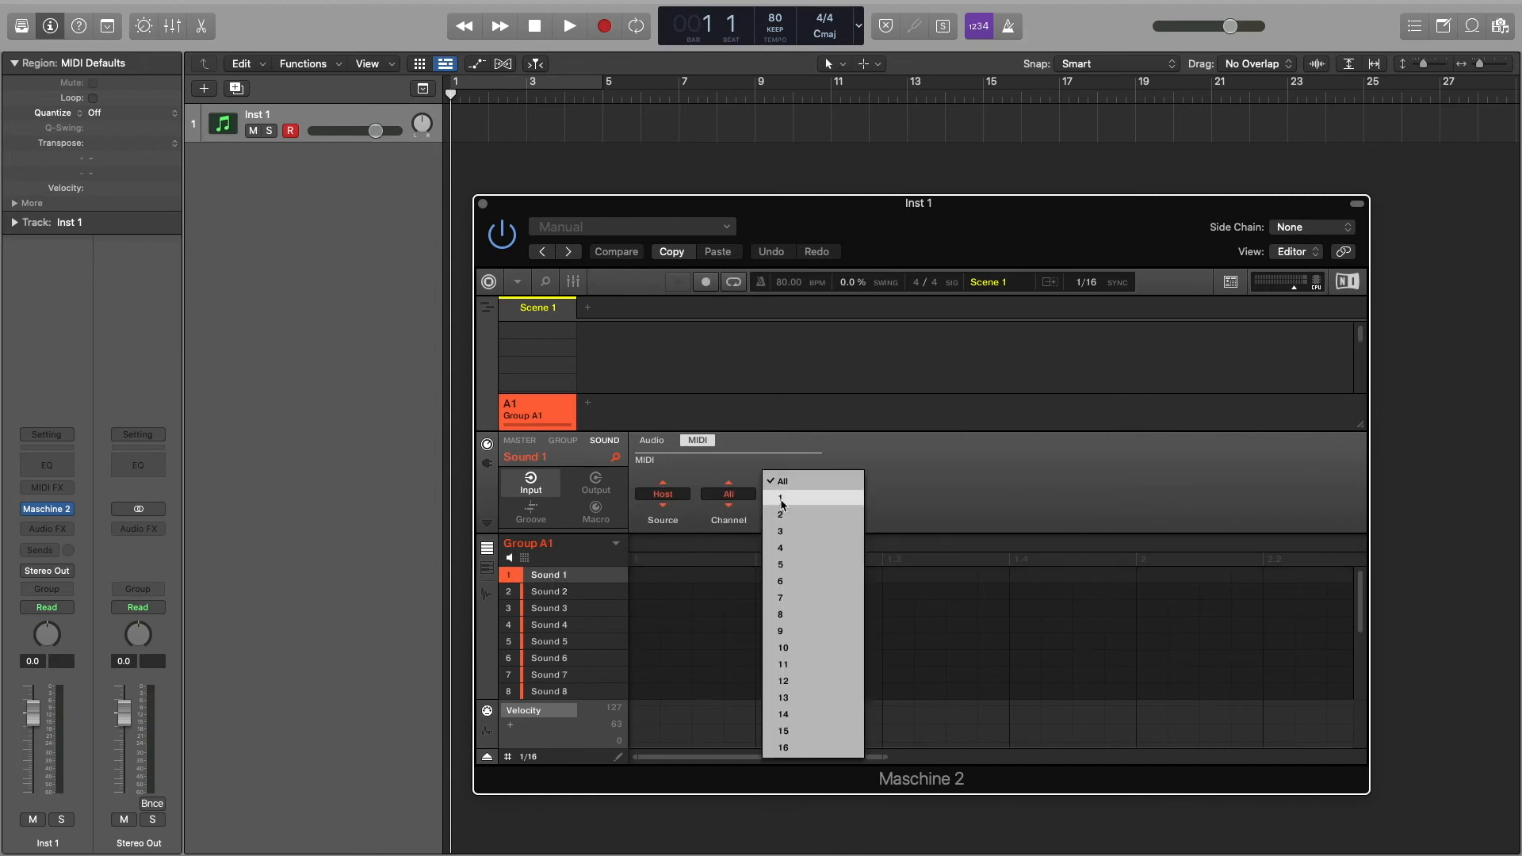
pyautogui.click(780, 498)
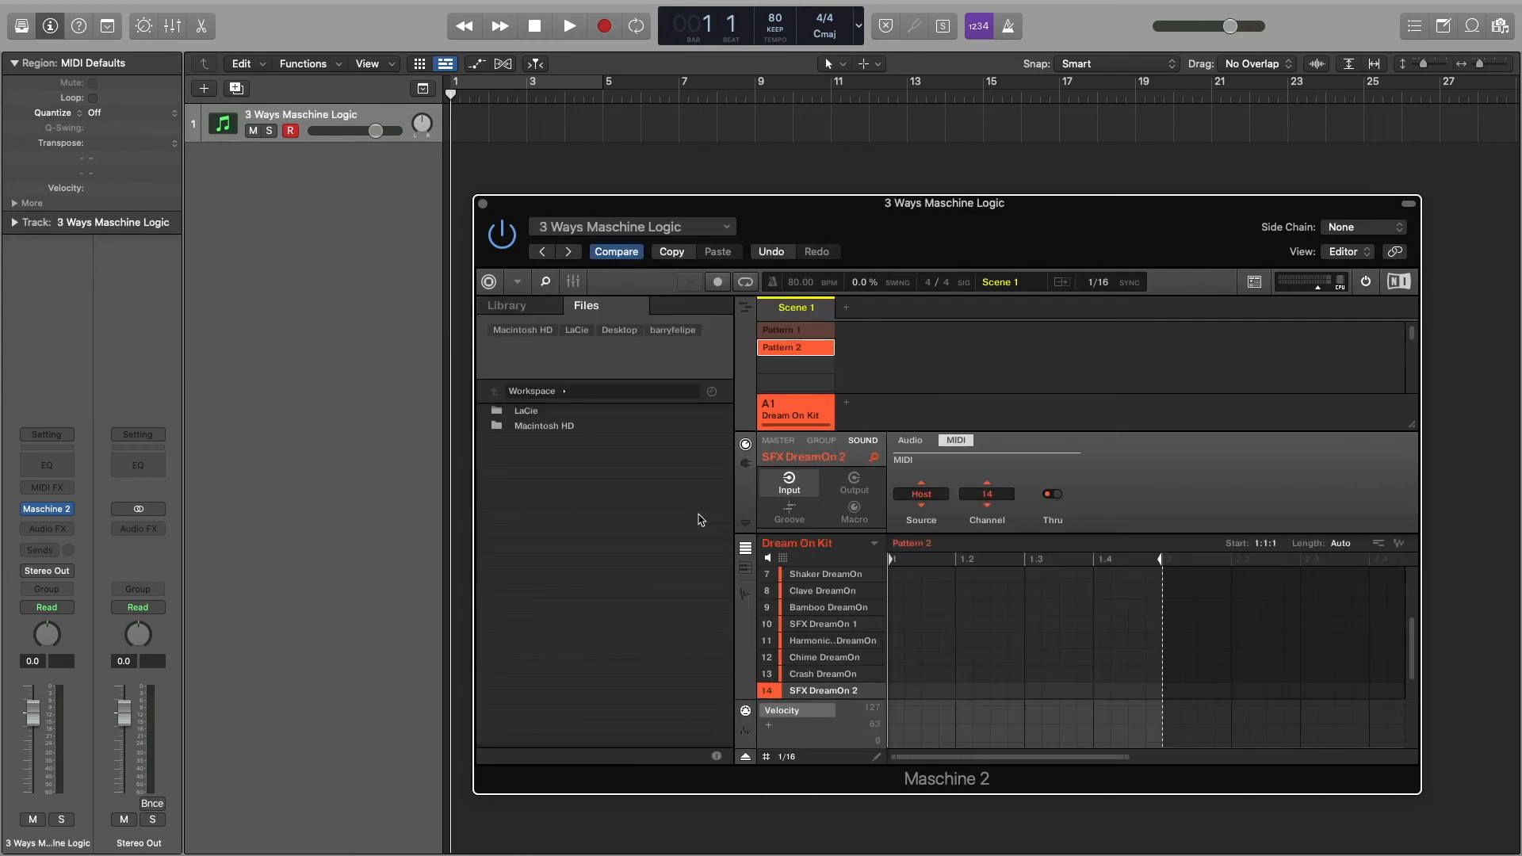
# Play Pattern 1 of the Dream On Kit and hide Maschine 2's file browser
pyautogui.click(794, 330)
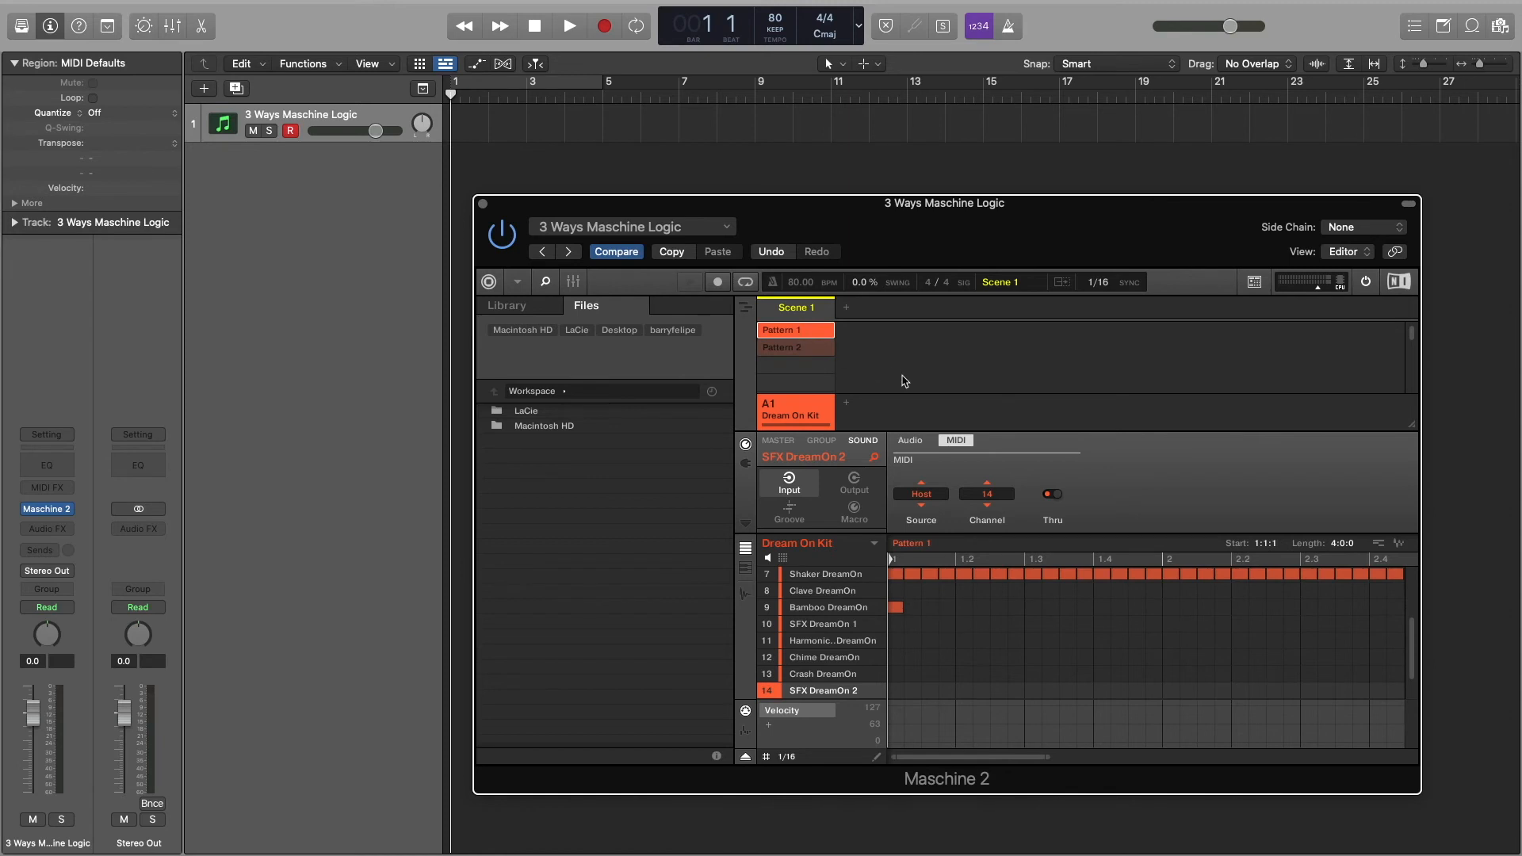
pyautogui.click(570, 25)
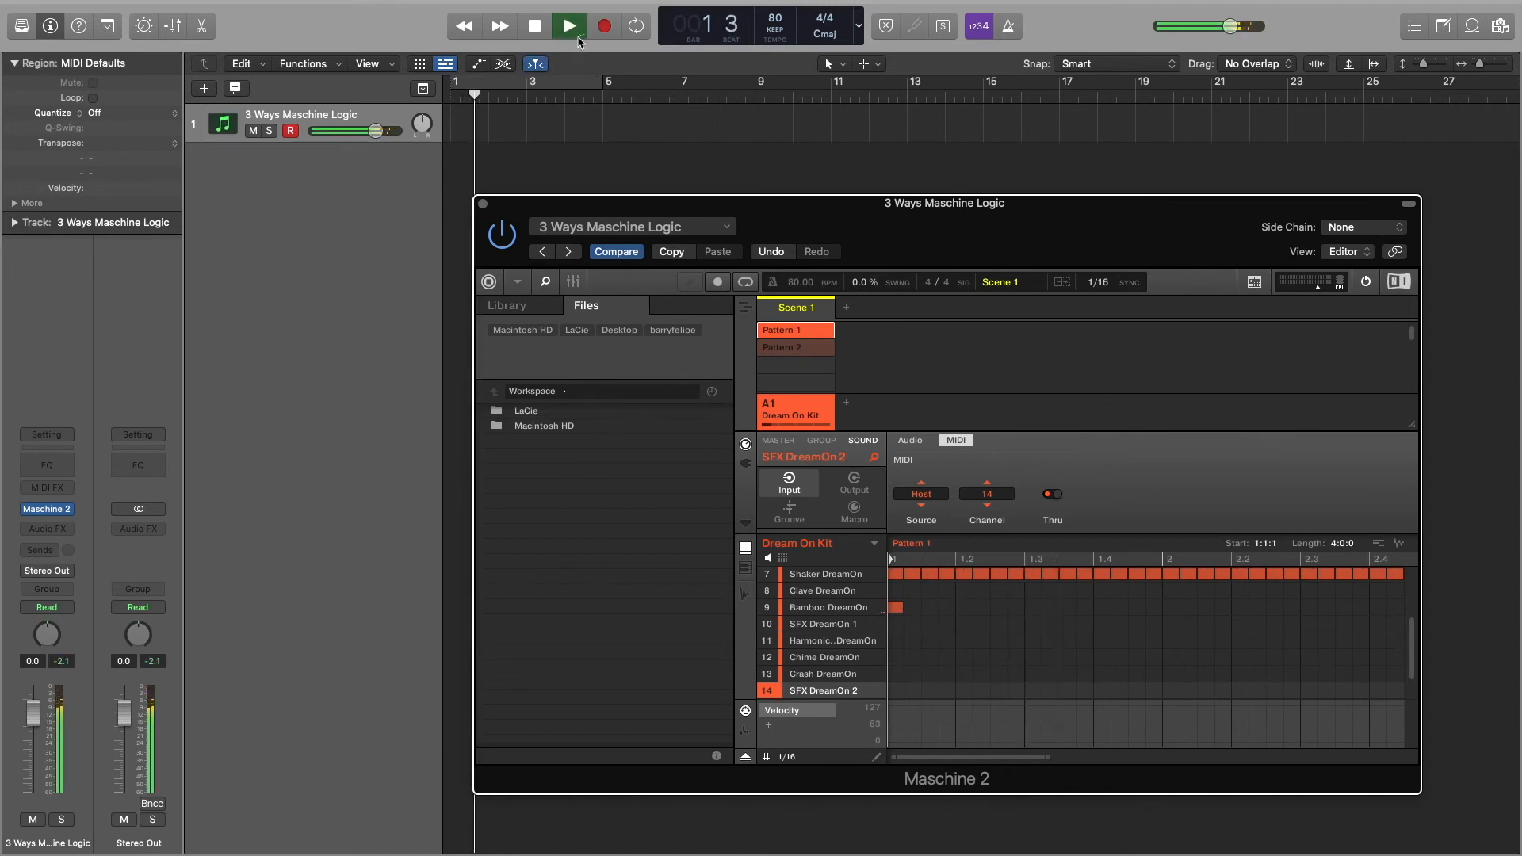
pyautogui.click(569, 26)
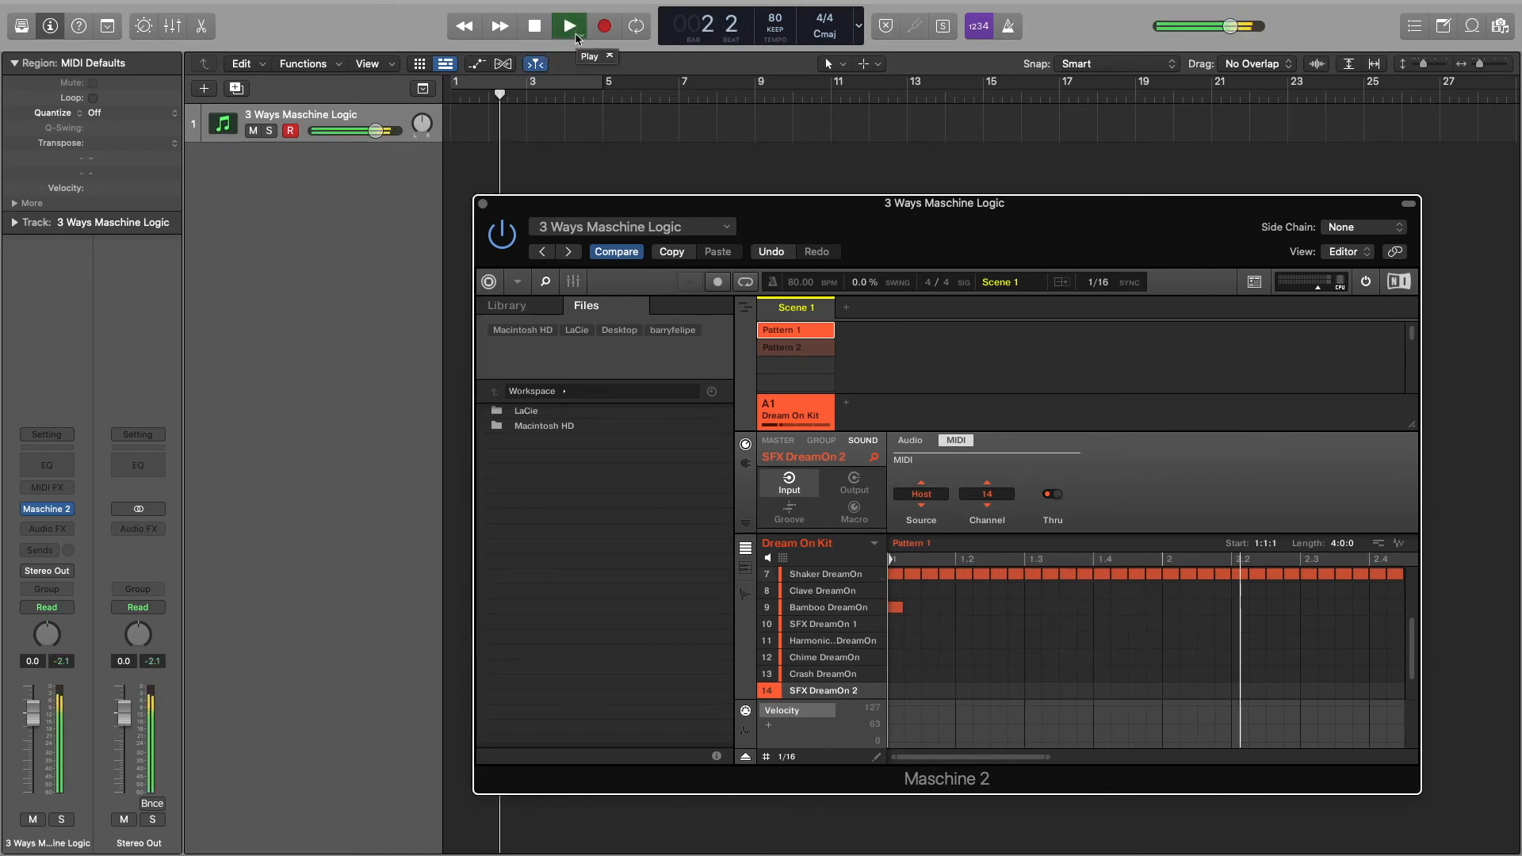
pyautogui.click(569, 26)
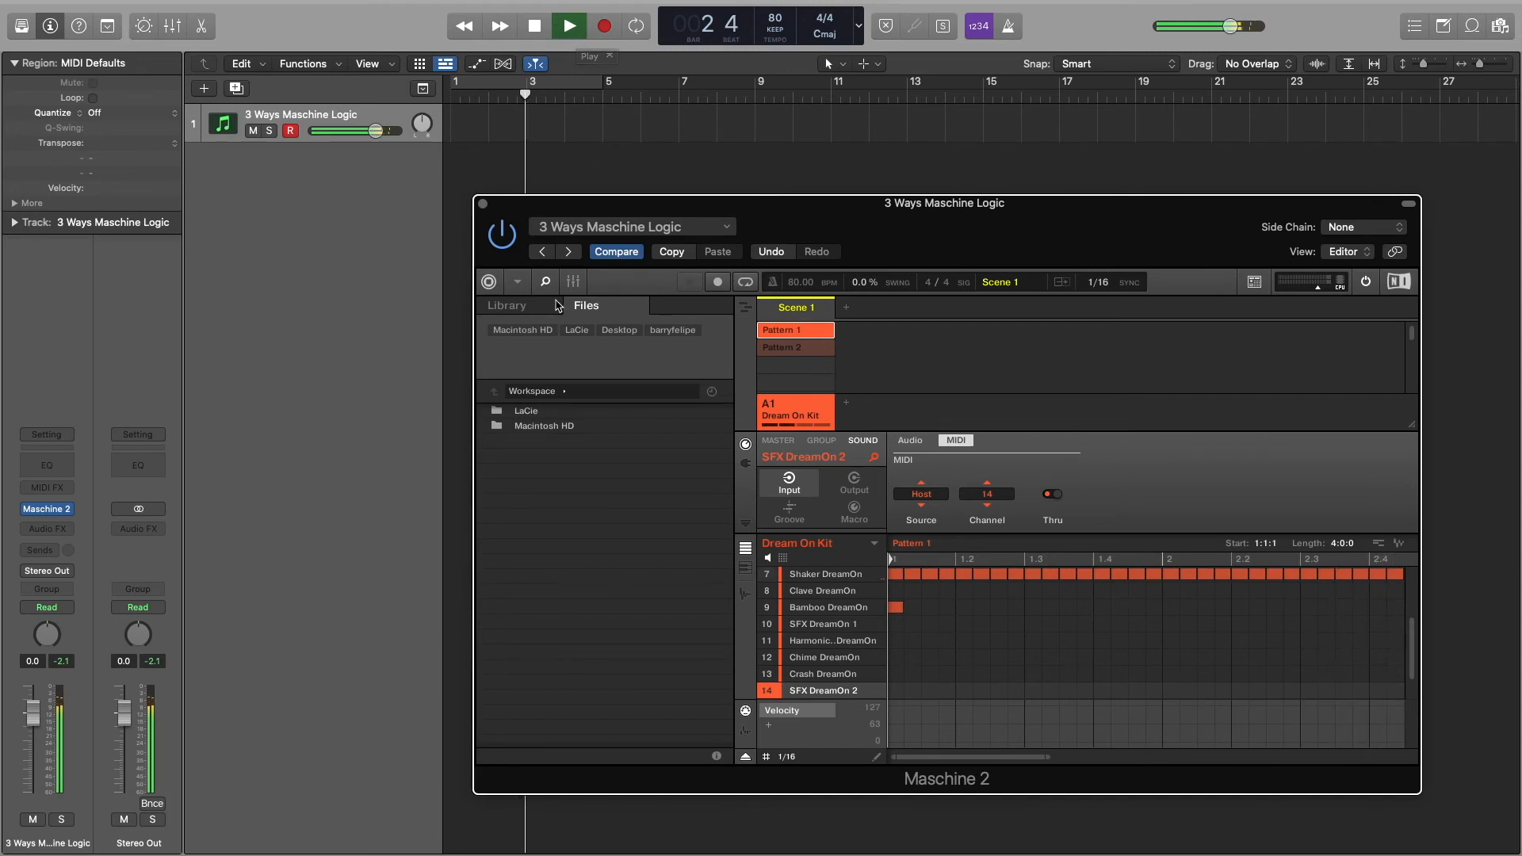
pyautogui.click(545, 281)
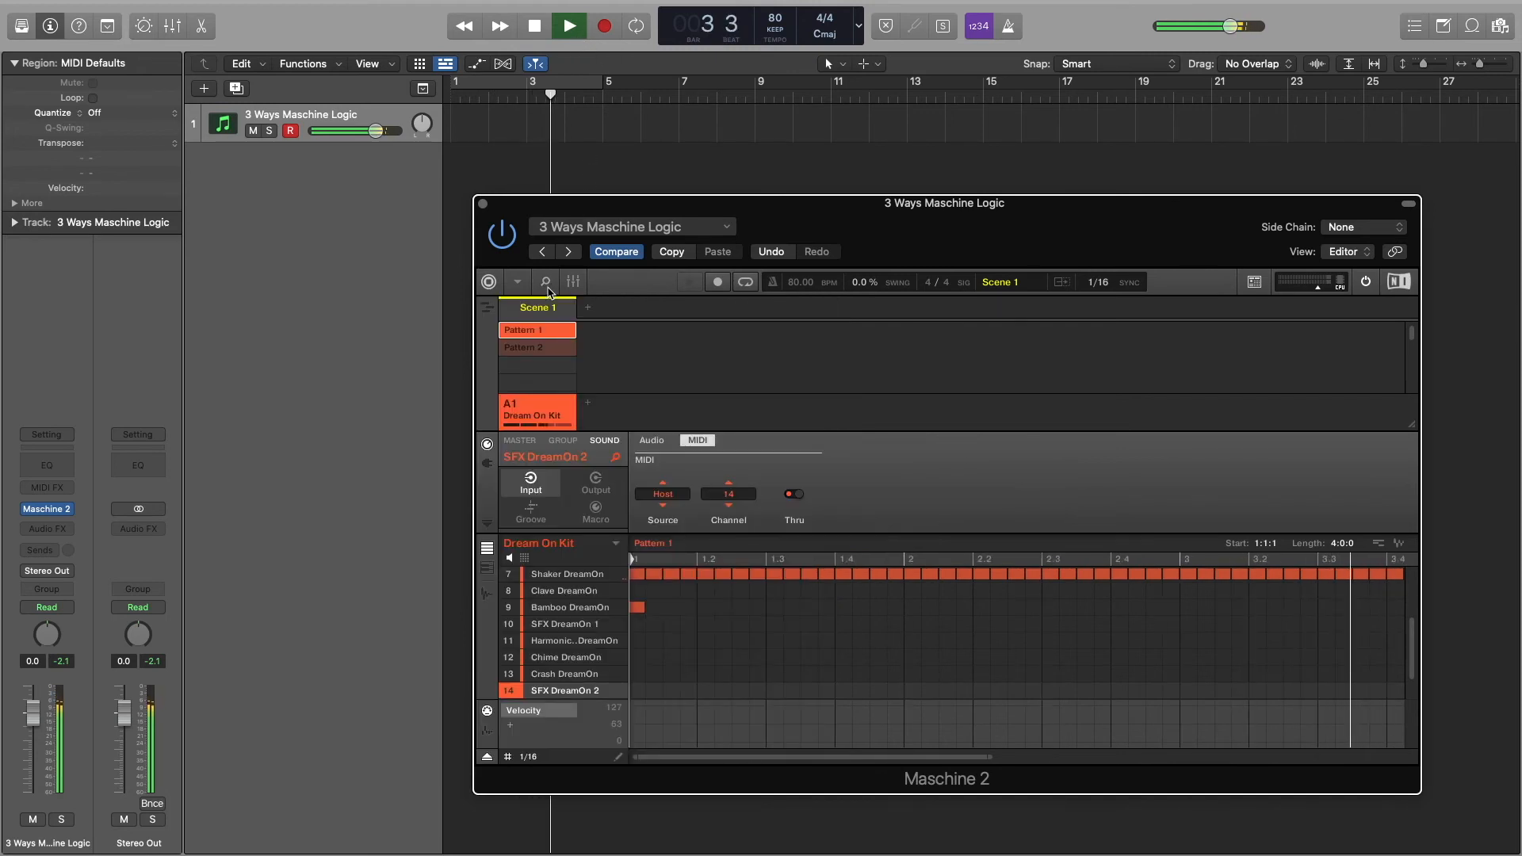
pyautogui.click(567, 26)
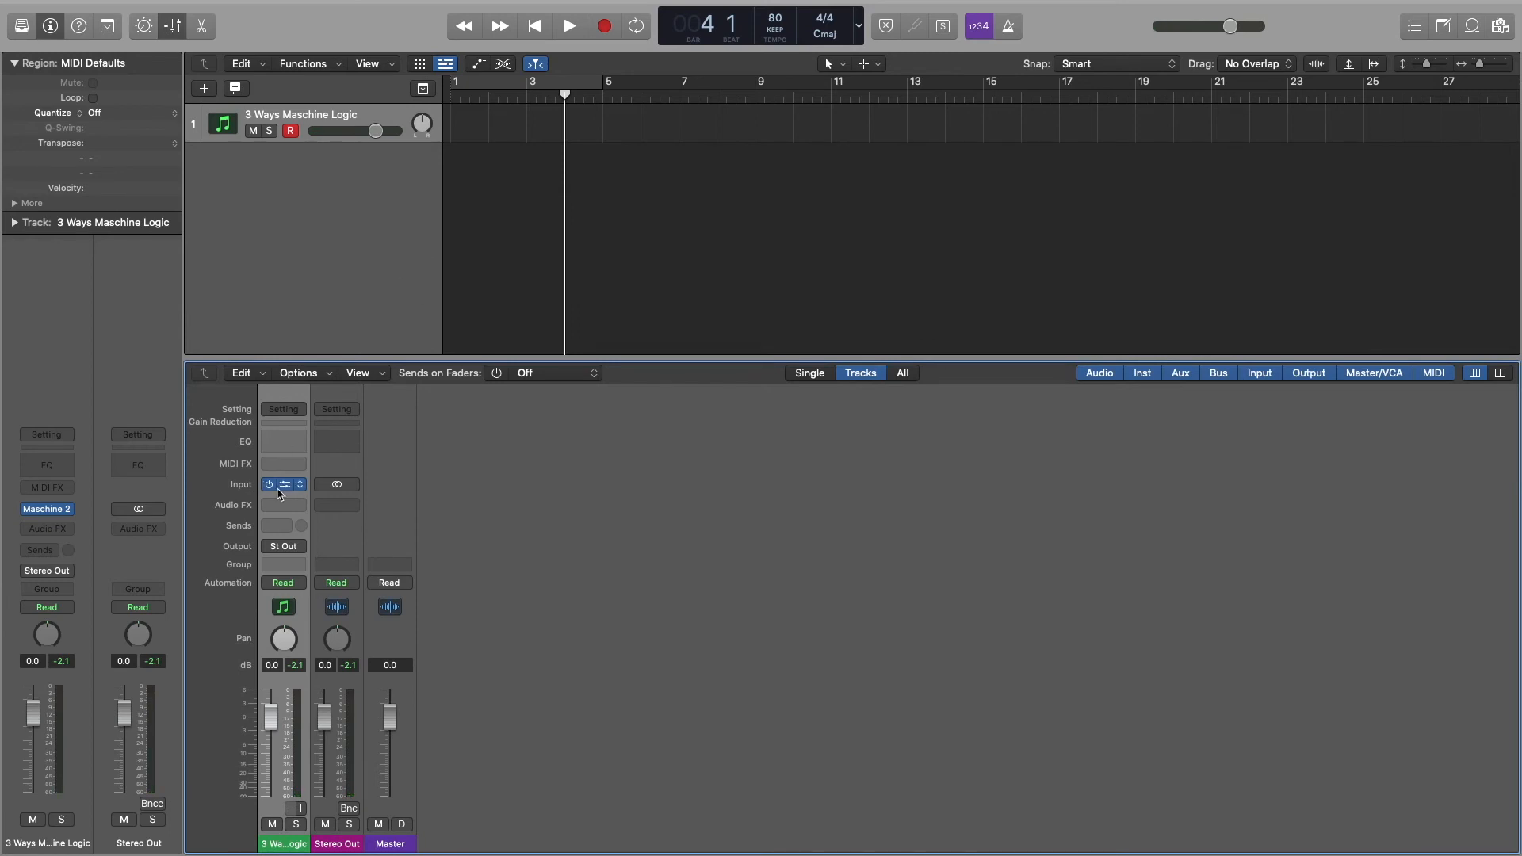
# Switch the instrument slot to Maschine 2 multi-output and check the sound's audio output routing
pyautogui.click(282, 485)
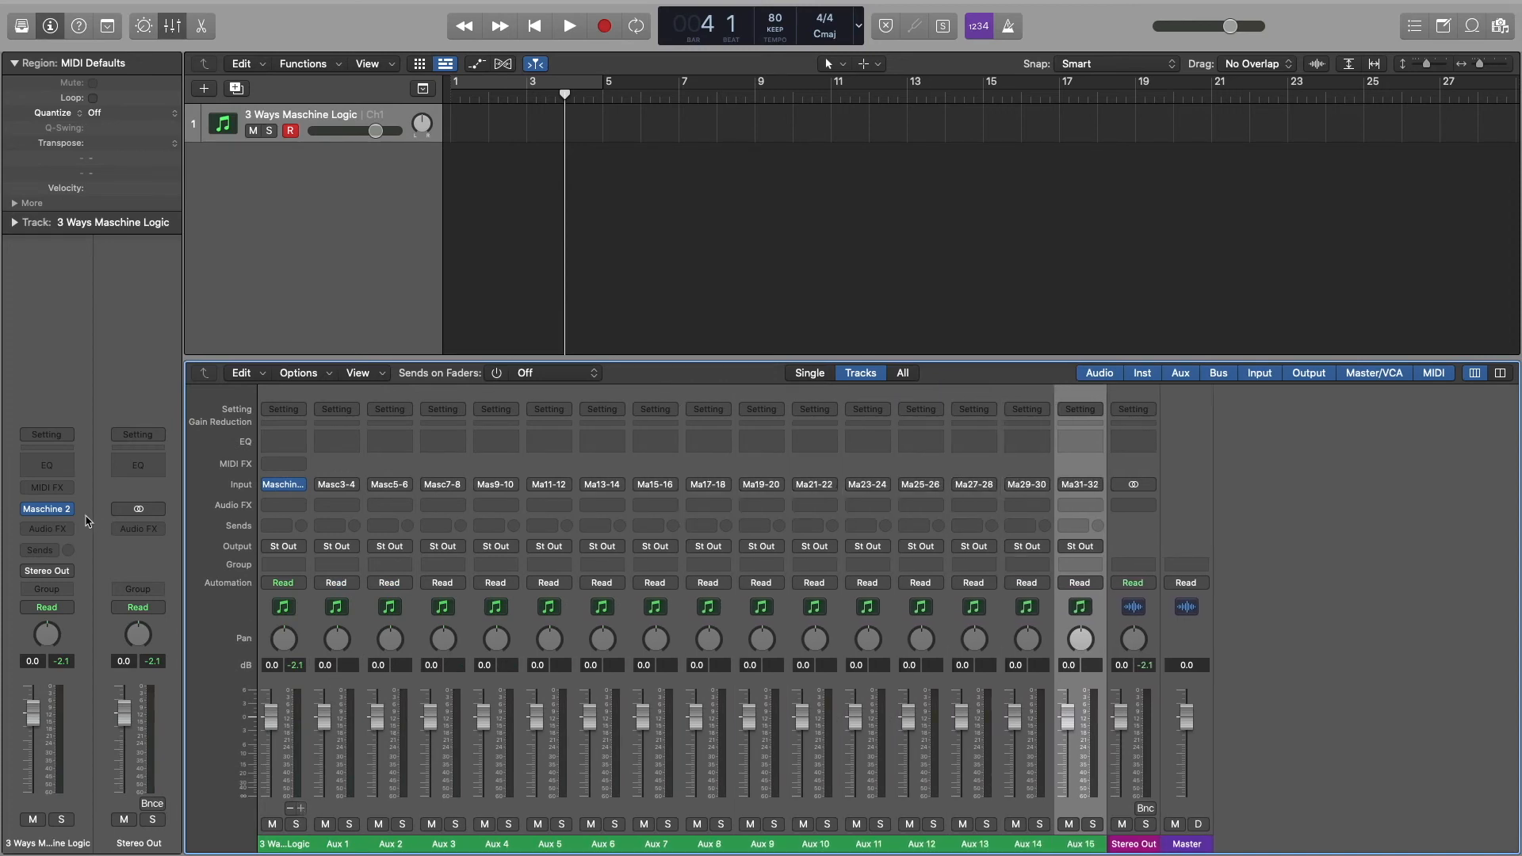
pyautogui.click(568, 25)
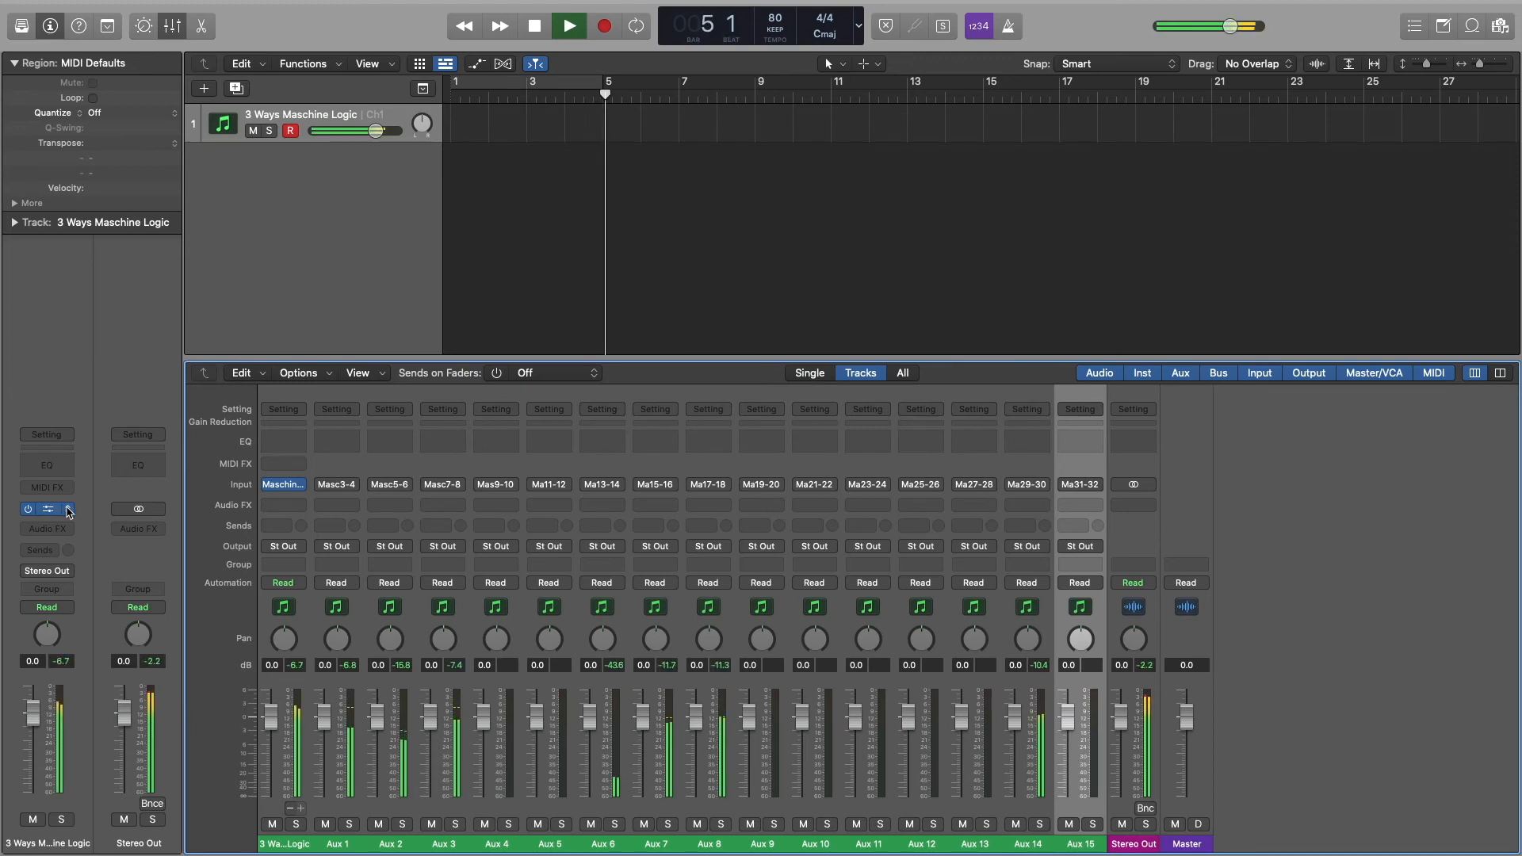
pyautogui.click(284, 485)
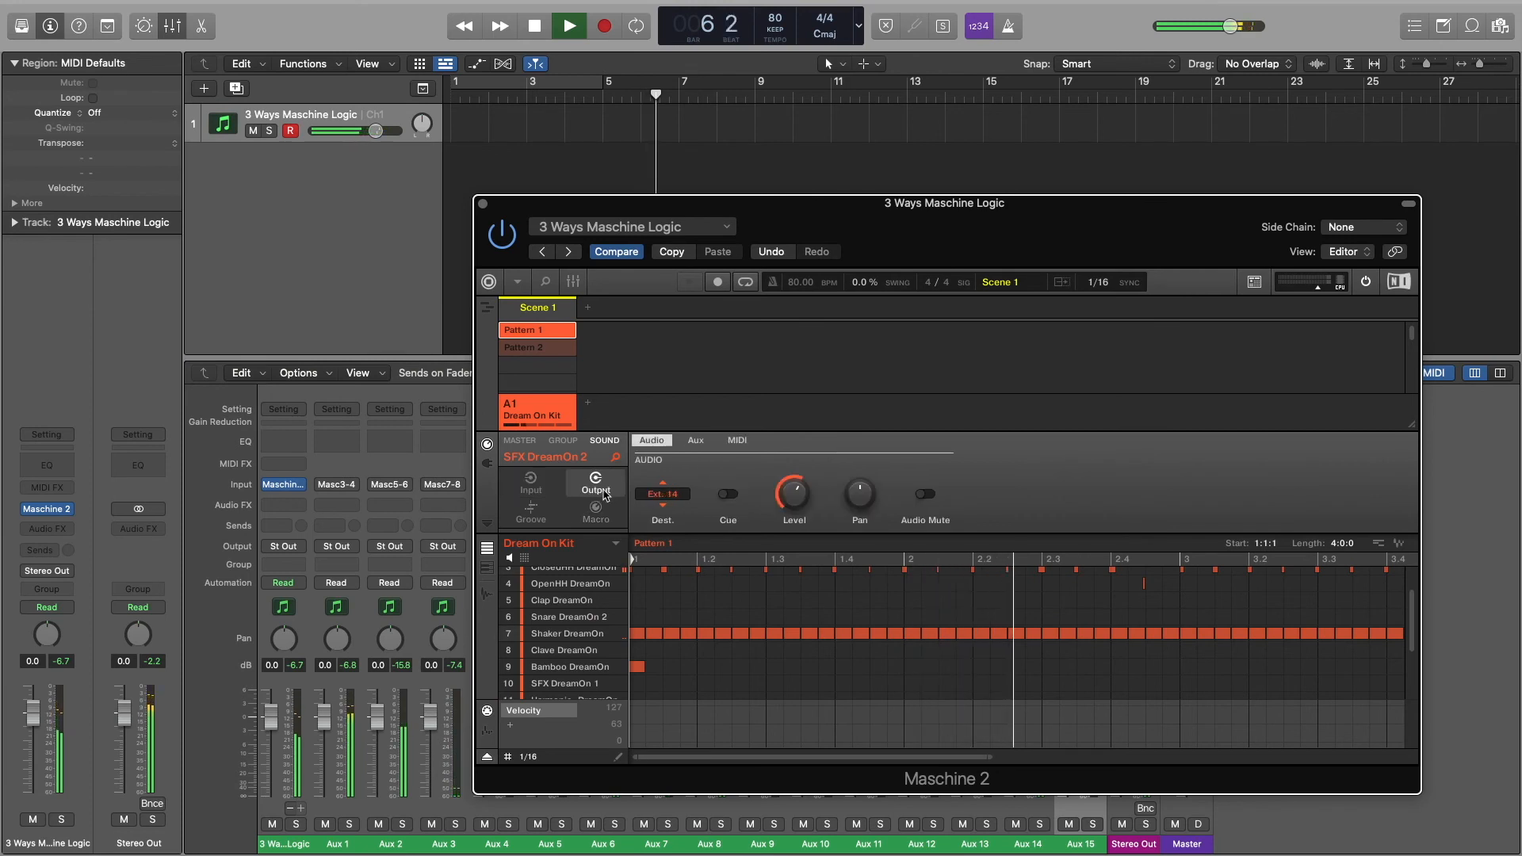
pyautogui.click(561, 633)
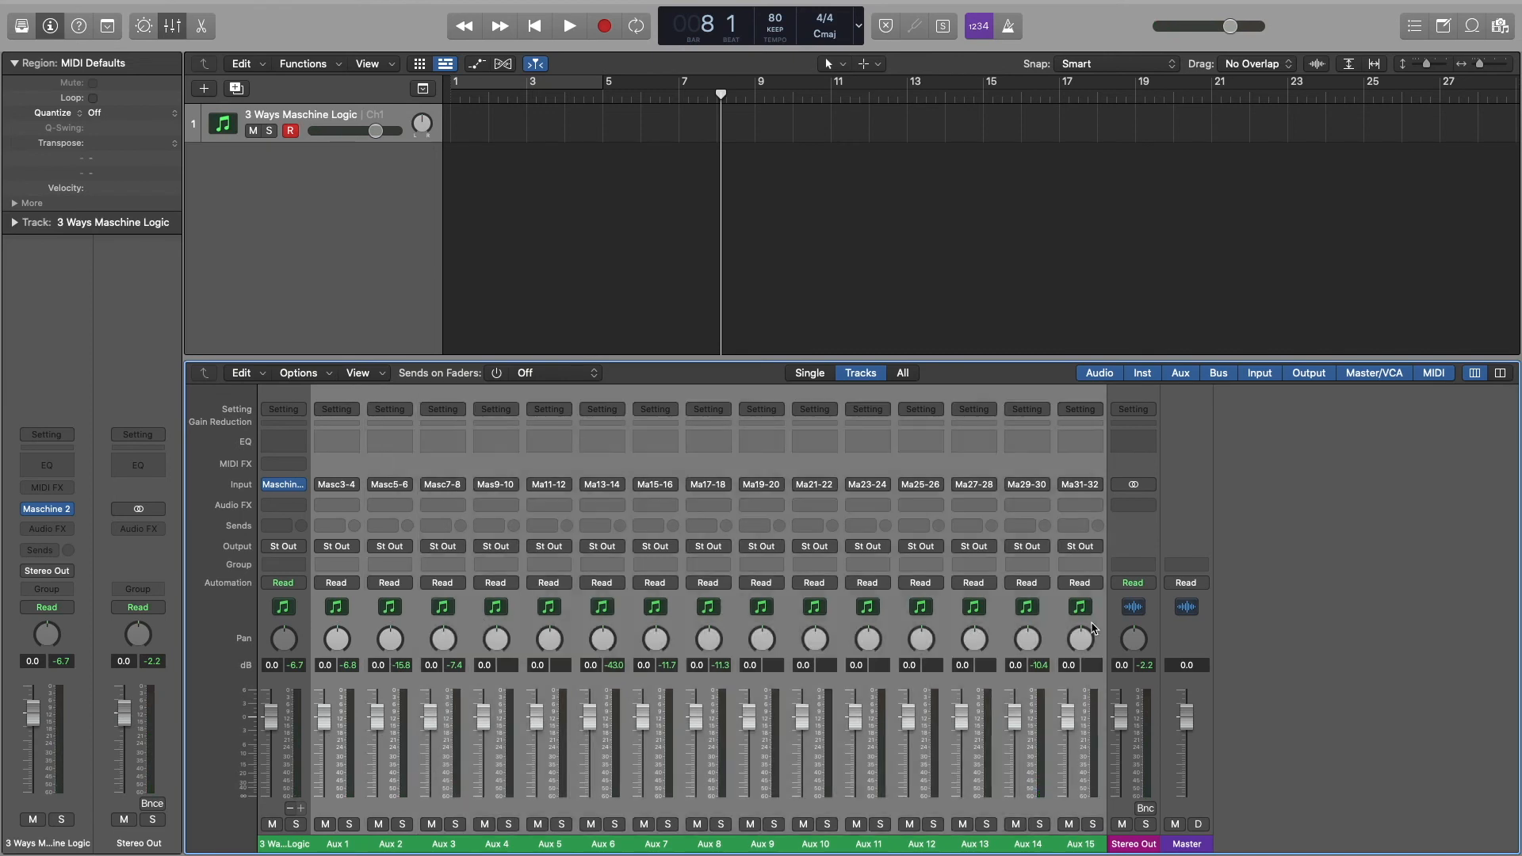
pyautogui.moveTo(1062, 624)
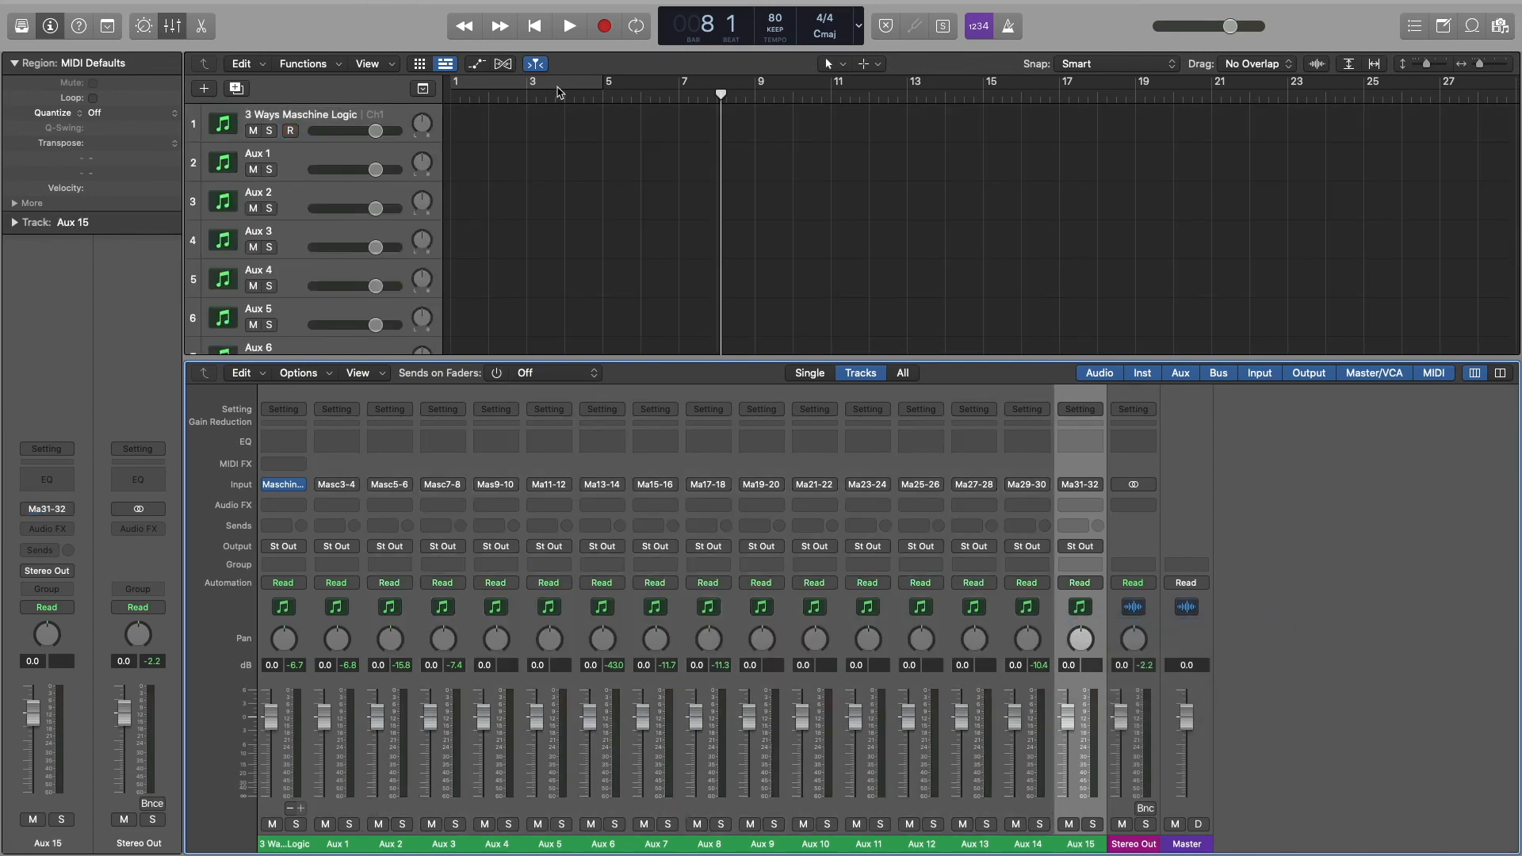
# Open the Maschine 2 plug-in and drag each sound's Pattern 1 onto its own aux track
pyautogui.click(532, 25)
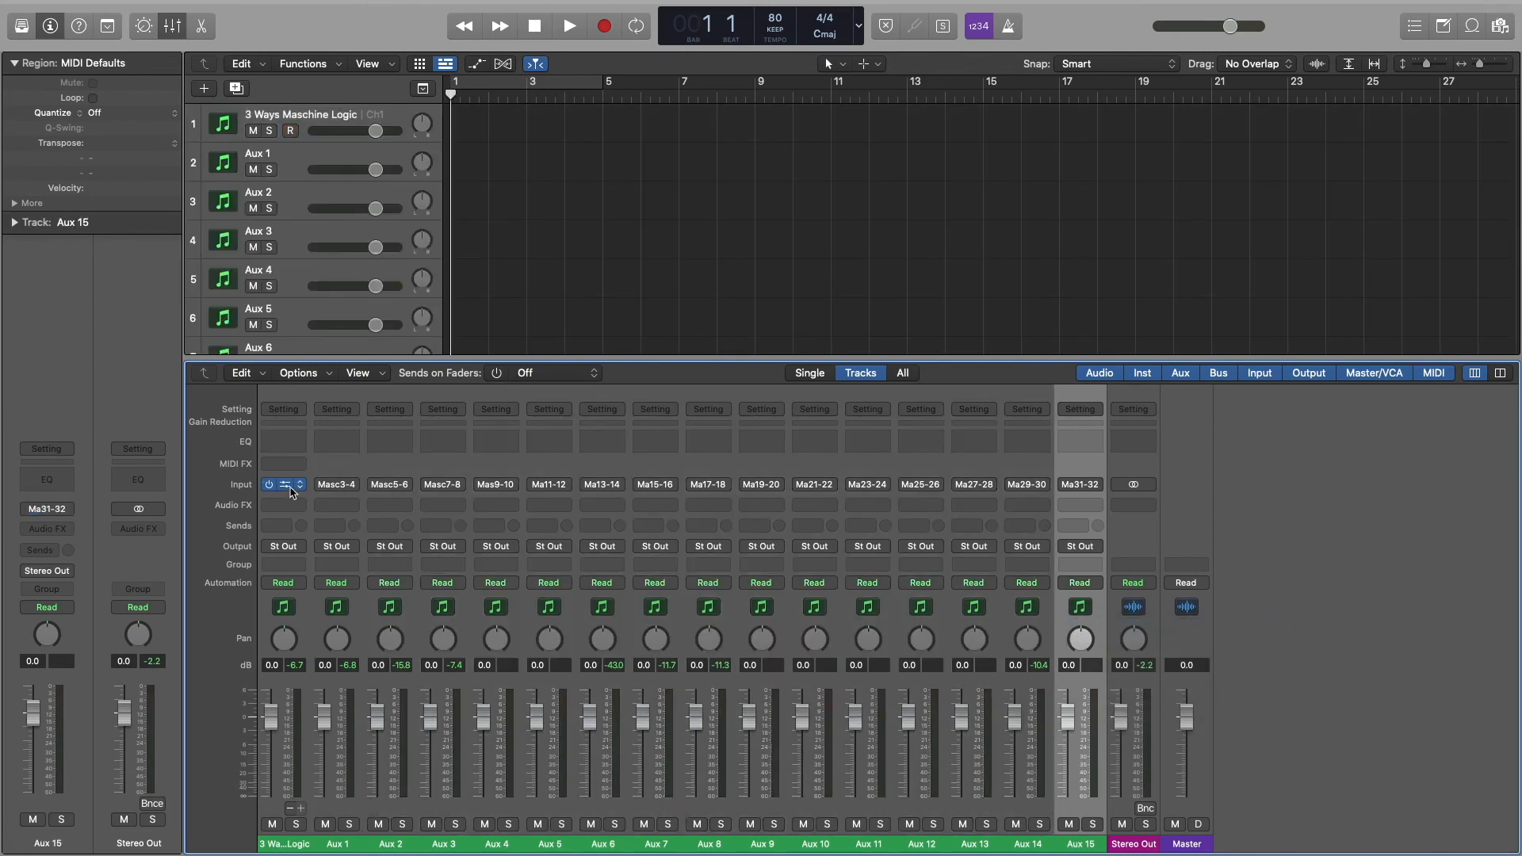
pyautogui.doubleClick(286, 484)
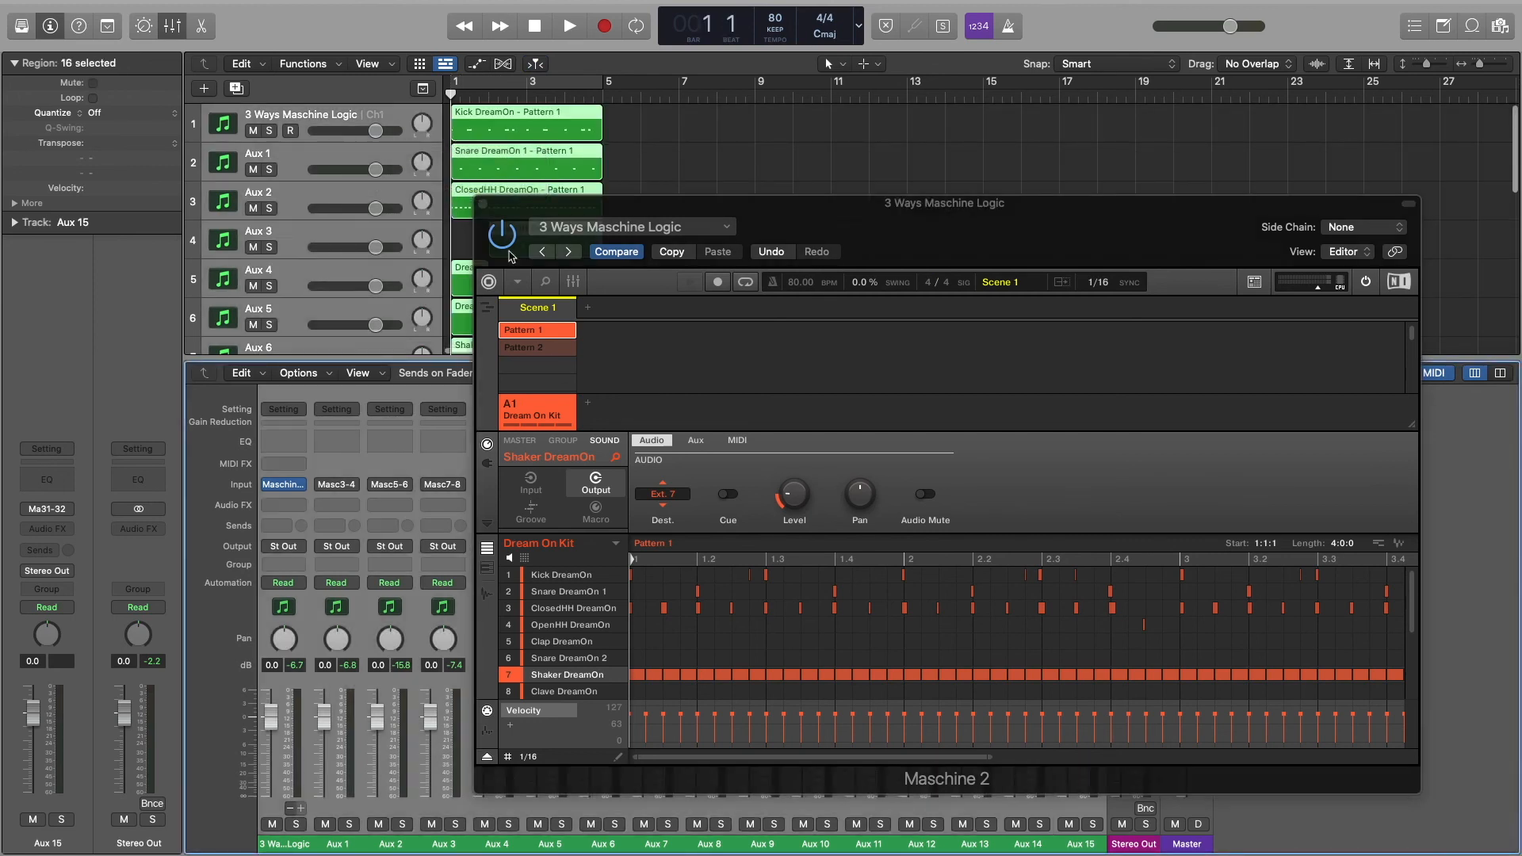
pyautogui.click(536, 347)
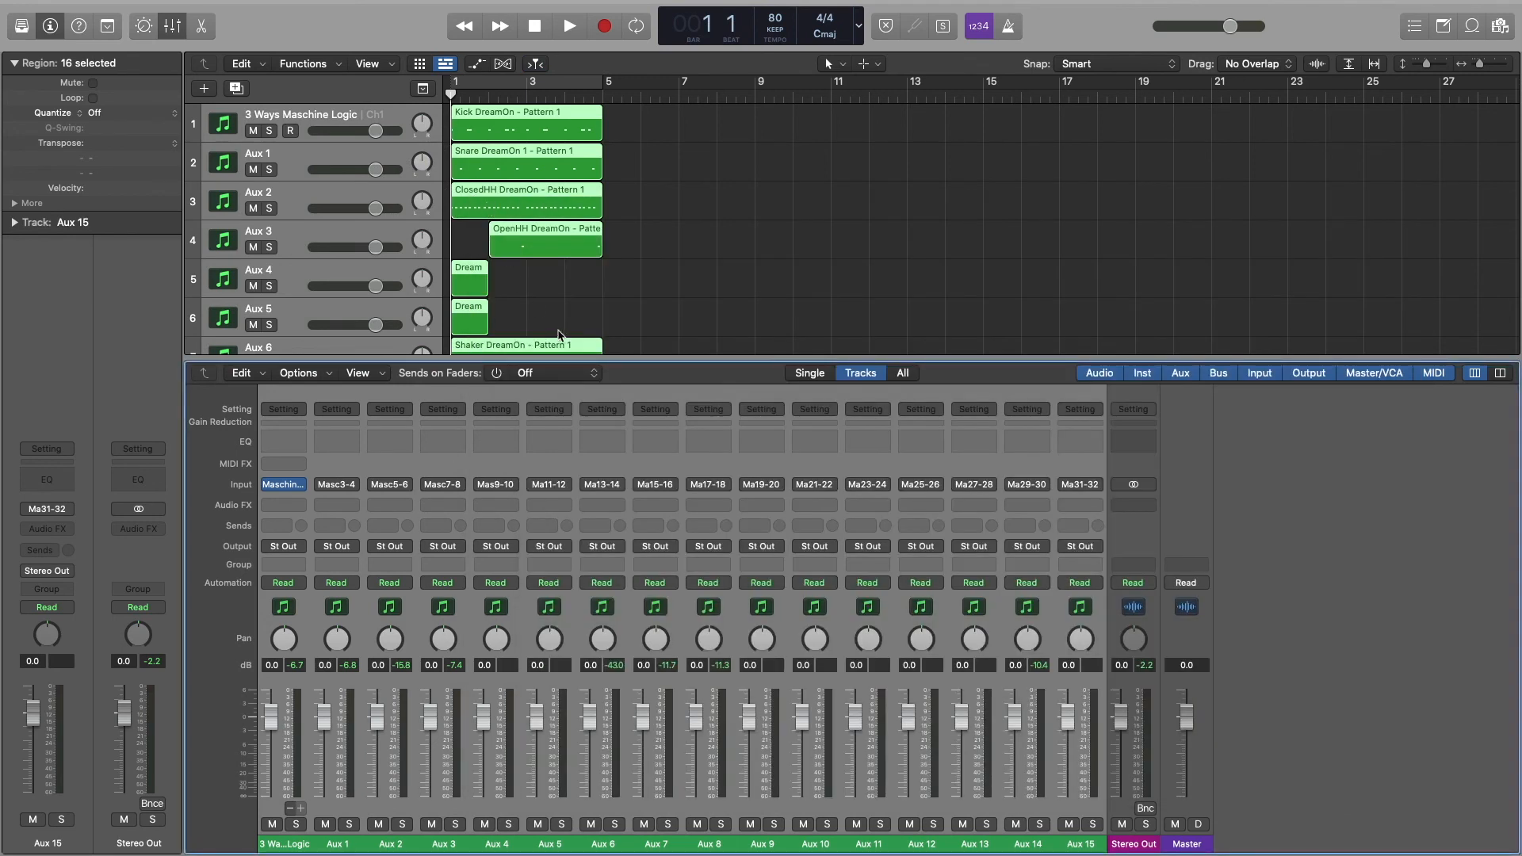
pyautogui.click(567, 25)
pyautogui.write('hh')
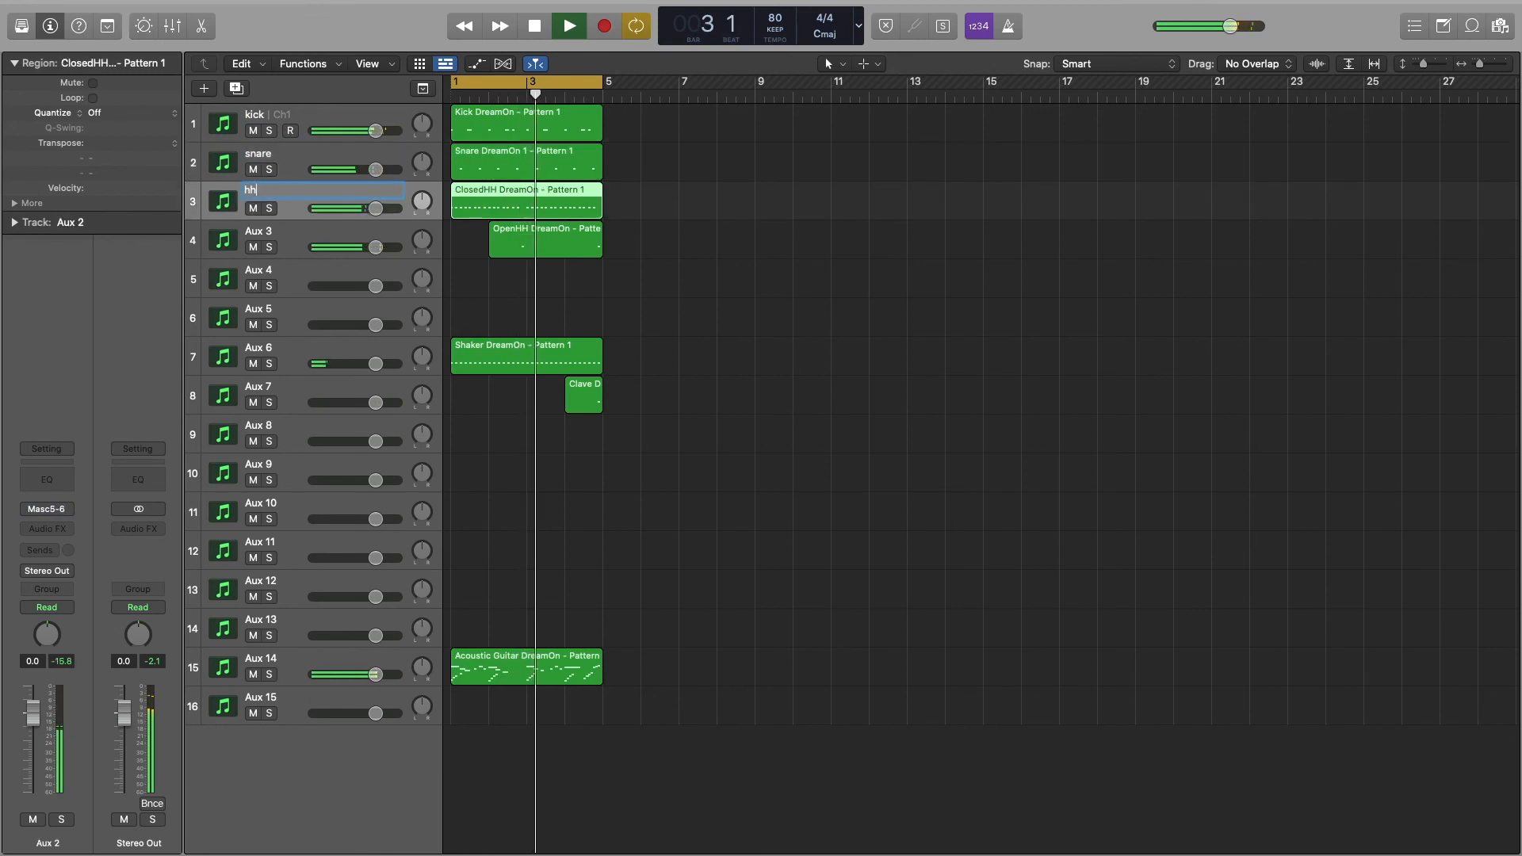
# Name the tracks hh and guitar, then start recording on the guitar track
pyautogui.press('Return')
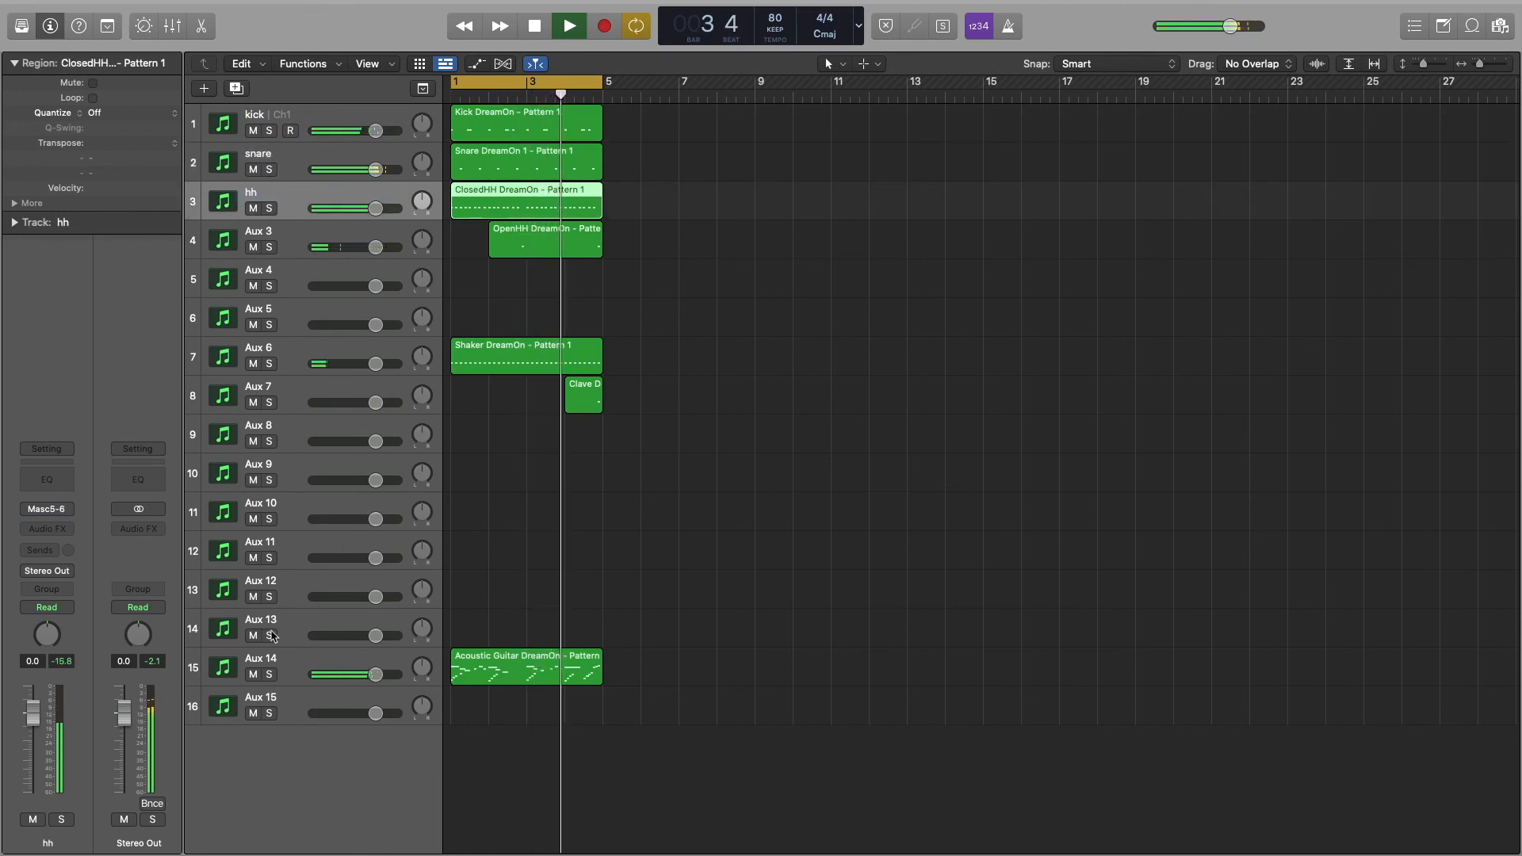
pyautogui.doubleClick(259, 658)
pyautogui.write('guitar')
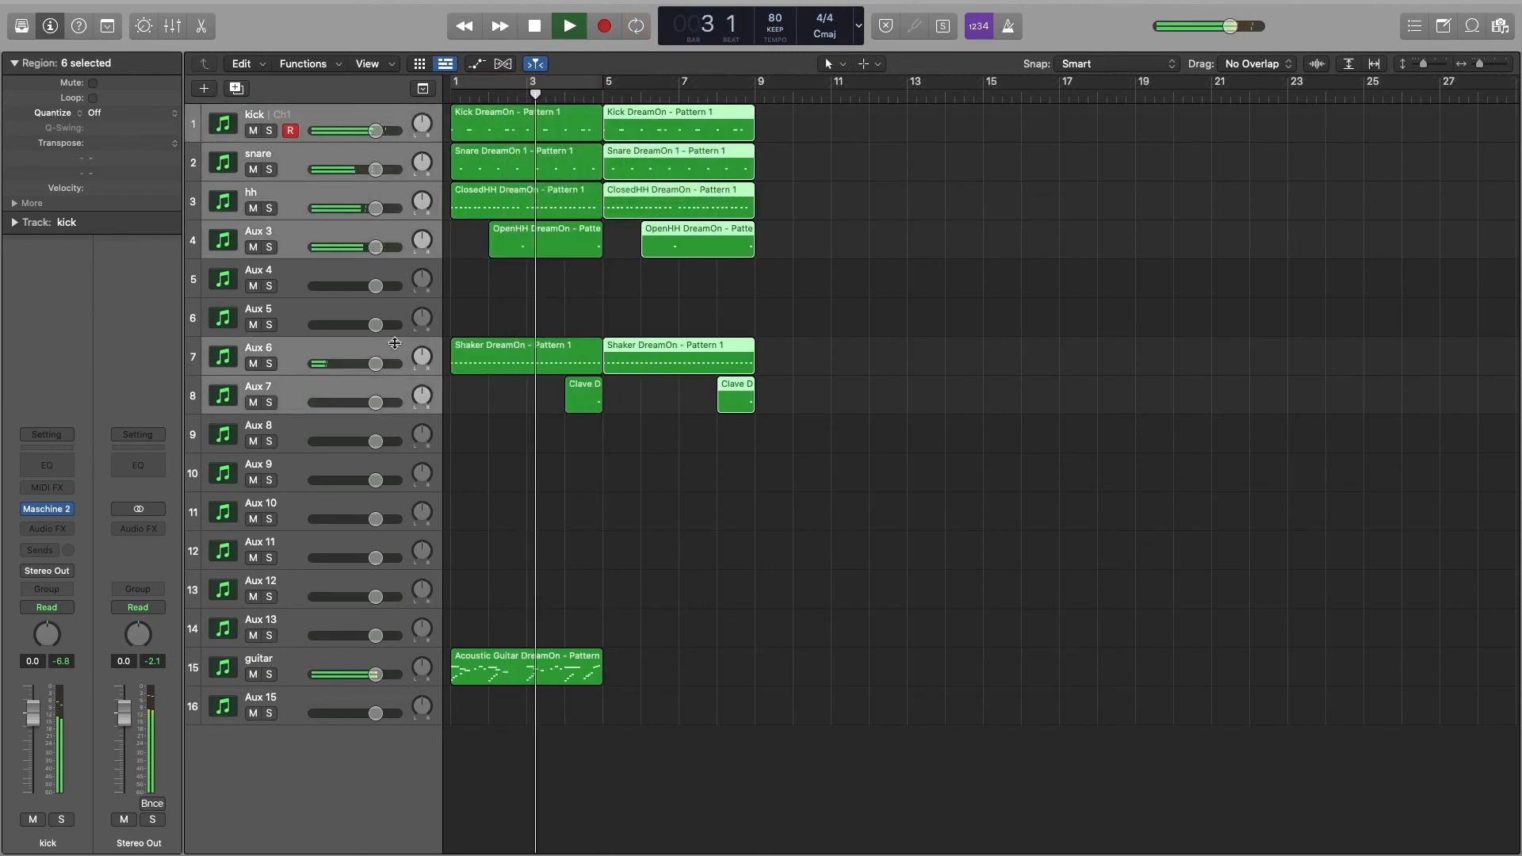
pyautogui.click(524, 666)
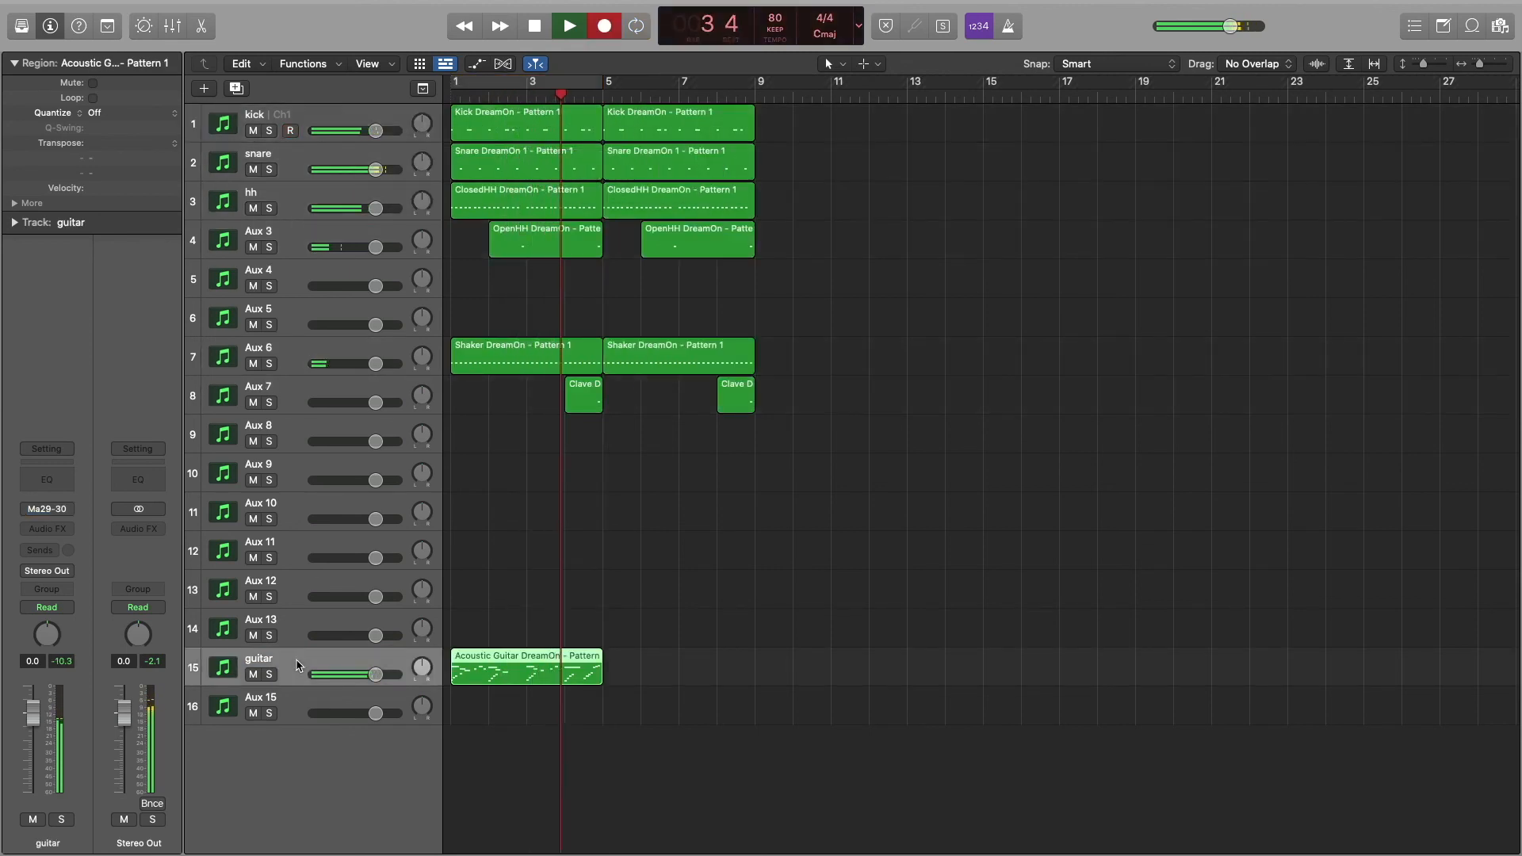
pyautogui.click(567, 26)
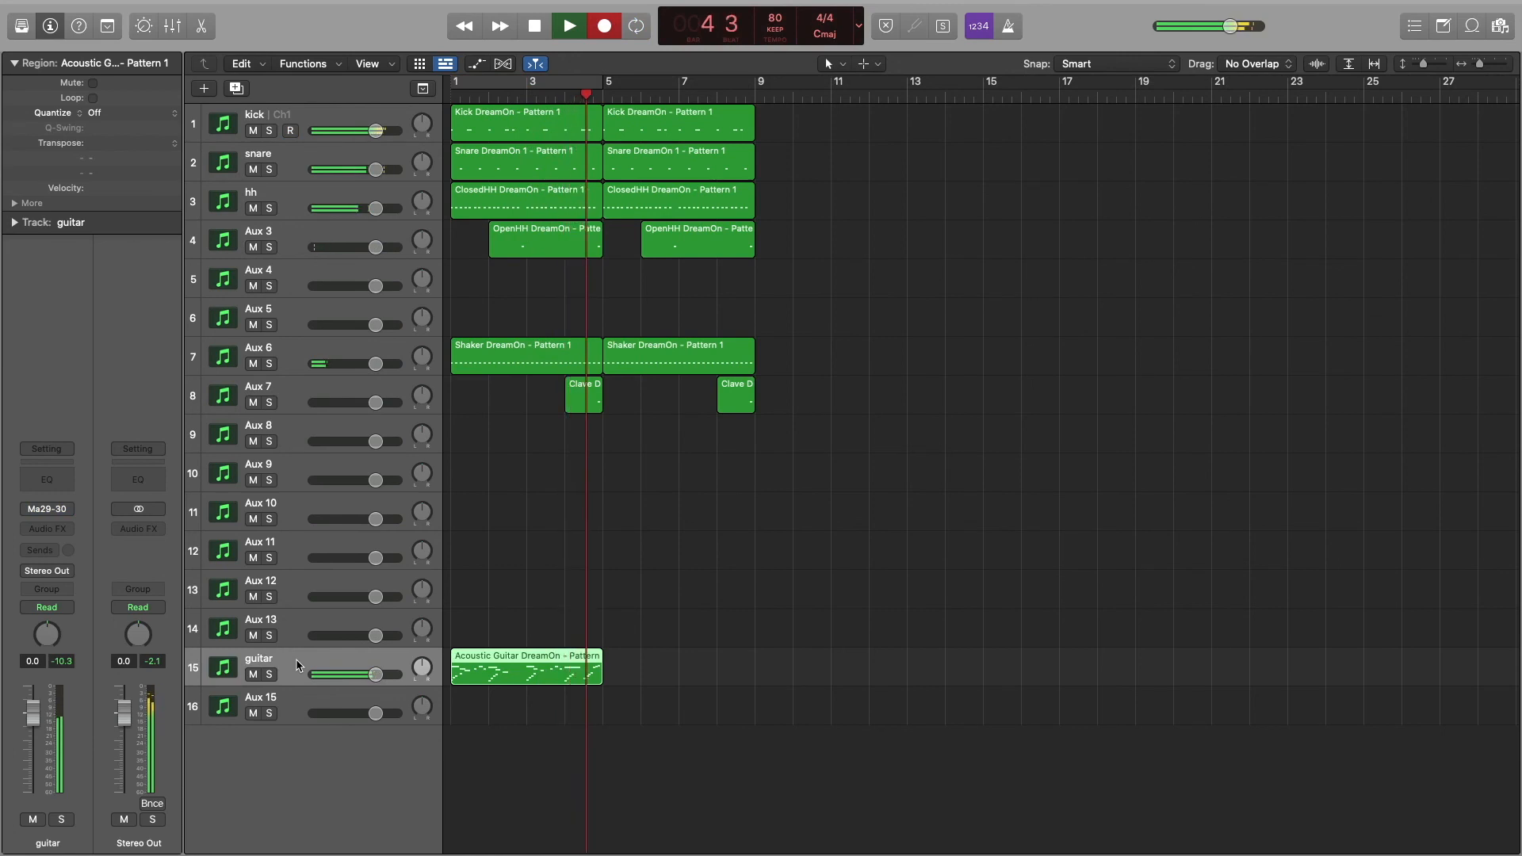
pyautogui.click(567, 26)
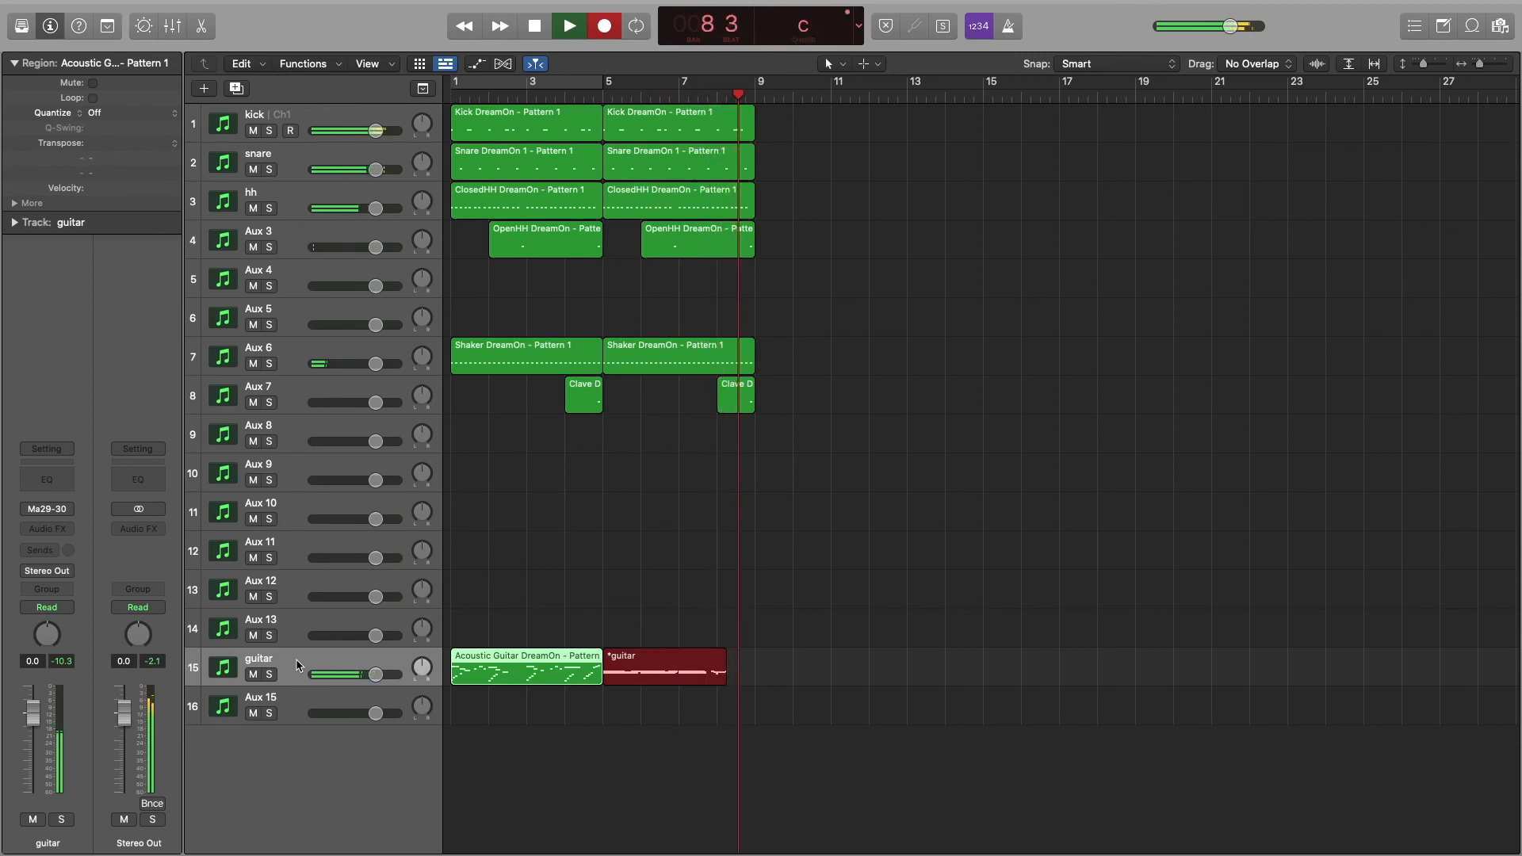
# Capture the guitar take from bar 5 through bar 9 alongside the repeated drums
pyautogui.click(567, 25)
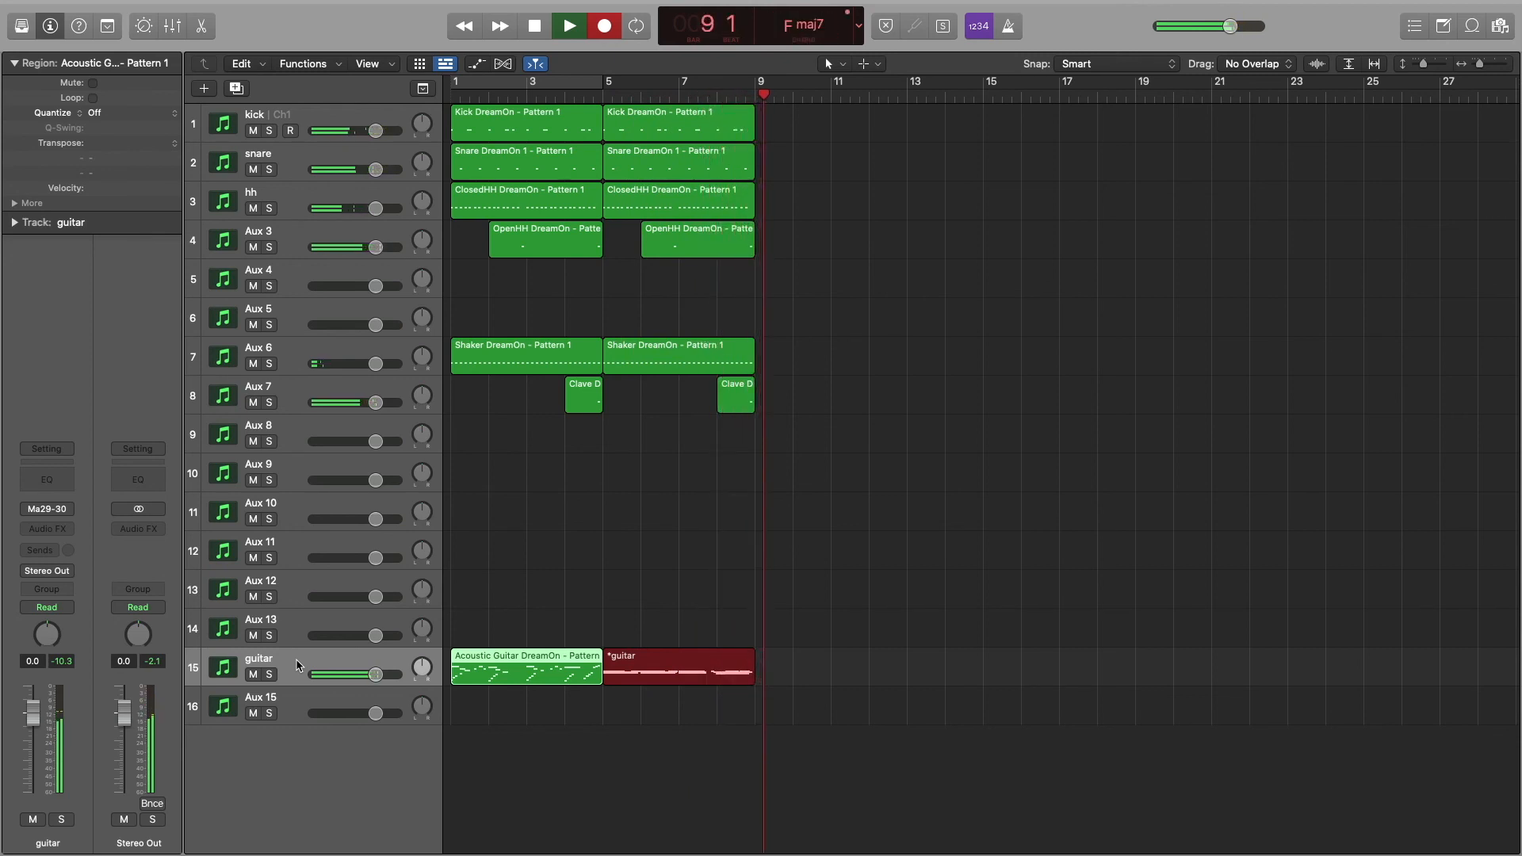